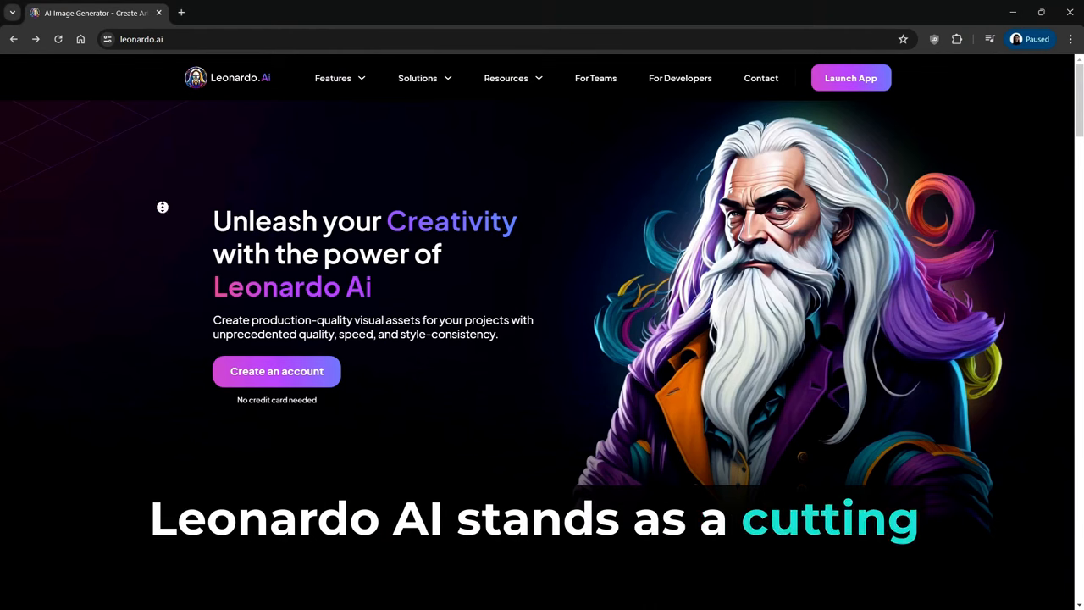
Scroll the landing page down through the toolkit, fine-tuned models, community gallery and sign-up sections
scroll("down", 3)
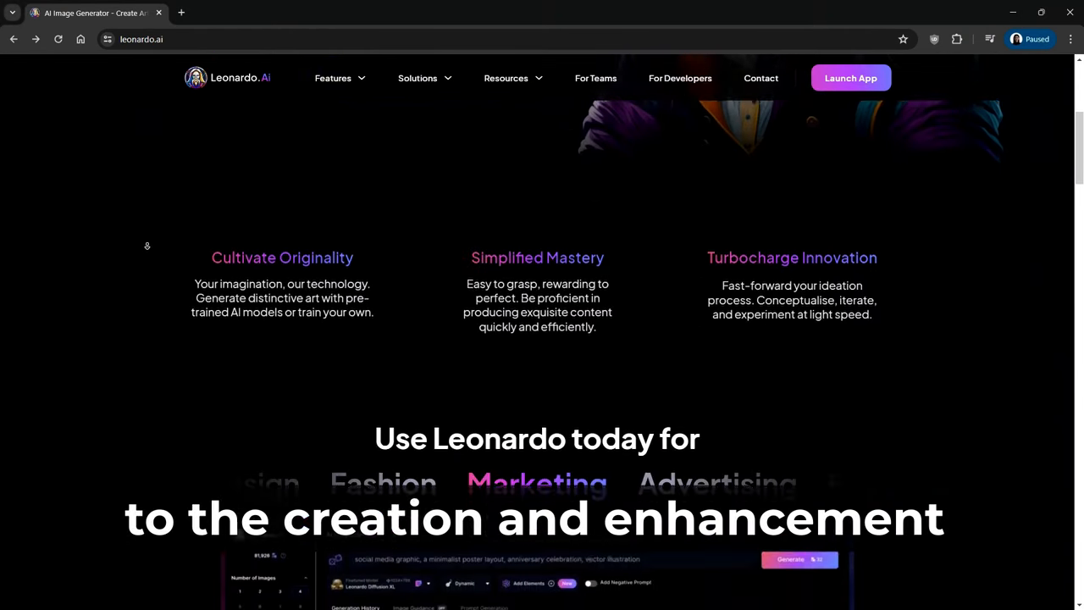
scroll("down", 3)
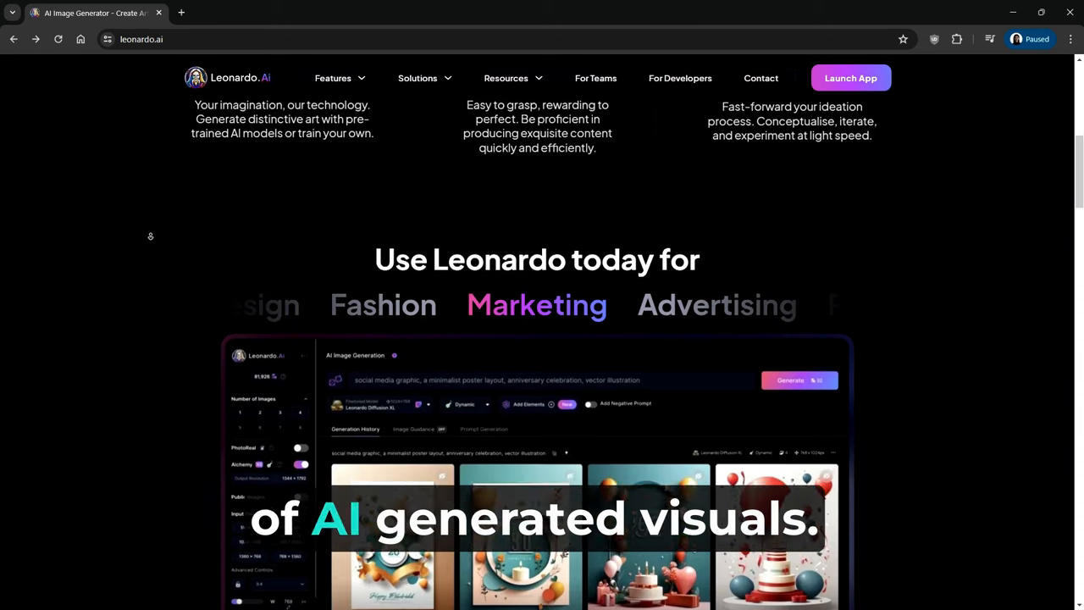
scroll("down", 3)
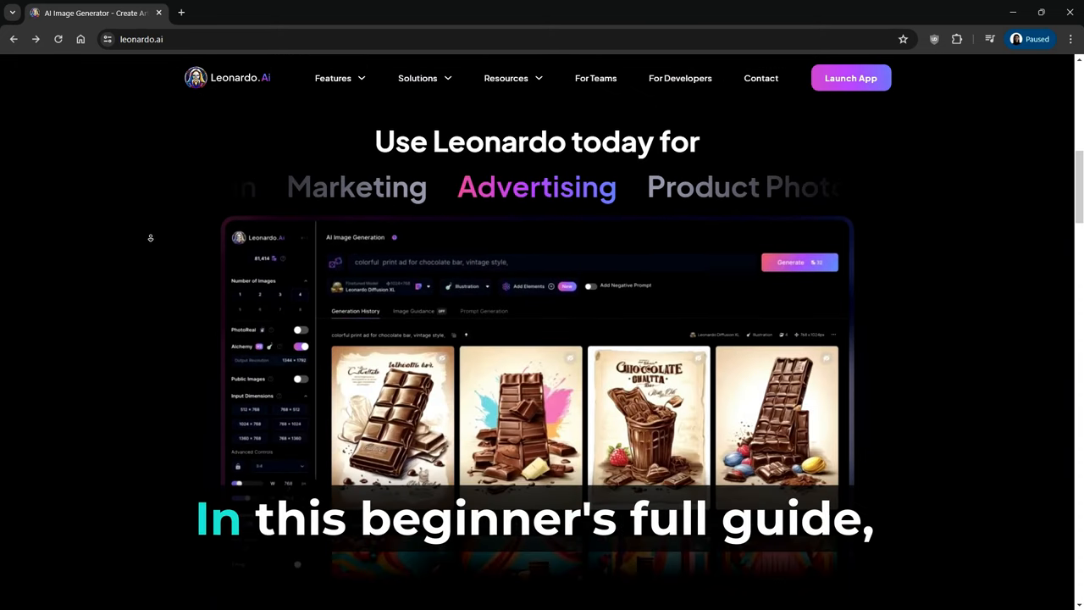
scroll("down", 3)
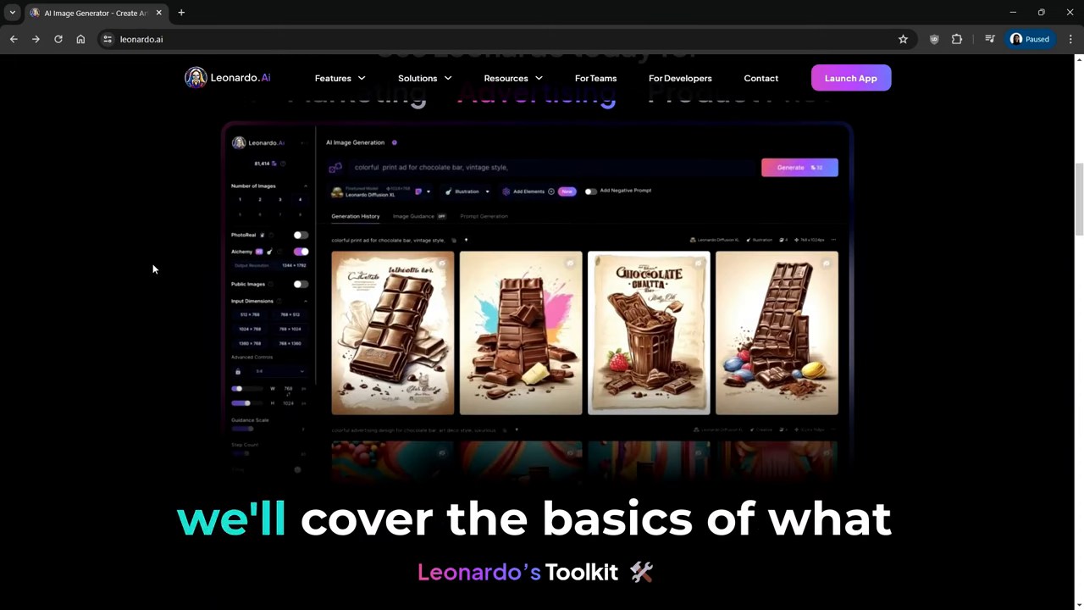
scroll("down", 3)
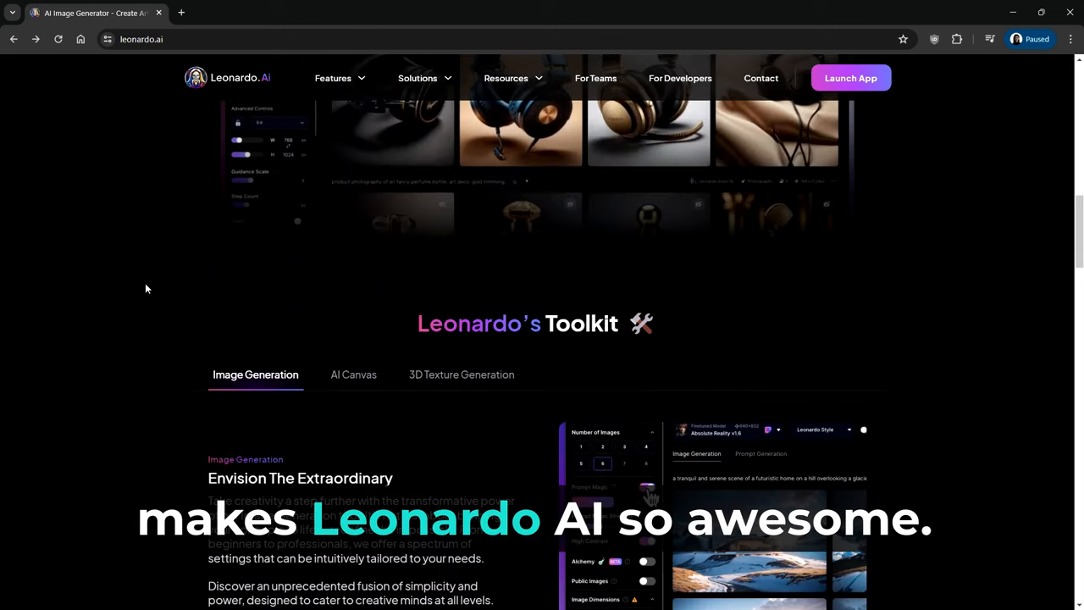
scroll("down", 3)
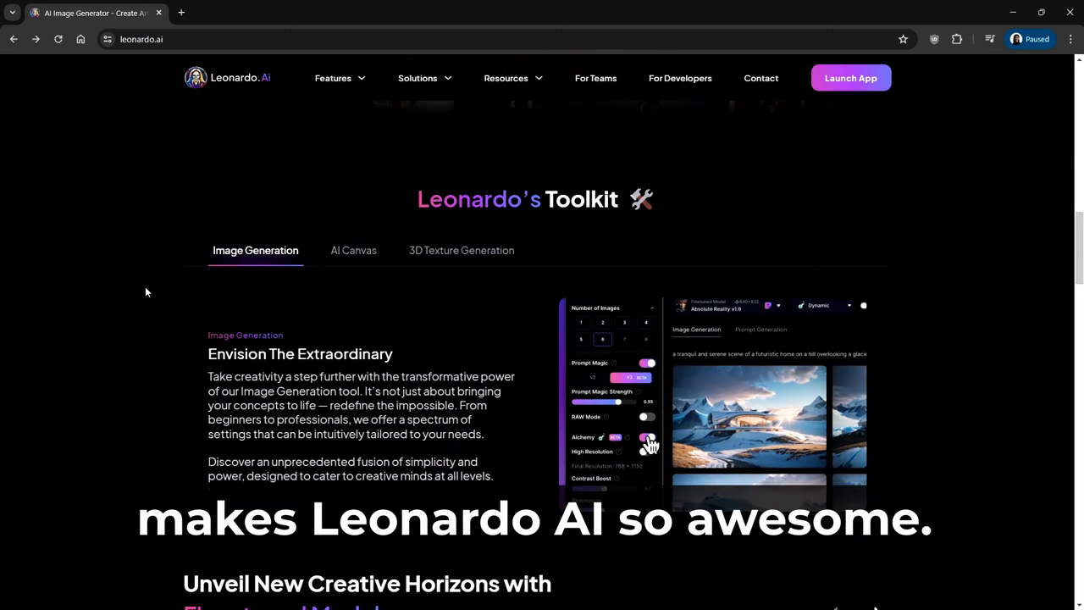
scroll("down", 3)
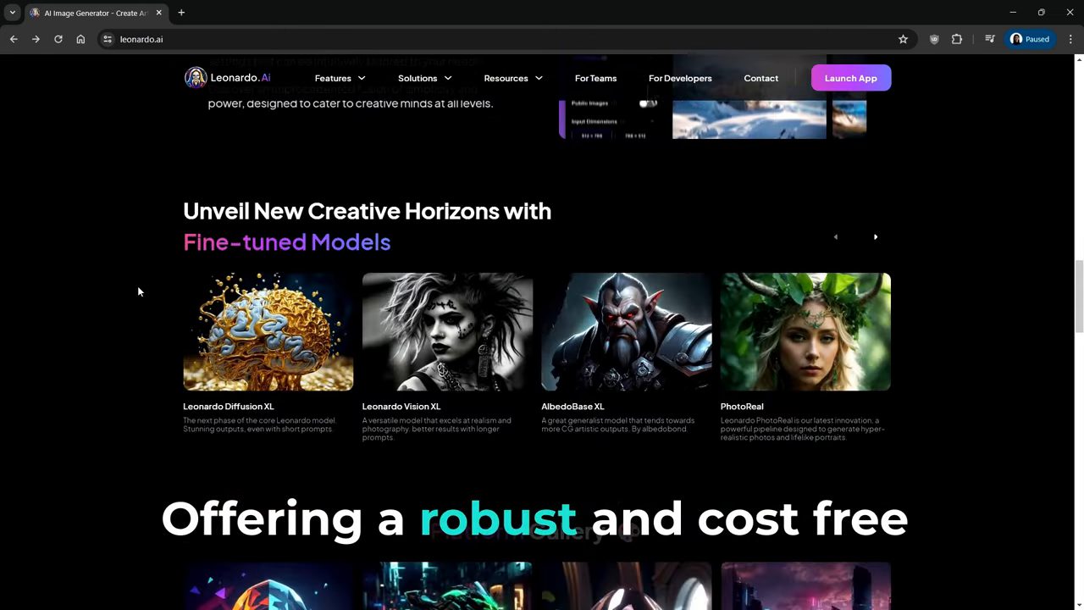
scroll("down", 3)
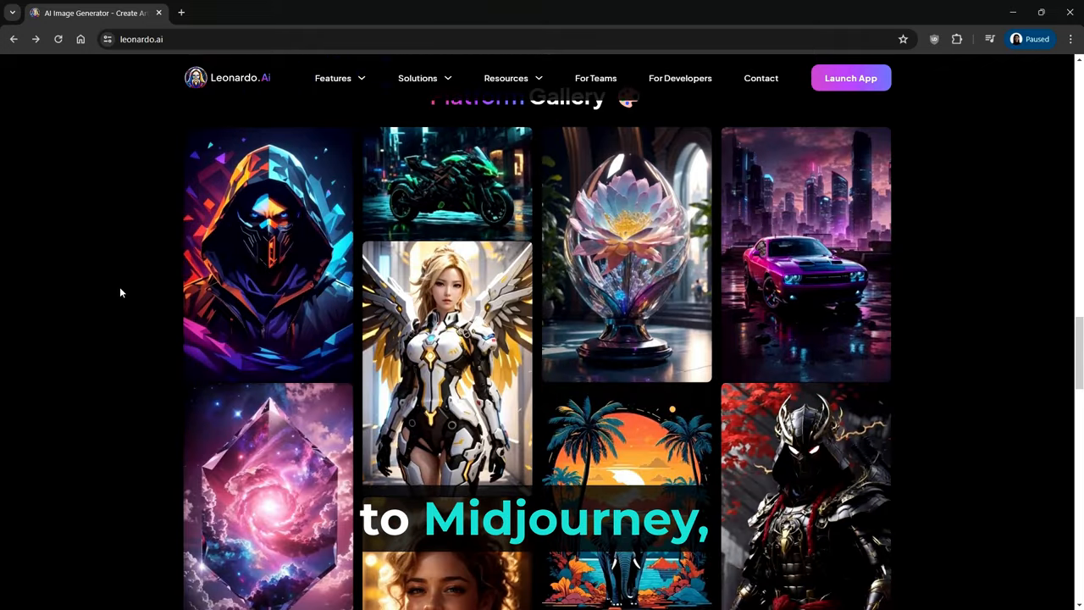
scroll("down", 3)
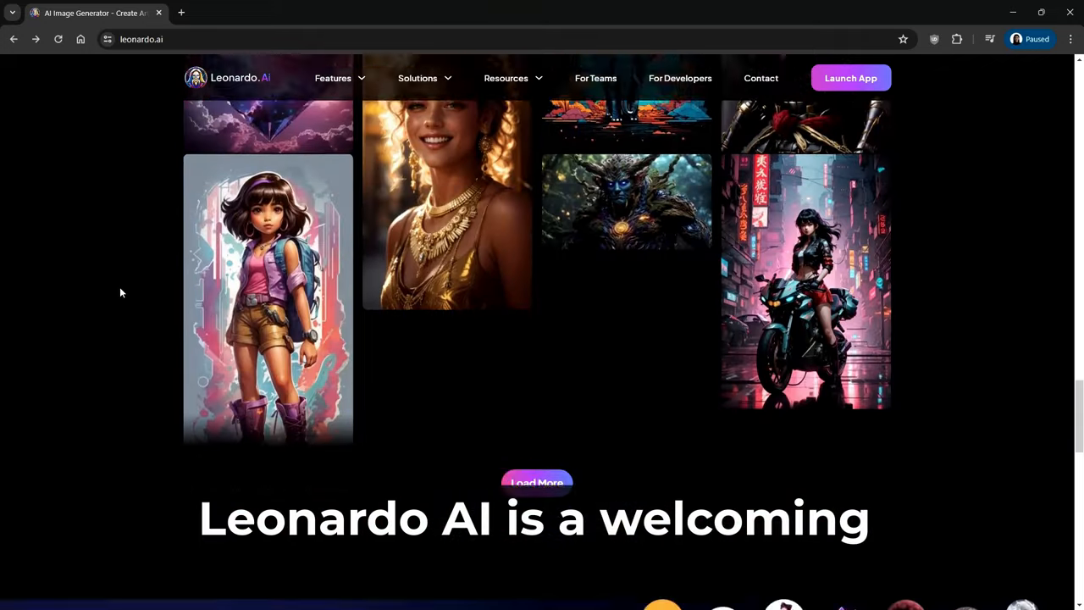
scroll("down", 3)
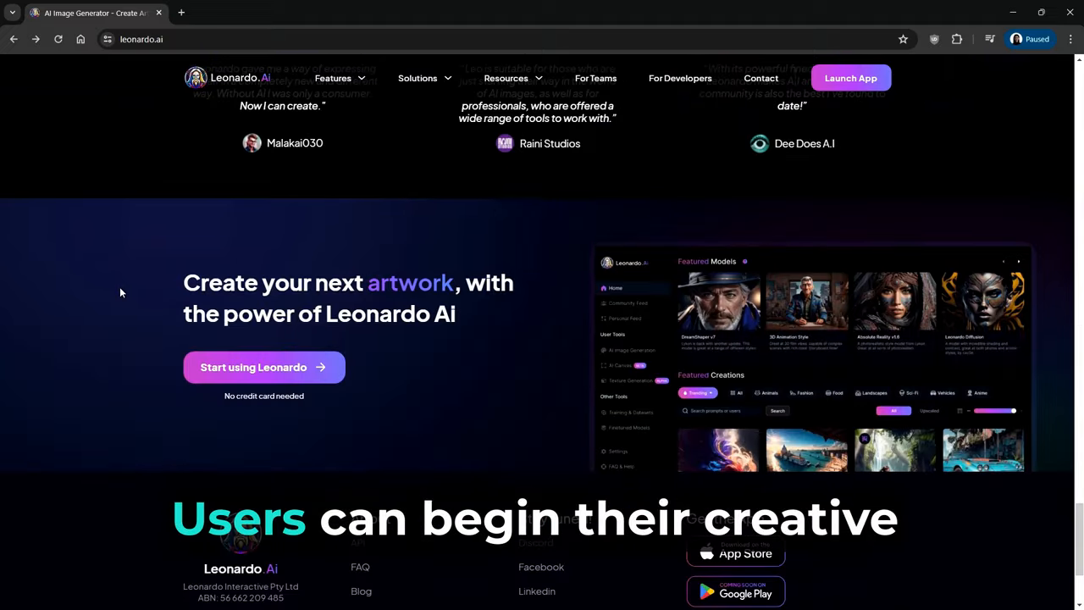
scroll("down", 3)
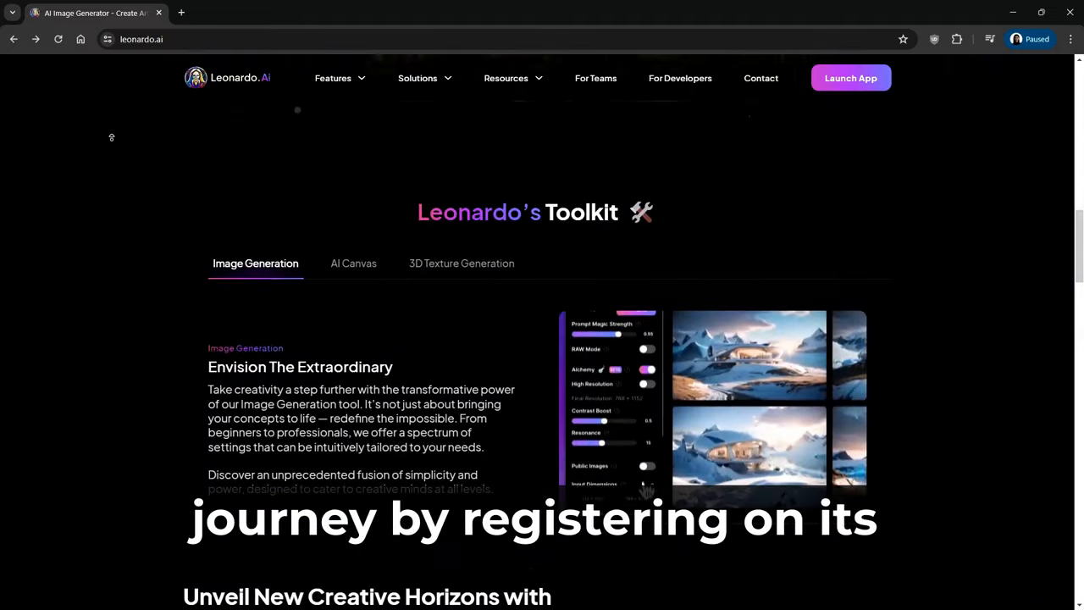
Launch the app and choose Google sign-in on the login page
left_click(851, 78)
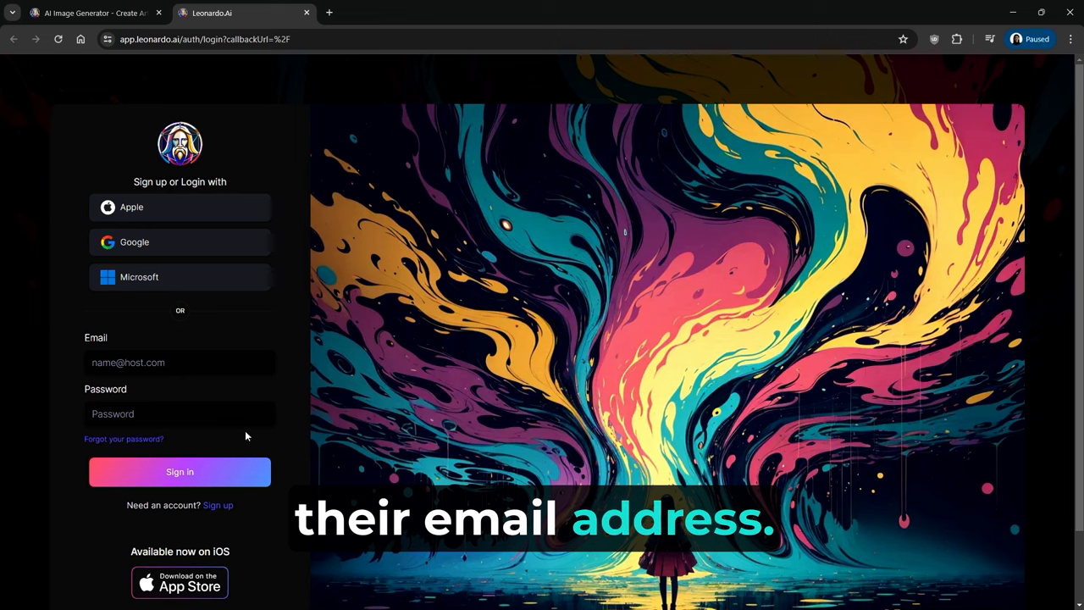
mouse_move(151, 241)
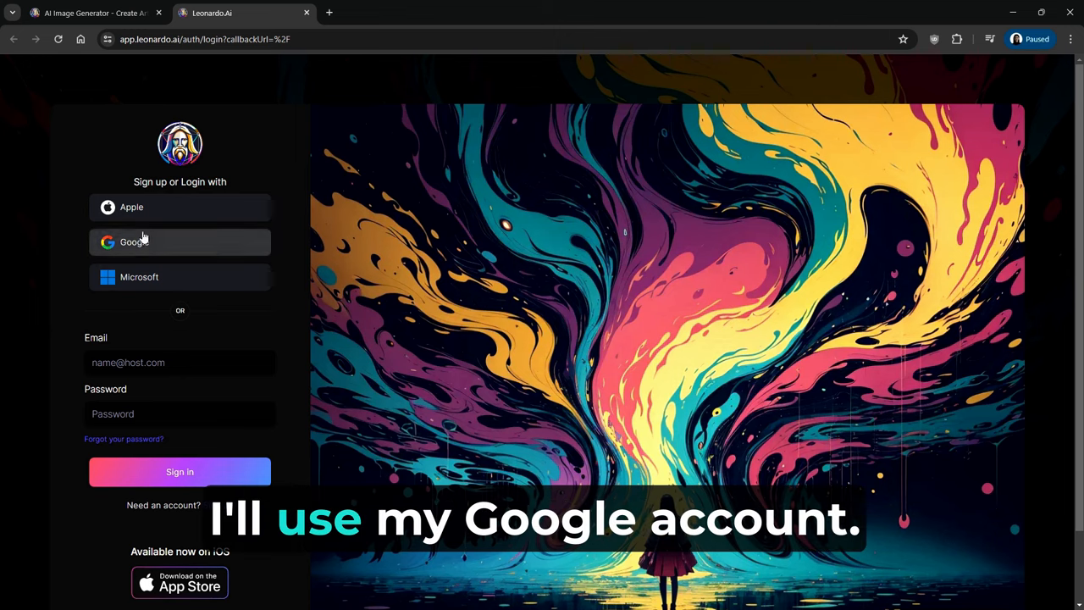
left_click(179, 240)
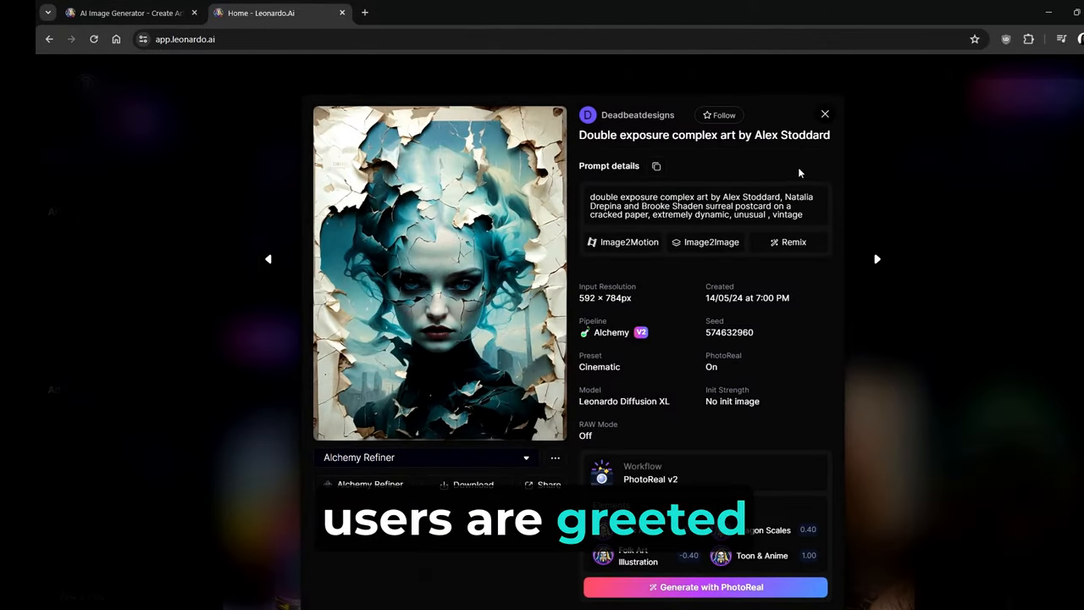
Dismiss the featured image popup and scroll through the Community Creations feed
left_click(824, 114)
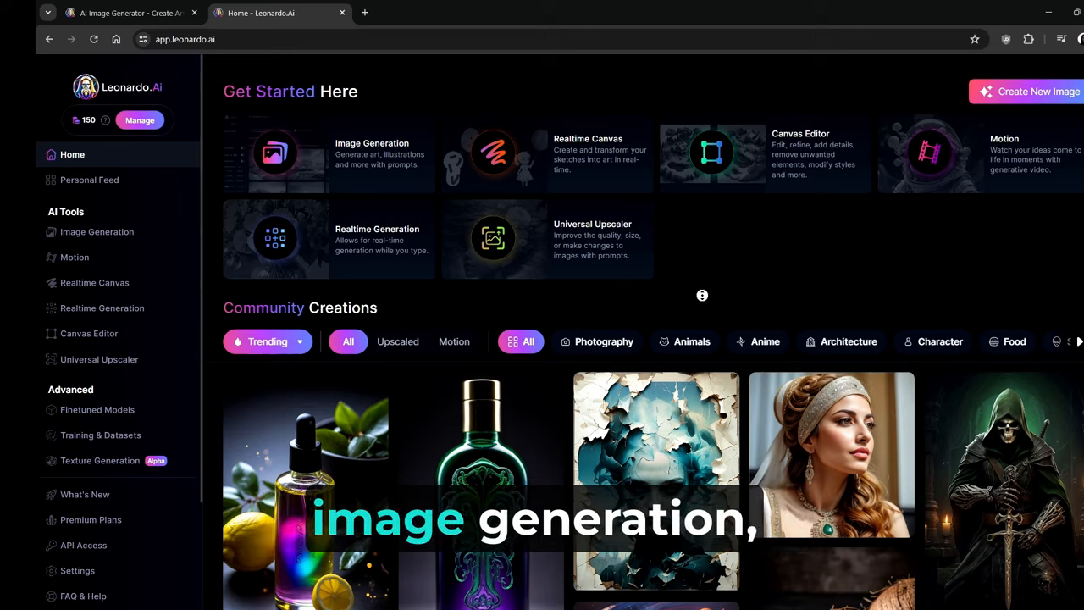
scroll("down", 3)
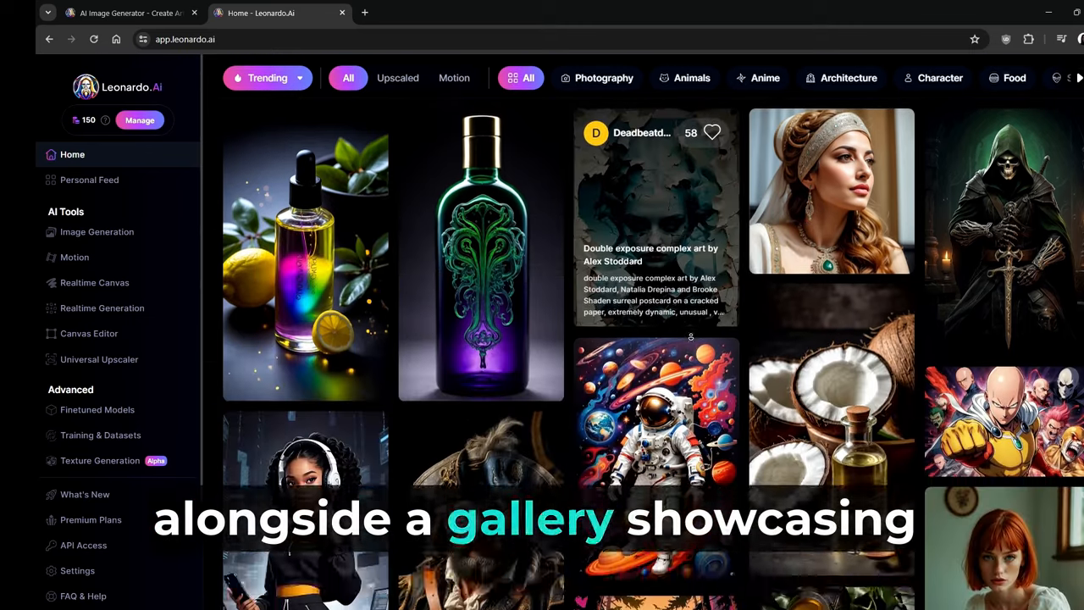
scroll("down", 3)
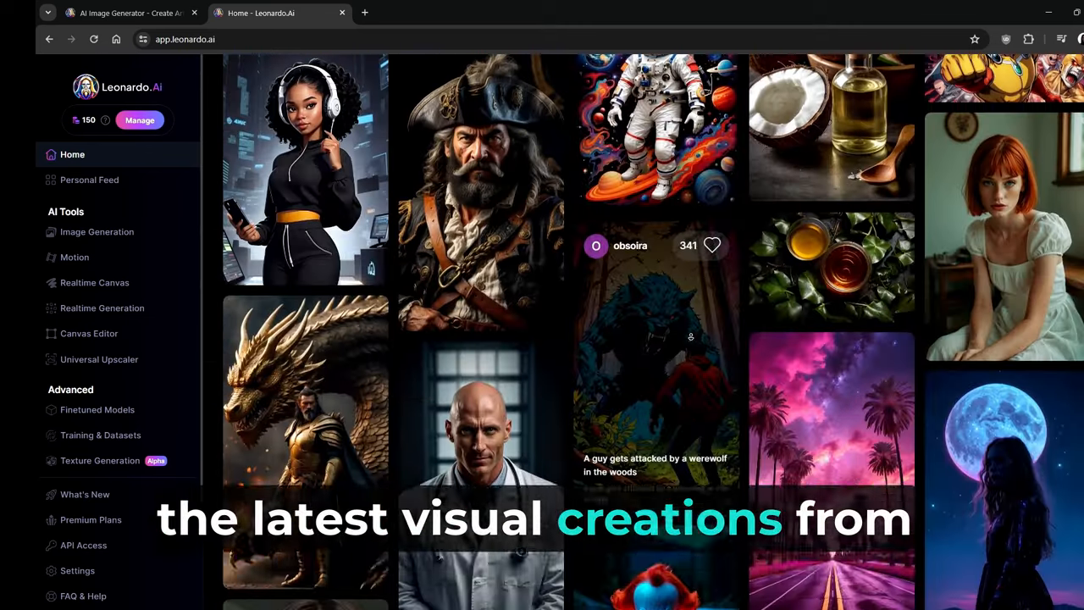
scroll("down", 3)
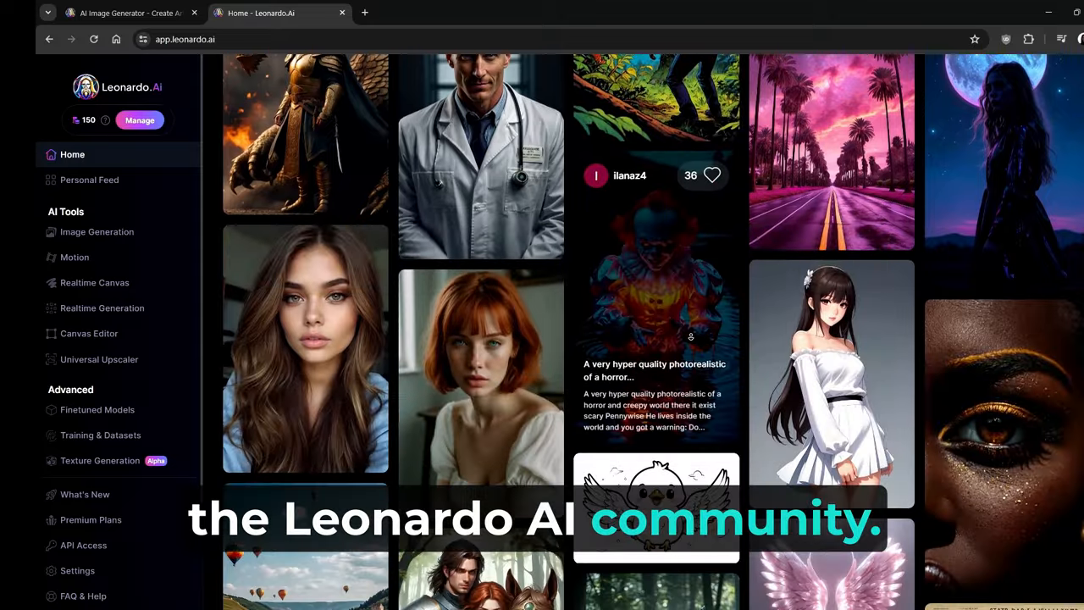
scroll("down", 3)
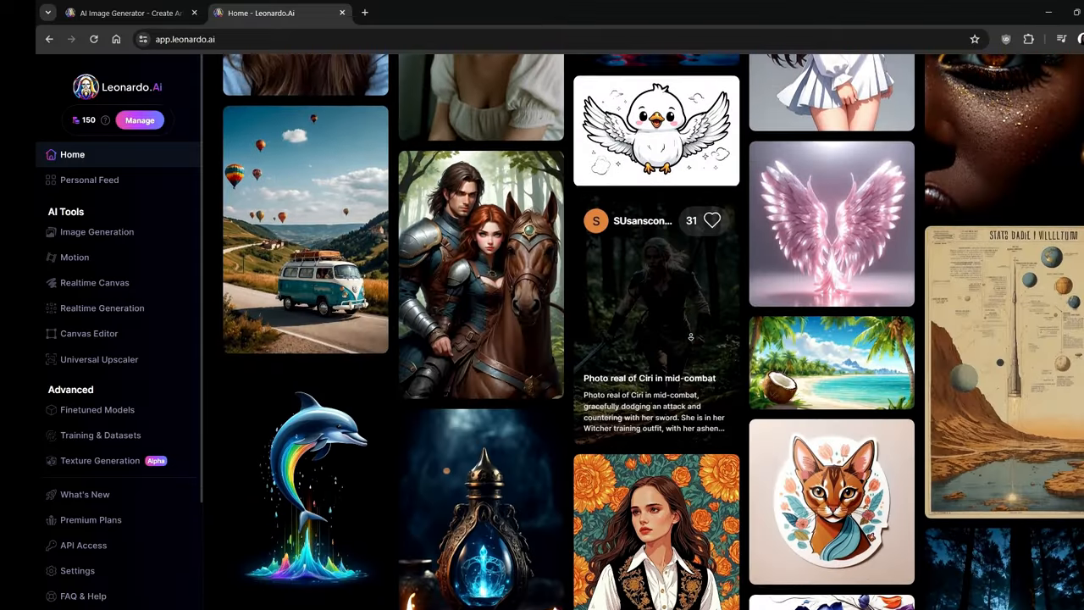
scroll("down", 3)
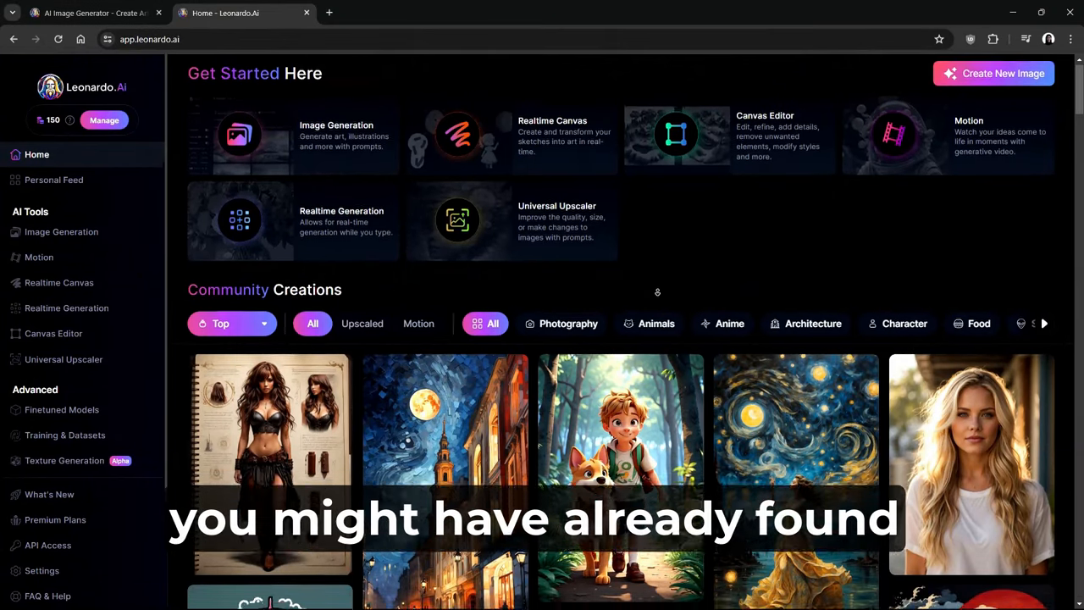
scroll("down", 3)
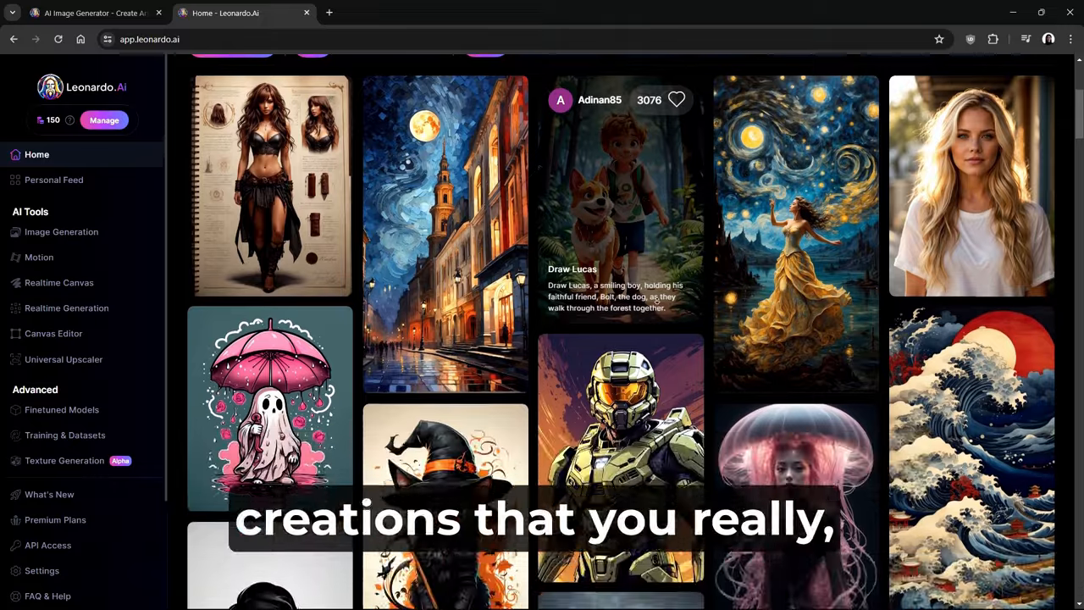
scroll("down", 3)
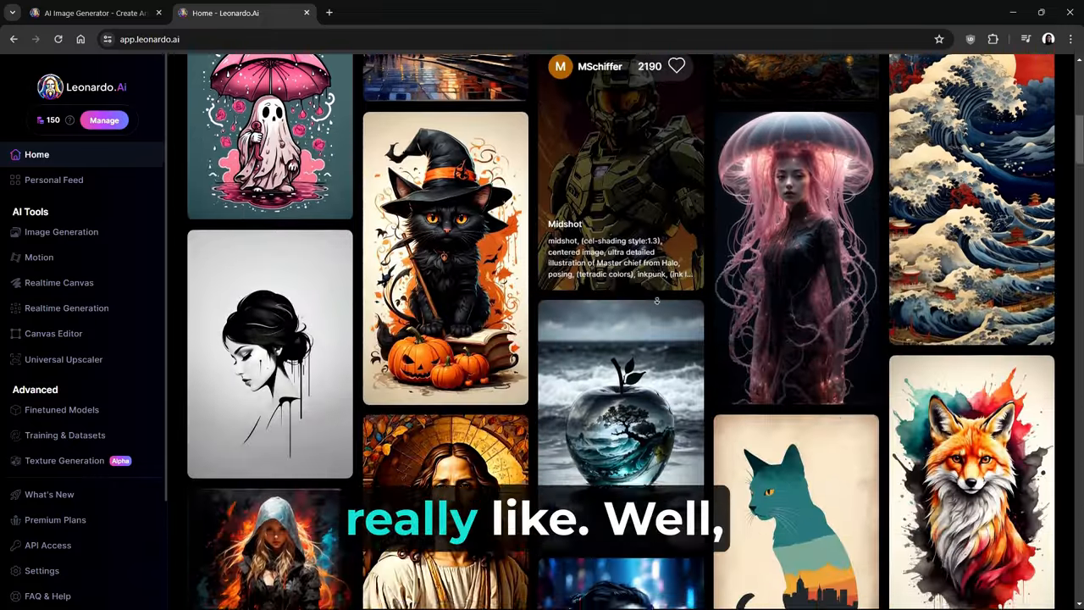
scroll("down", 3)
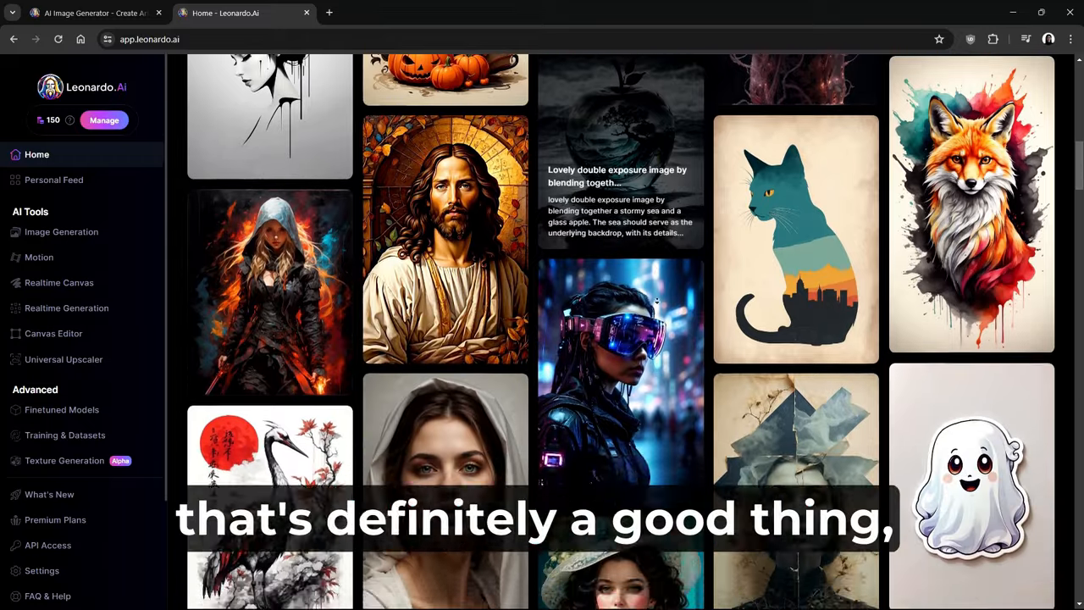
scroll("down", 3)
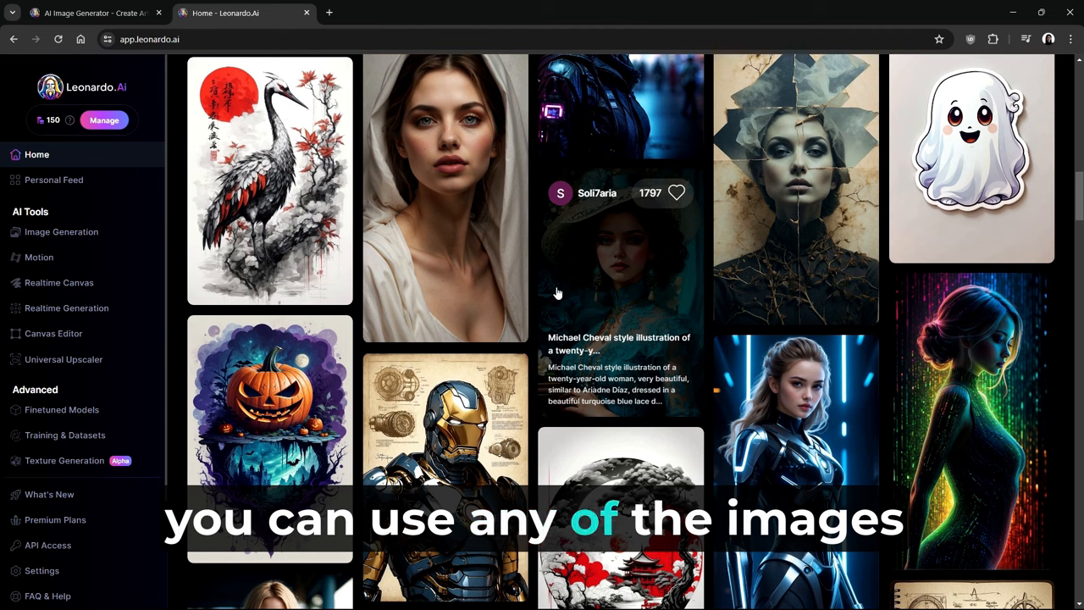
scroll("down", 3)
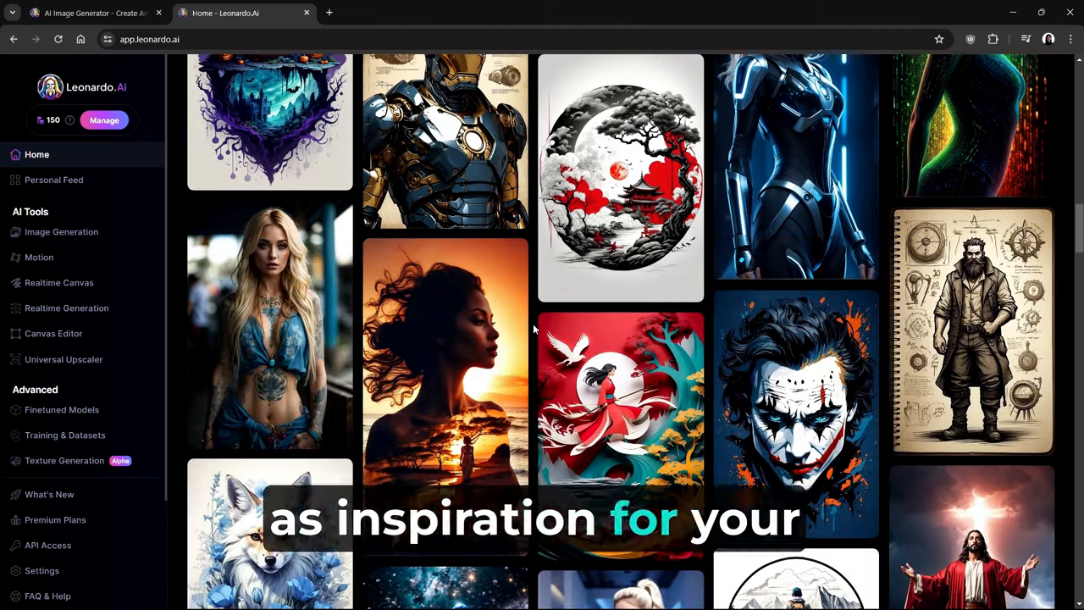
scroll("down", 3)
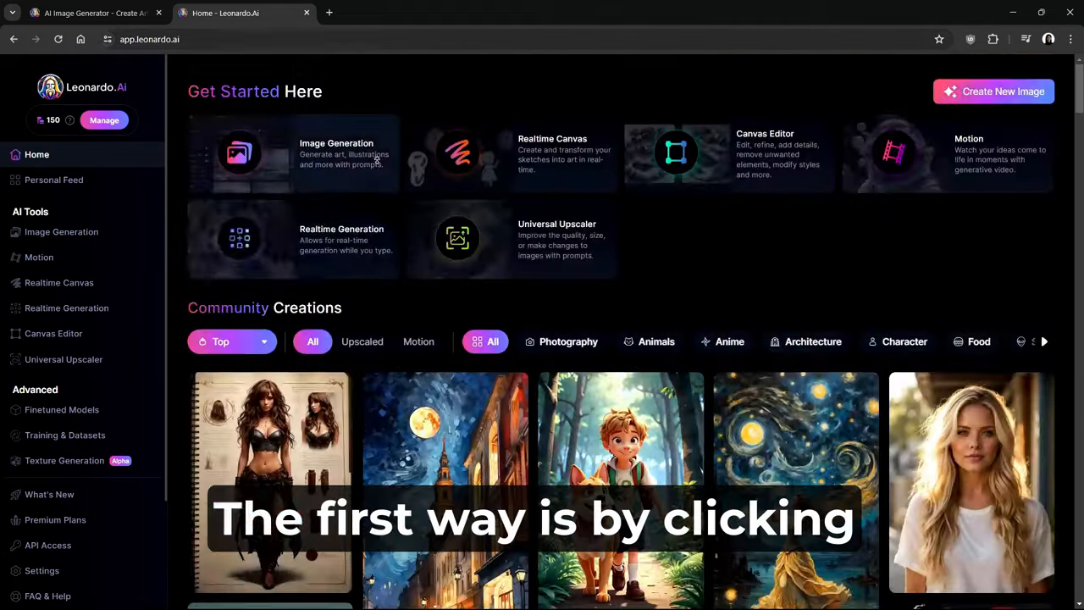
View the Sketchbook Style image's details, copy its prompt to the clipboard, and return to the gallery
left_click(271, 483)
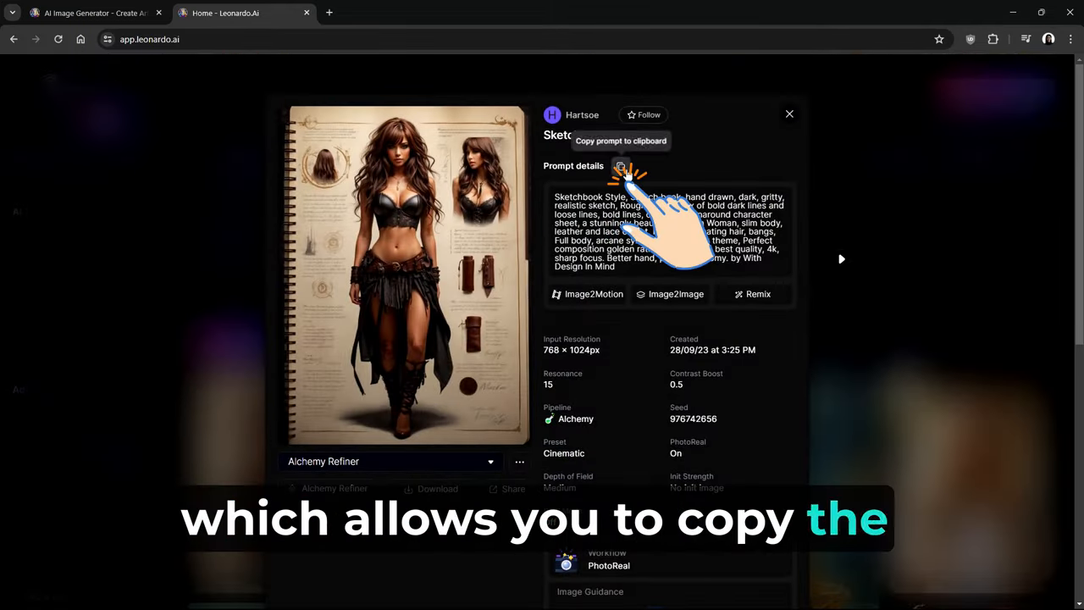
left_click(620, 166)
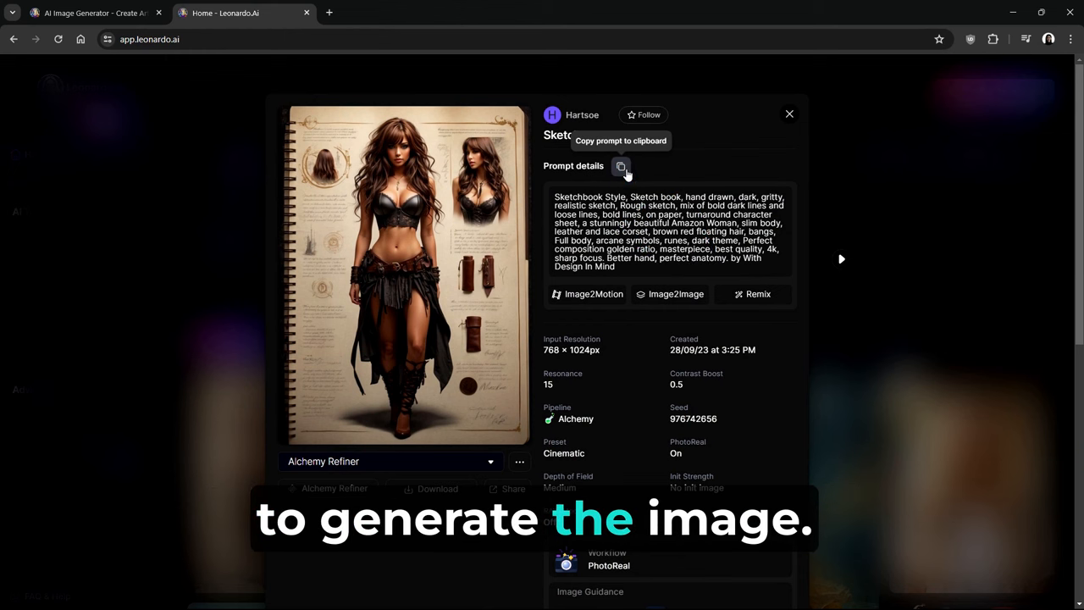
left_click(620, 166)
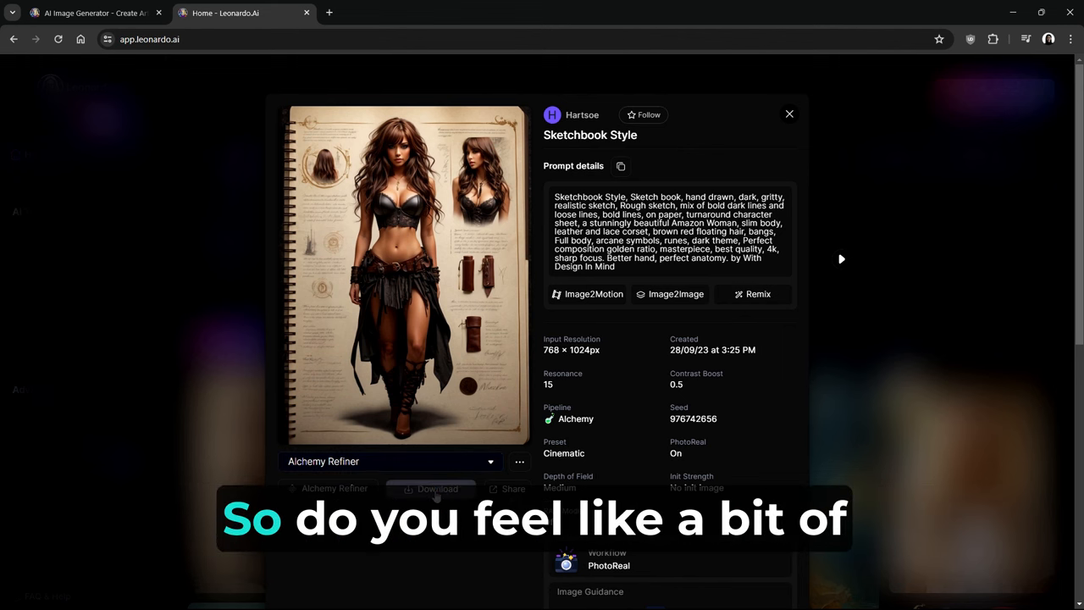
left_click(789, 114)
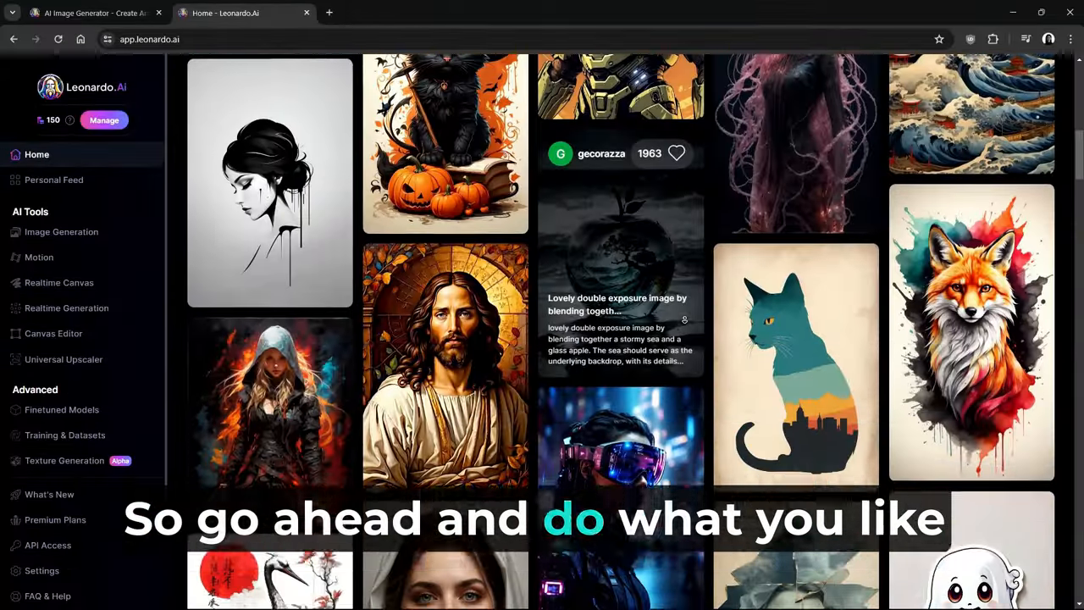
scroll("down", 3)
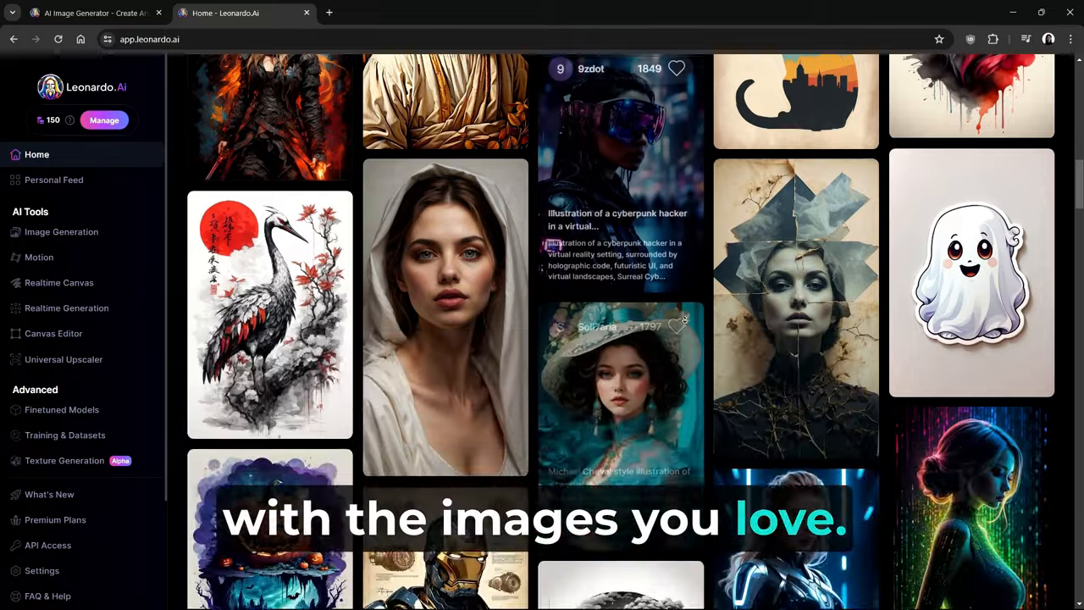
scroll("down", 3)
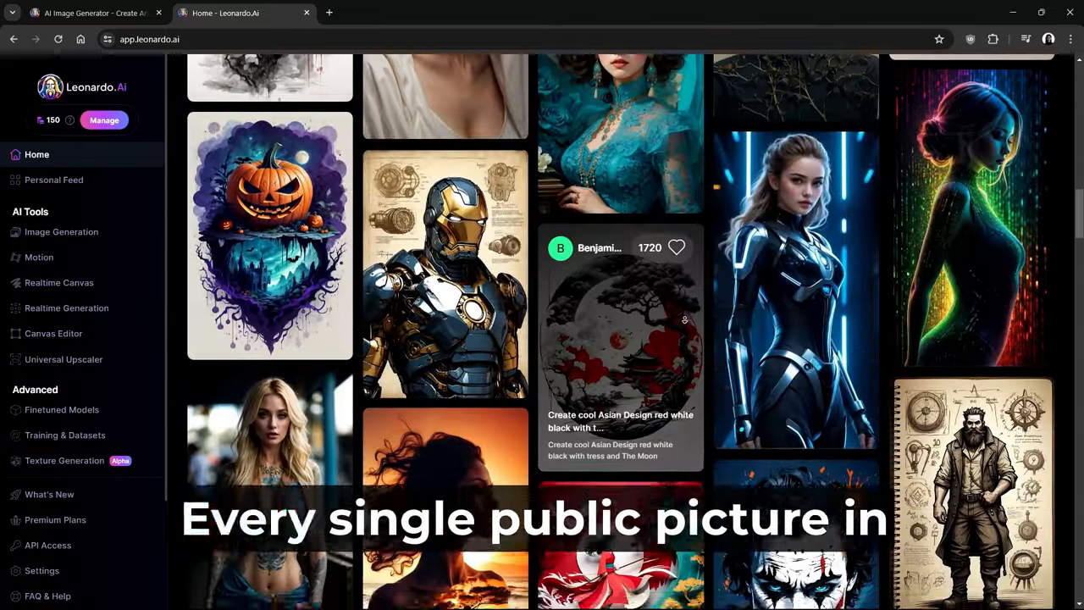
scroll("down", 3)
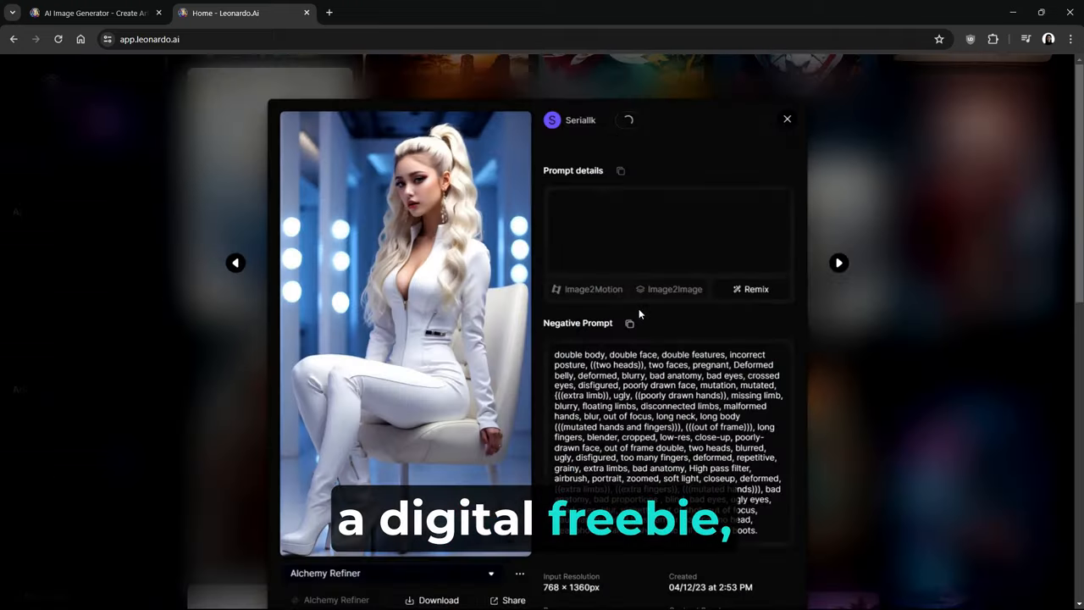
left_click(786, 119)
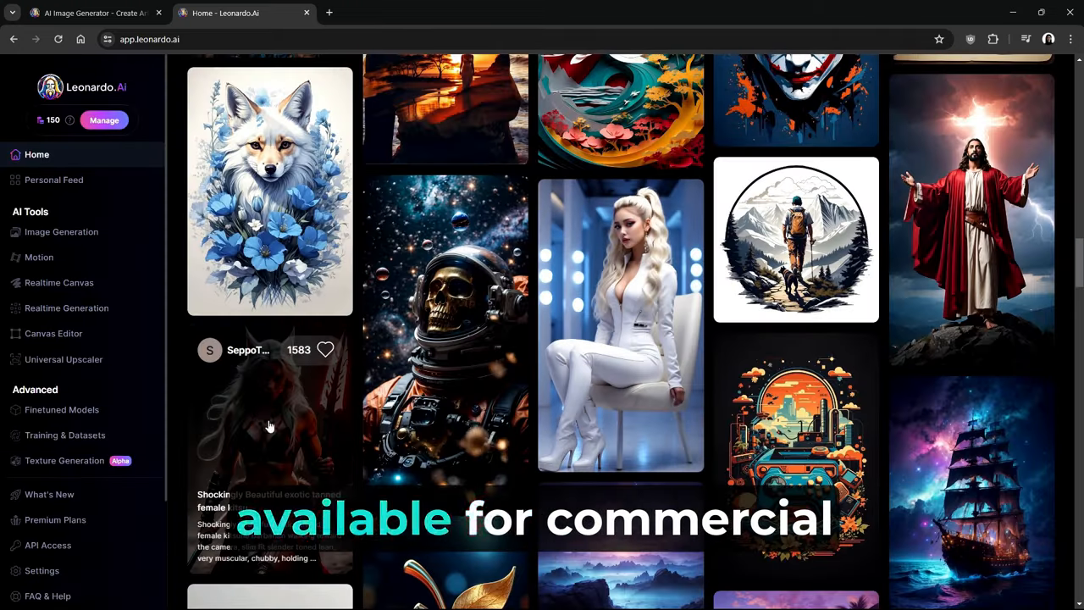
left_click(447, 330)
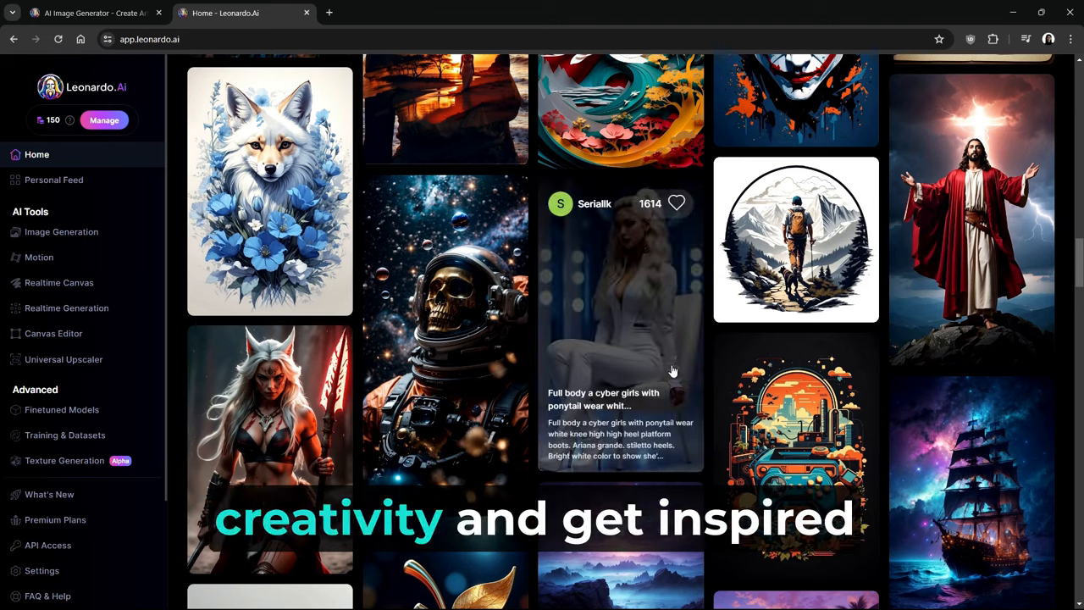
left_click(971, 487)
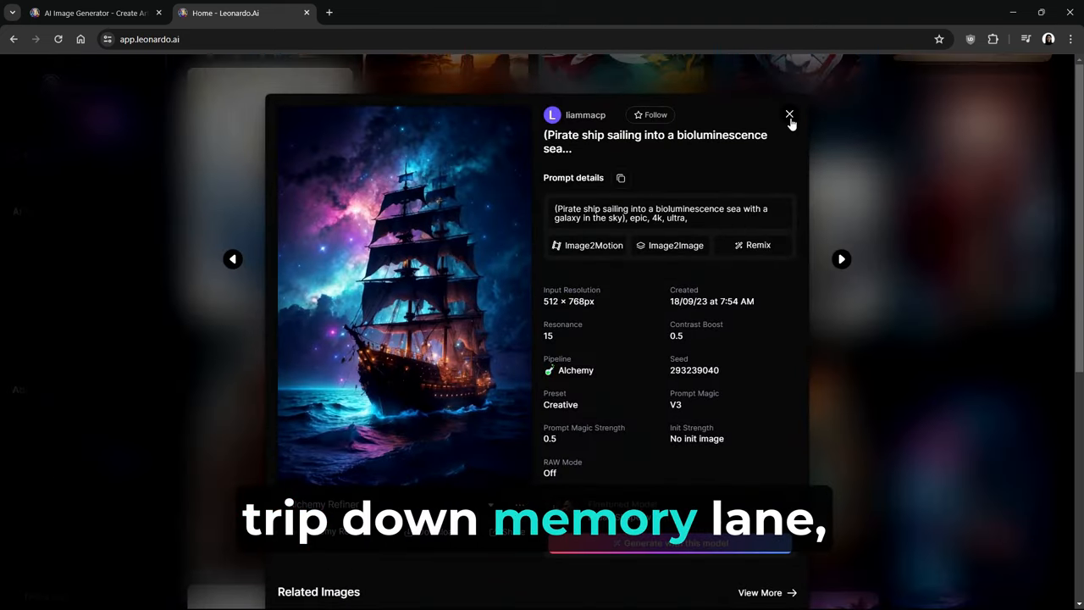
left_click(789, 113)
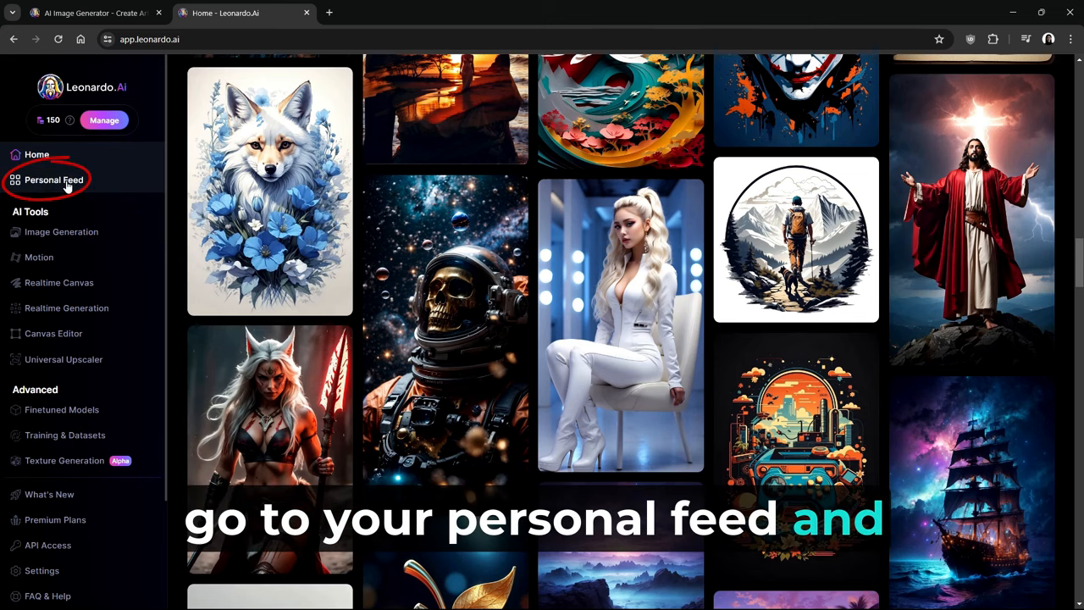
View the empty Personal Feed of your generations, then go back to Home
left_click(54, 180)
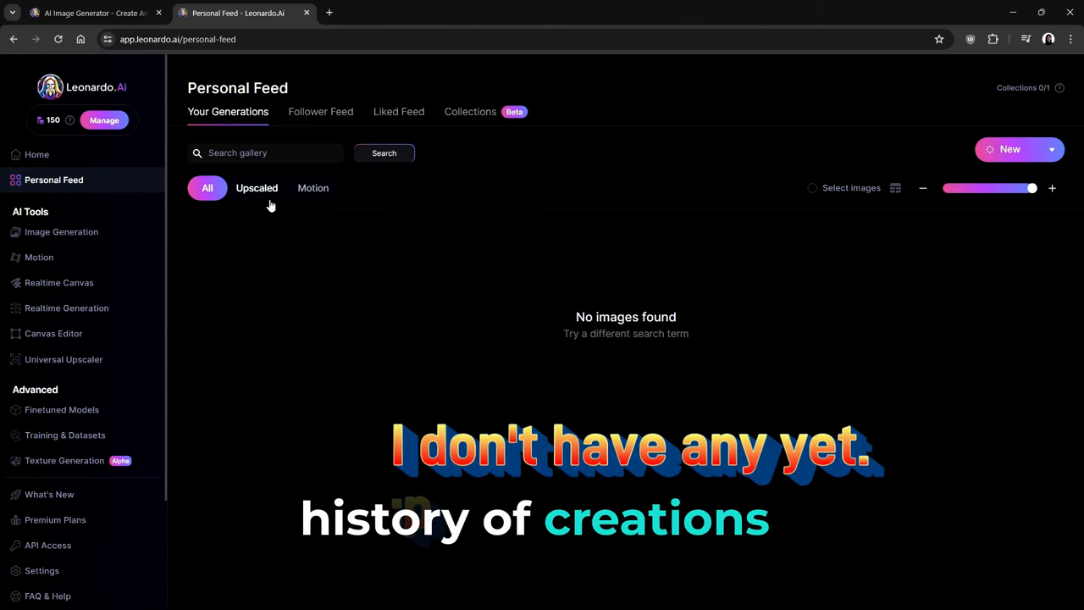
mouse_move(227, 249)
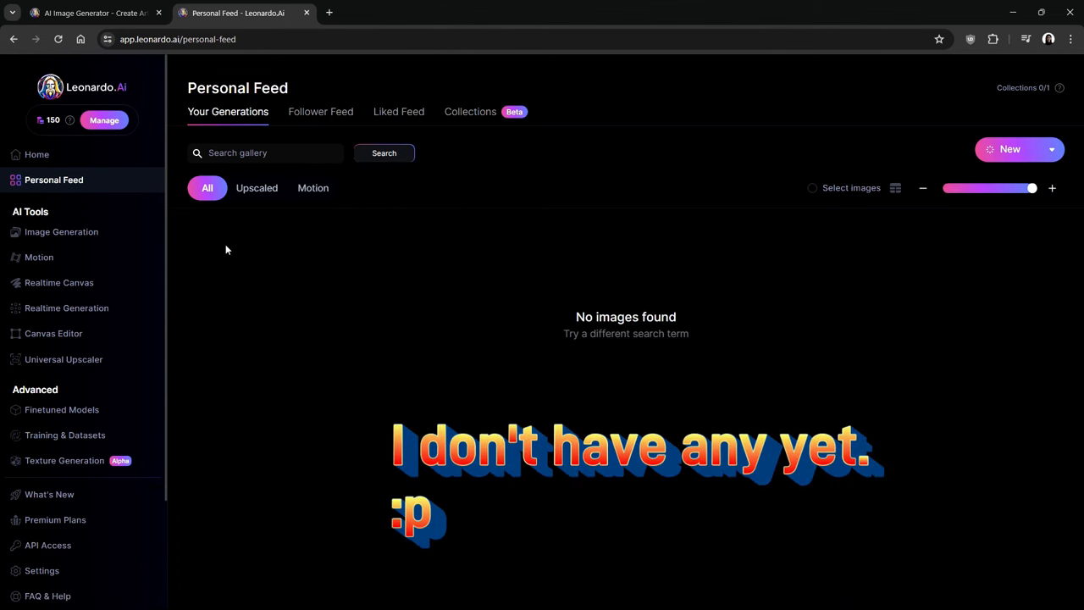
left_click(37, 154)
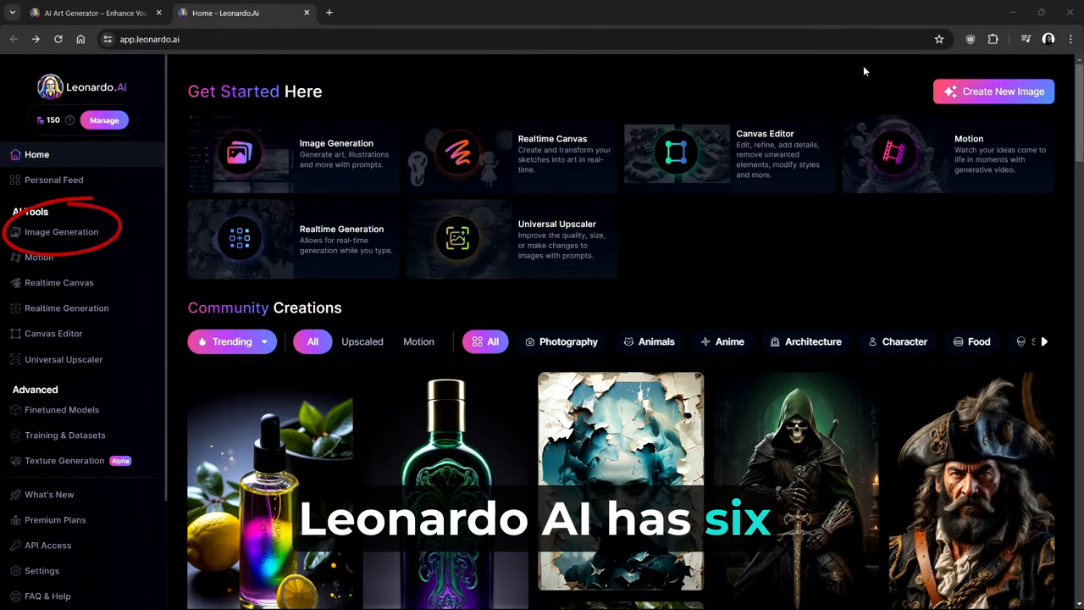
Launch the Realtime Canvas editor from the AI Tools sidebar
left_click(61, 231)
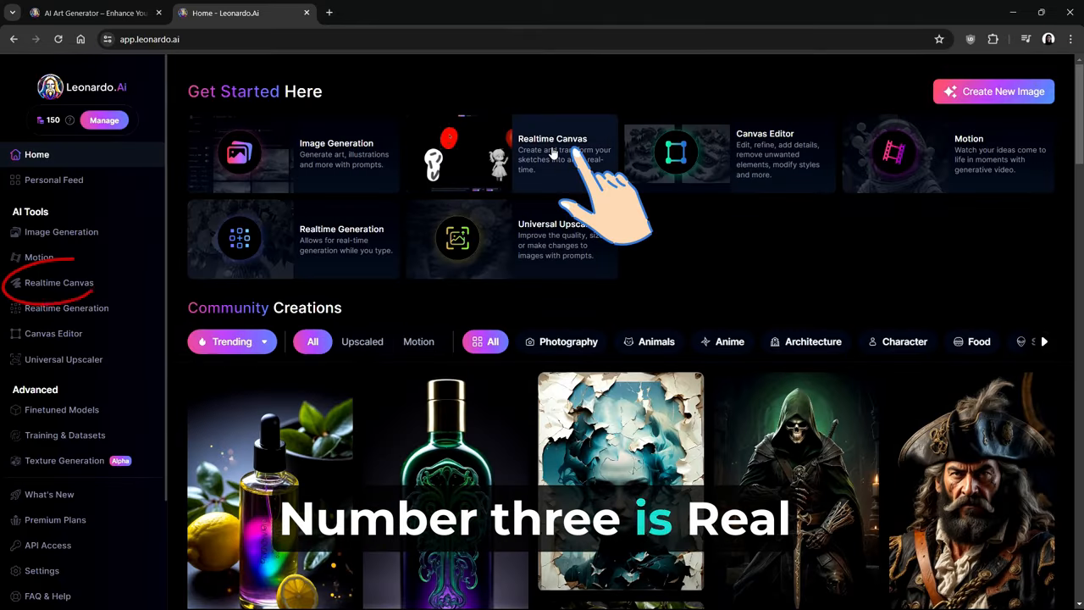
left_click(552, 153)
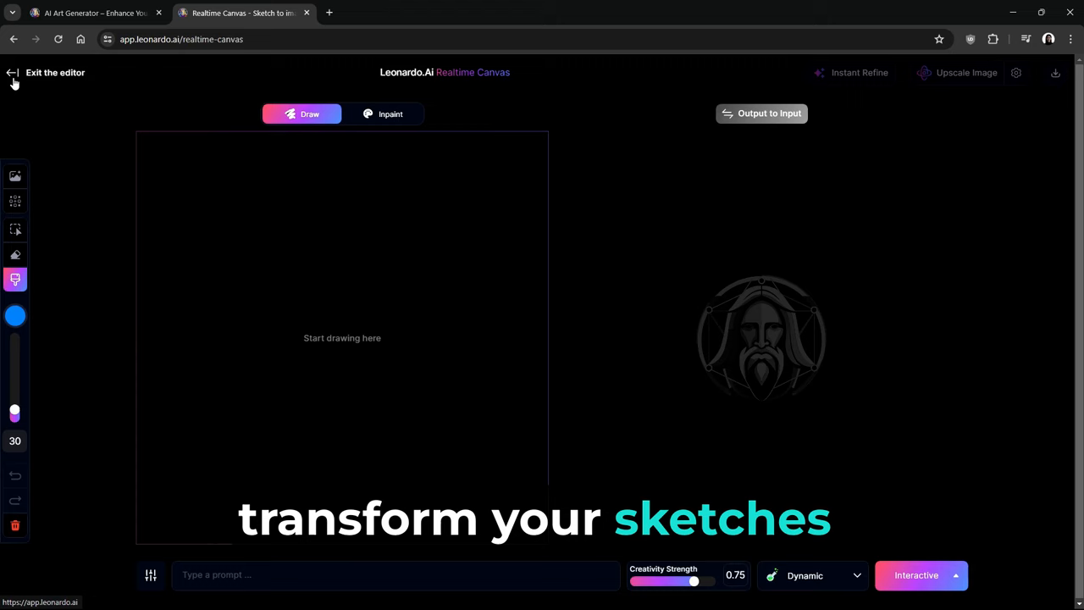
Exit the Realtime Canvas editor back to the home dashboard
left_click(14, 71)
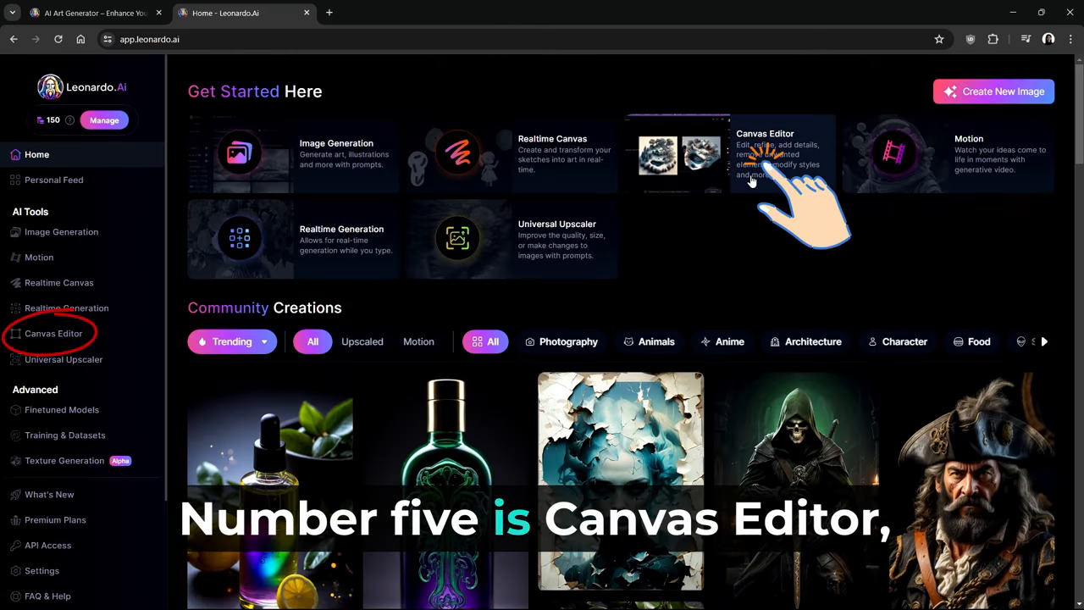
left_click(779, 156)
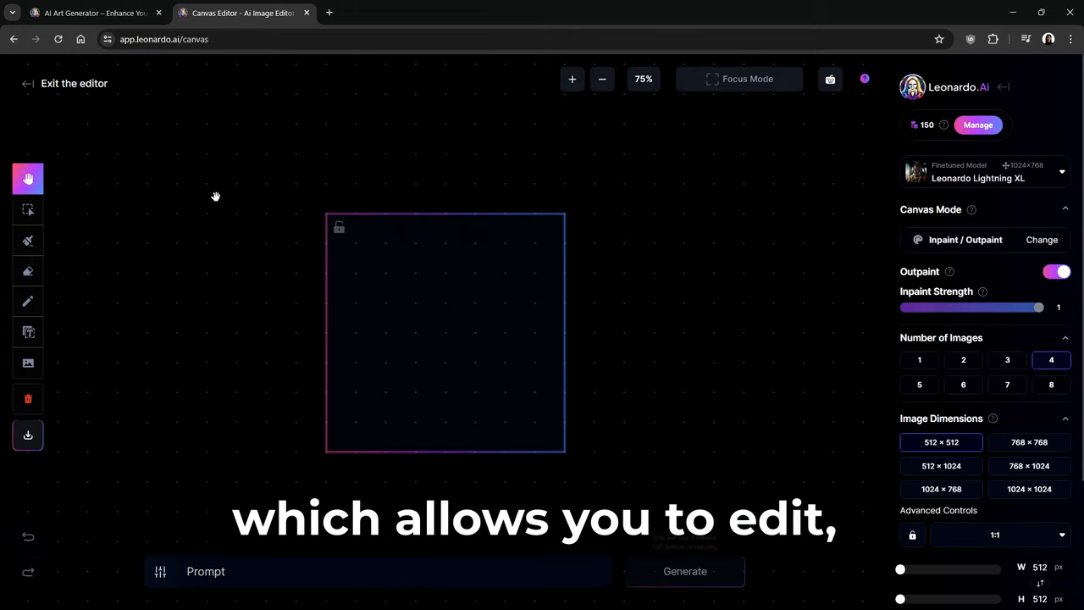
mouse_move(874, 386)
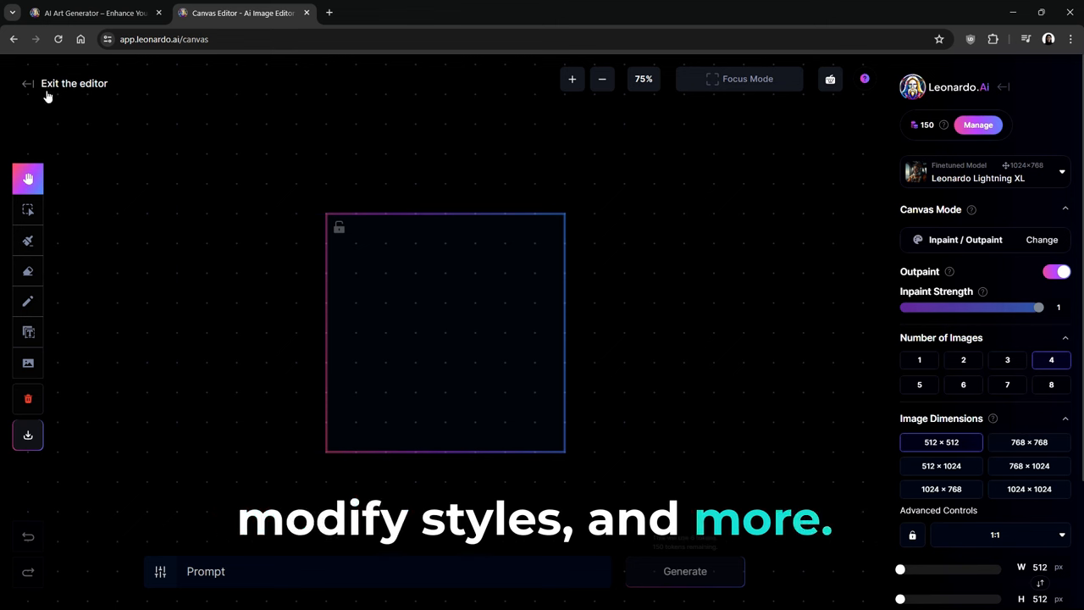
left_click(74, 83)
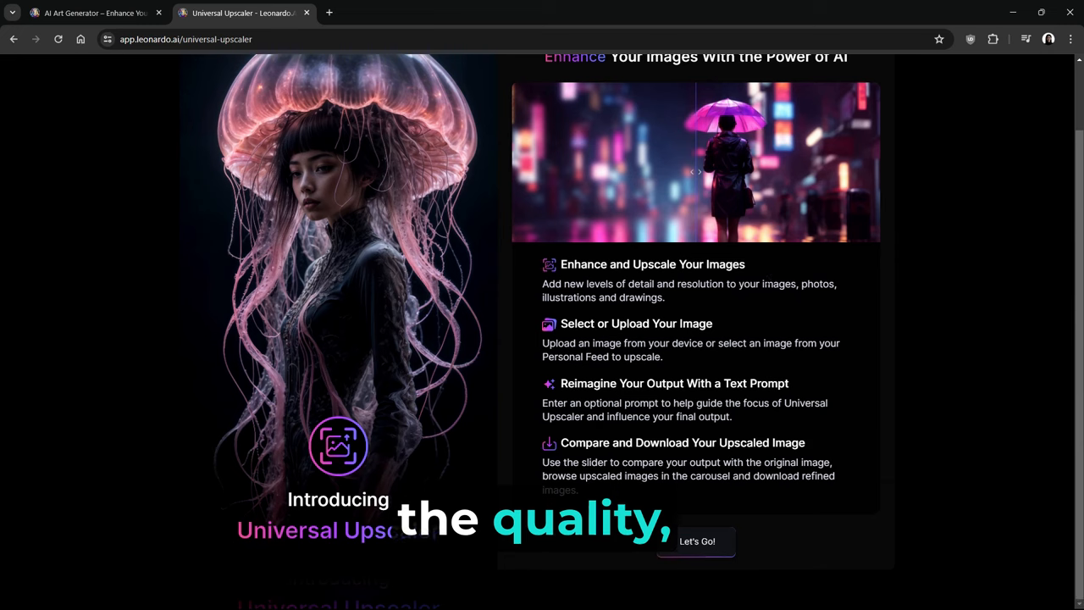
left_click(696, 542)
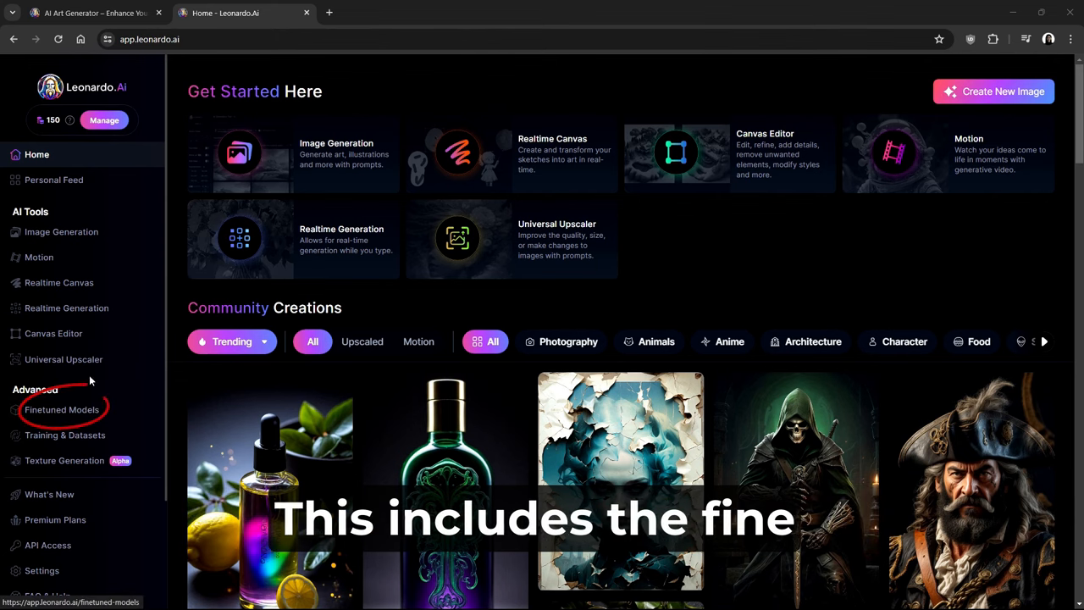
mouse_move(61, 408)
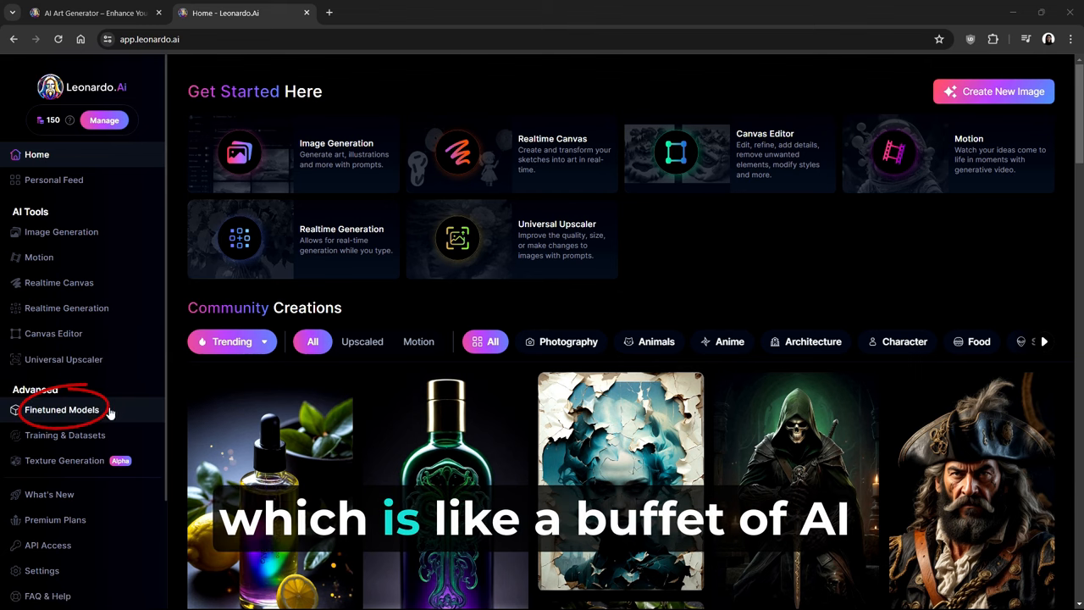
Browse the Finetuned Models page's Platform Models, then its Community Models gallery
left_click(61, 409)
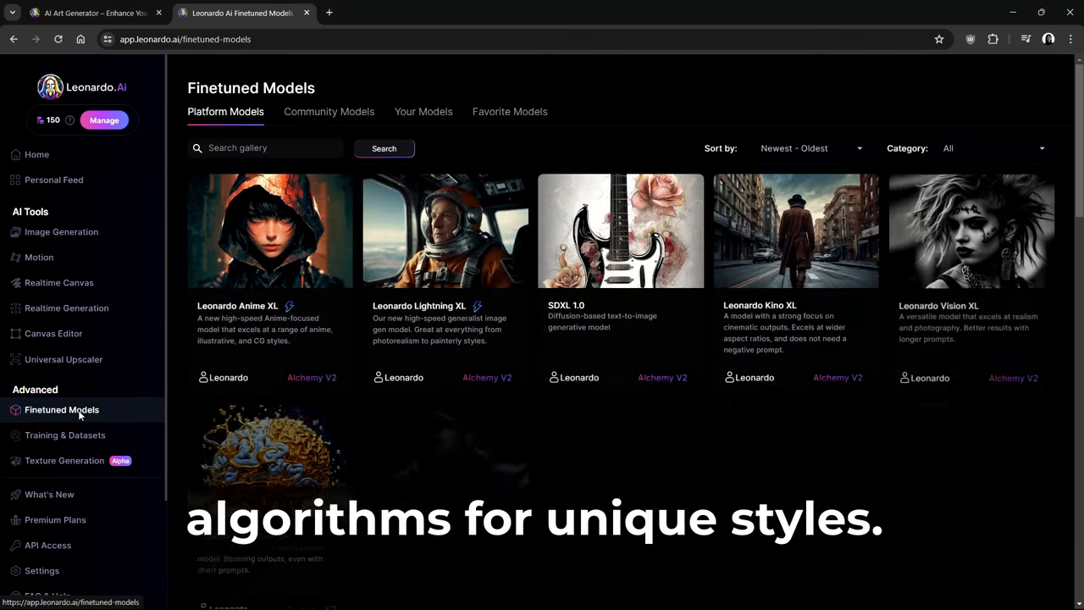
scroll("down", 3)
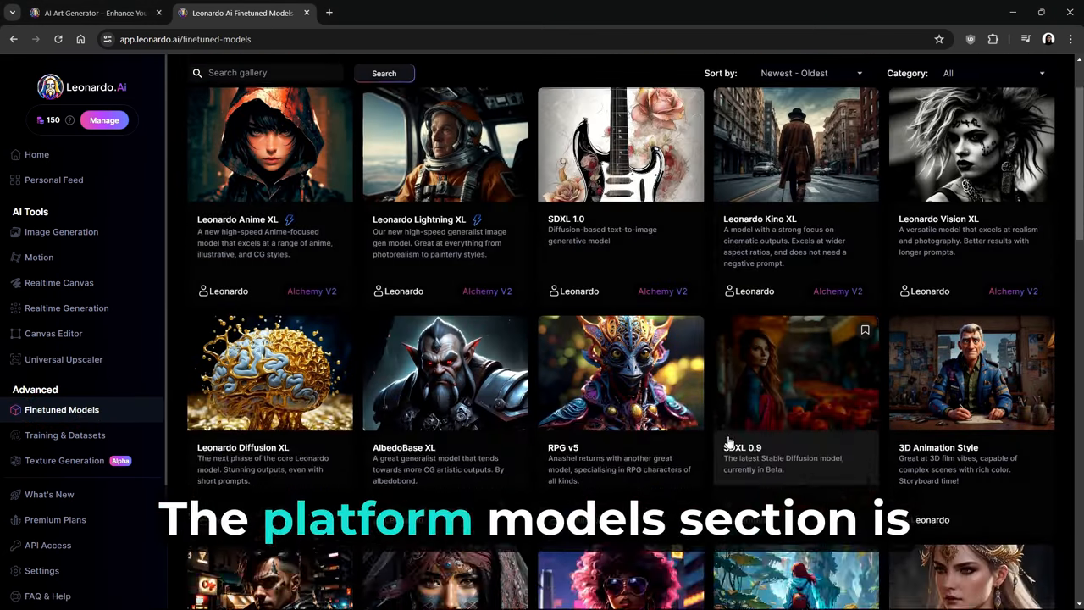
scroll("down", 3)
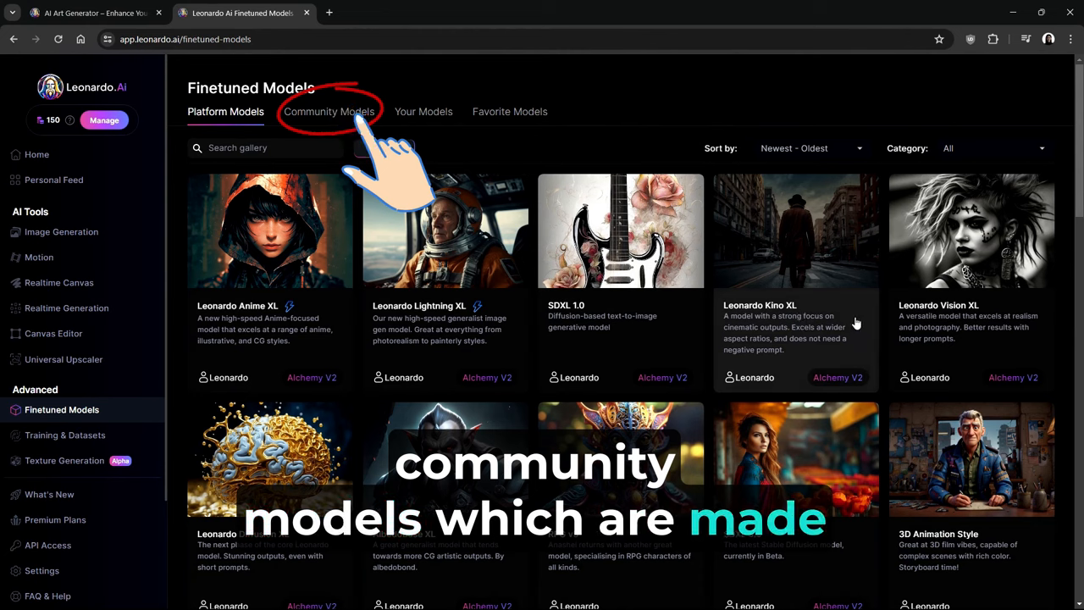
left_click(328, 112)
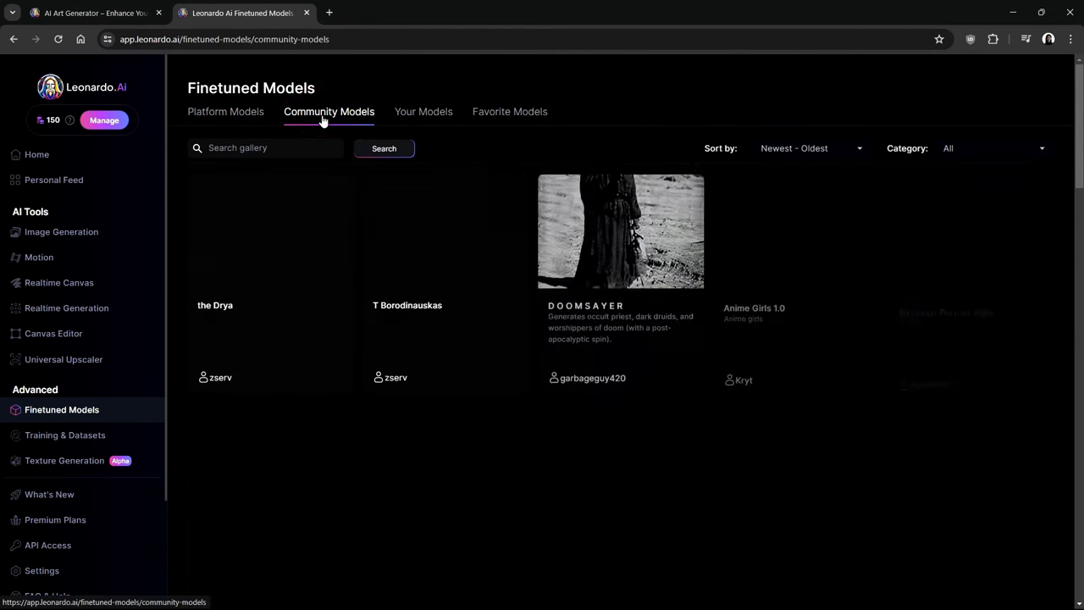
scroll("down", 3)
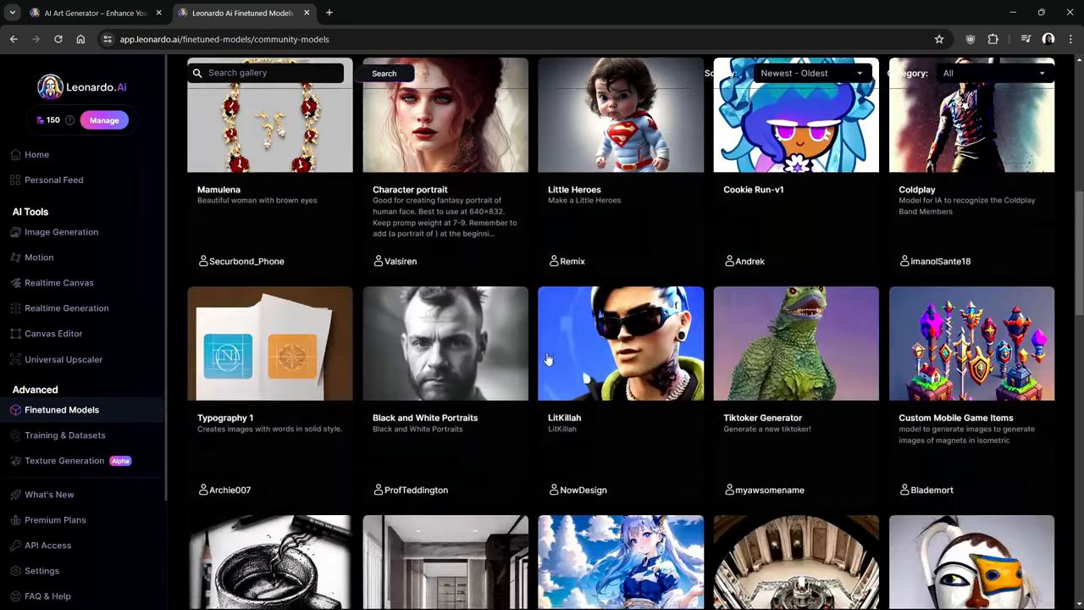
scroll("down", 3)
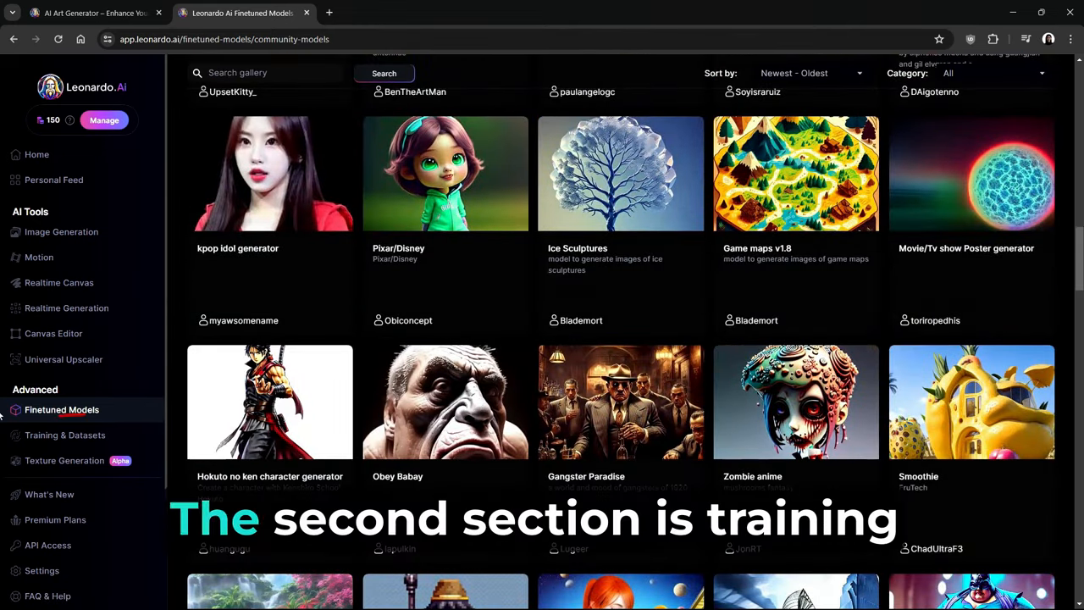
Go to the Training & Datasets page with its Train Your Own Models intro
left_click(65, 434)
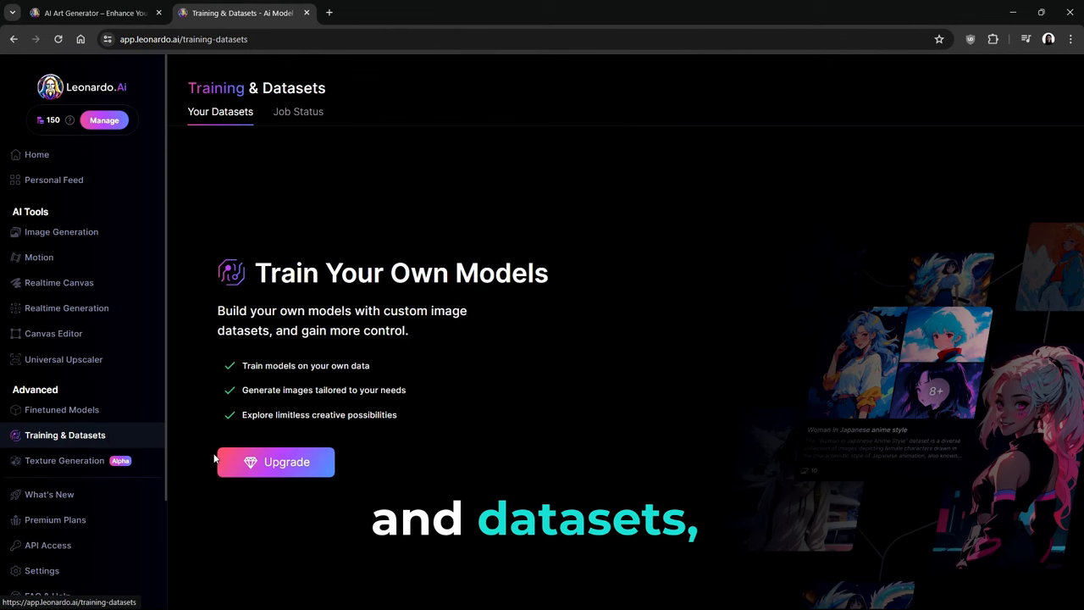
mouse_move(520, 440)
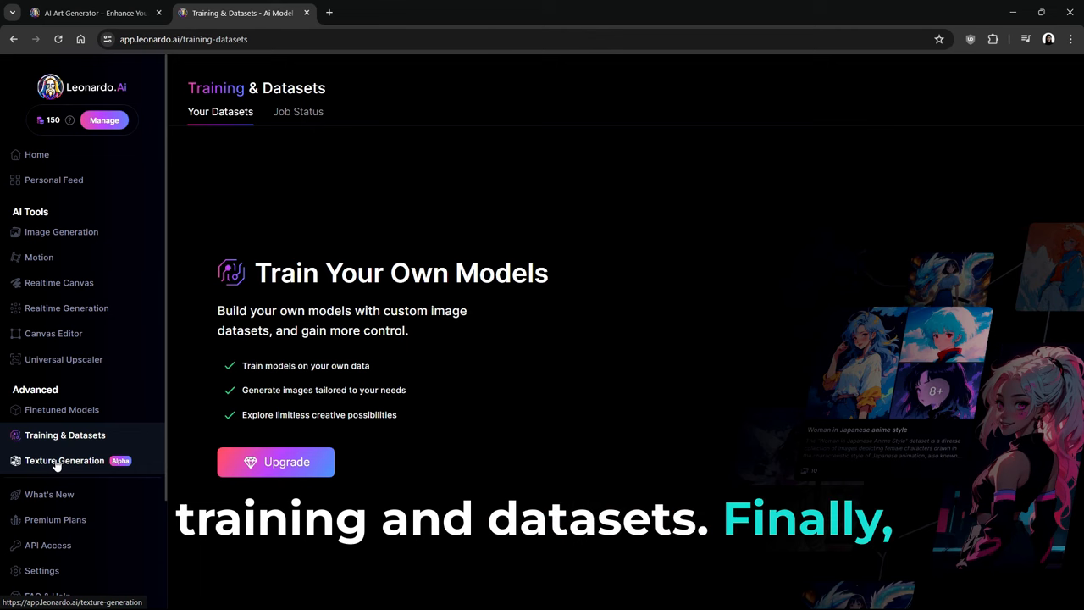
View 3D Texture Generation's three-slide introduction through to Done
left_click(65, 461)
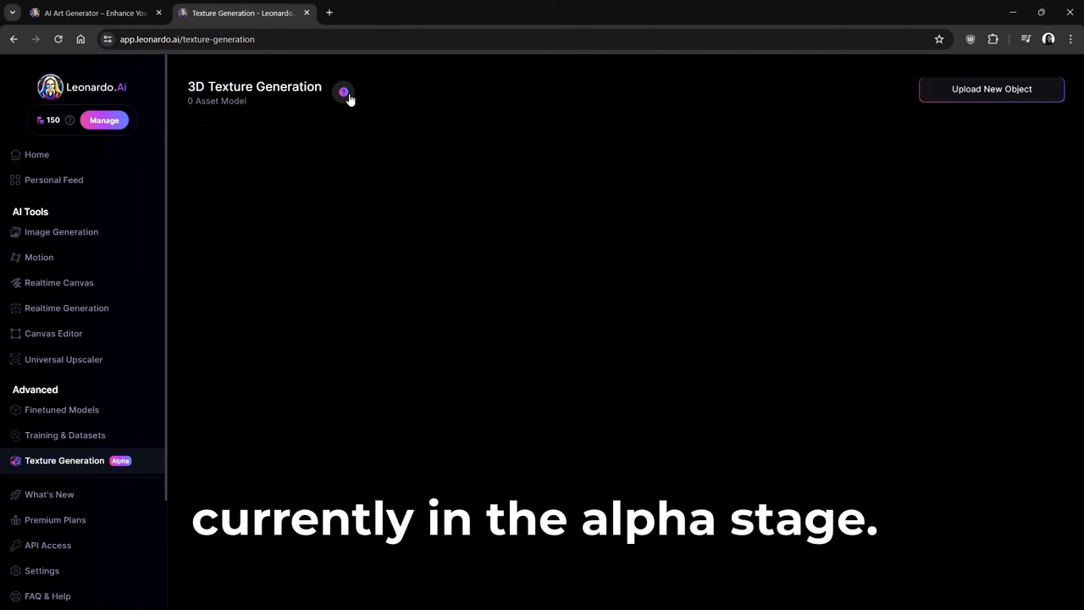
left_click(342, 91)
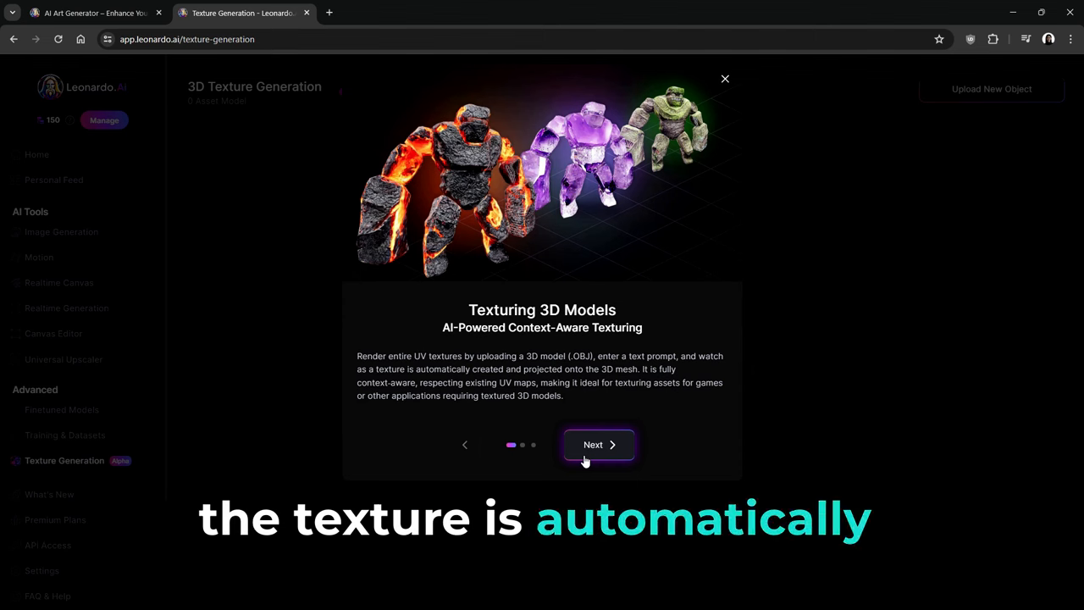
left_click(599, 444)
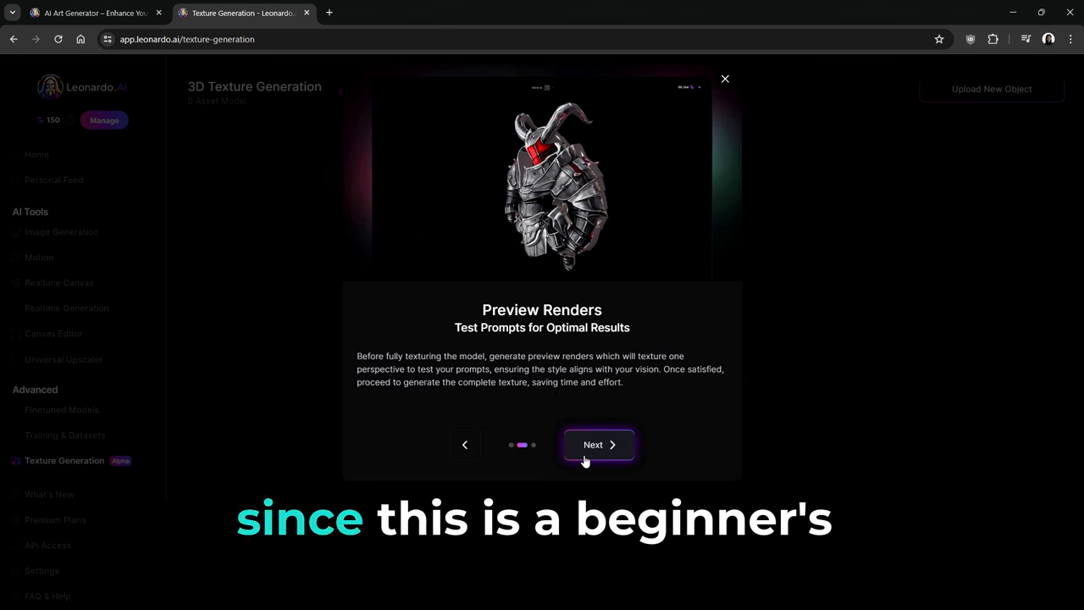
left_click(600, 444)
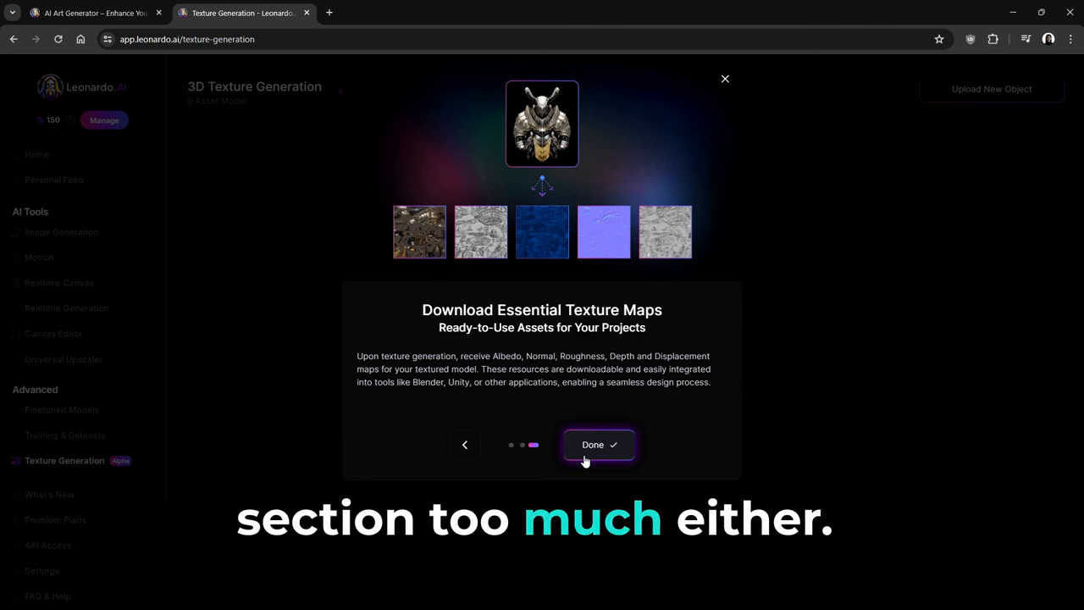
left_click(600, 444)
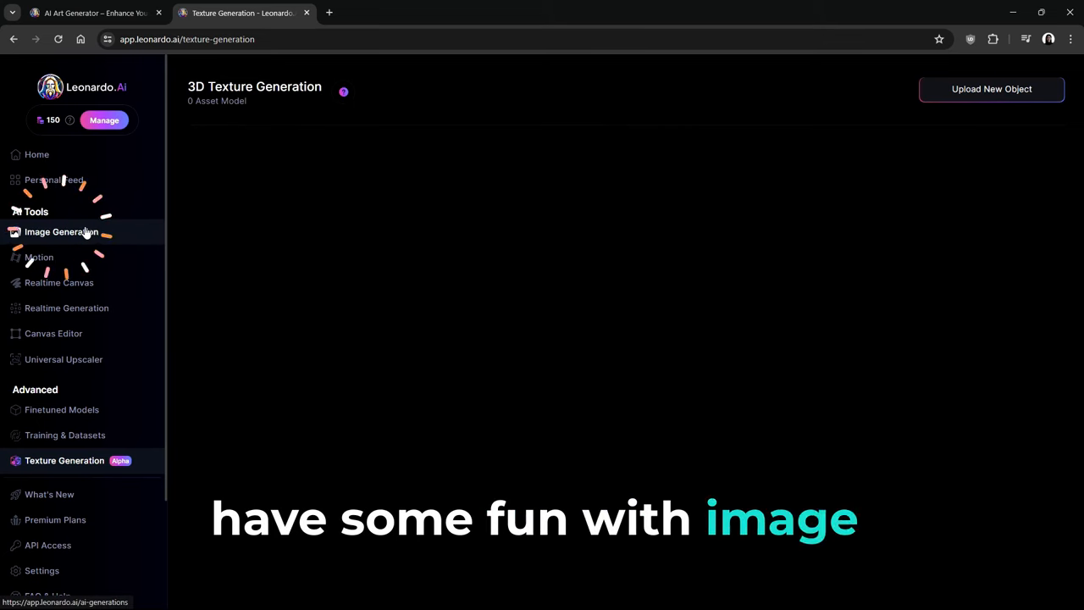
Generate four images from the prompt 'A beautiful brunette woman overlooking the city streets in a synthwave style.'
left_click(61, 230)
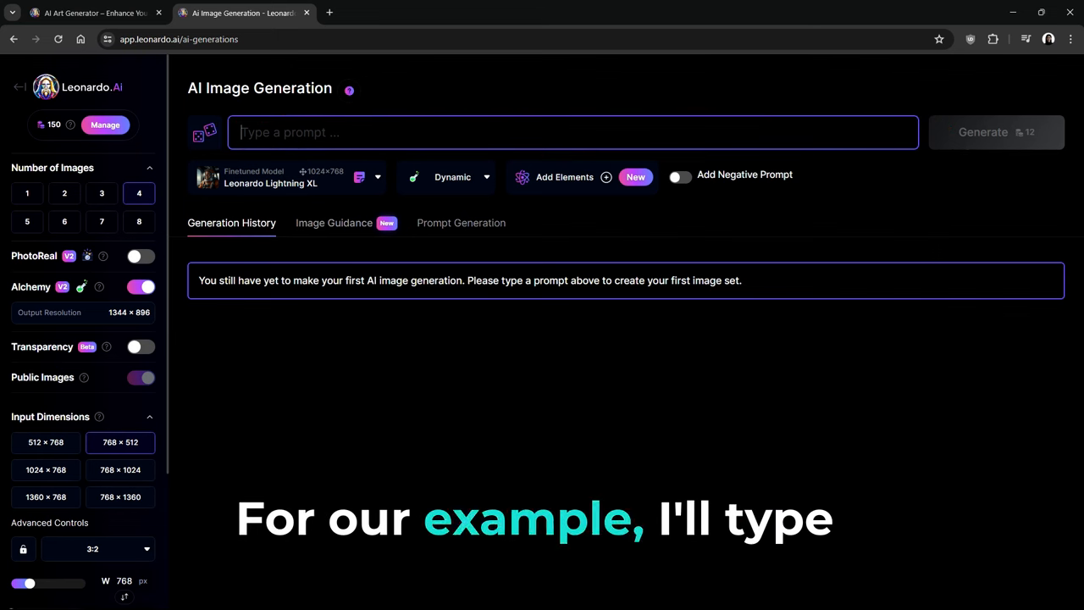
type("A beautiful brunette woman overlooking the city streets in a synthwave style.")
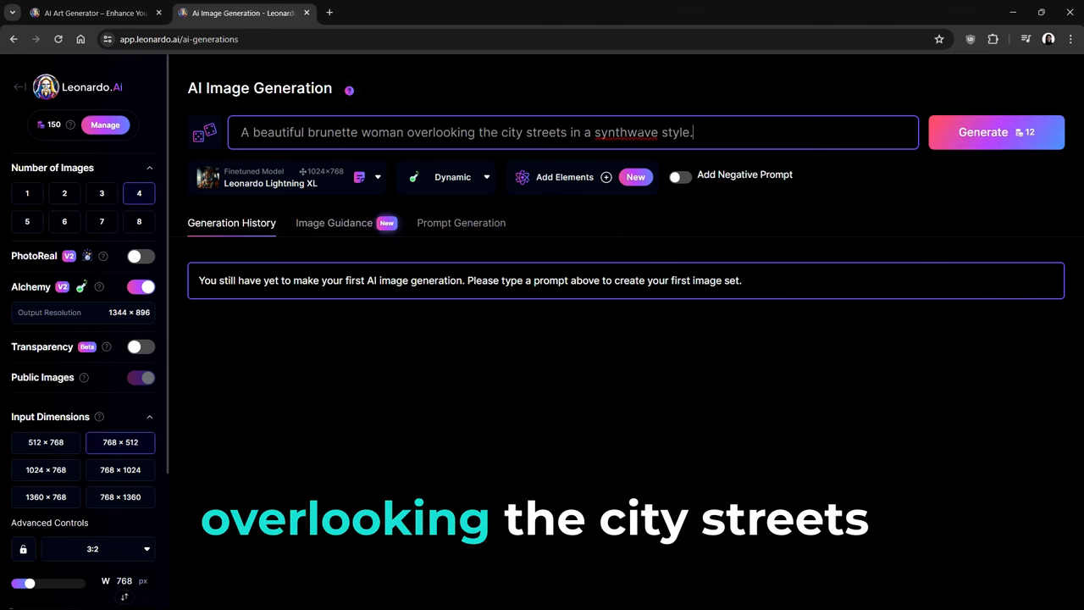
mouse_move(982, 132)
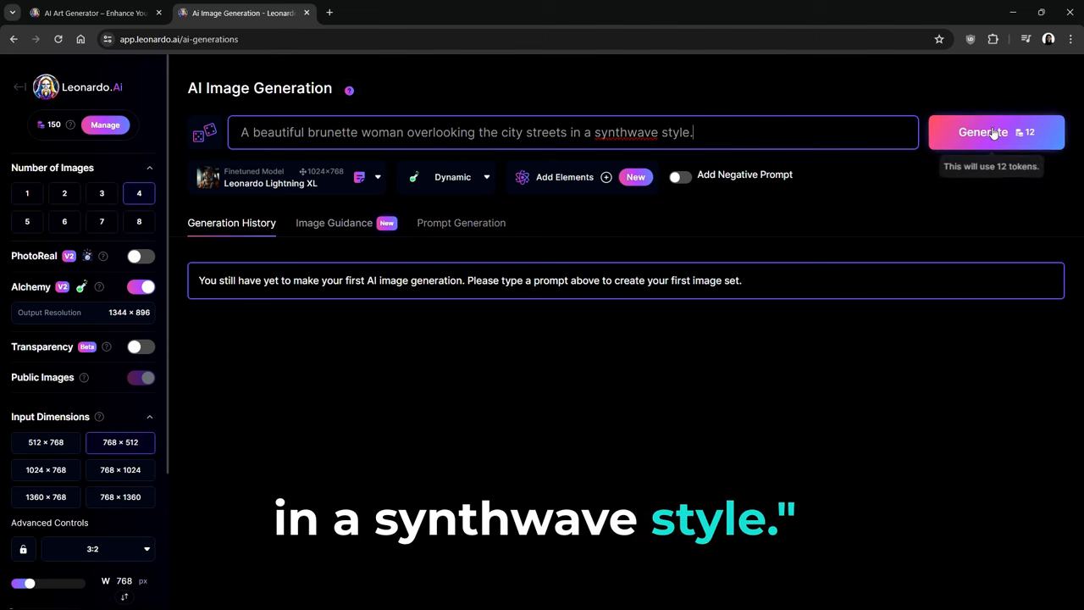
left_click(985, 132)
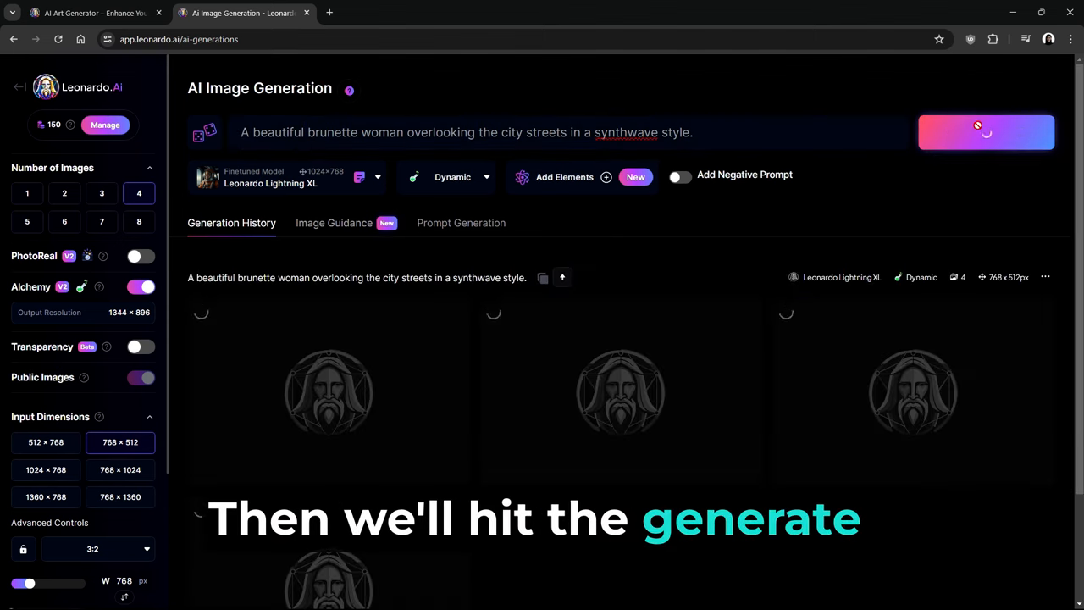
Relaunch generation with the synthwave brunette prompt still in the prompt box
left_click(986, 132)
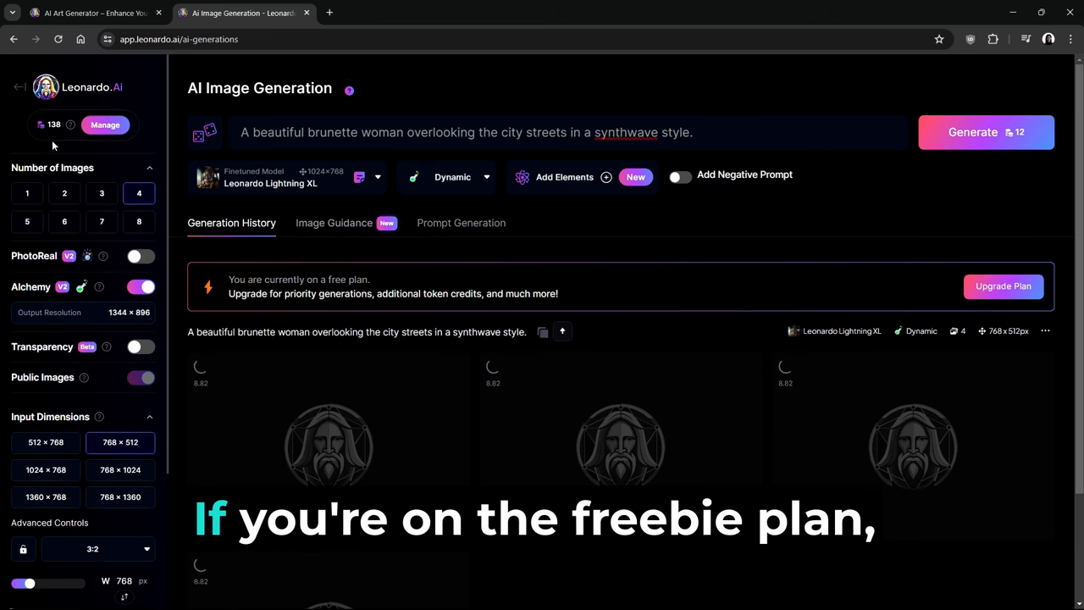
mouse_move(54, 126)
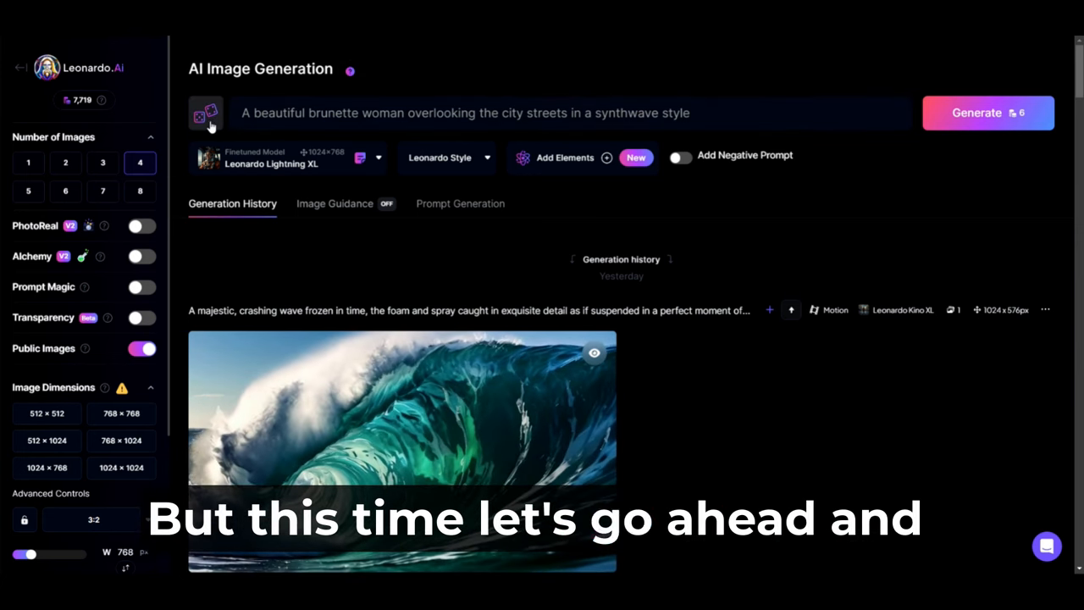
Expand the brunette prompt with Improve Prompt and generate PhotoReal Alchemy portraits from it
left_click(206, 112)
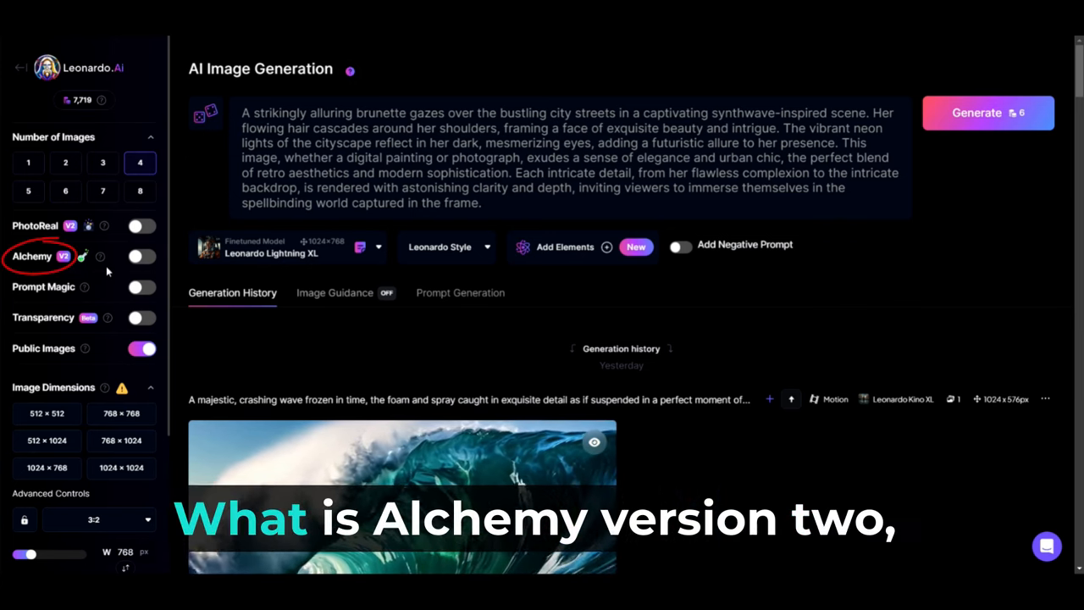
mouse_move(102, 258)
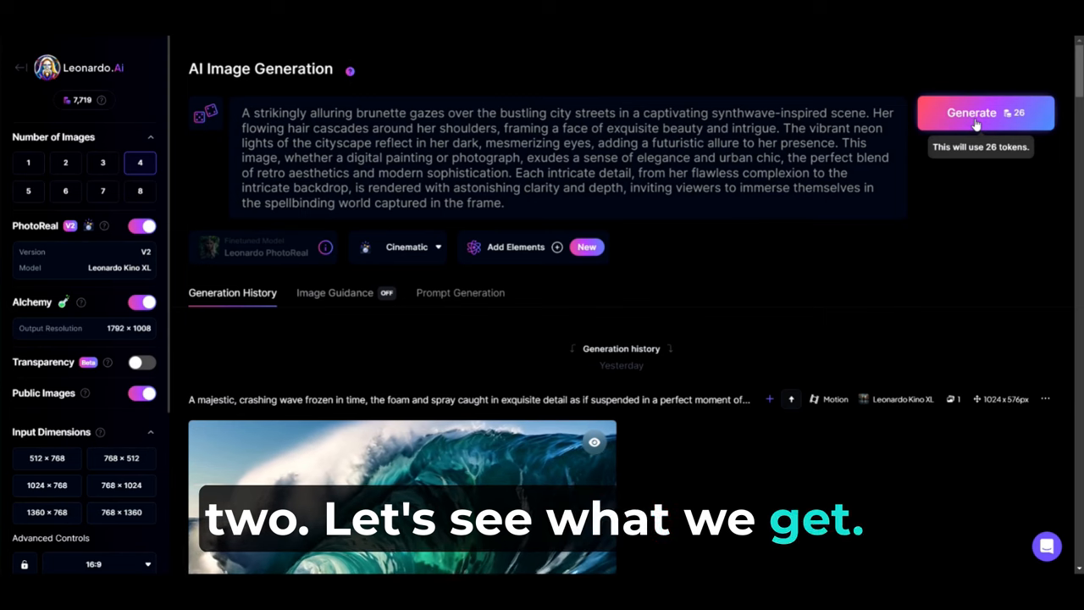
left_click(982, 112)
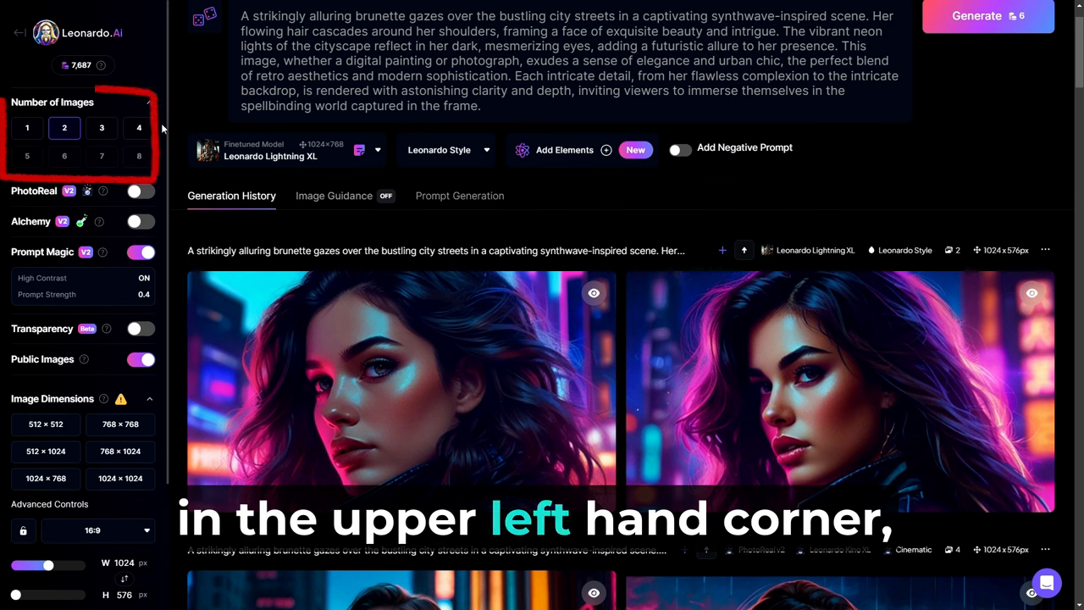
Cycle through the Number of Images options and settle on two images per run
left_click(102, 129)
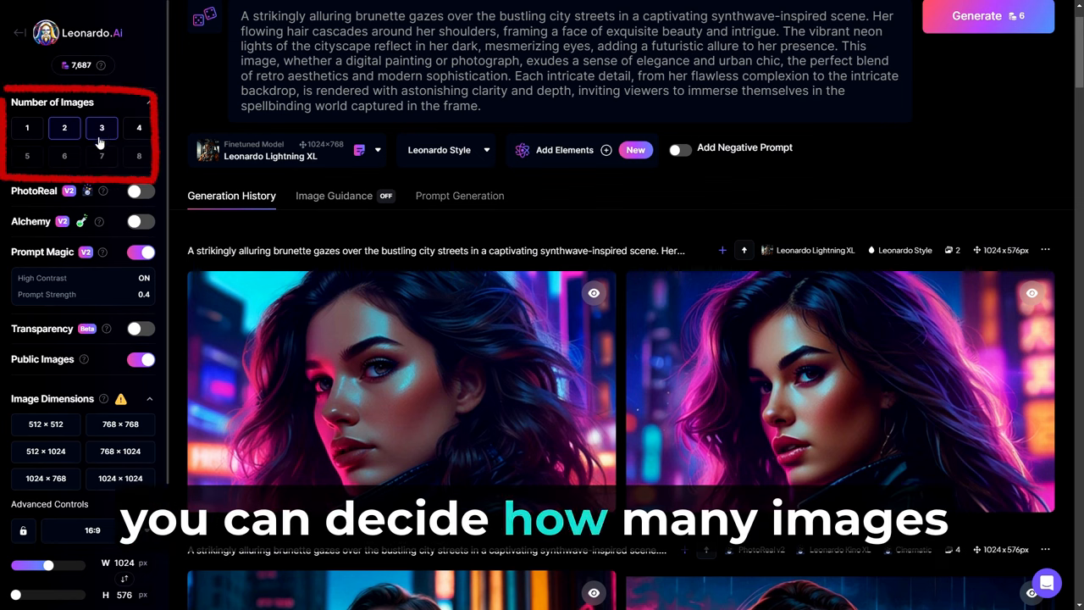
left_click(138, 127)
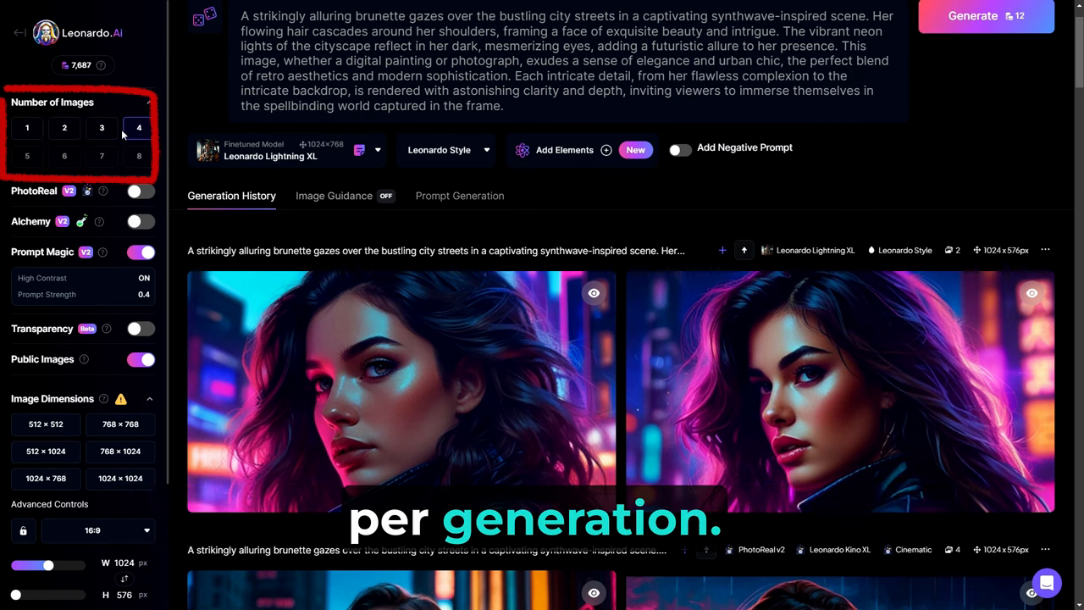
left_click(102, 128)
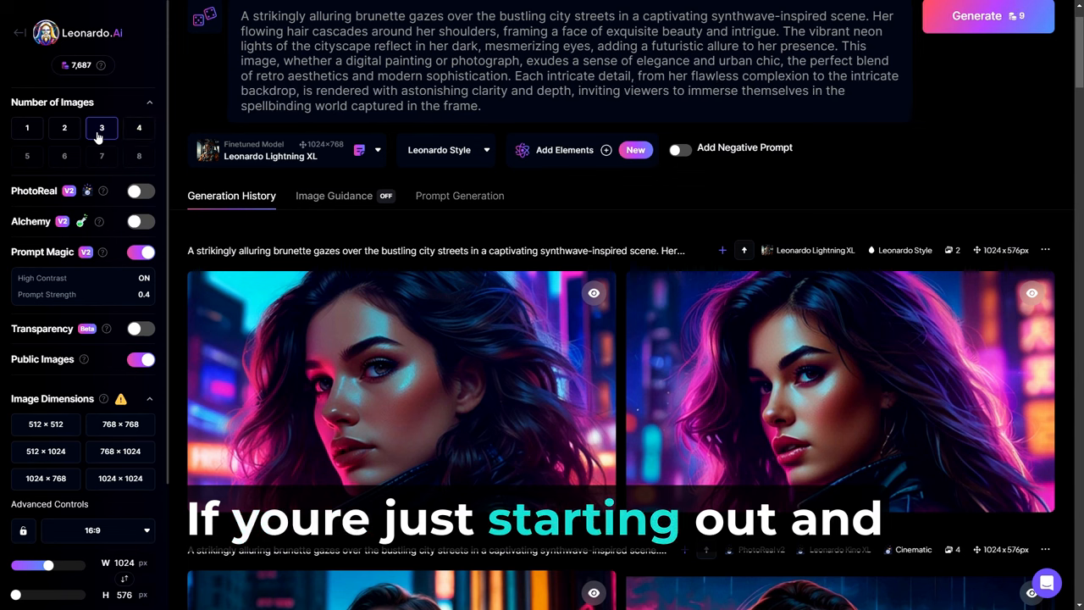
left_click(27, 129)
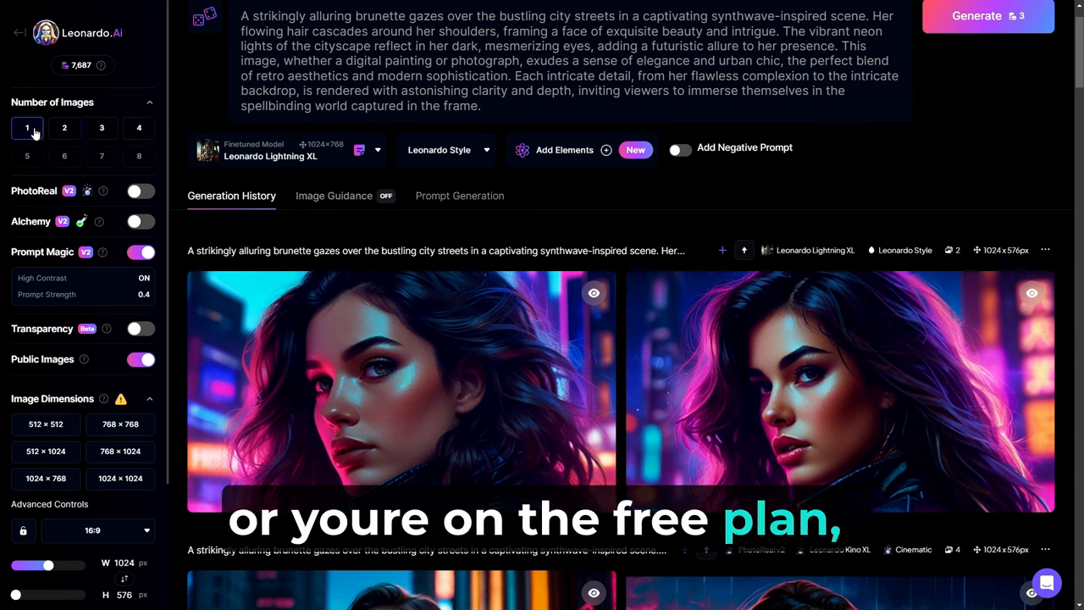
left_click(64, 127)
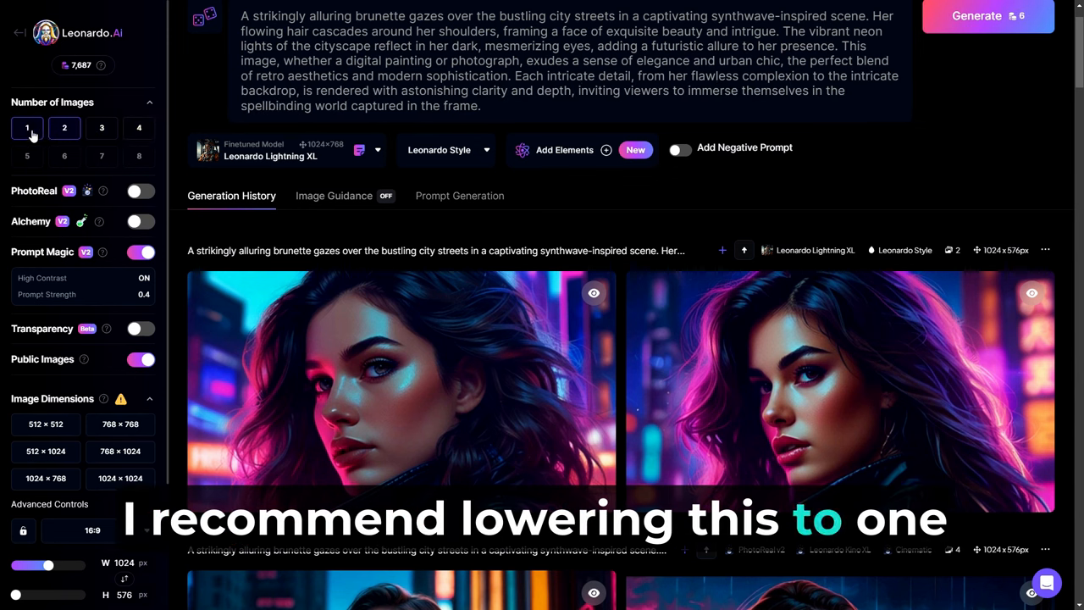
left_click(102, 128)
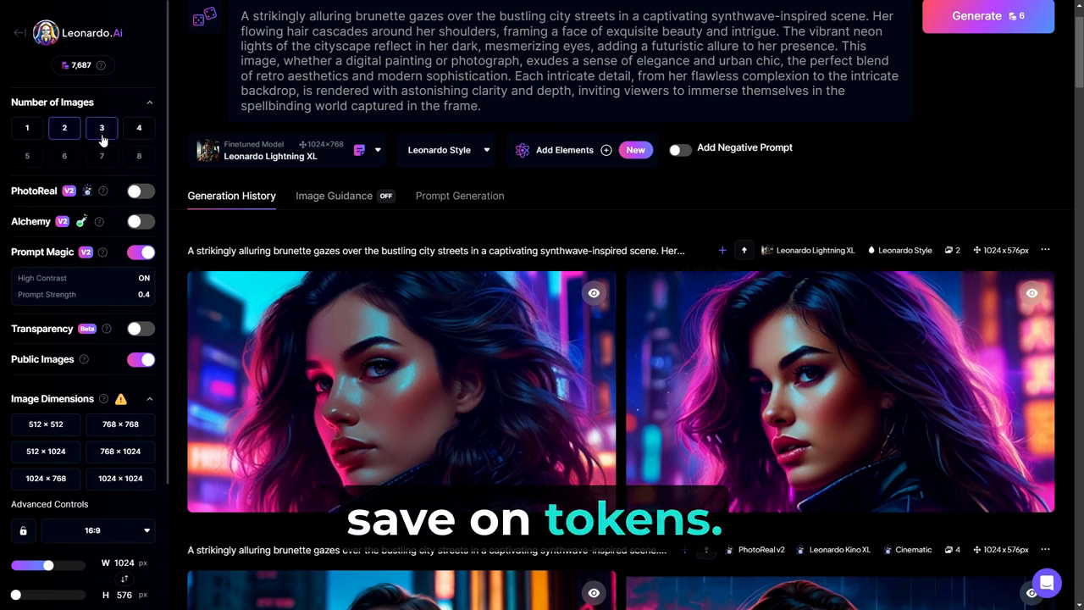
Enable PhotoReal with Alchemy for the shortened synthwave-attire prompt
left_click(139, 190)
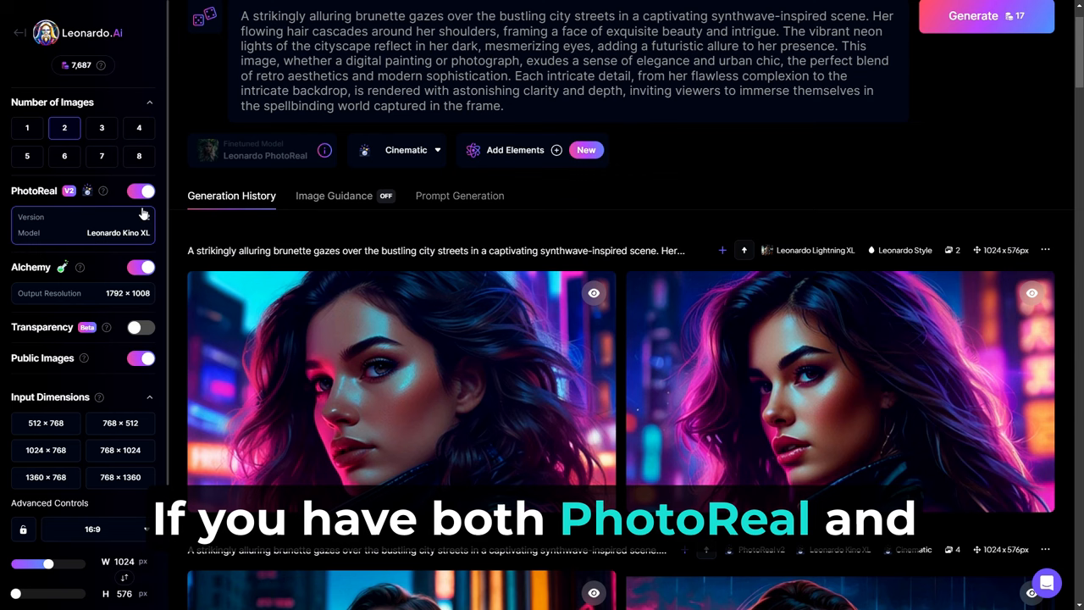
left_click(141, 190)
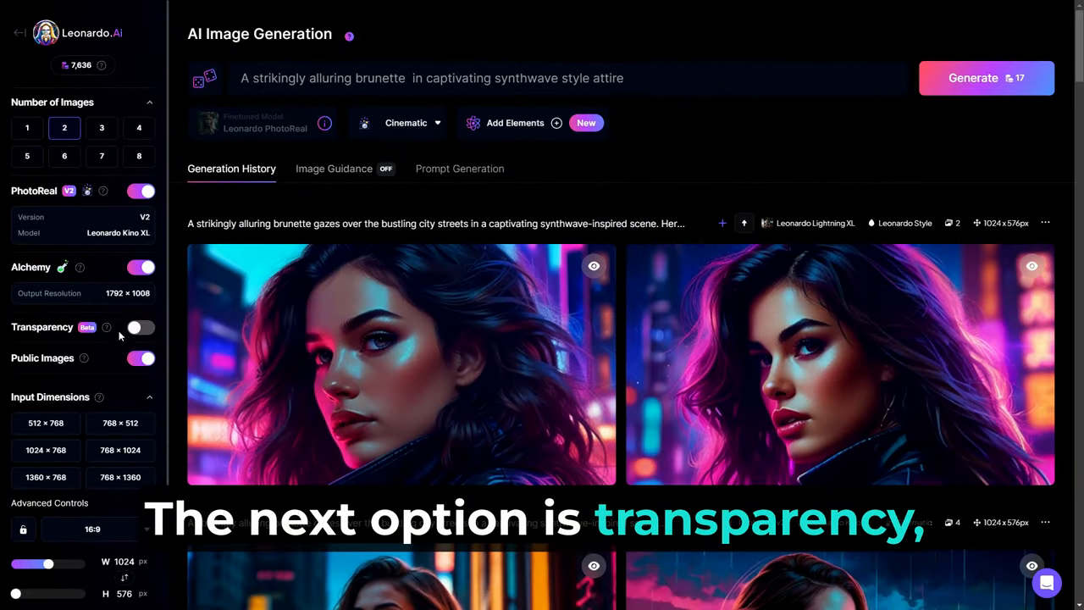
mouse_move(107, 329)
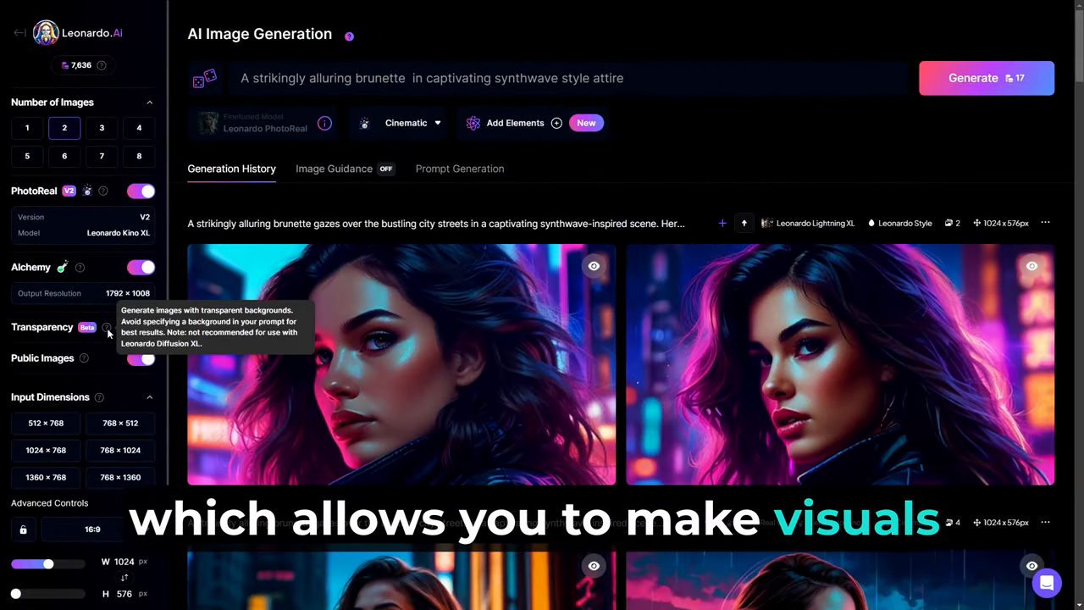
Enable Transparency and generate two transparent-background synthwave brunette images
left_click(138, 329)
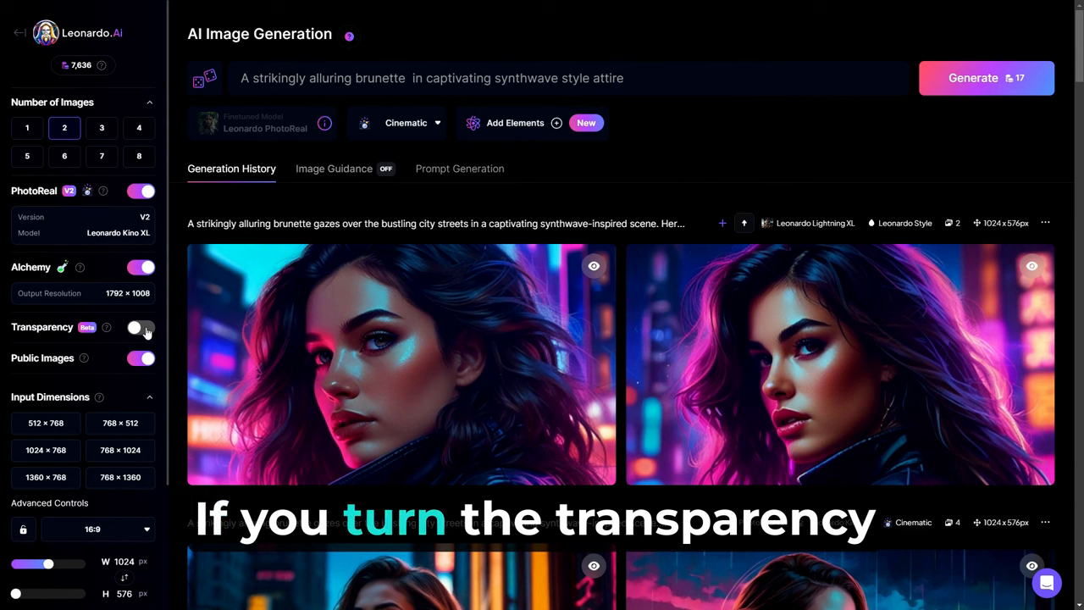
left_click(141, 329)
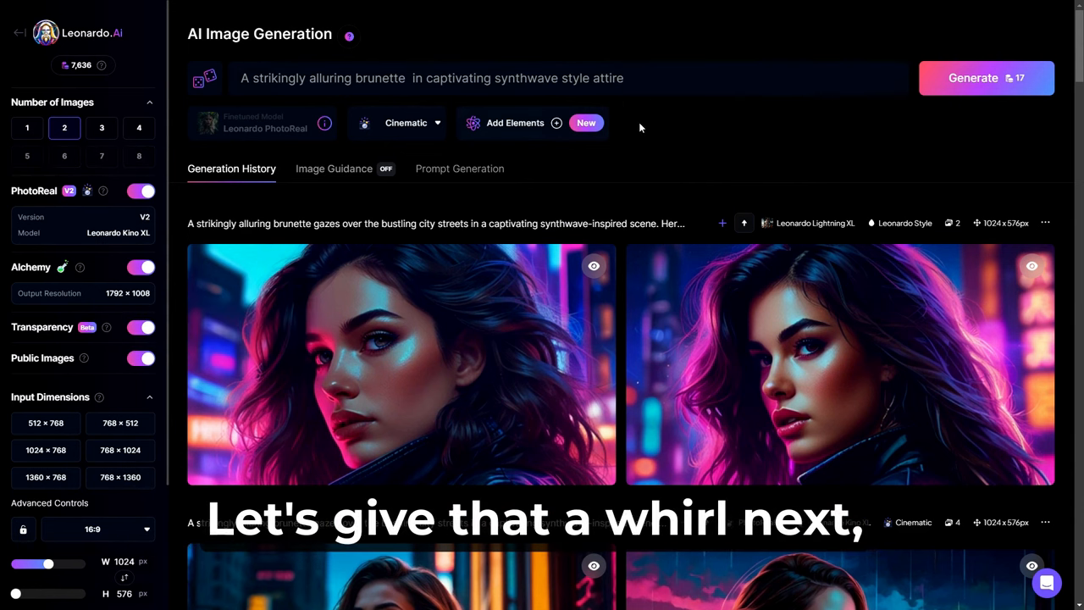
mouse_move(973, 78)
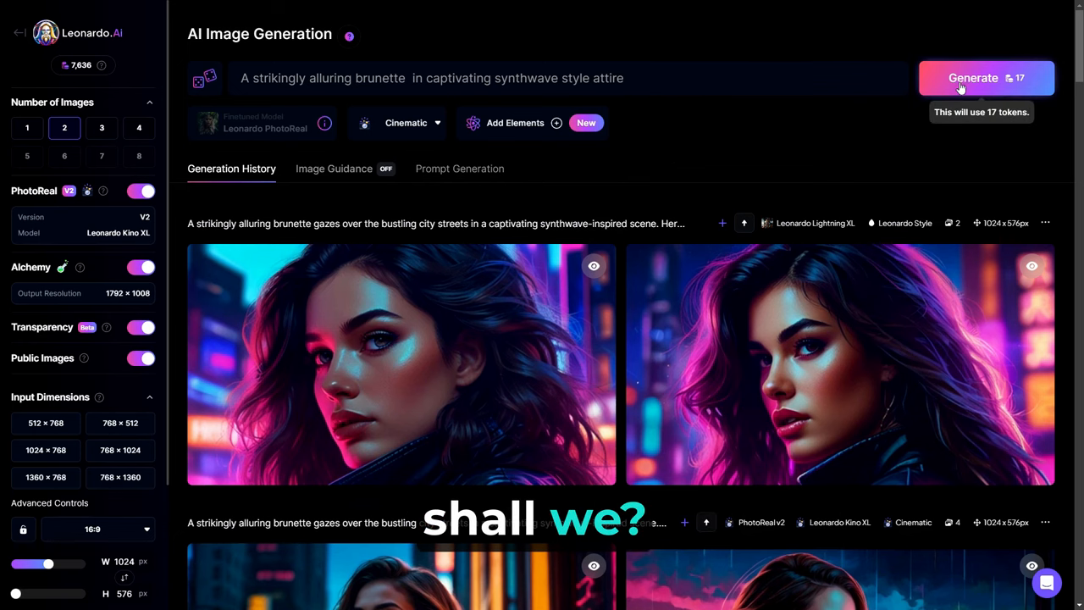
left_click(972, 78)
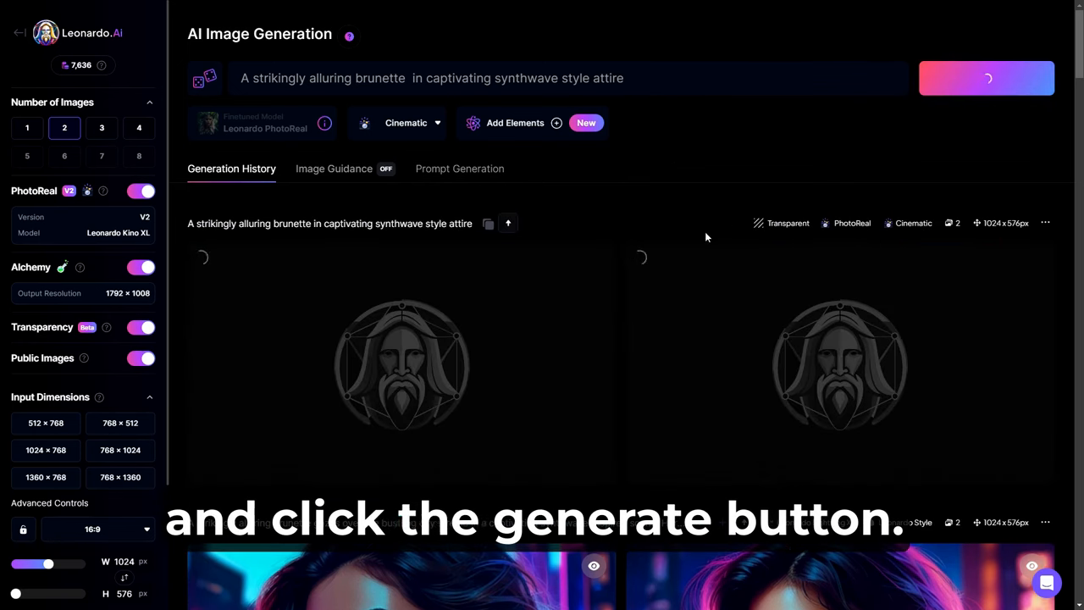
left_click(985, 78)
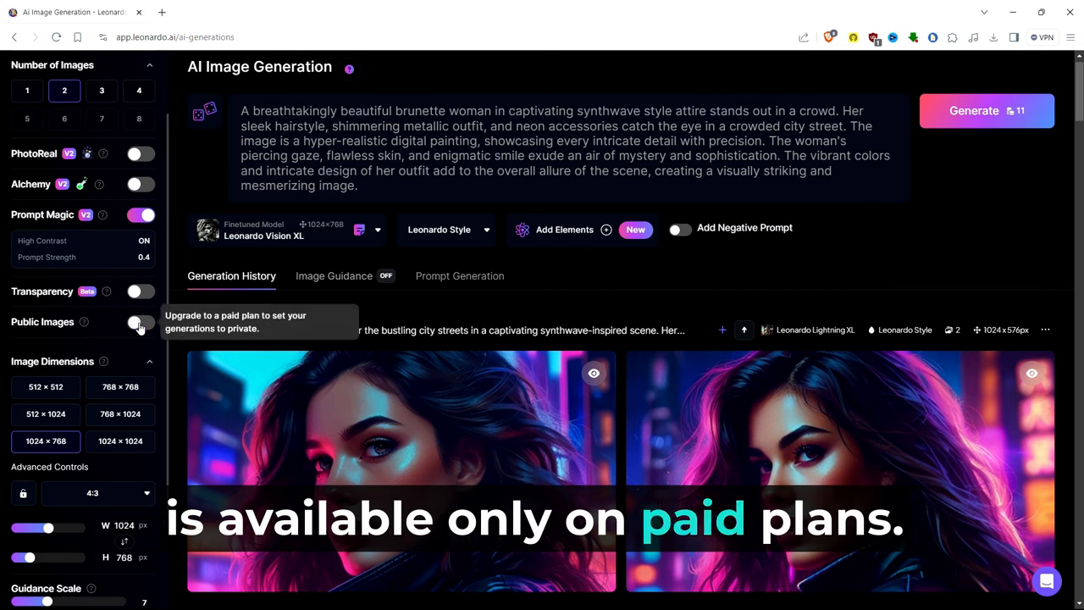
Try 768×1024 and 16:9 sizes, return to 1024×768, and raise guidance scale to 11
left_click(141, 322)
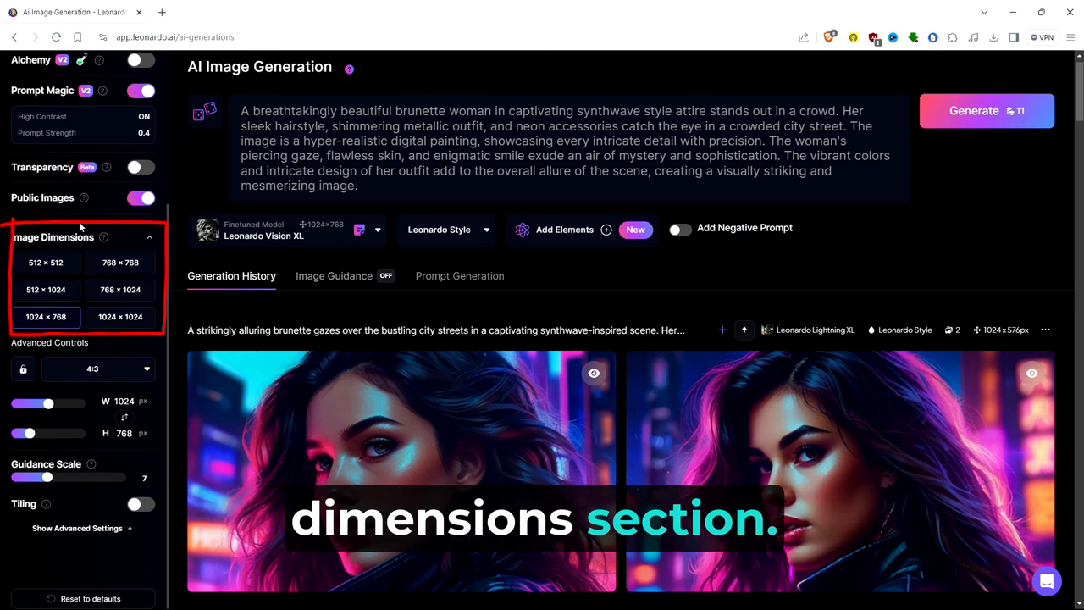
mouse_move(104, 238)
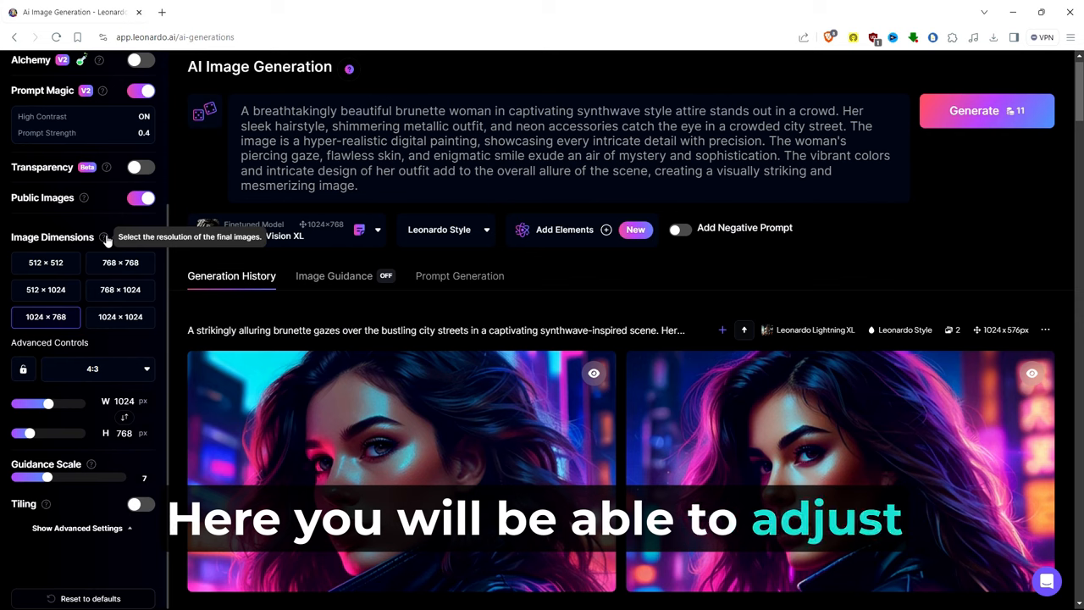
left_click(119, 261)
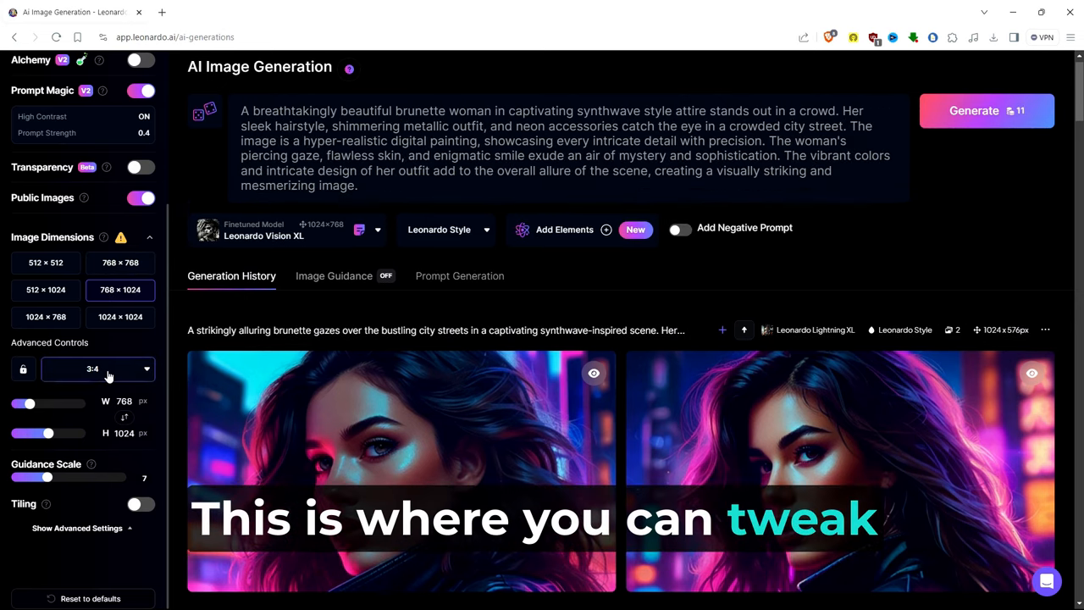
left_click(98, 370)
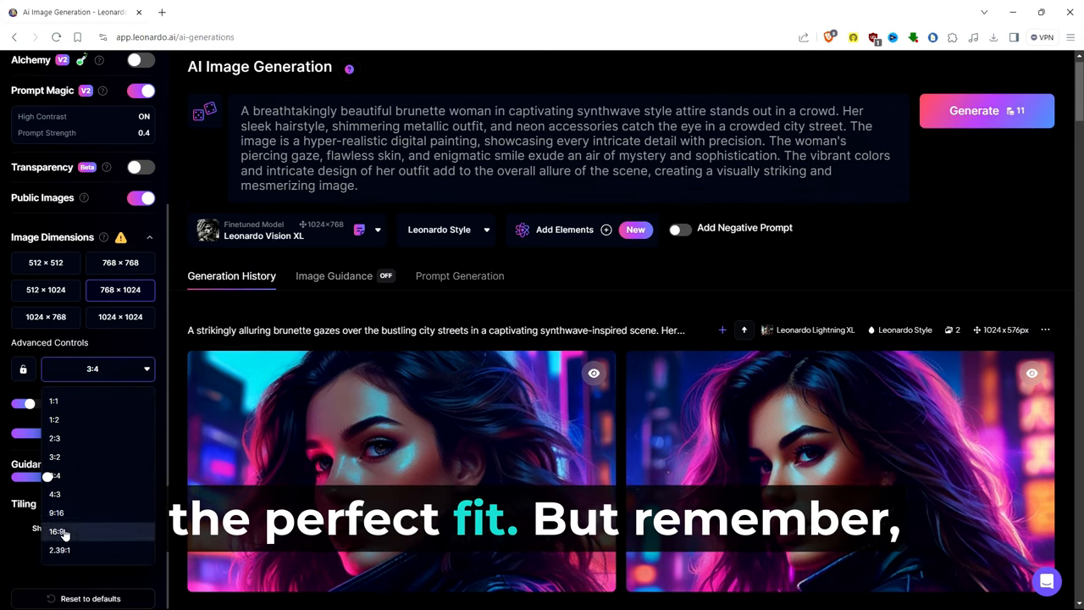
left_click(56, 532)
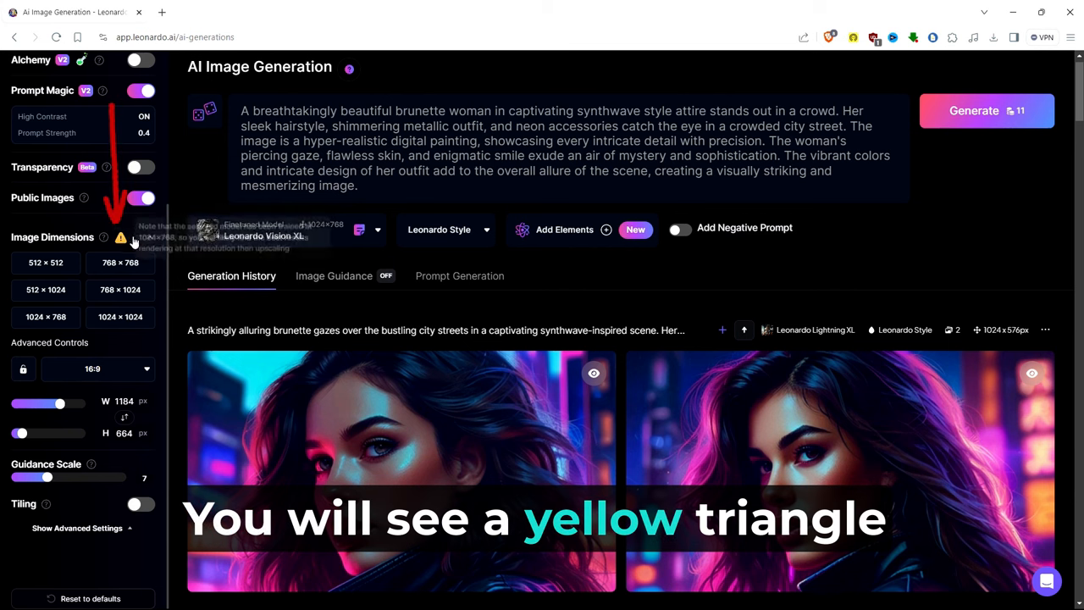
mouse_move(121, 237)
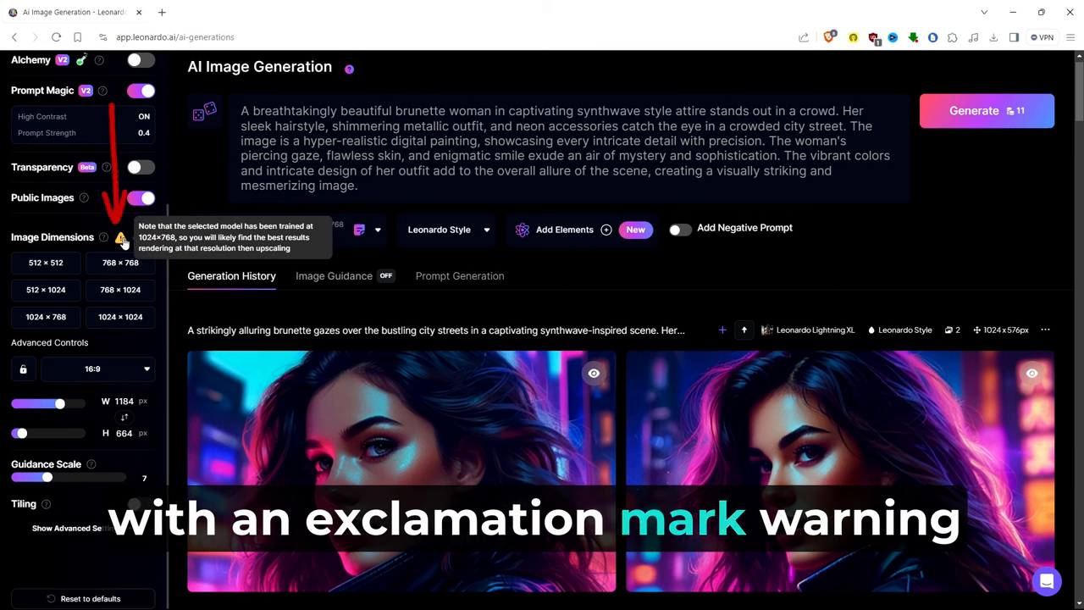
left_click(45, 317)
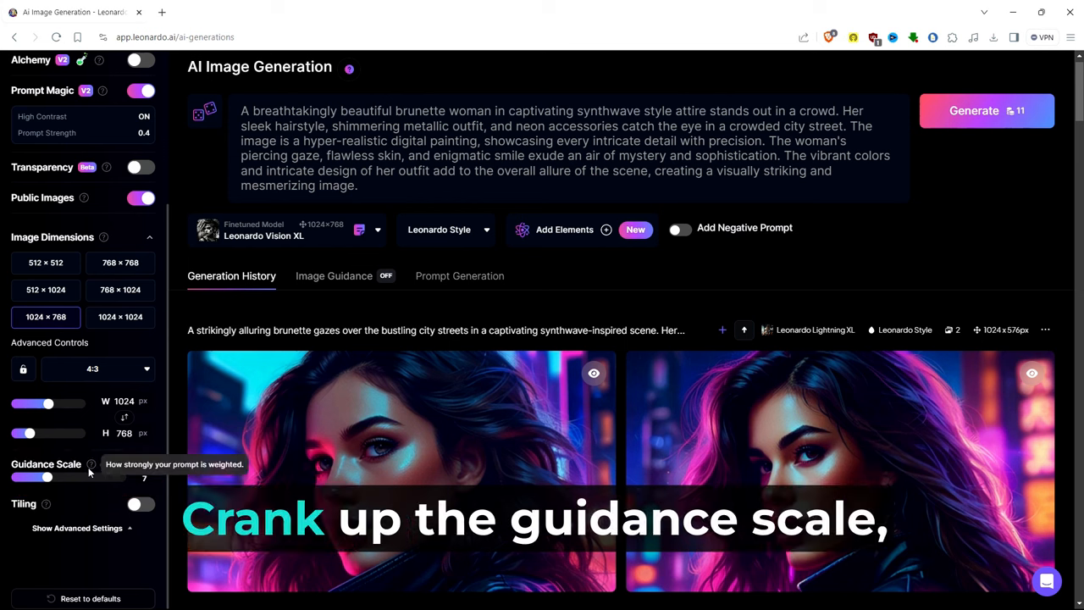
left_click_drag(47, 478, 69, 477)
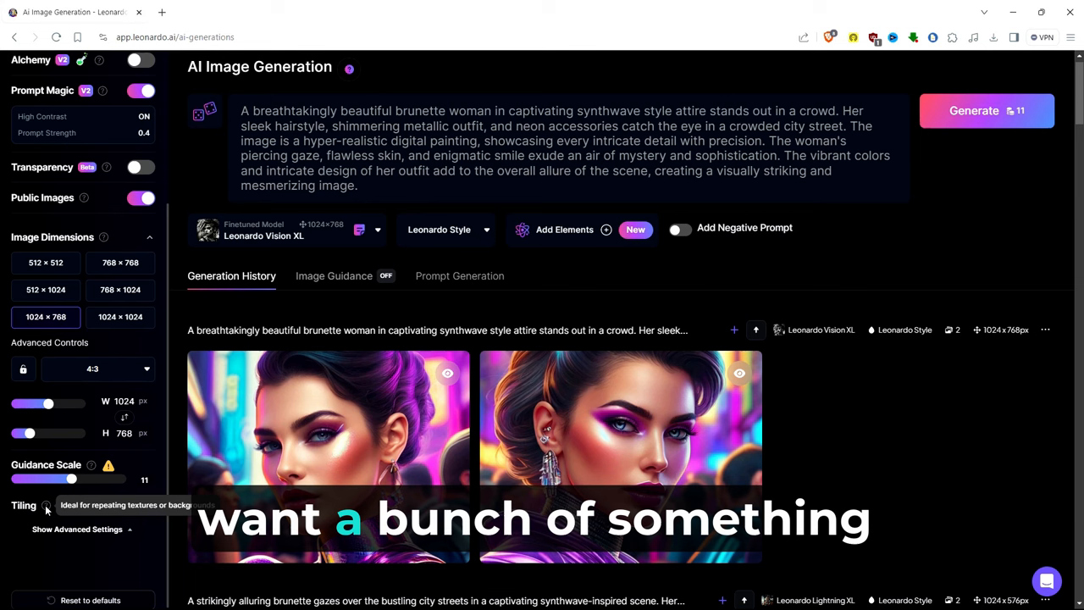
Enable Tiling and view a generated cyberpunk cityscape at full size
left_click(139, 504)
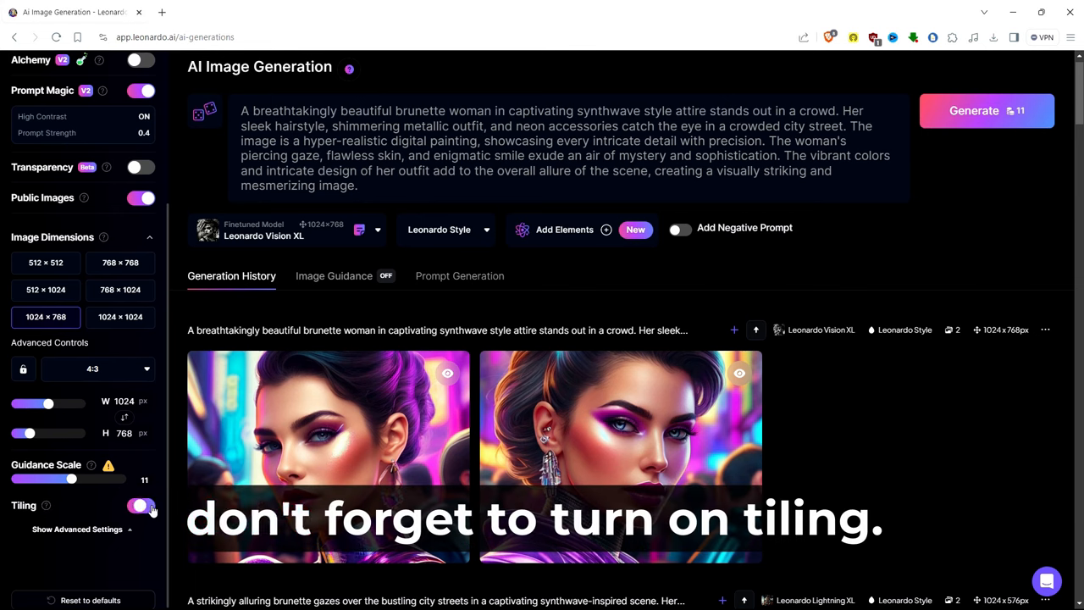
left_click(141, 504)
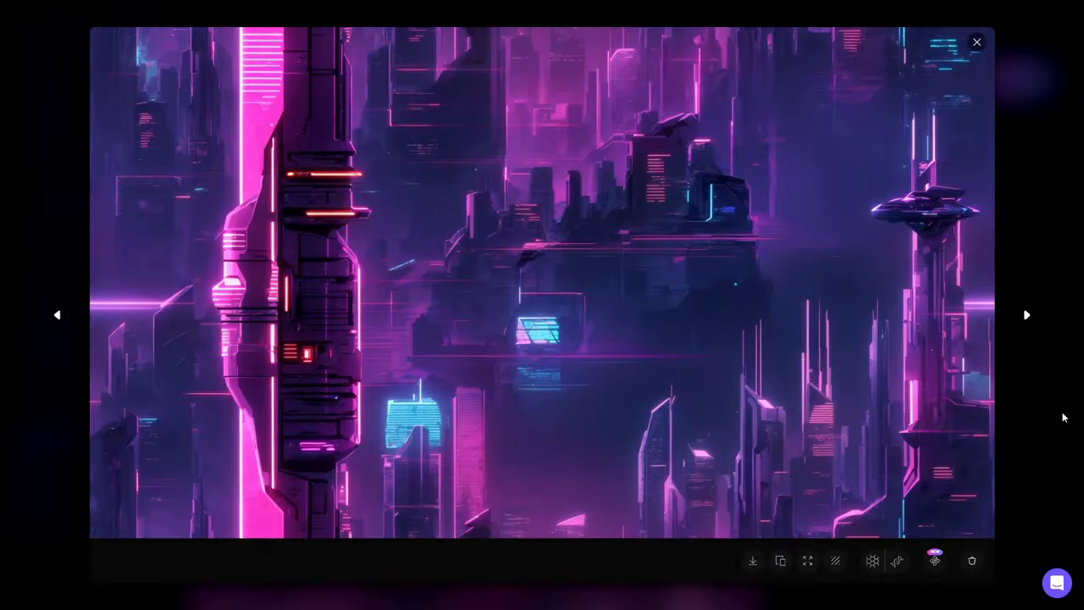
Flip between both brunette neon-city images in the viewer, then return to the generation page
left_click(976, 40)
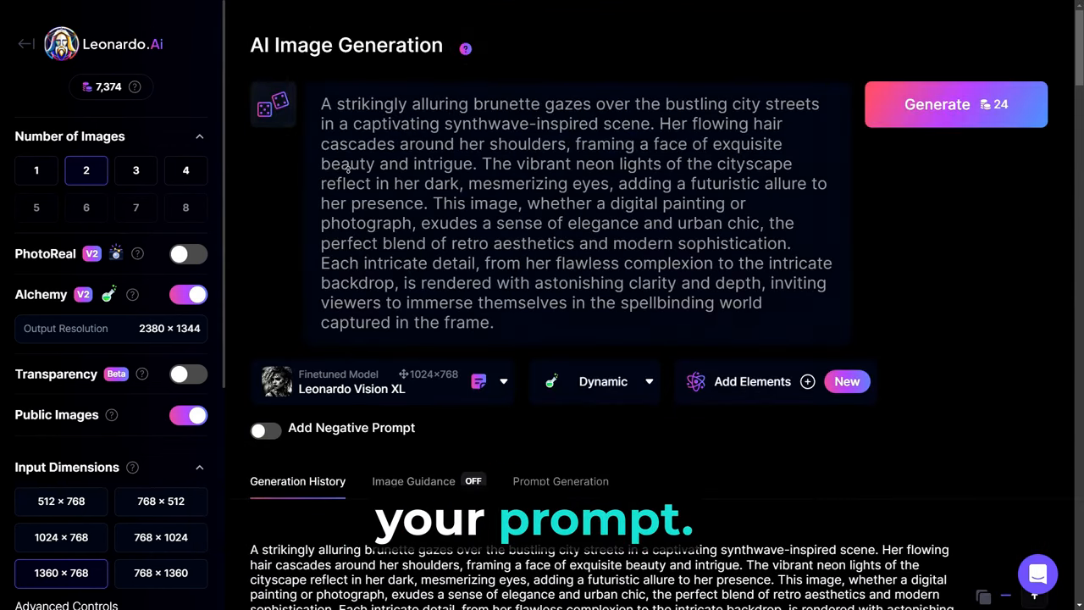
scroll("down", 3)
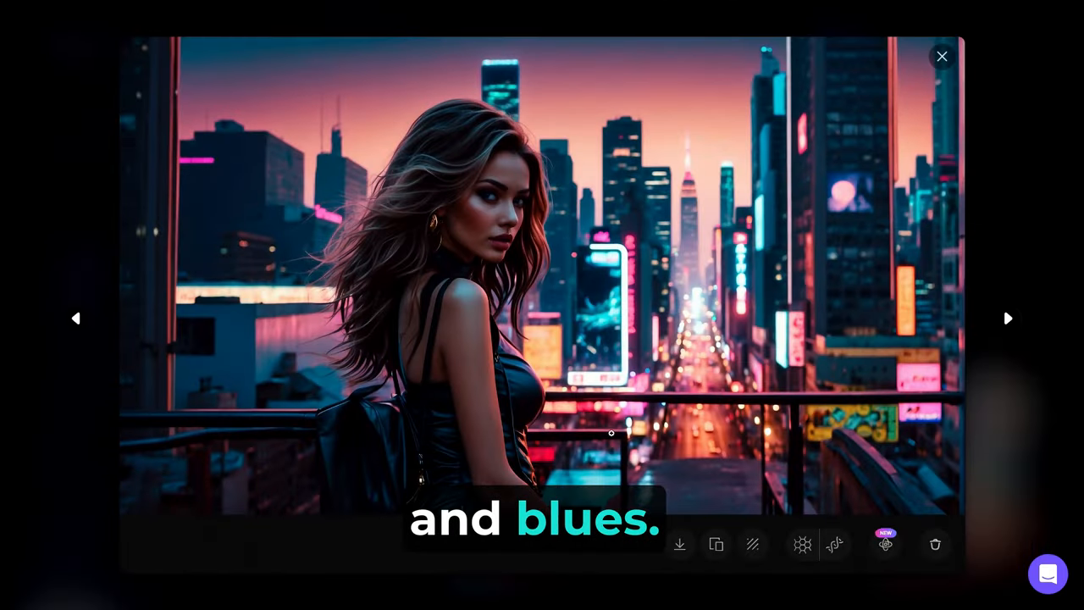
left_click(1008, 319)
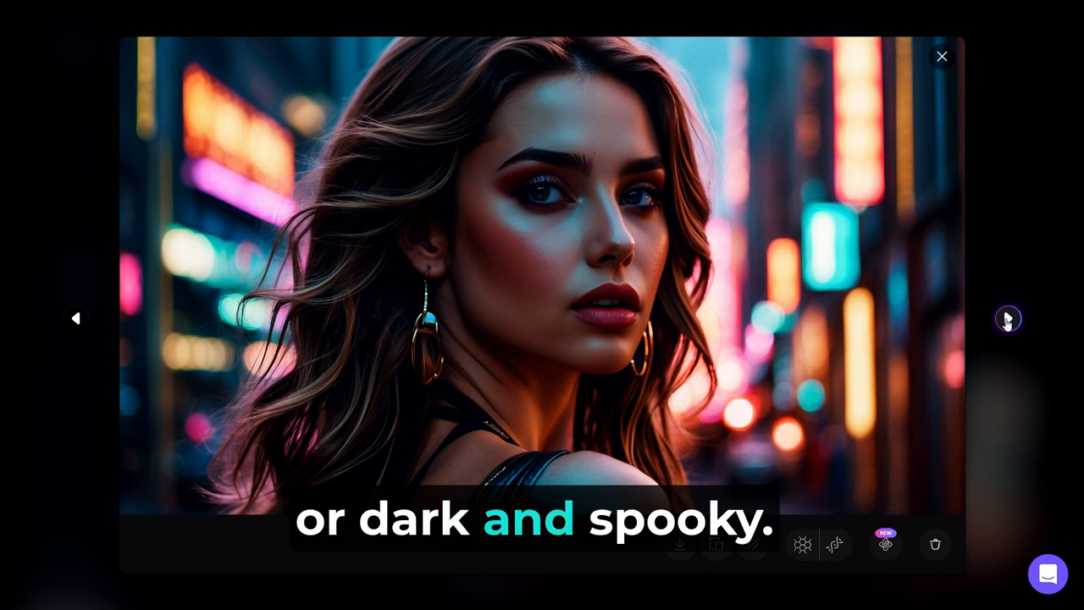
left_click(942, 57)
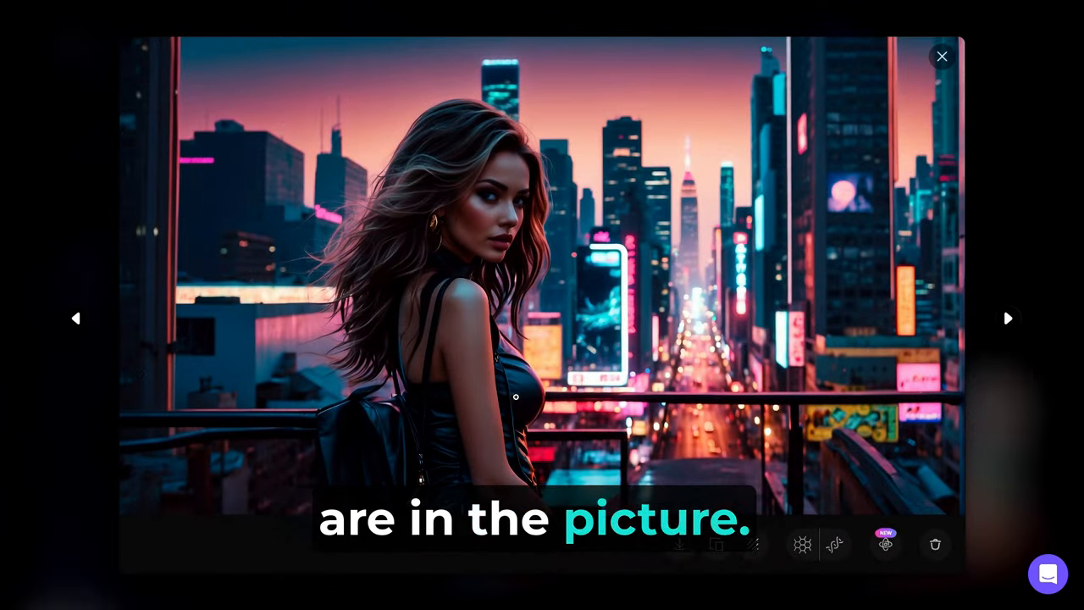
left_click(942, 56)
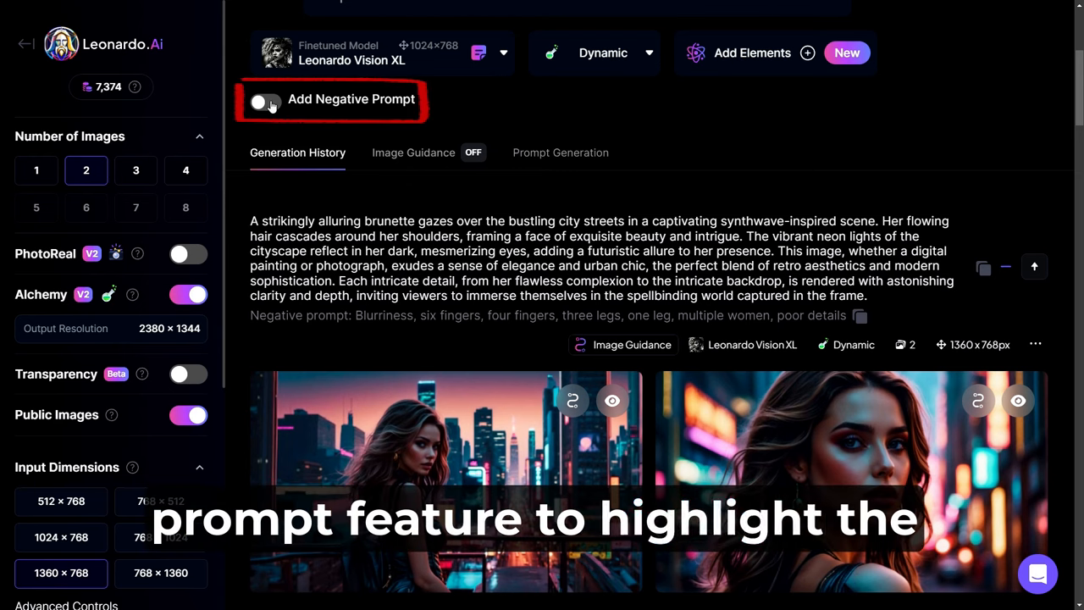
Enable the negative prompt listing blurriness, extra limbs, multiple women, poor details and tiling
left_click(265, 102)
type("Blurriness, six fingers, four fingers, three legs, one leg, multiple women, poor details, no tiling.")
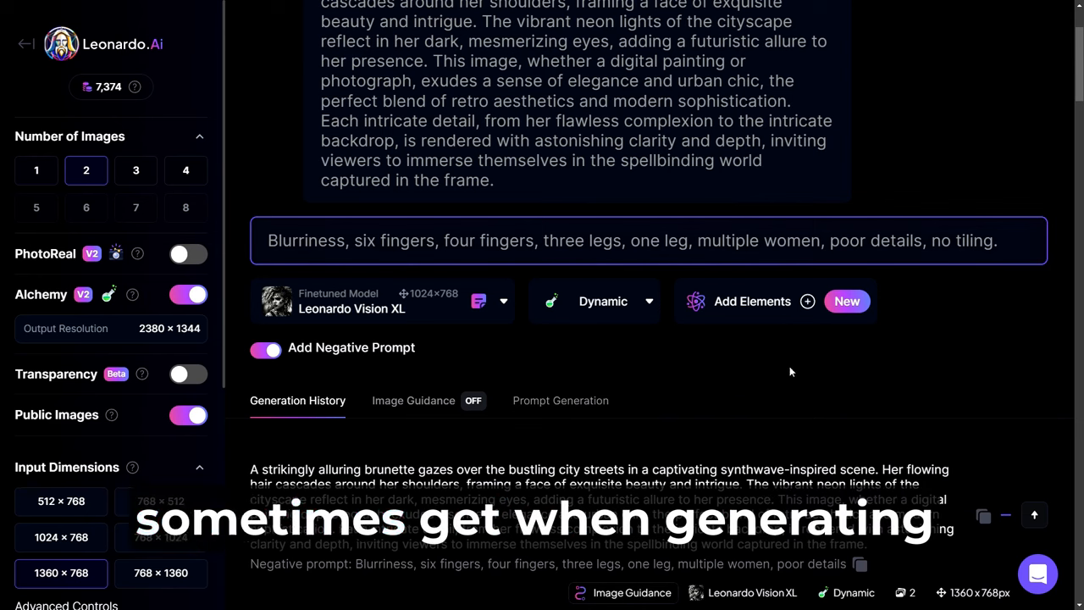
scroll("up", 3)
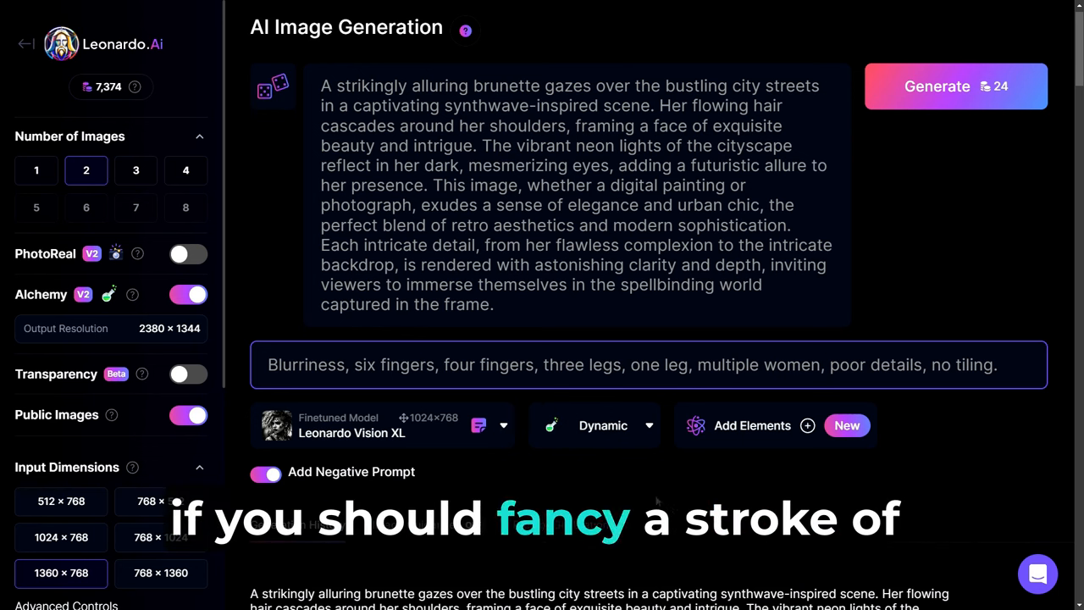
Ideate four prompts in Prompt Generation from a short synthwave woman description
scroll("down", 3)
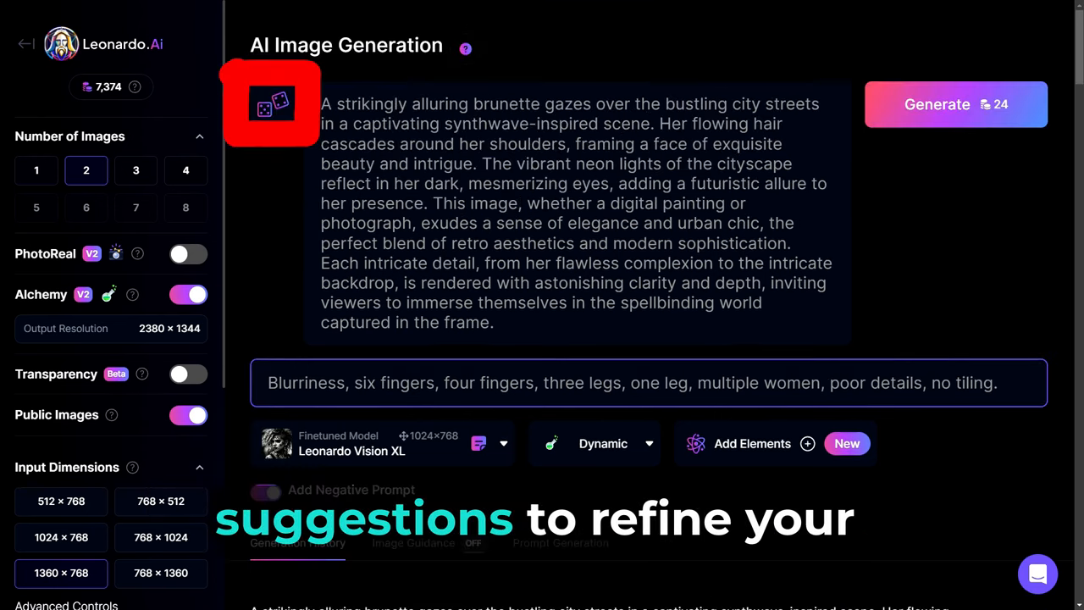
left_click(271, 105)
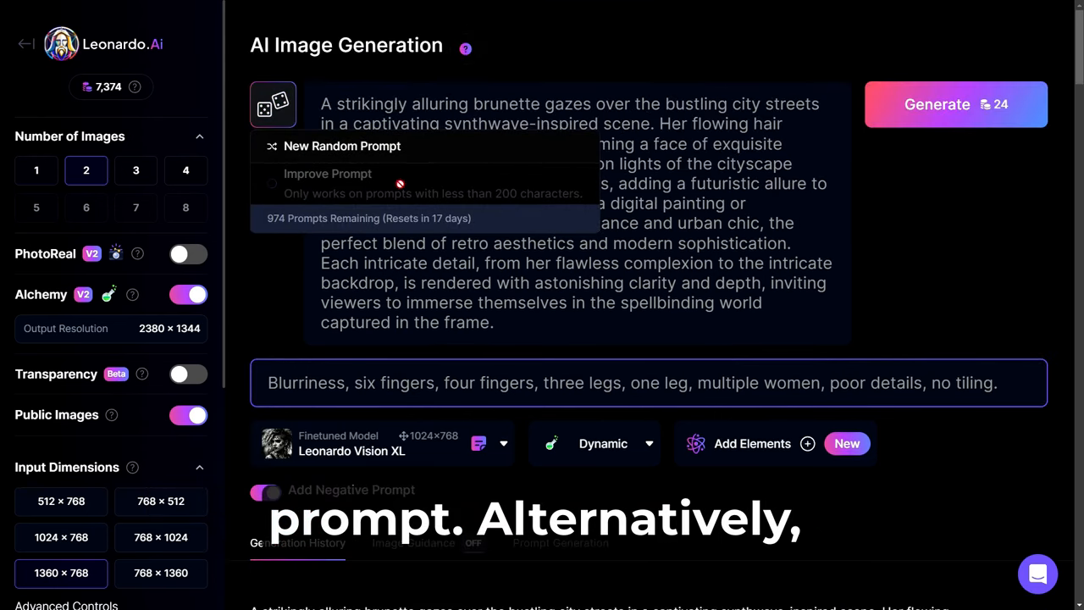
left_click(273, 105)
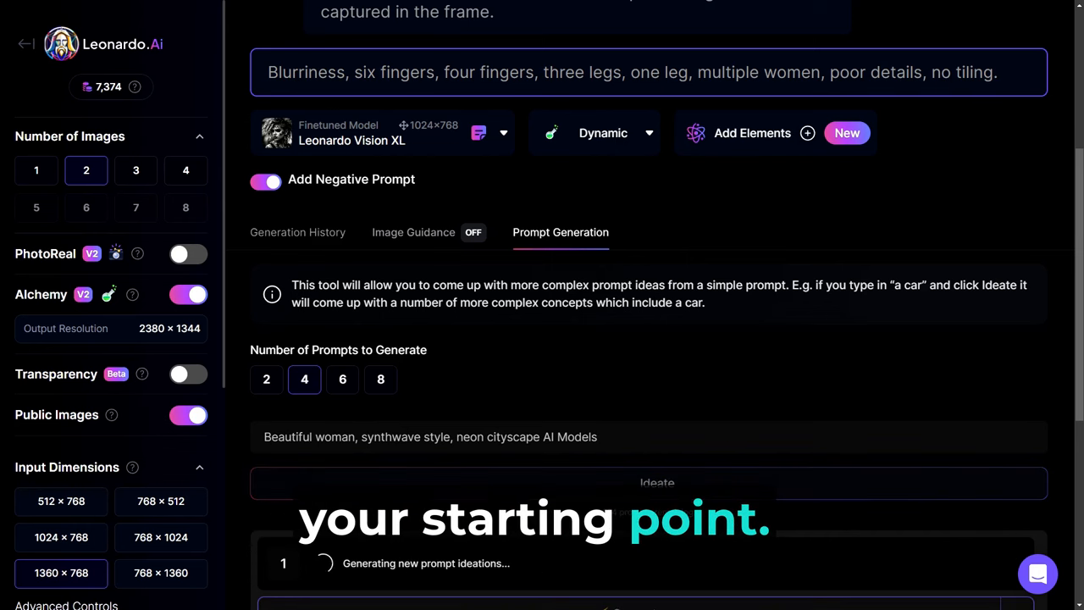
scroll("down", 3)
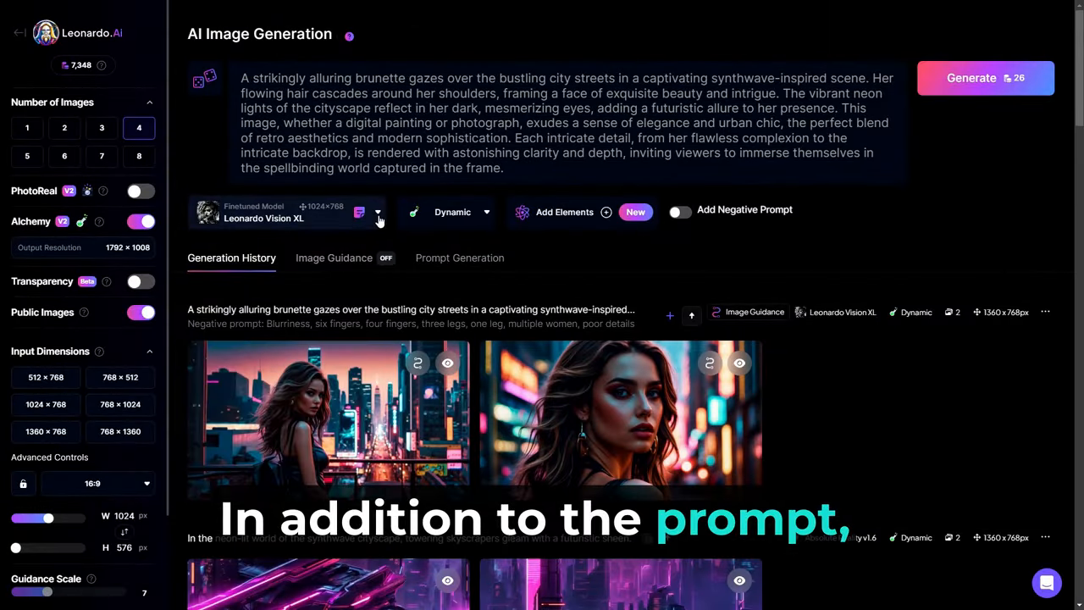
Switch the finetuned model to Absolute Reality v1.6, then DreamShaper v7, and generate to compare looks
left_click(376, 212)
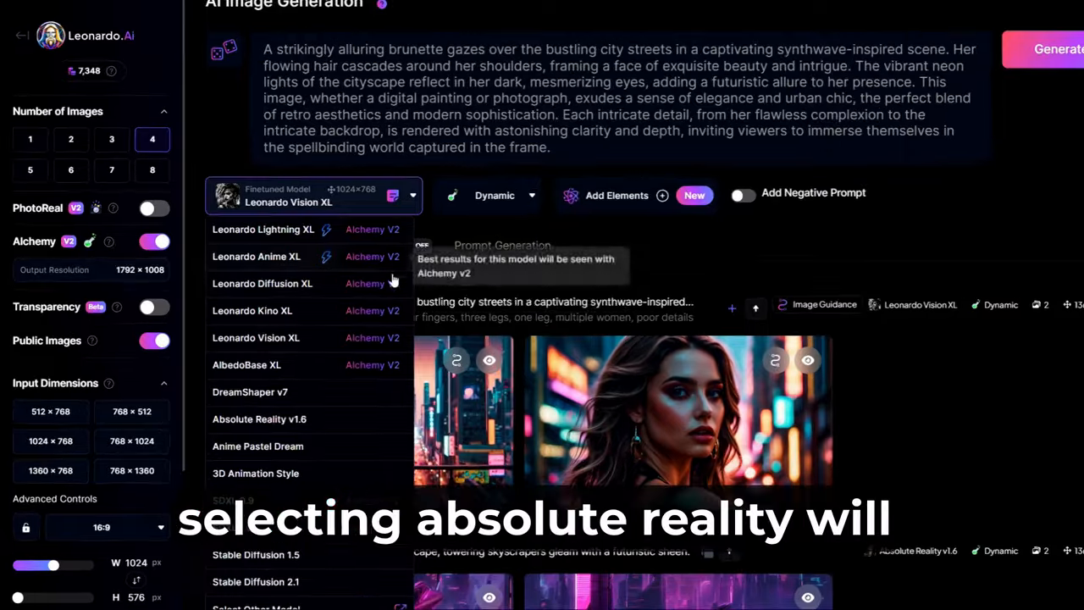
left_click(259, 418)
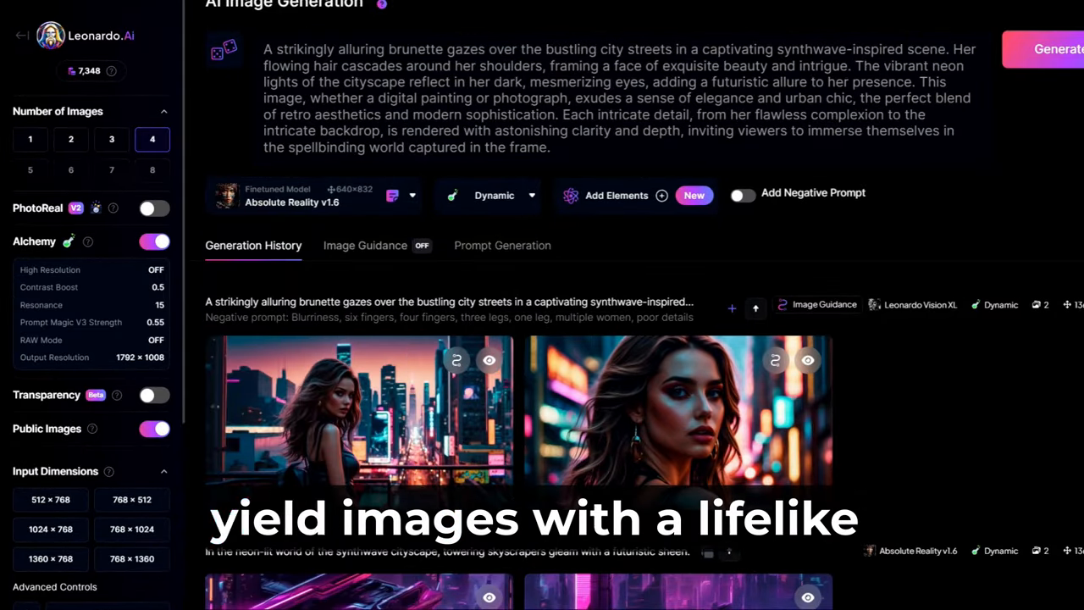
left_click(291, 197)
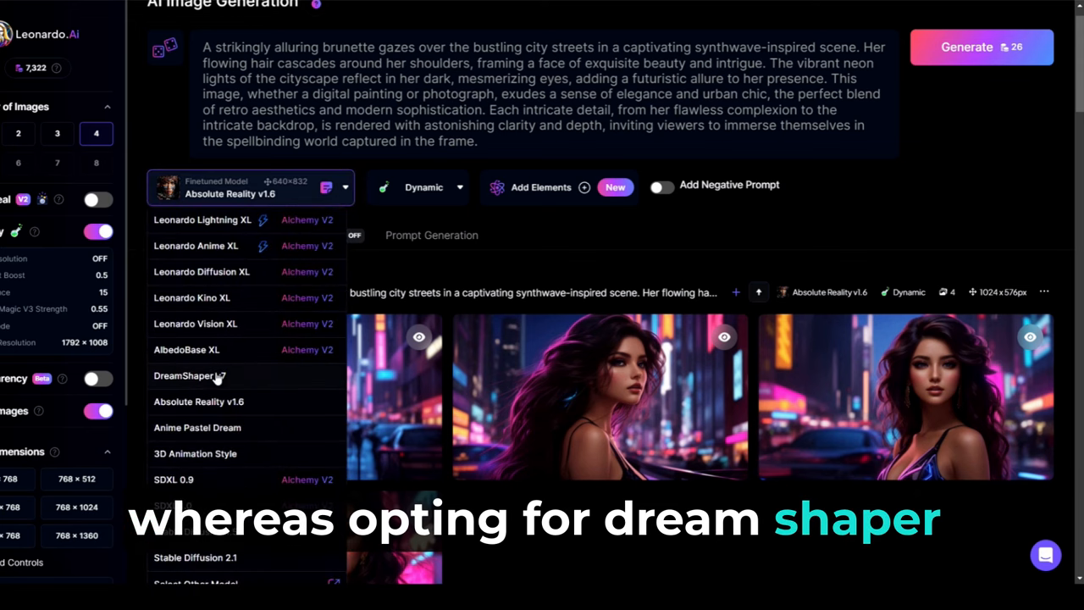
left_click(190, 376)
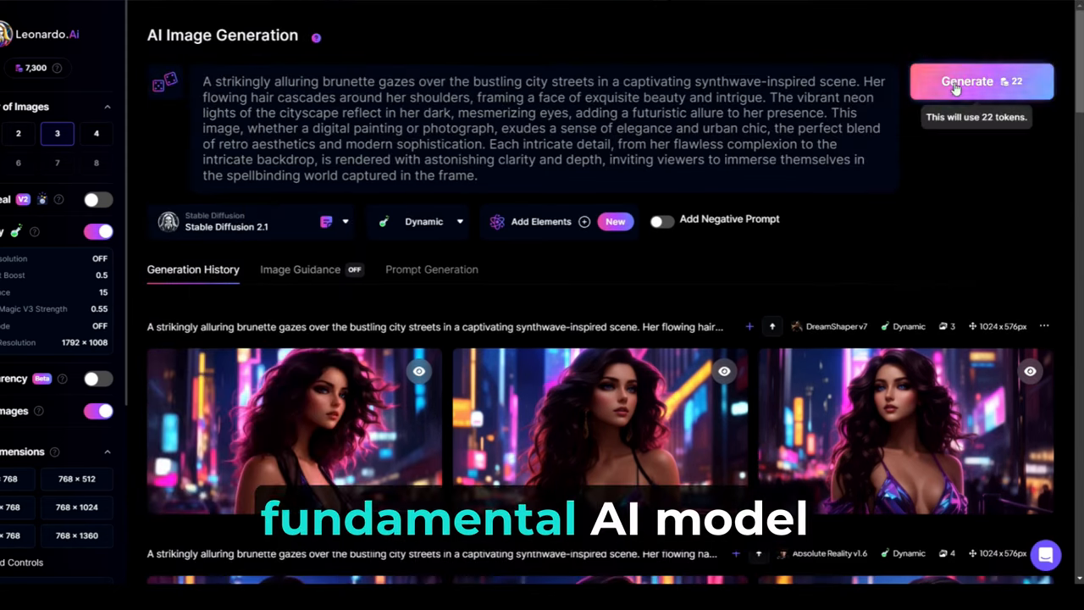
left_click(979, 81)
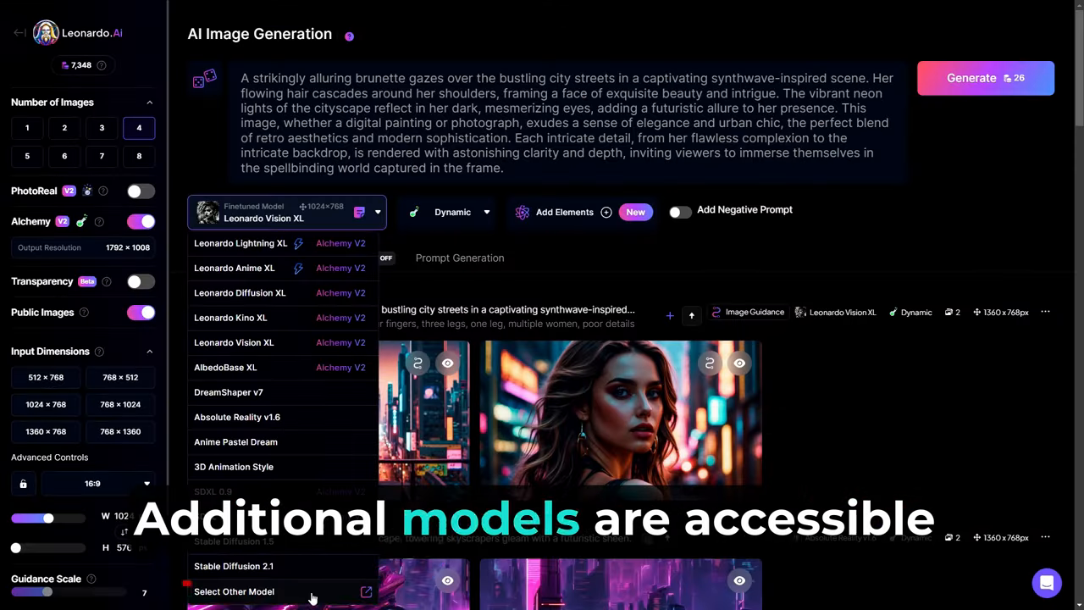
Scroll through the Platform Models and Community Models galleries, keeping Leonardo Lightning XL selected
left_click(234, 591)
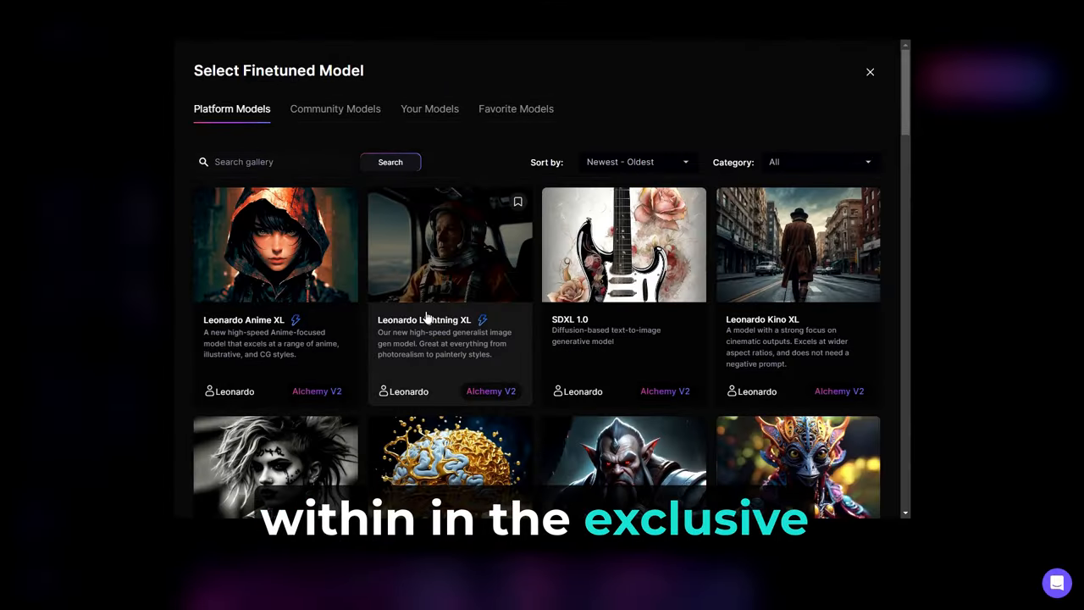
scroll("down", 3)
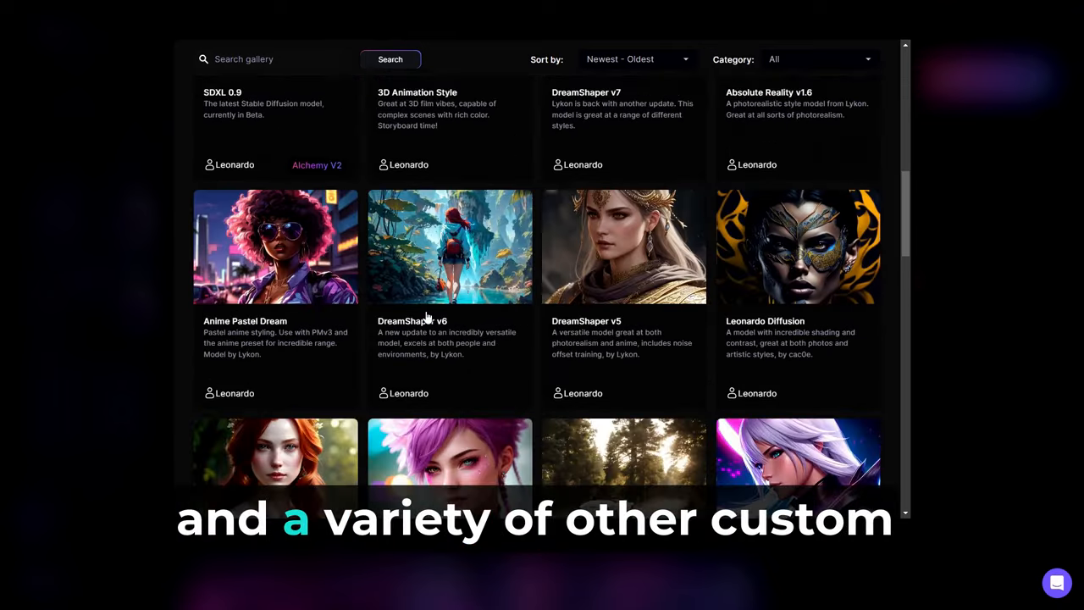
scroll("down", 3)
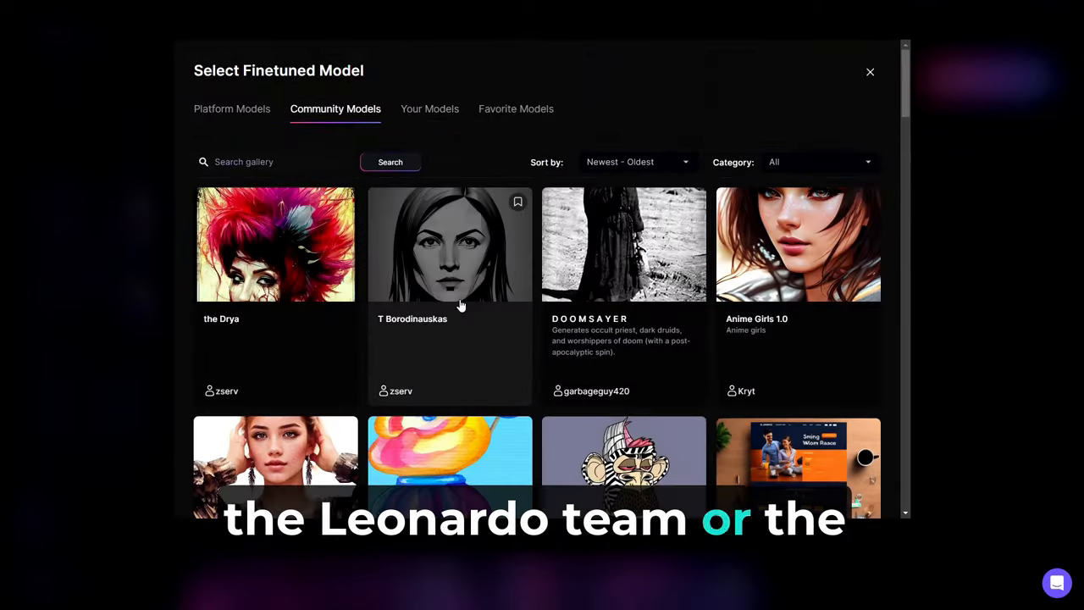
scroll("down", 3)
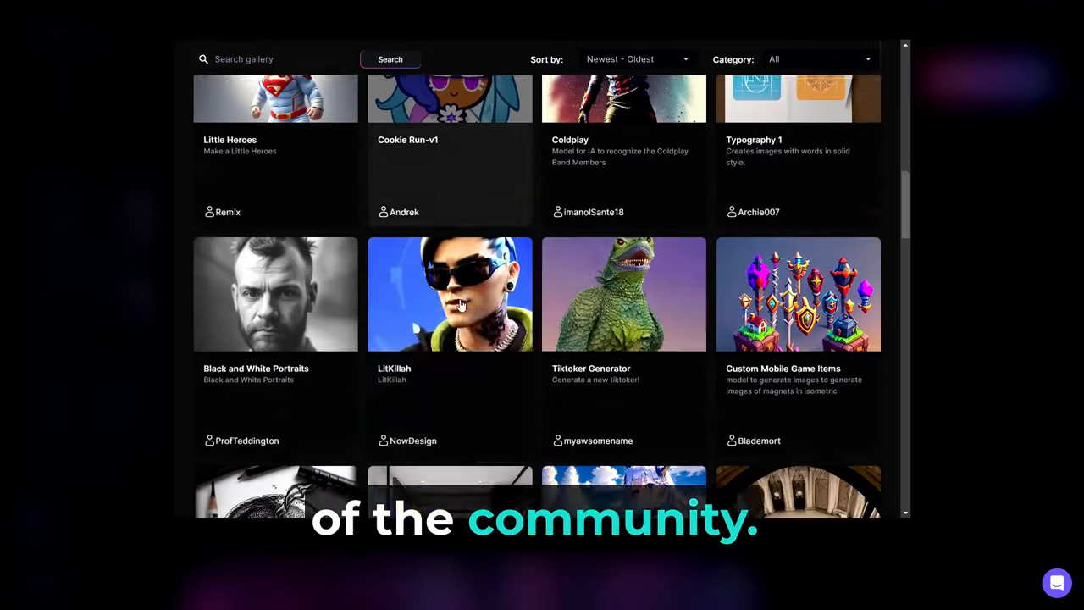
scroll("down", 3)
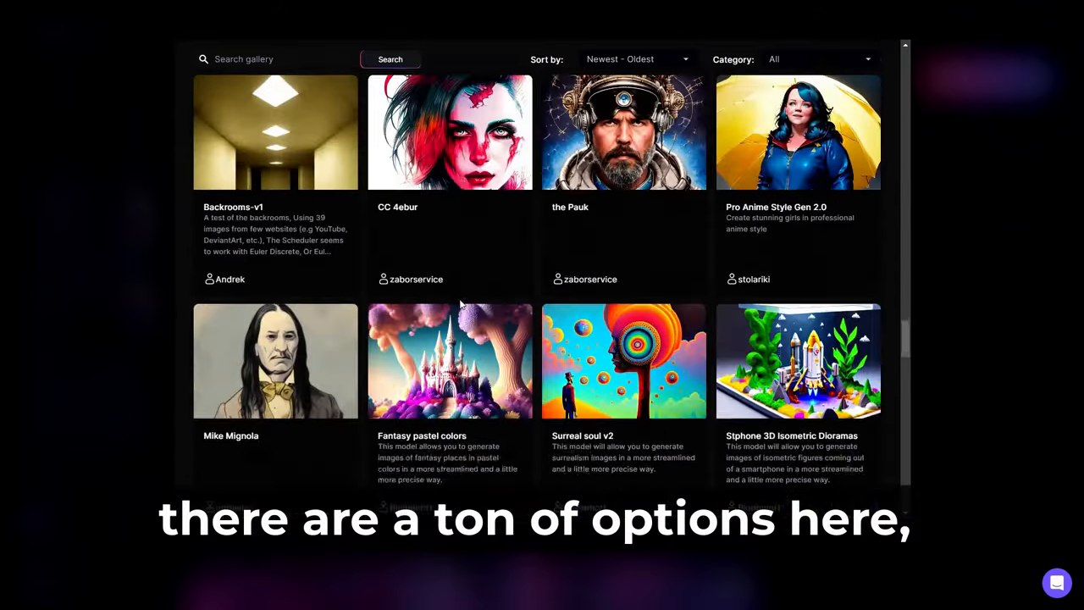
scroll("down", 3)
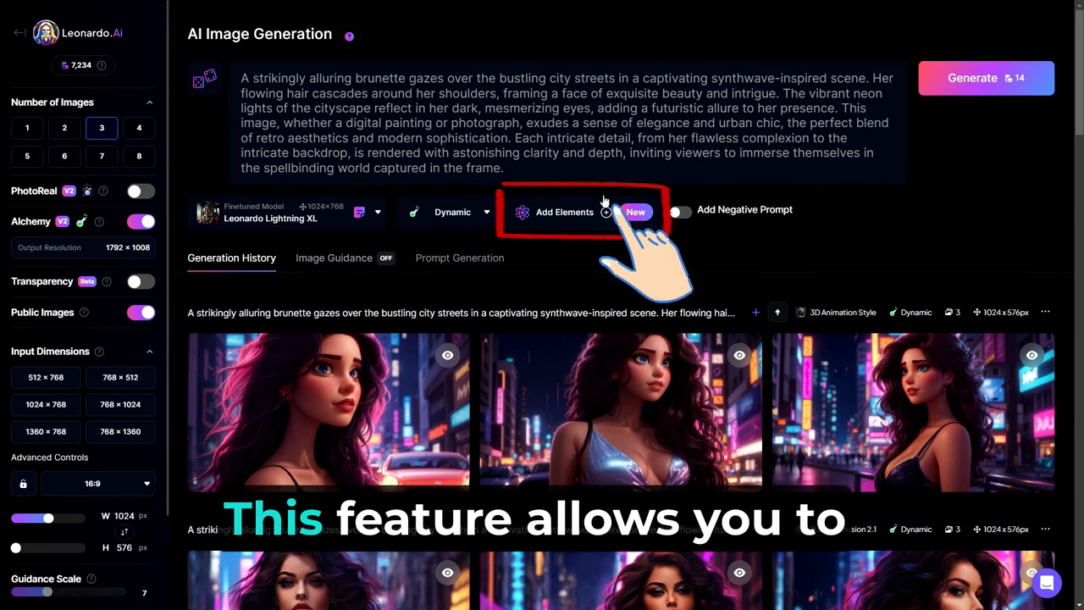
Add the Cybertech element at 0.70 weight and generate new brunette images with it
left_click(564, 211)
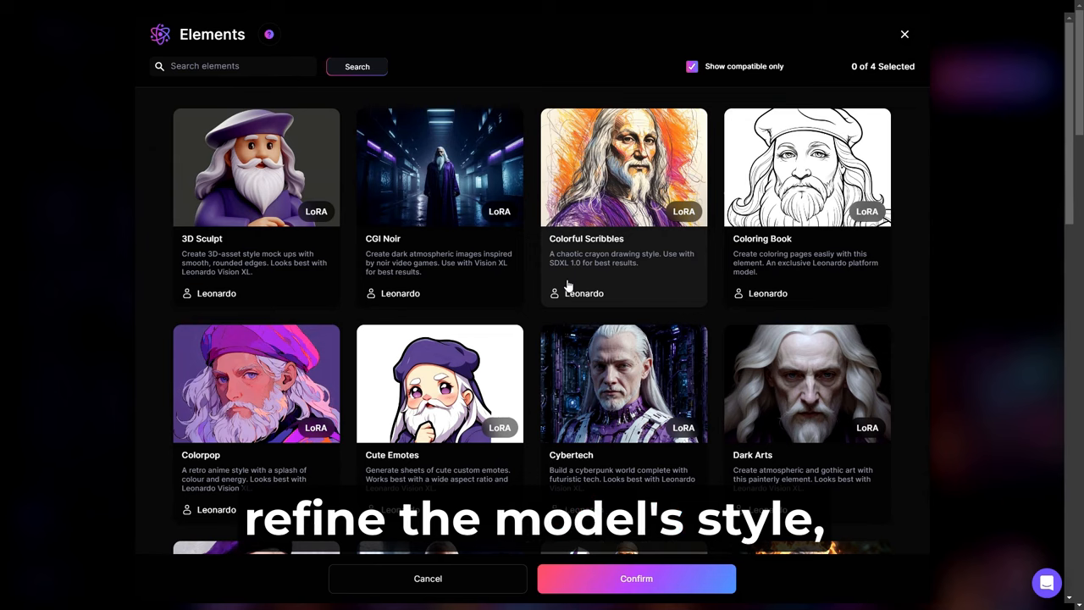
scroll("down", 3)
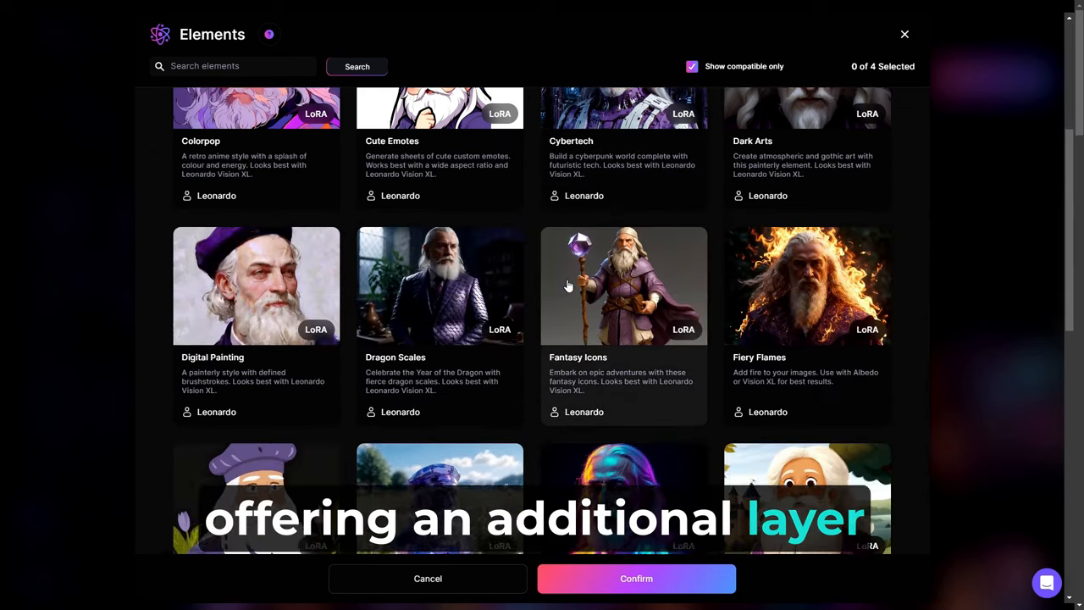
scroll("down", 3)
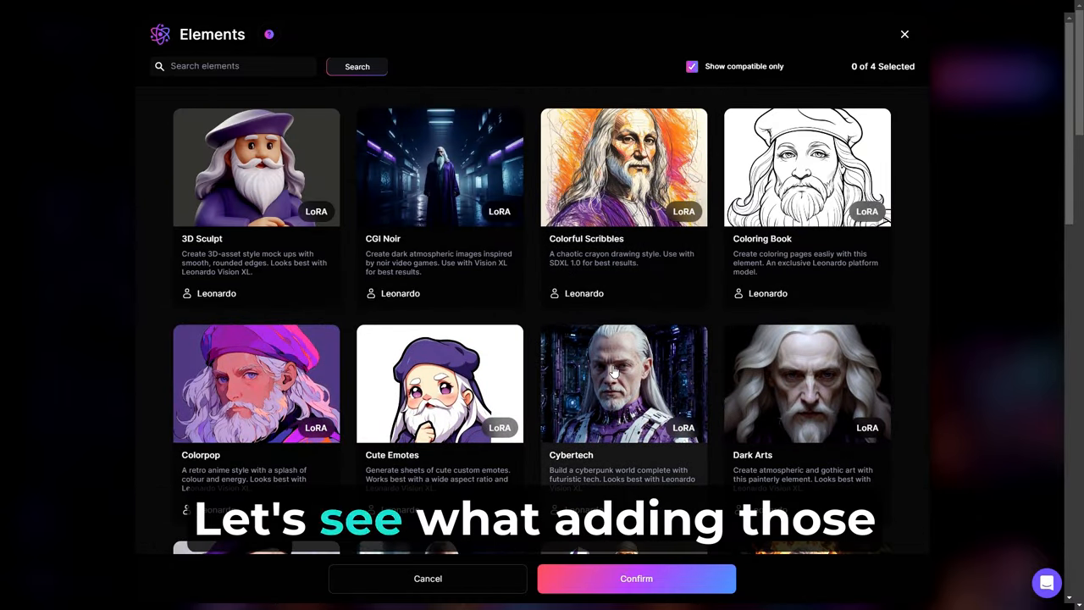
left_click(636, 579)
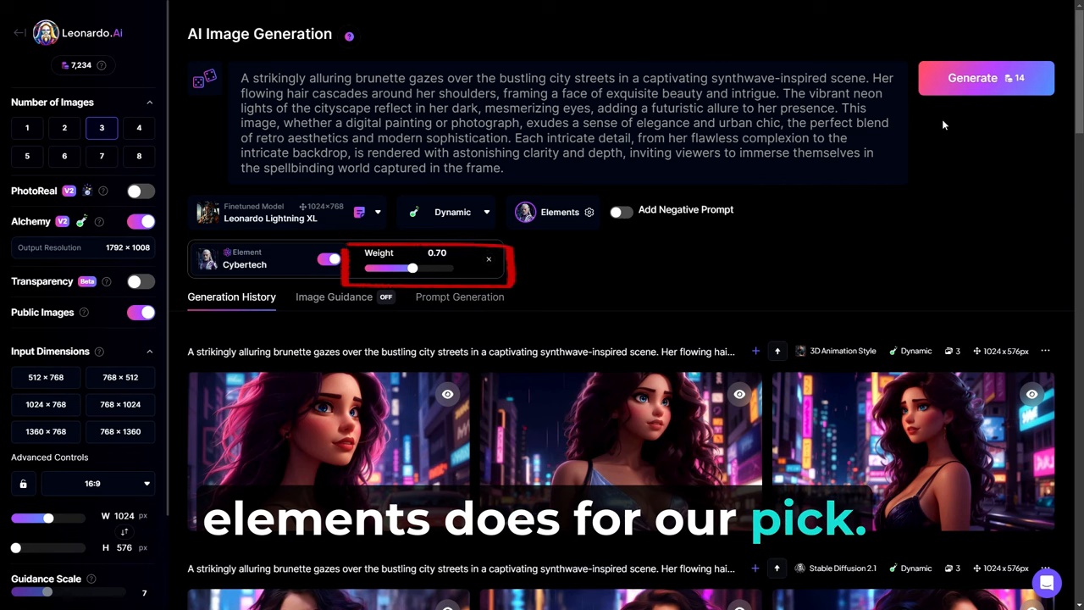
left_click(986, 78)
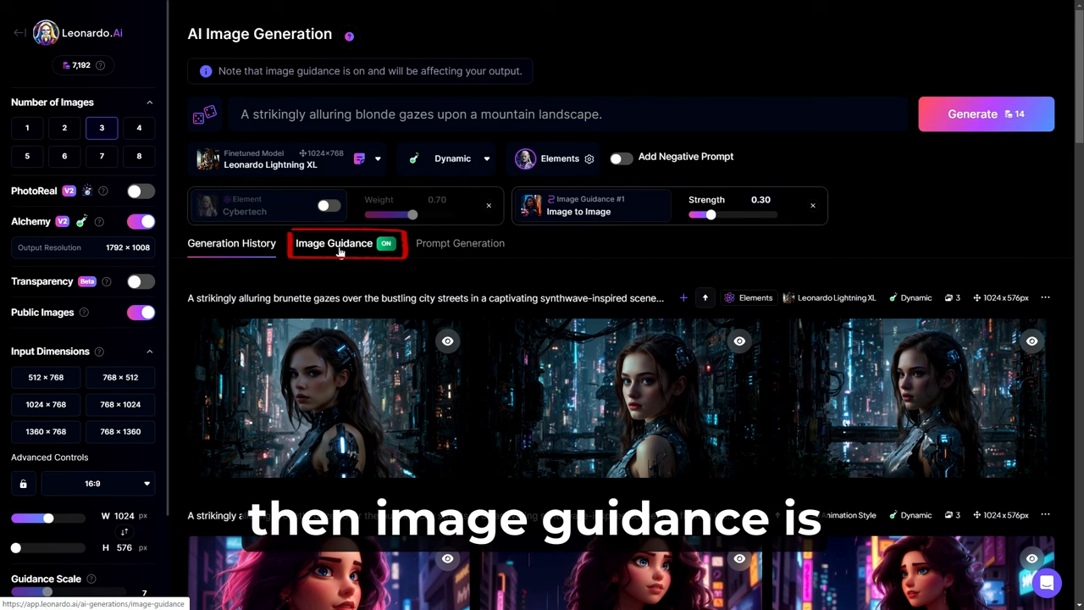
left_click(335, 244)
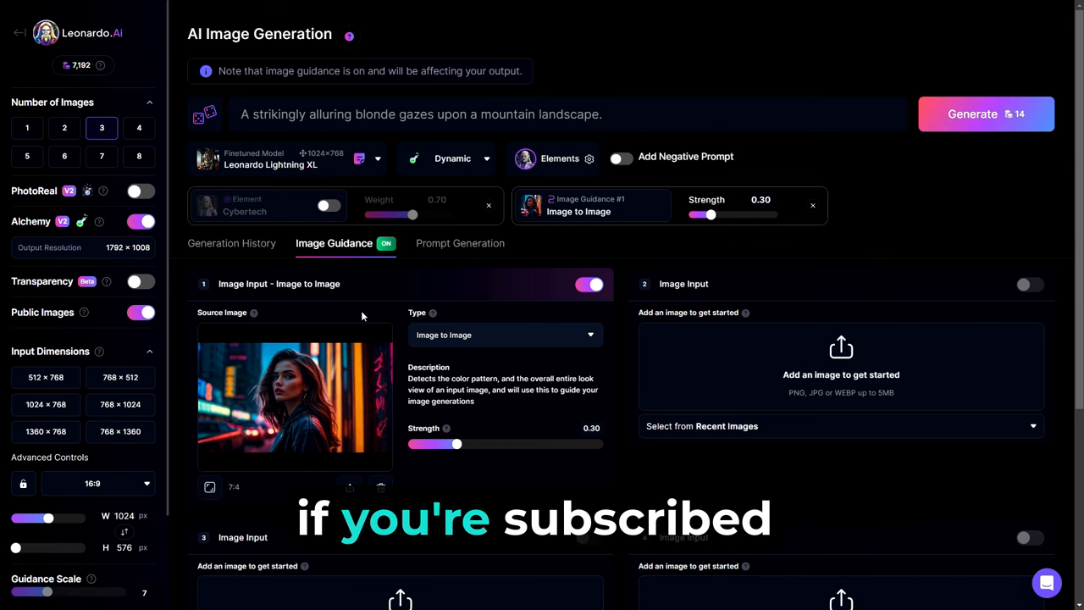
scroll("down", 3)
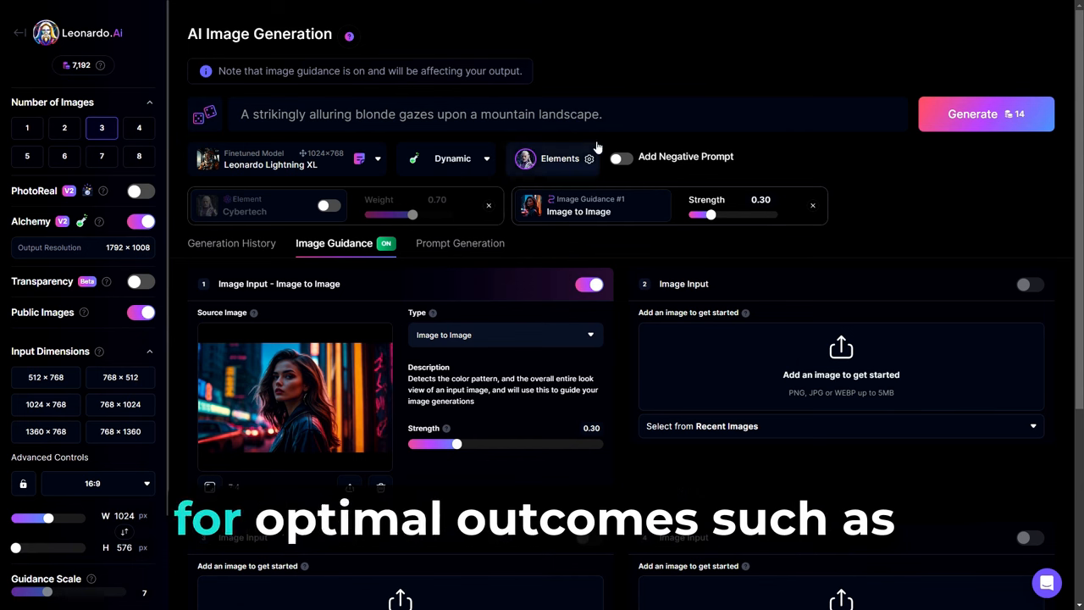
left_click(568, 114)
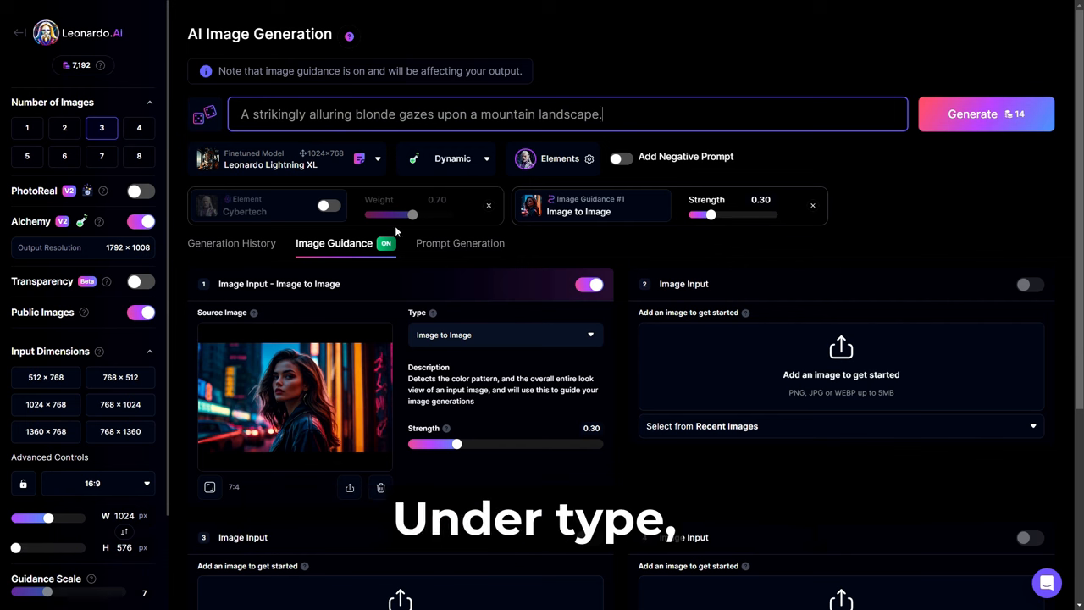
left_click(505, 335)
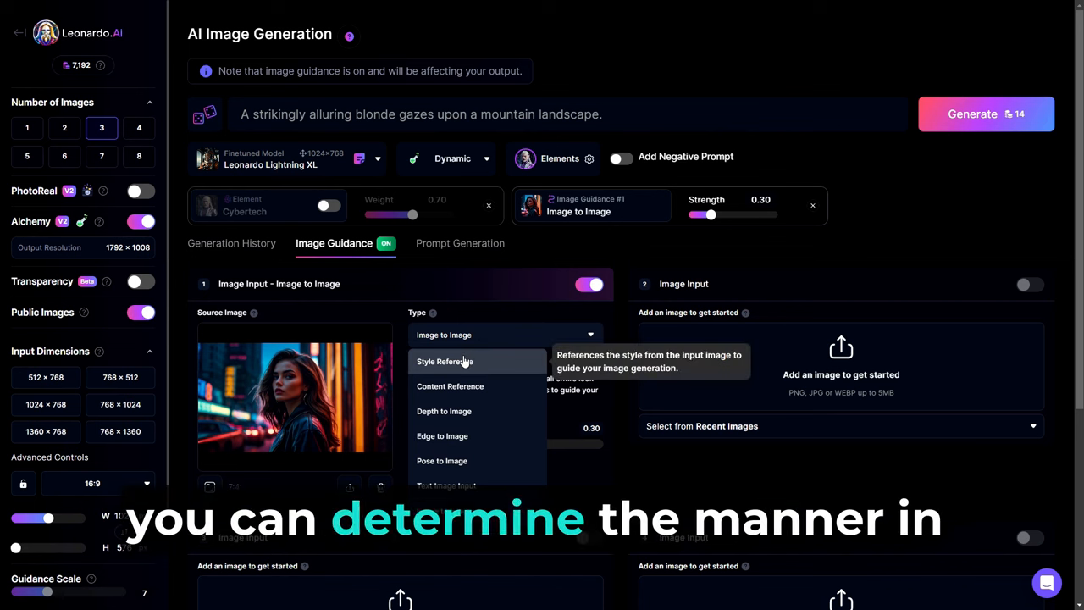
left_click(444, 361)
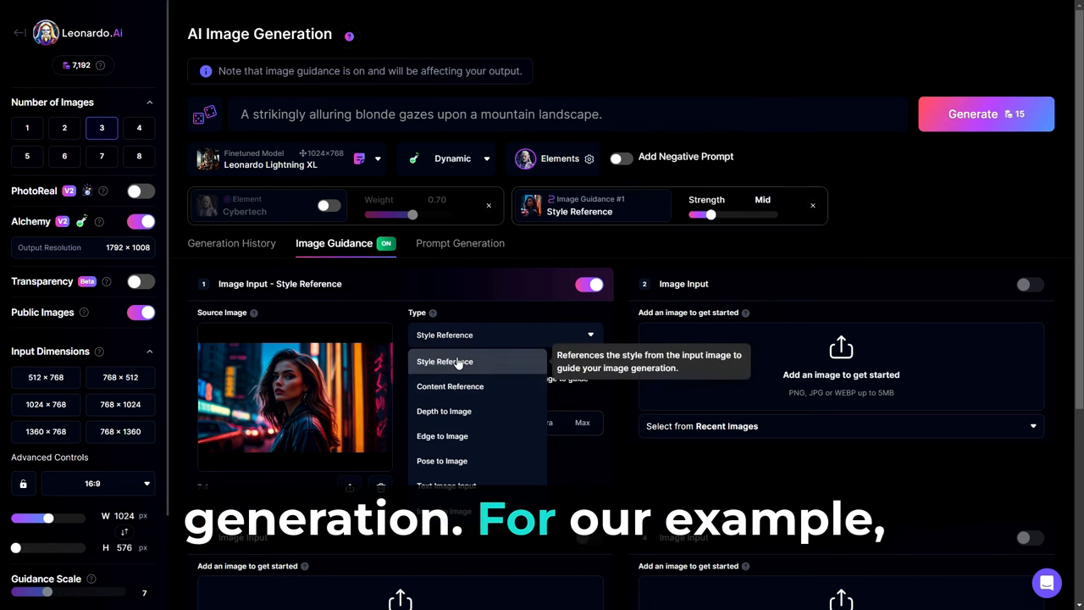
mouse_move(443, 412)
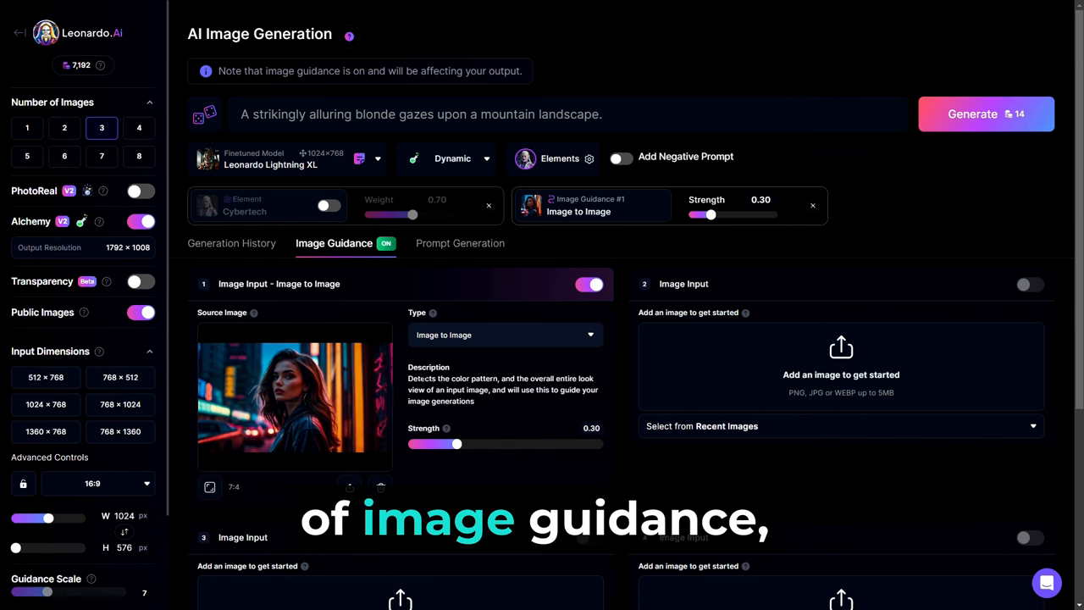
Set image guidance strength to about 0.44 and generate images
left_click_drag(458, 444, 447, 444)
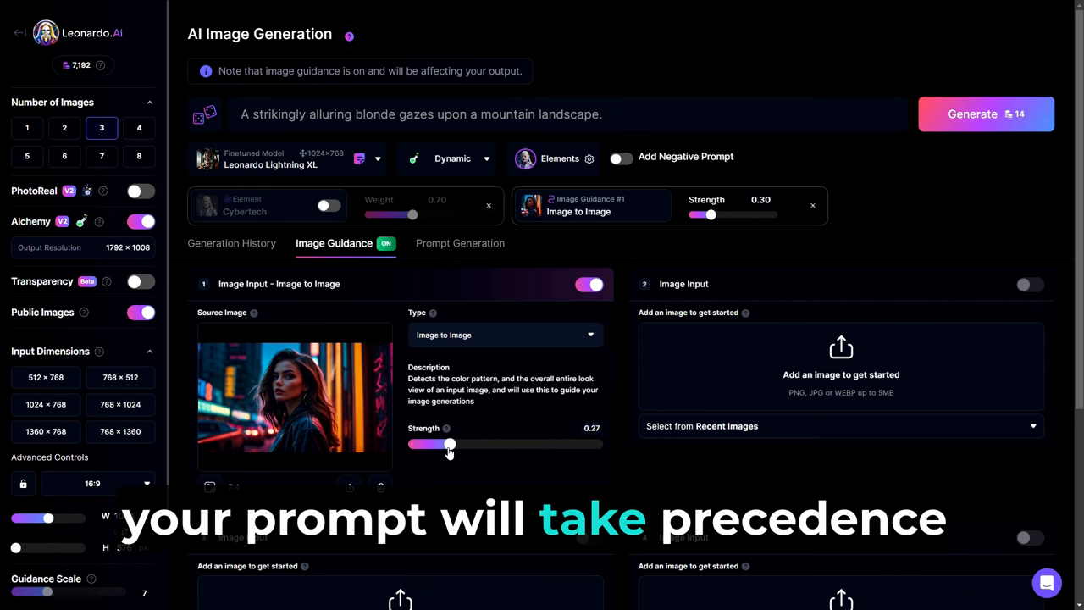
left_click_drag(449, 444, 490, 444)
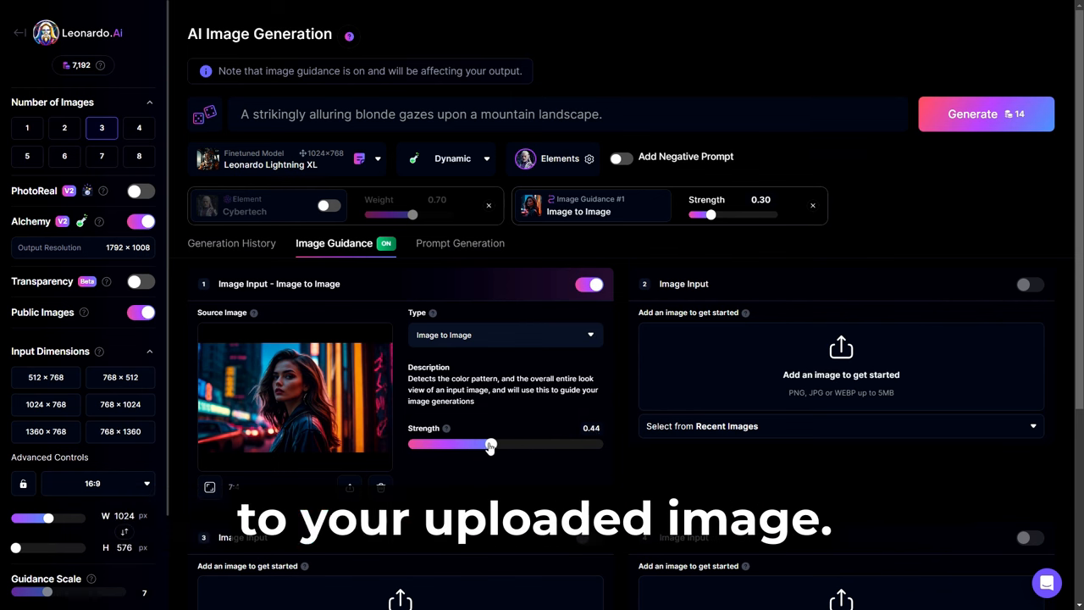
left_click(985, 114)
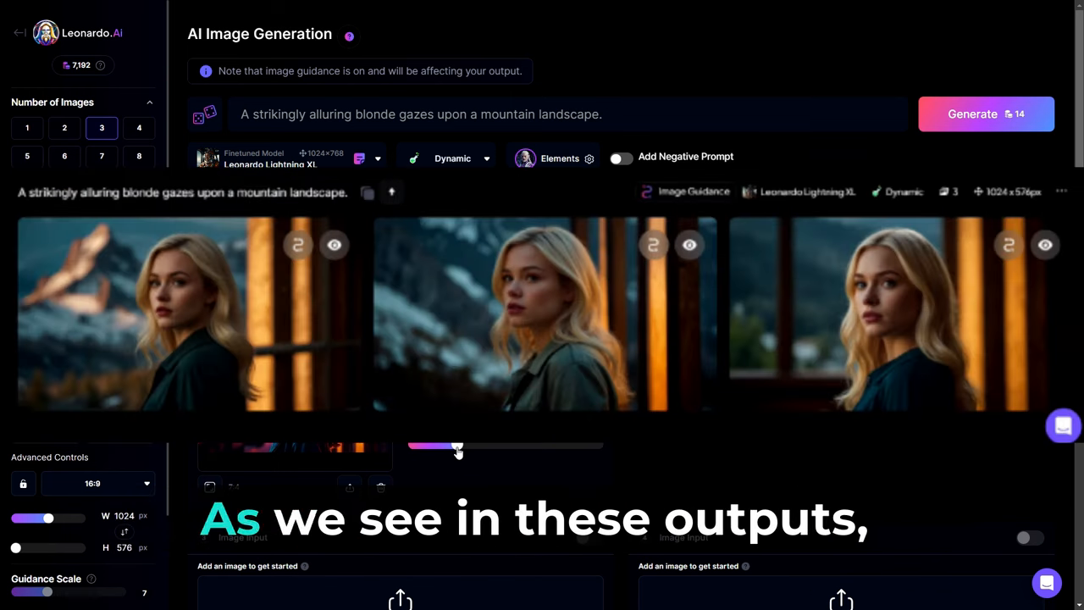
left_click(973, 114)
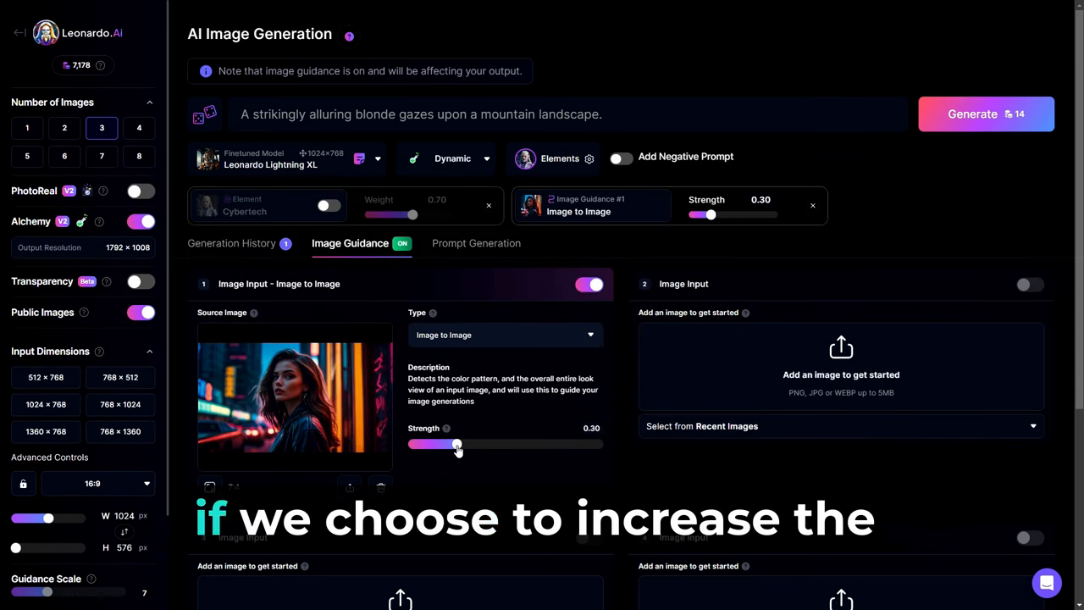
Raise image guidance strength to 0.80 and generate portraits matching the neon-city photo
left_click_drag(457, 444, 549, 444)
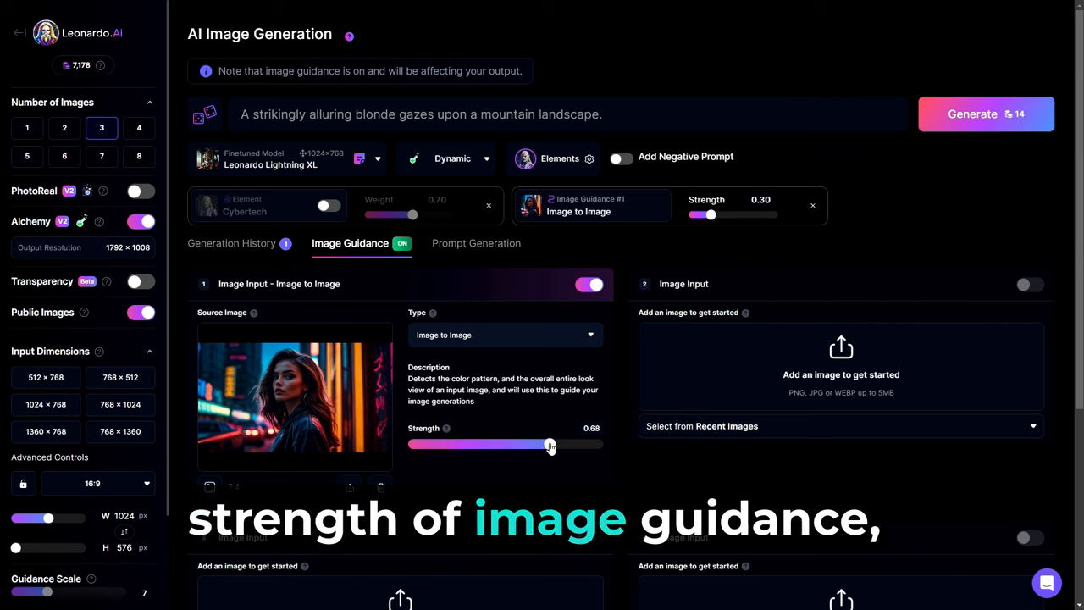
left_click_drag(549, 447, 578, 447)
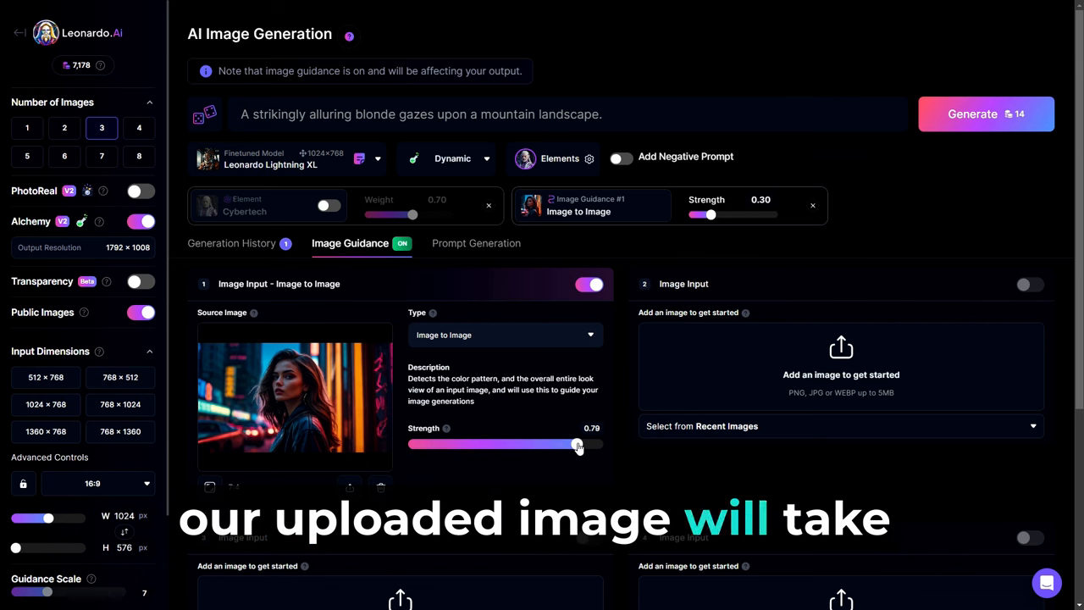
left_click_drag(579, 444, 580, 444)
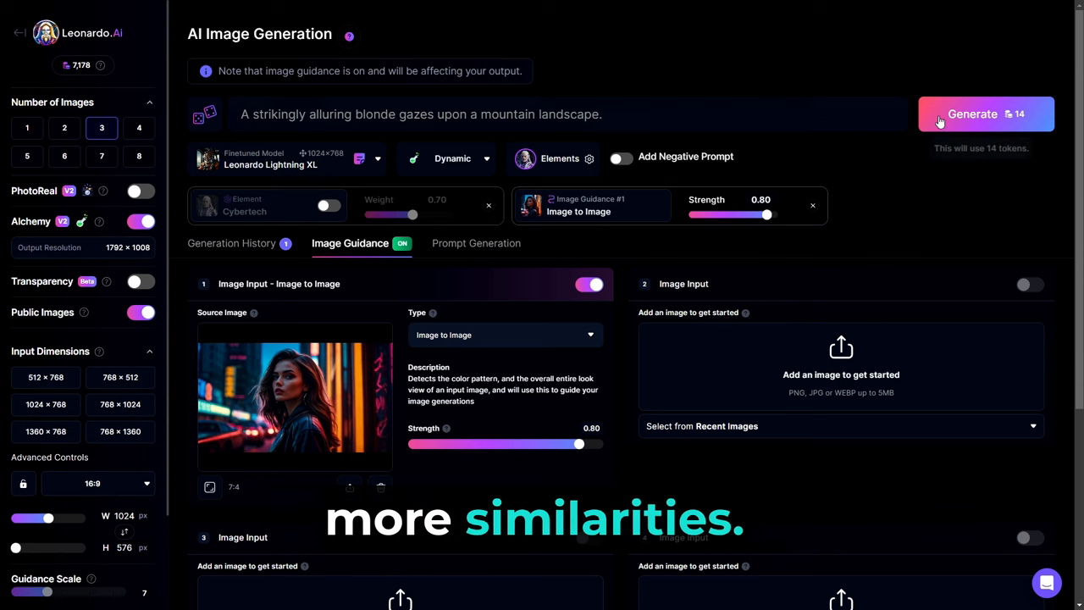
left_click(973, 113)
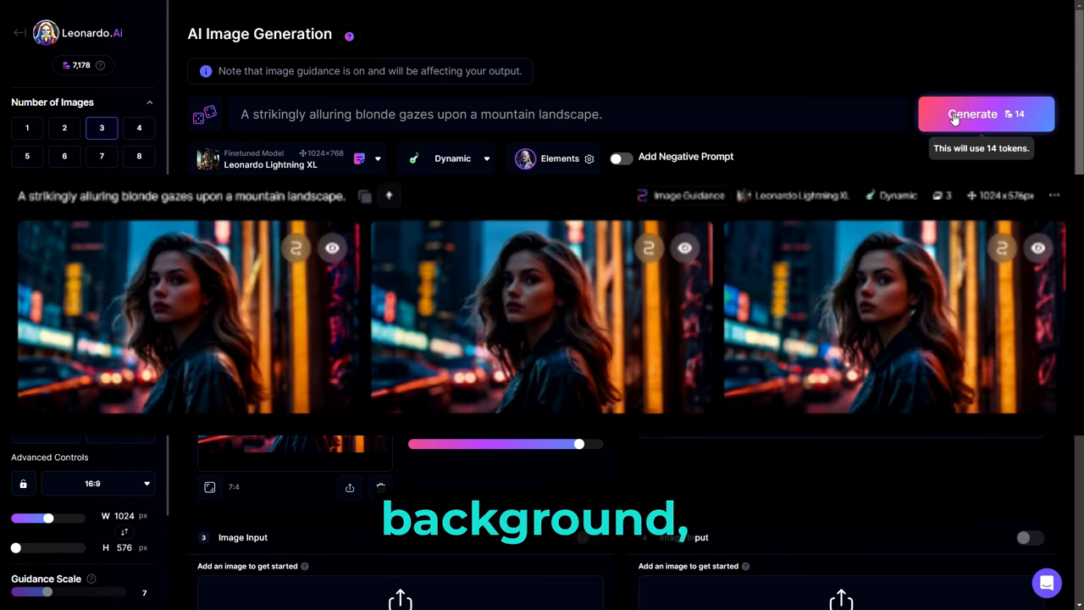
left_click(986, 113)
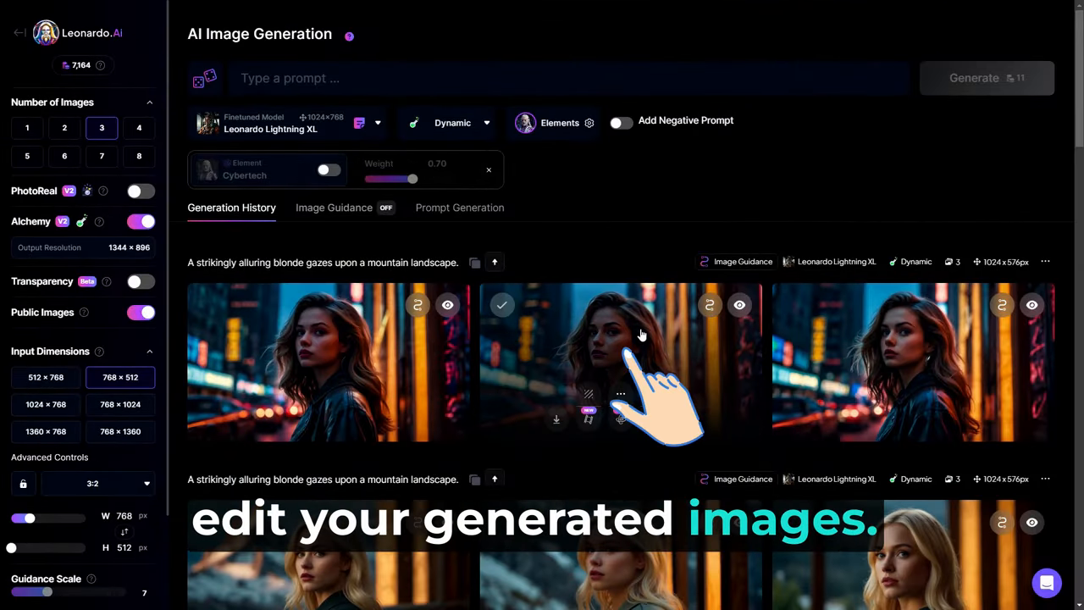
View a neon-city portrait at full size and bring up its Alchemy Upscale settings
left_click(620, 364)
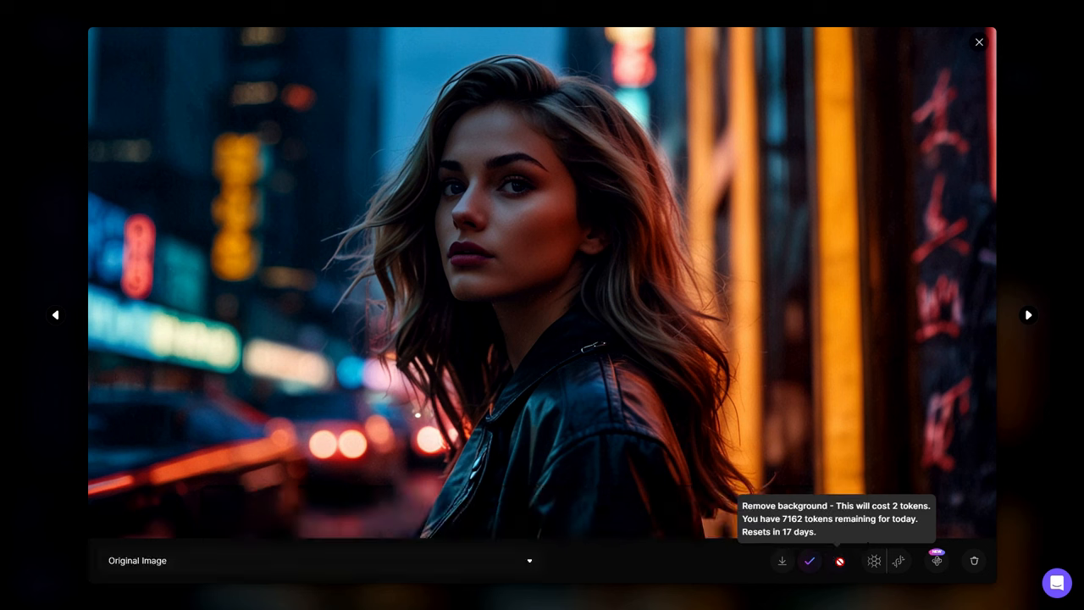
left_click(314, 559)
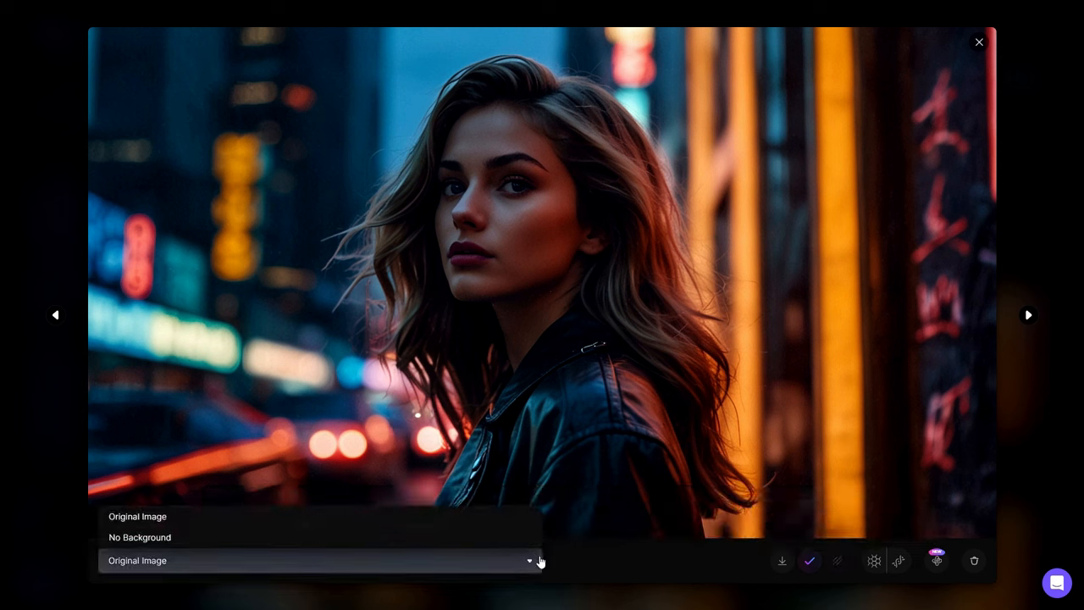
mouse_move(874, 561)
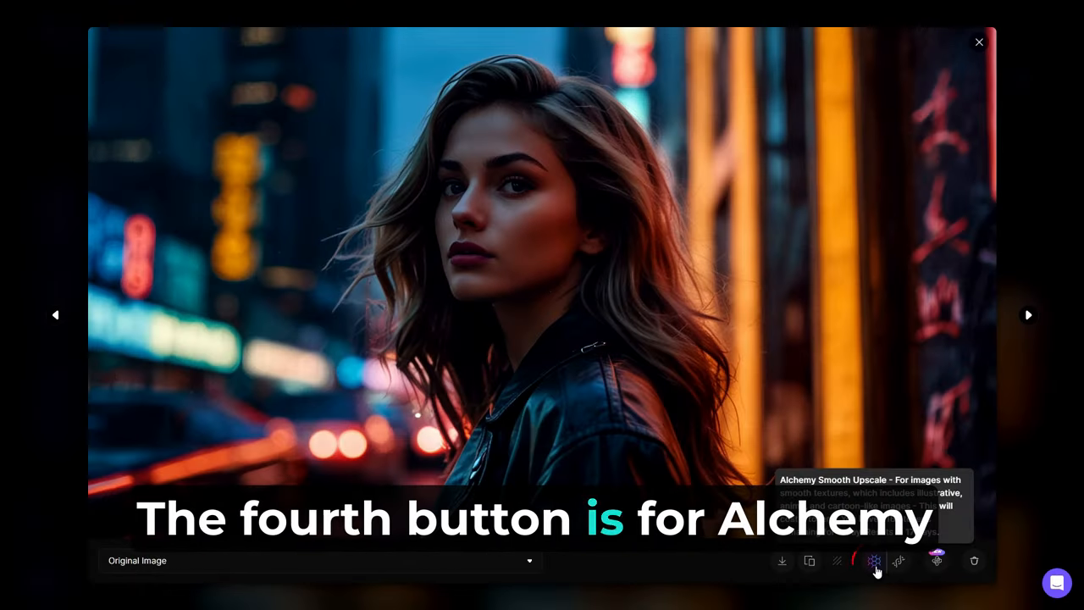
left_click(874, 559)
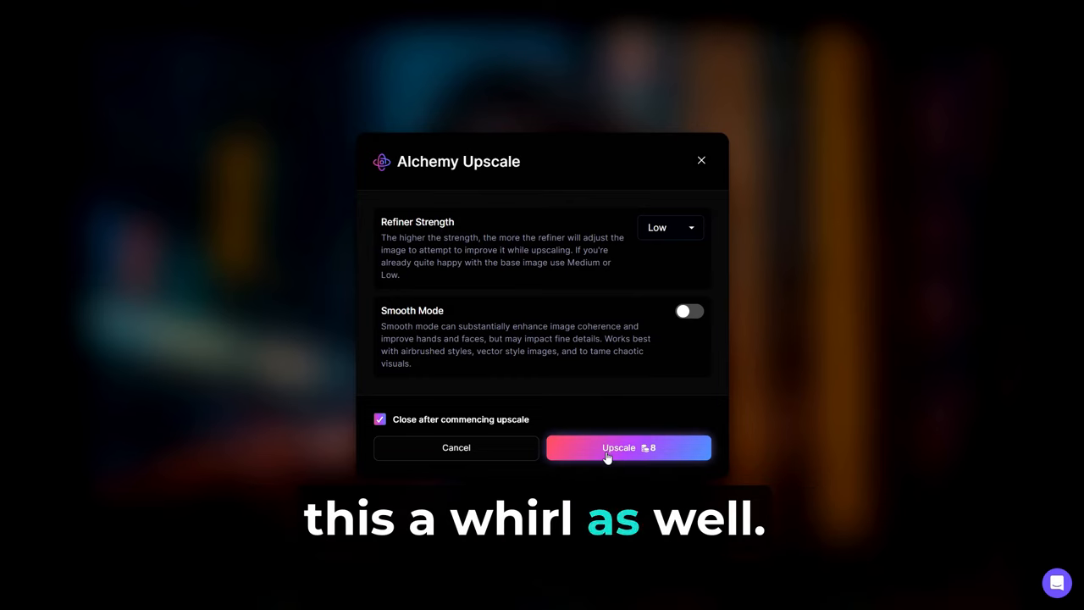
Run the Alchemy upscale and compare Low Normal, High Normal and other versions with the original
left_click(626, 447)
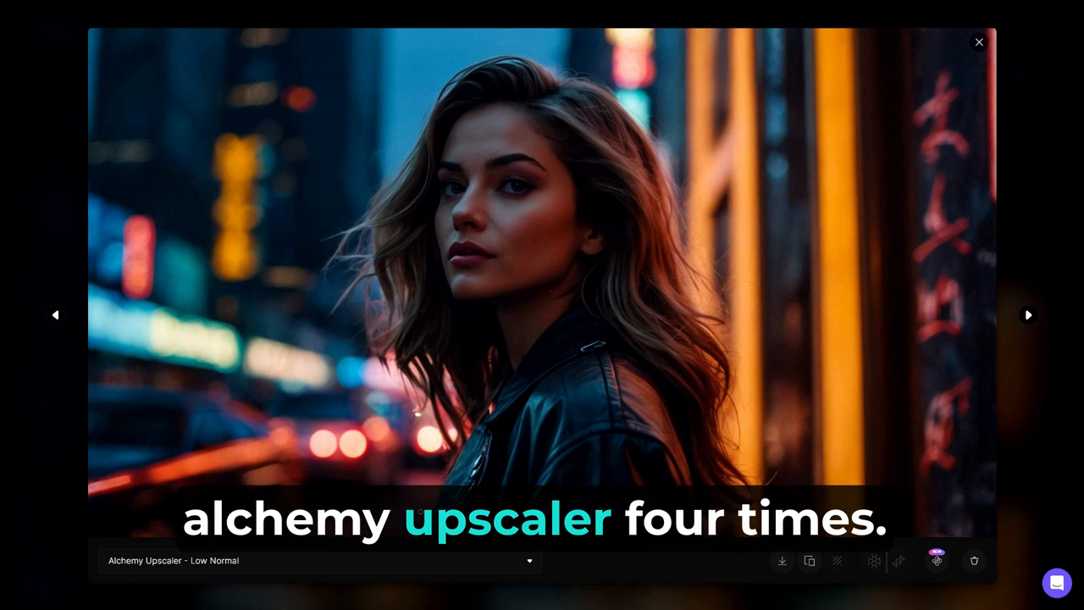
left_click(318, 559)
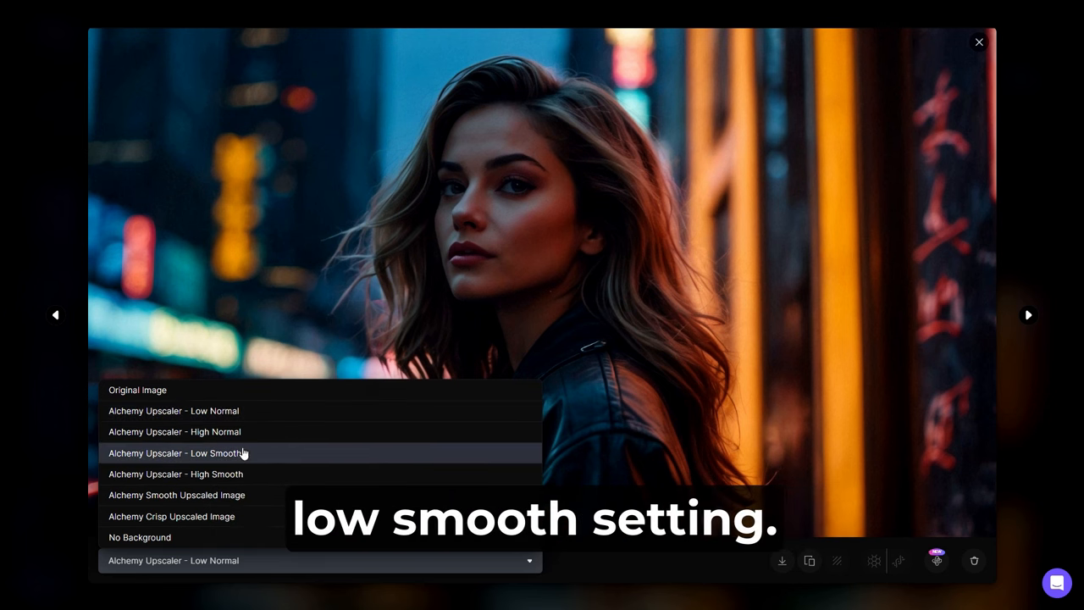
left_click(176, 454)
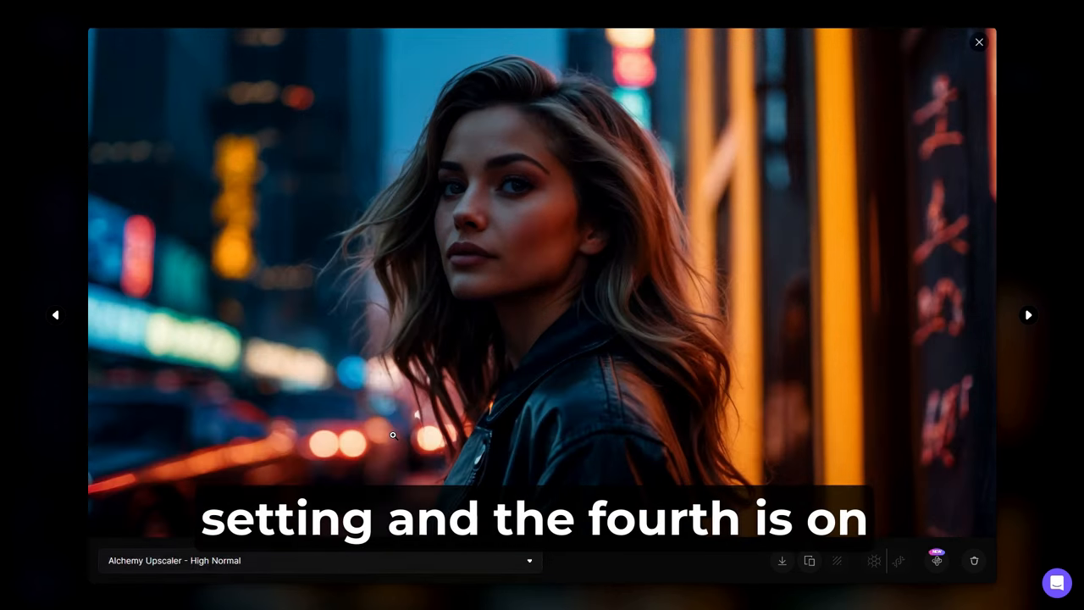
left_click(318, 559)
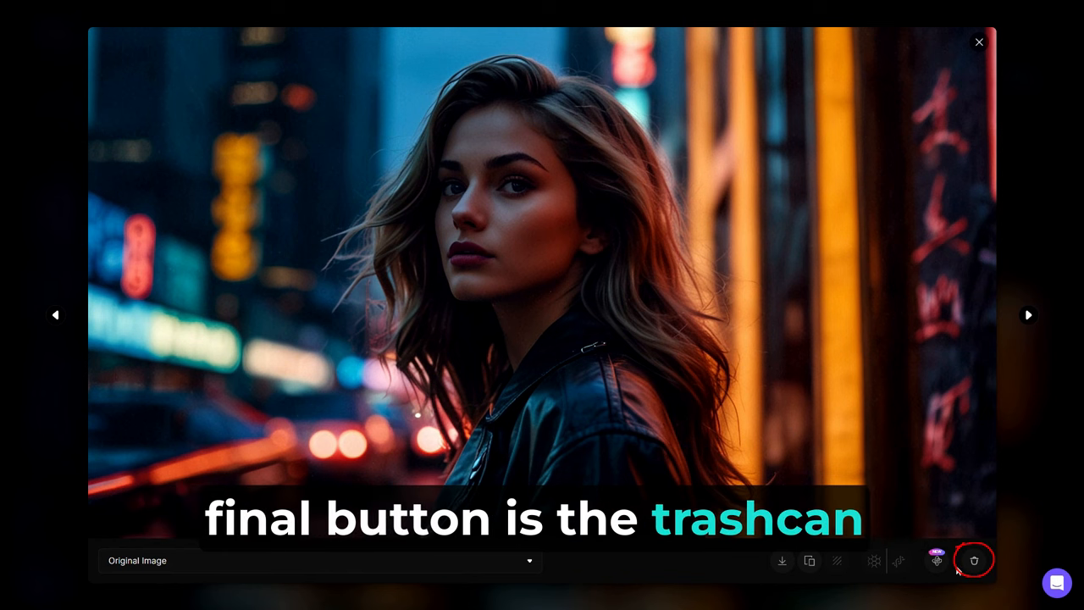
Cancel the portrait's delete confirmation, keep the image and close its full-size view
left_click(972, 559)
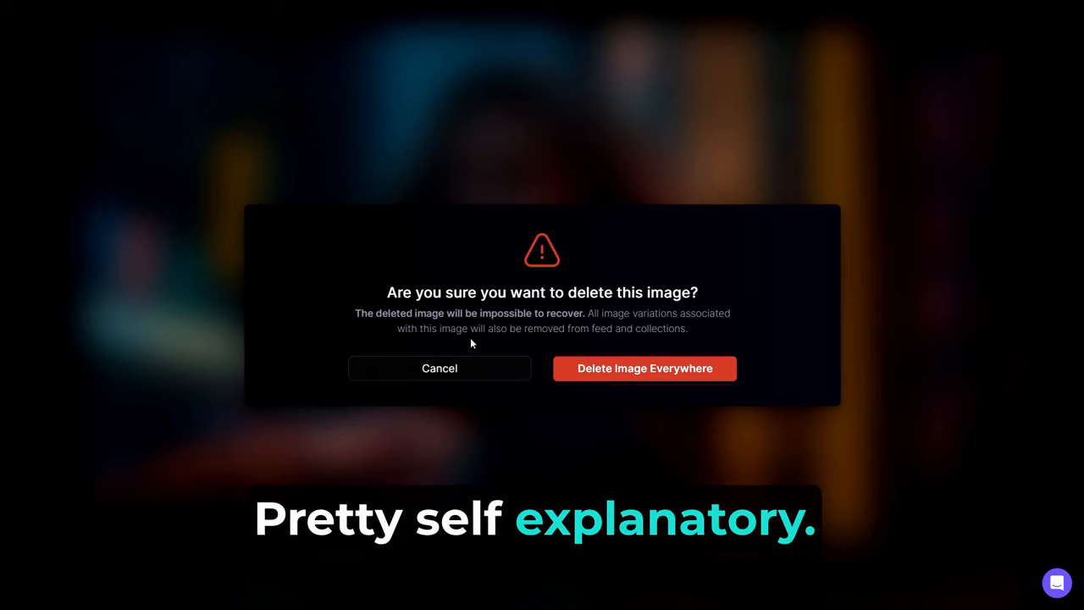
left_click(439, 368)
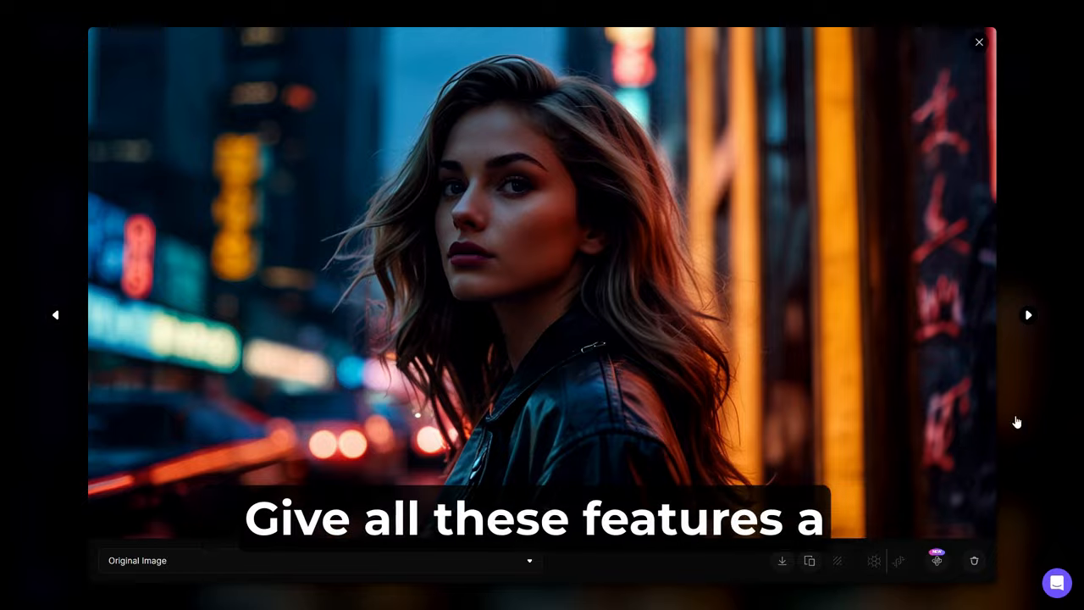
left_click(979, 40)
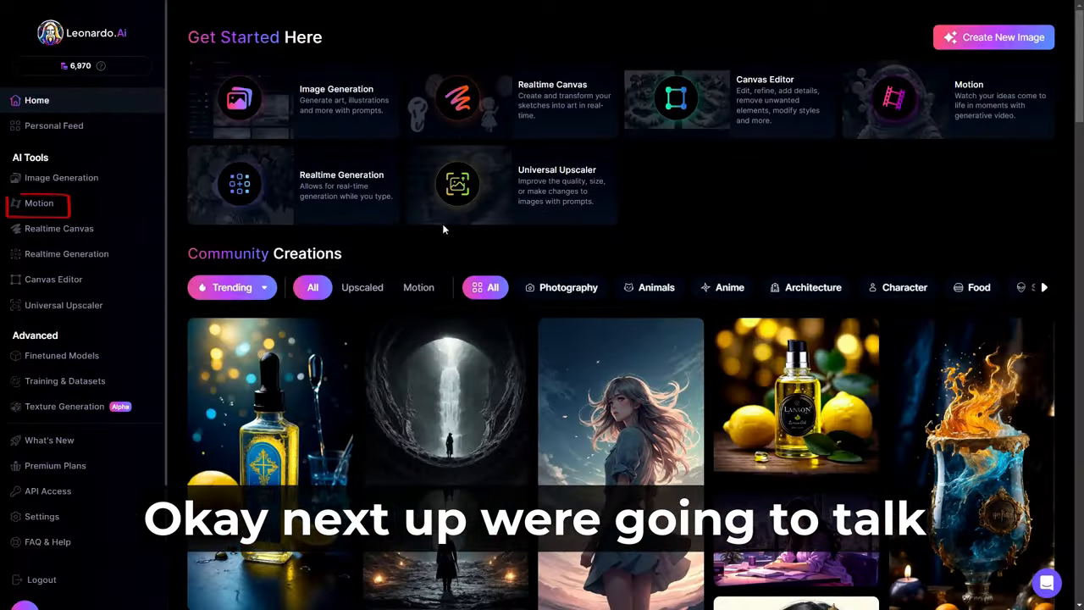
Use the Community Feed pirate portrait as the Motion source image and generate its video
left_click(39, 203)
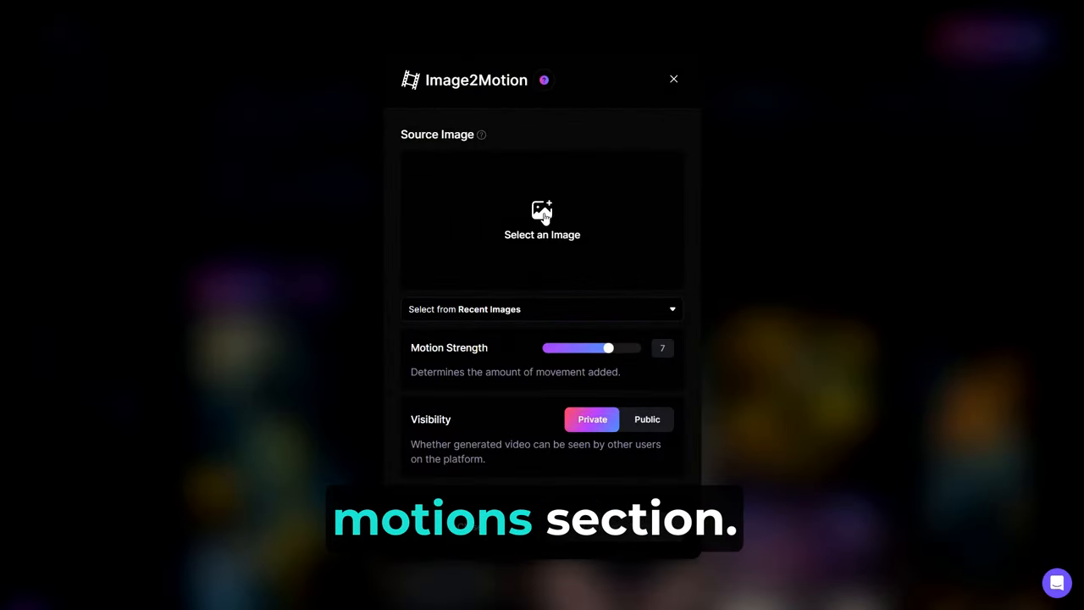
left_click(542, 220)
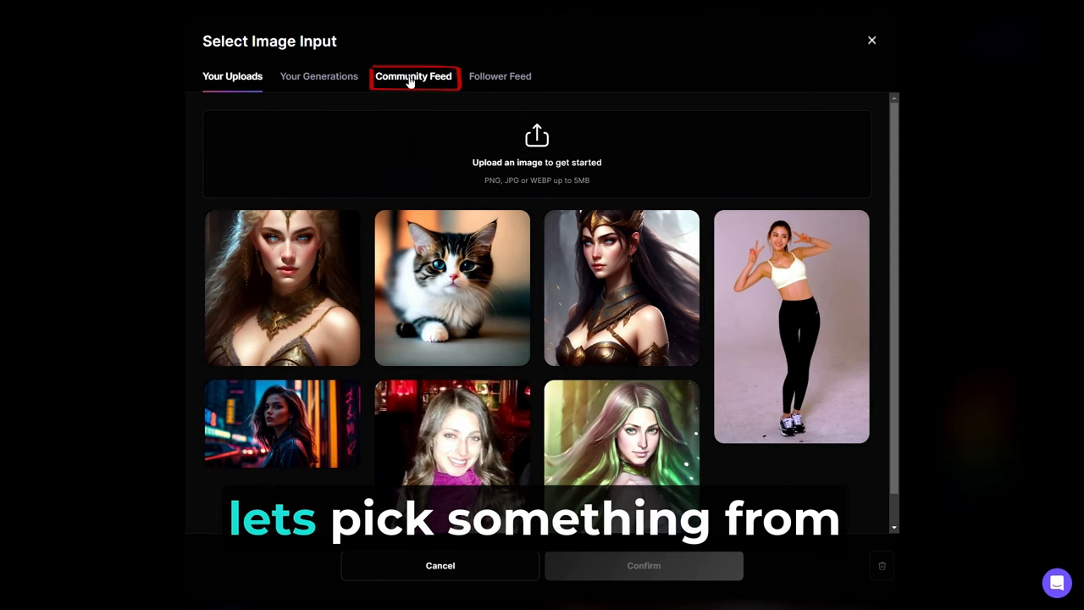
left_click(413, 76)
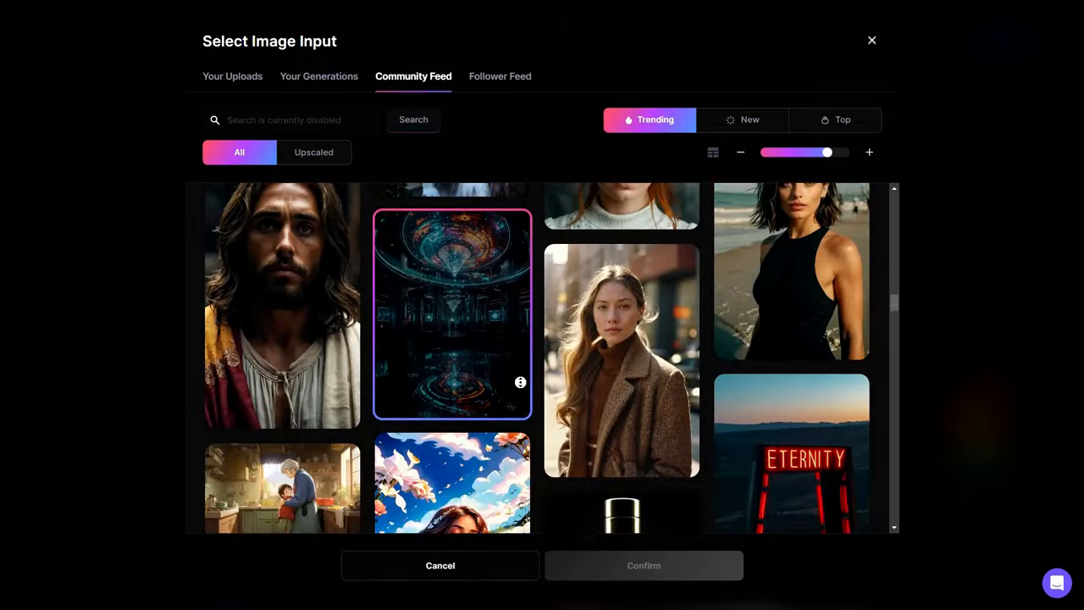
scroll("down", 3)
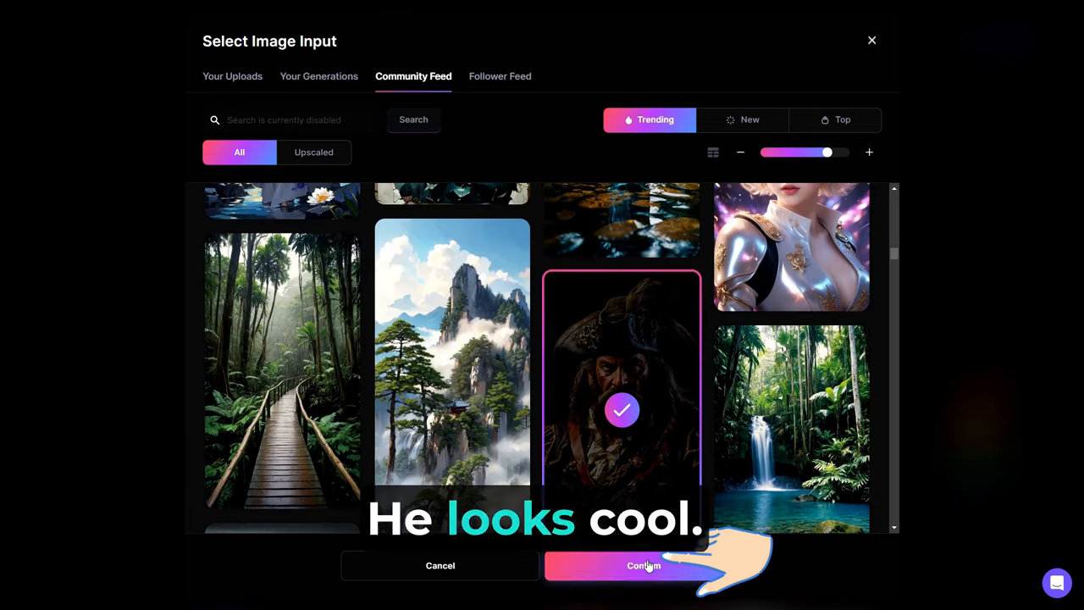
left_click(643, 565)
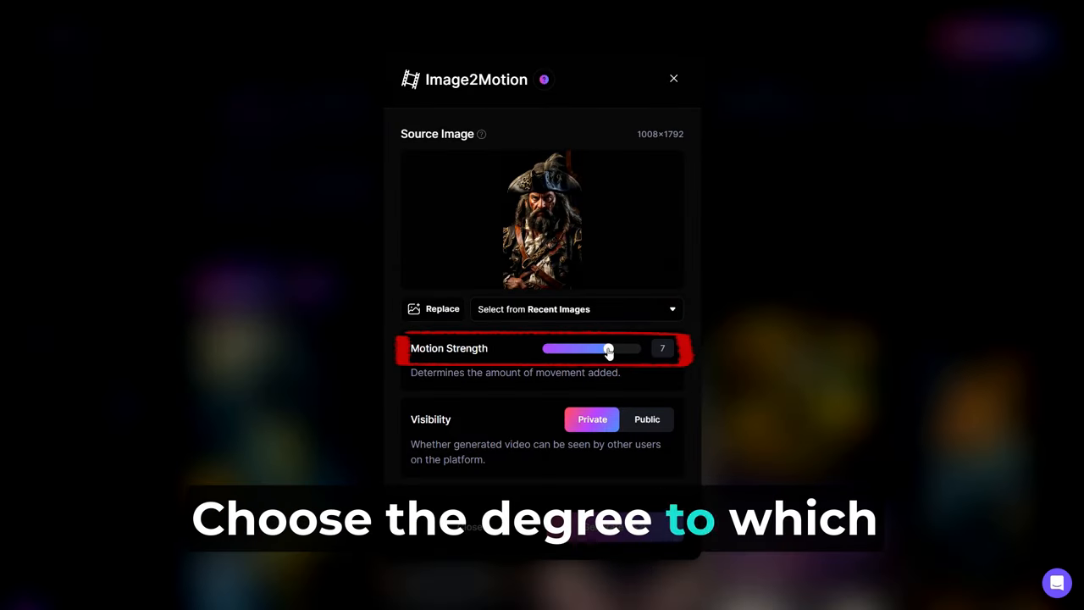
left_click(674, 78)
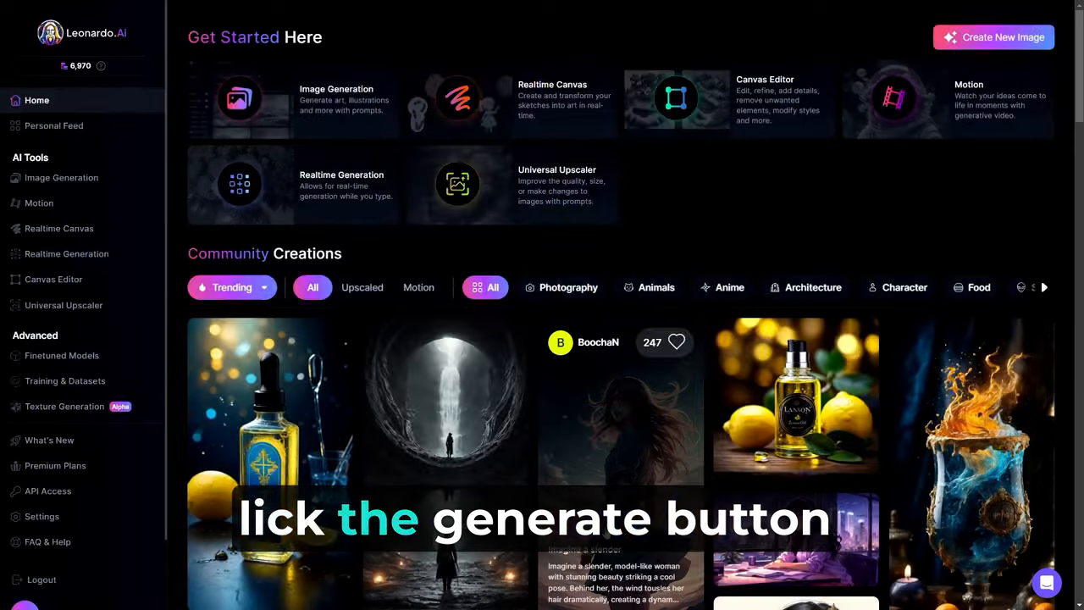
left_click(61, 178)
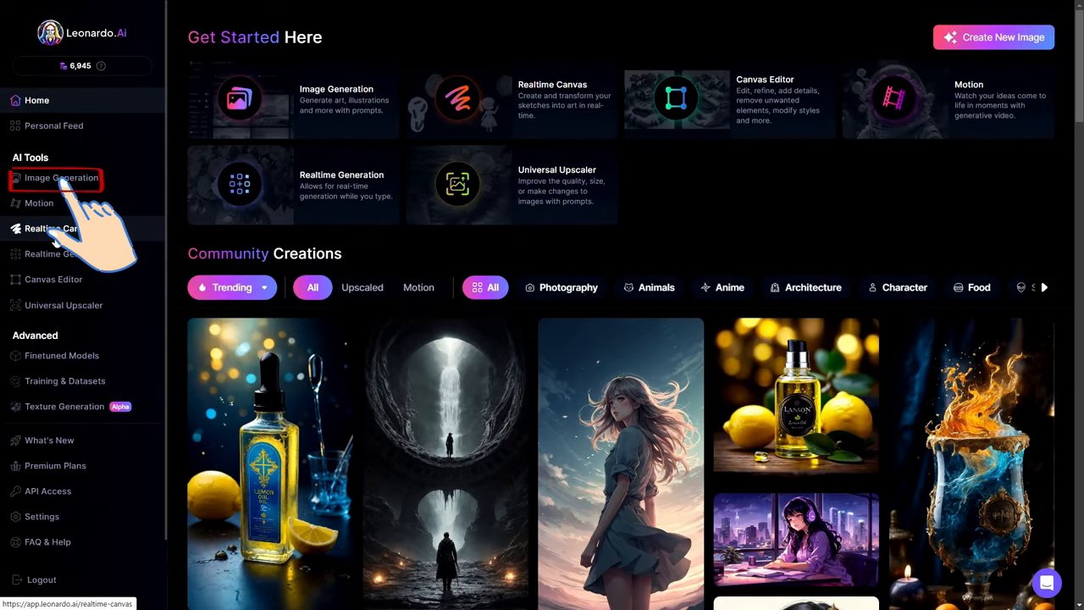
Launch Realtime Canvas from User Tools with a blank drawing area ready for sketching
left_click(61, 178)
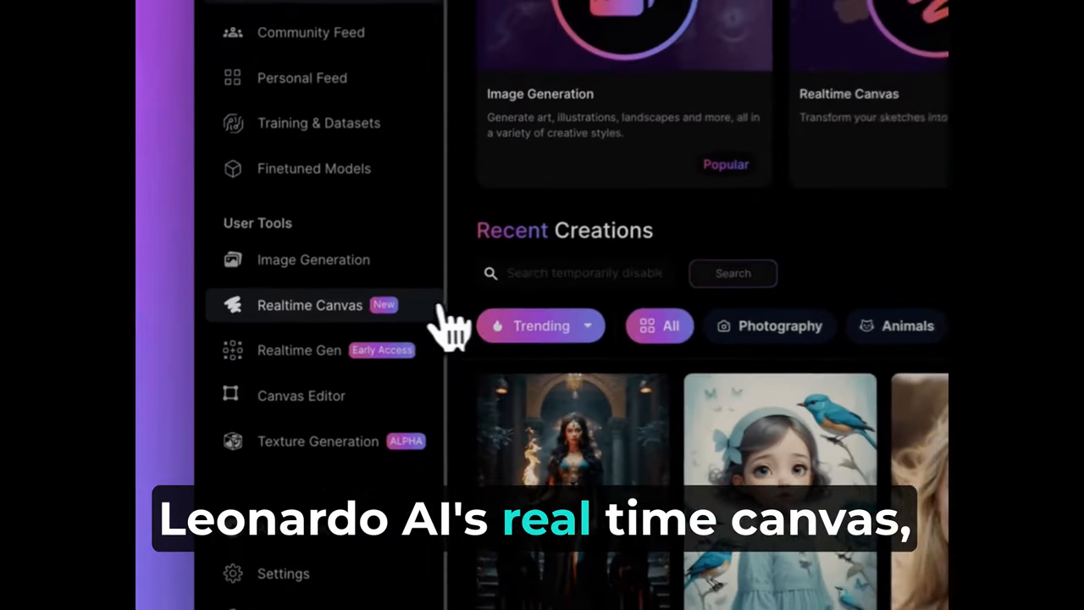
left_click(310, 305)
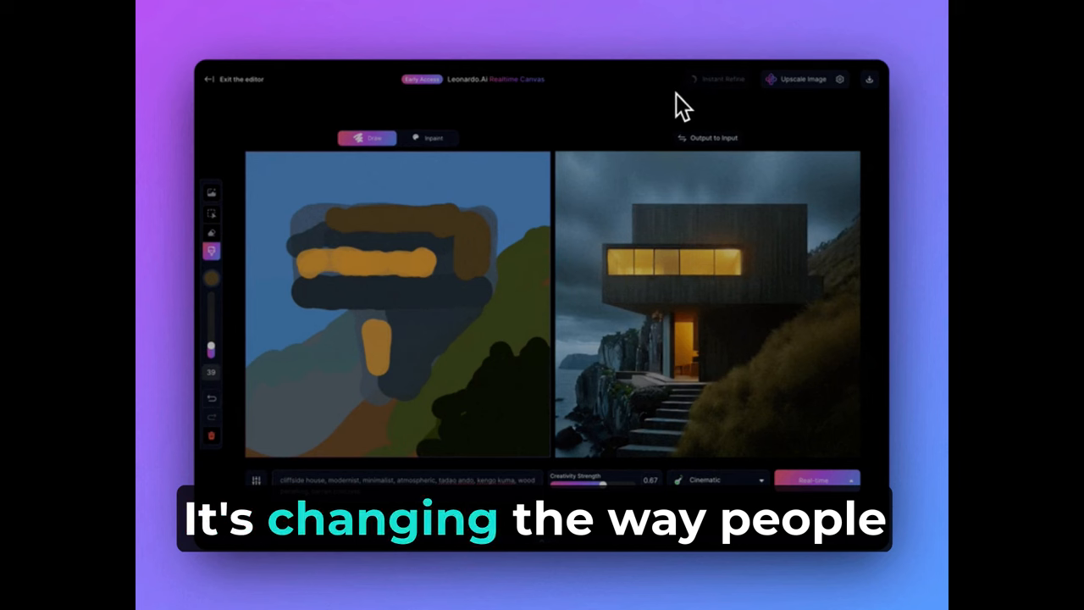
type("cyberpunk rockabilly, neon lit")
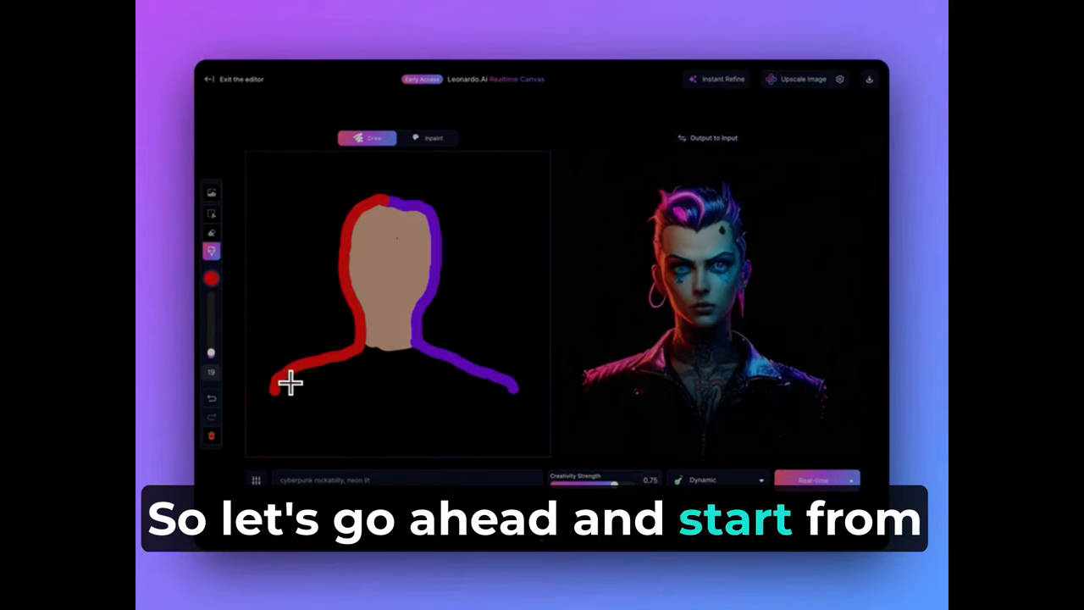
left_click(237, 79)
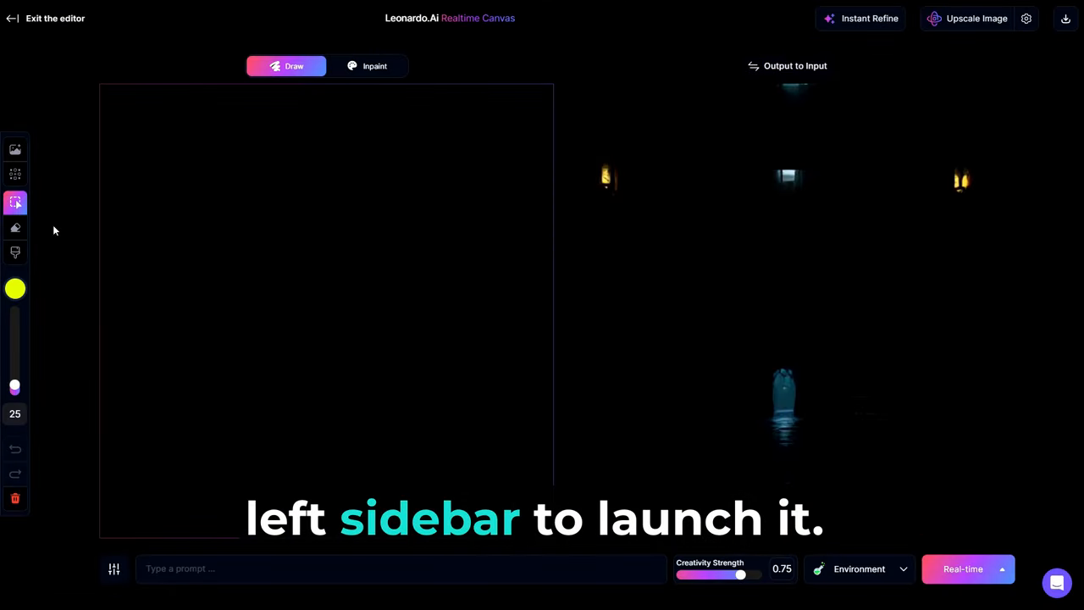
Brush-paint a head-and-shoulders sketch with prompt 'cyberpunk rockabilly, neon lit'
left_click(14, 253)
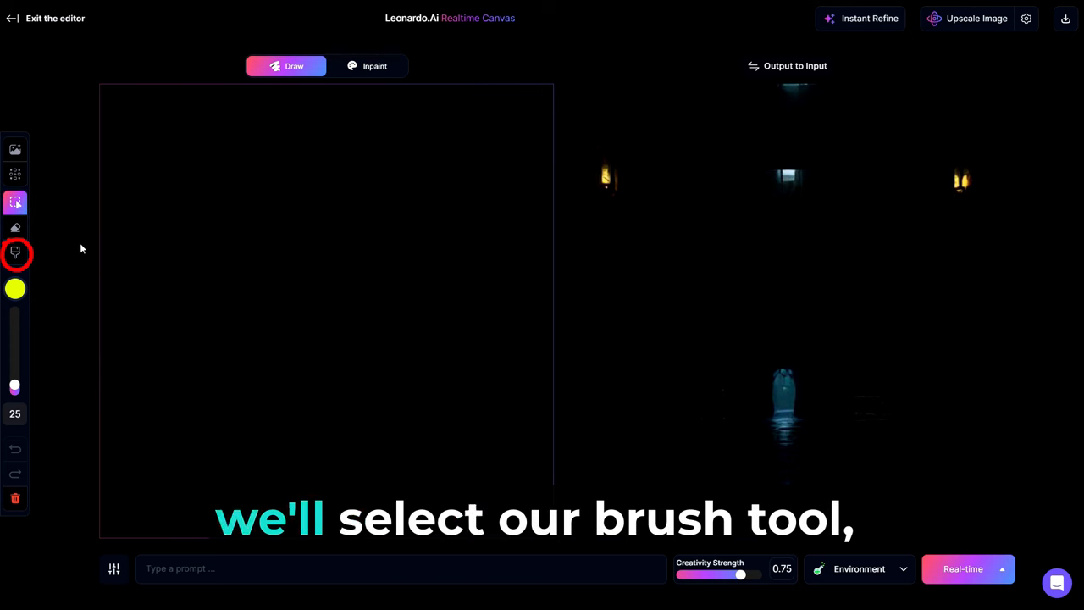
left_click(13, 254)
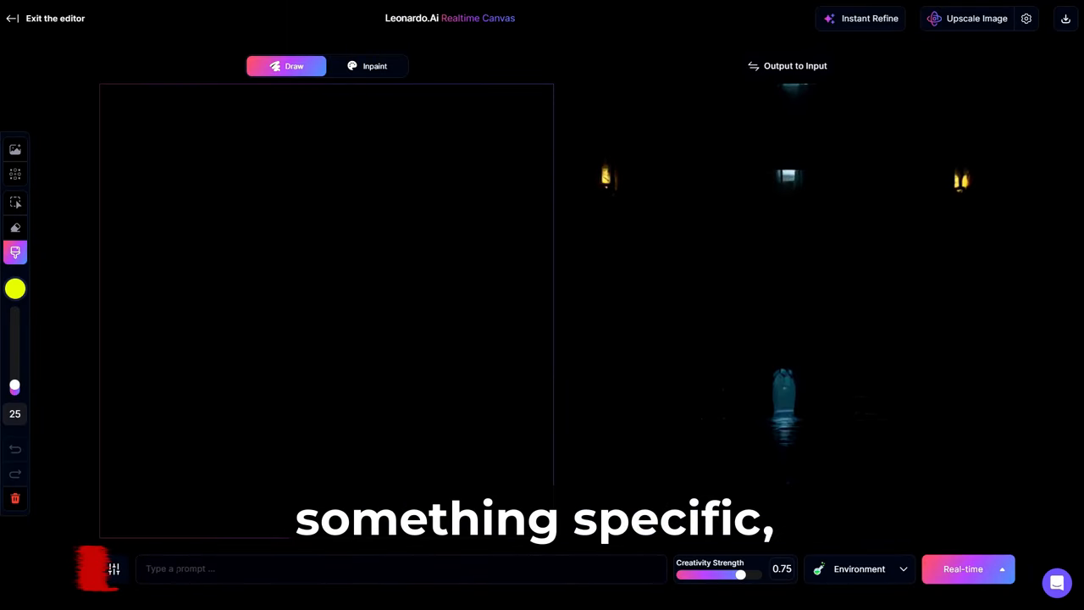
type("cyberpunk rockabilly, neon lit")
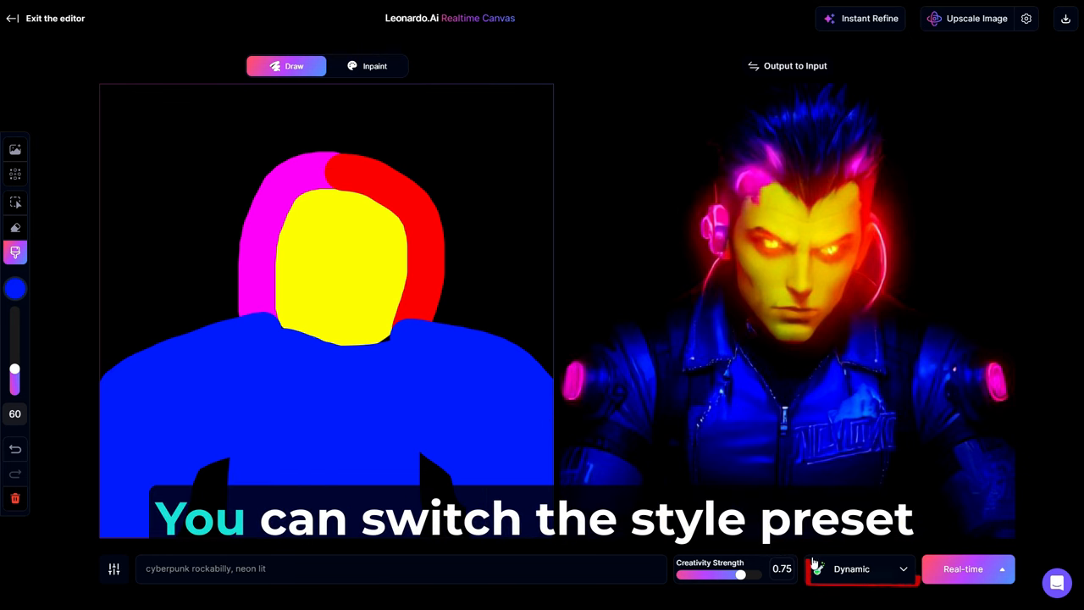
Try Vibrant, Raytraced, Painting and Concept Art style presets, then settle on Dynamic
left_click(861, 569)
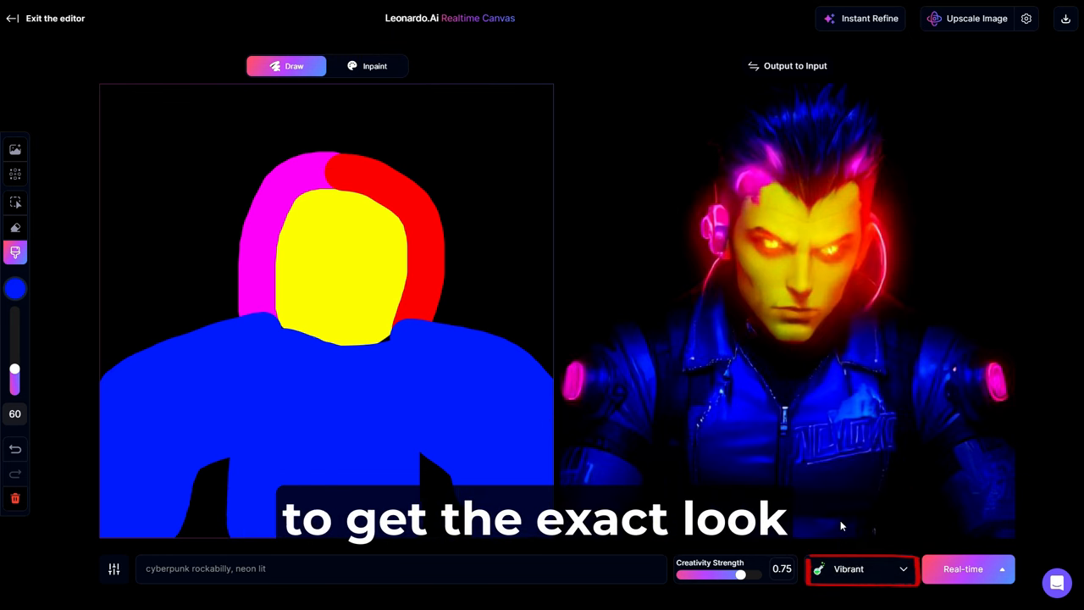
left_click(860, 569)
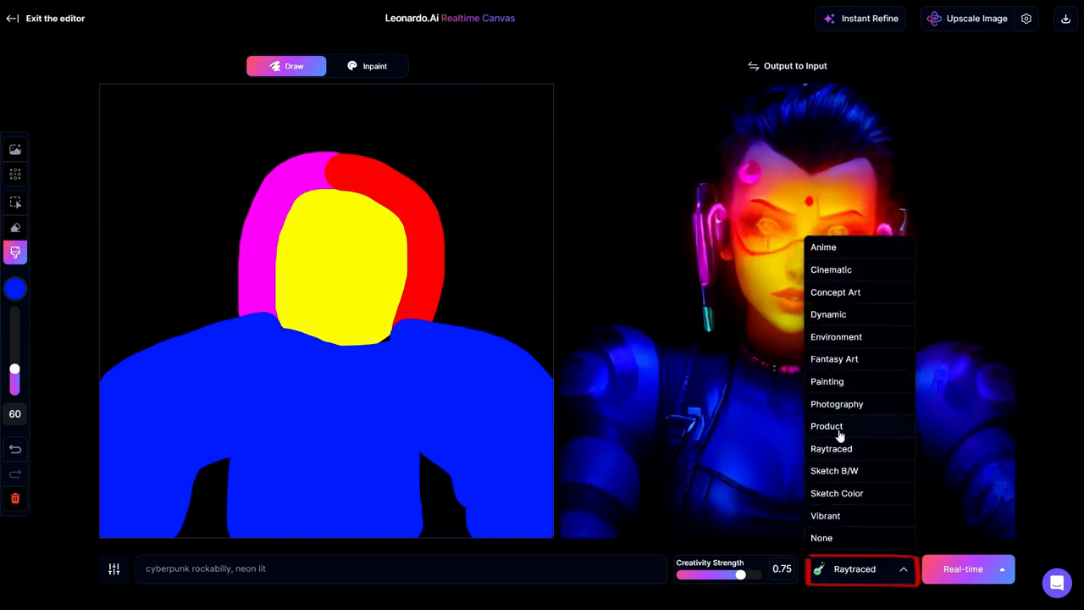
left_click(827, 381)
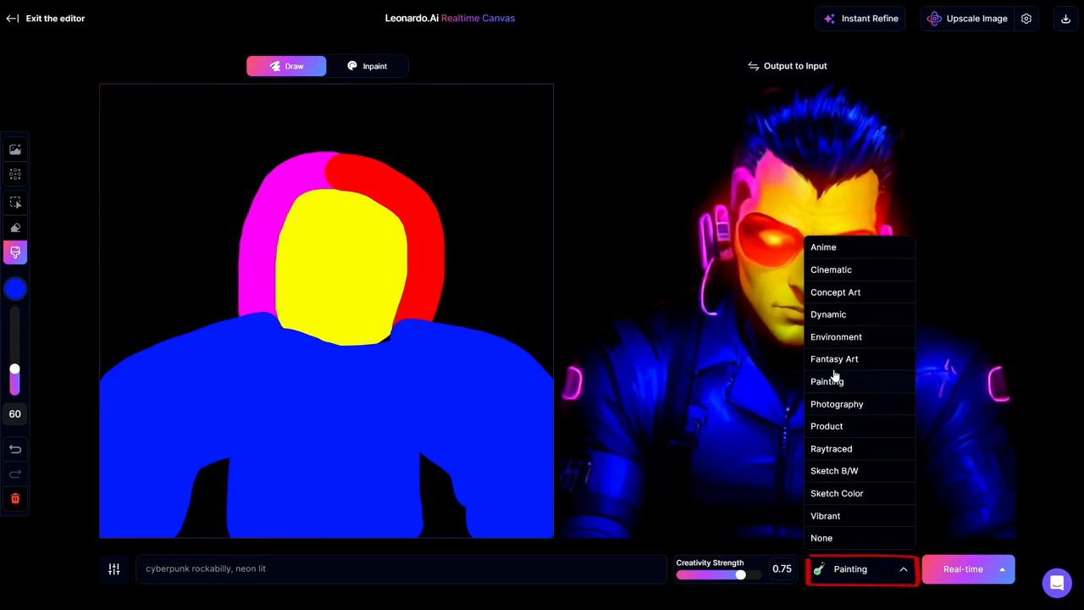
left_click(835, 291)
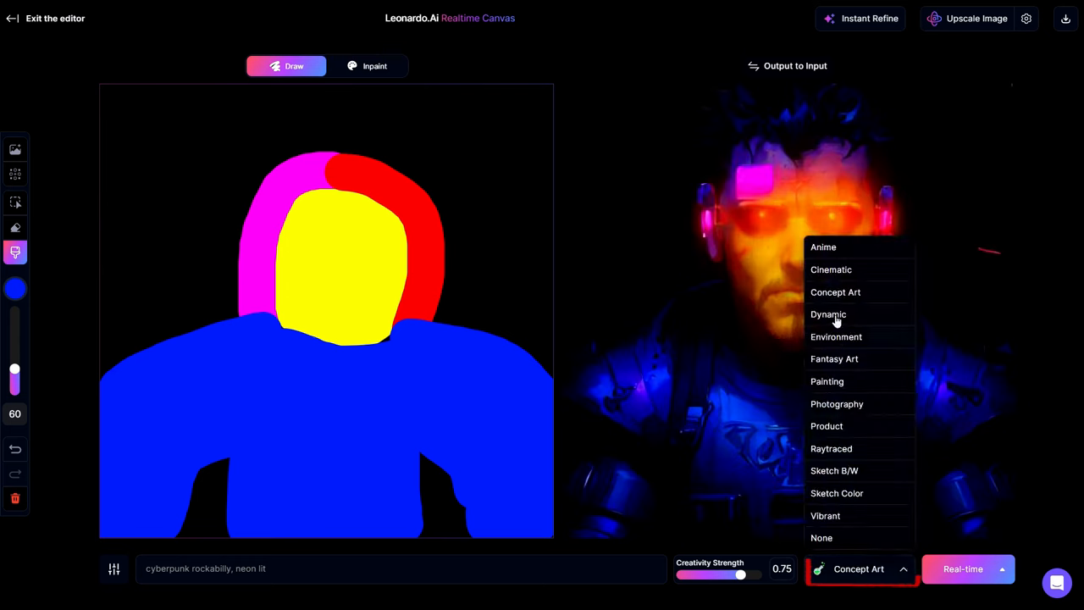
left_click(828, 314)
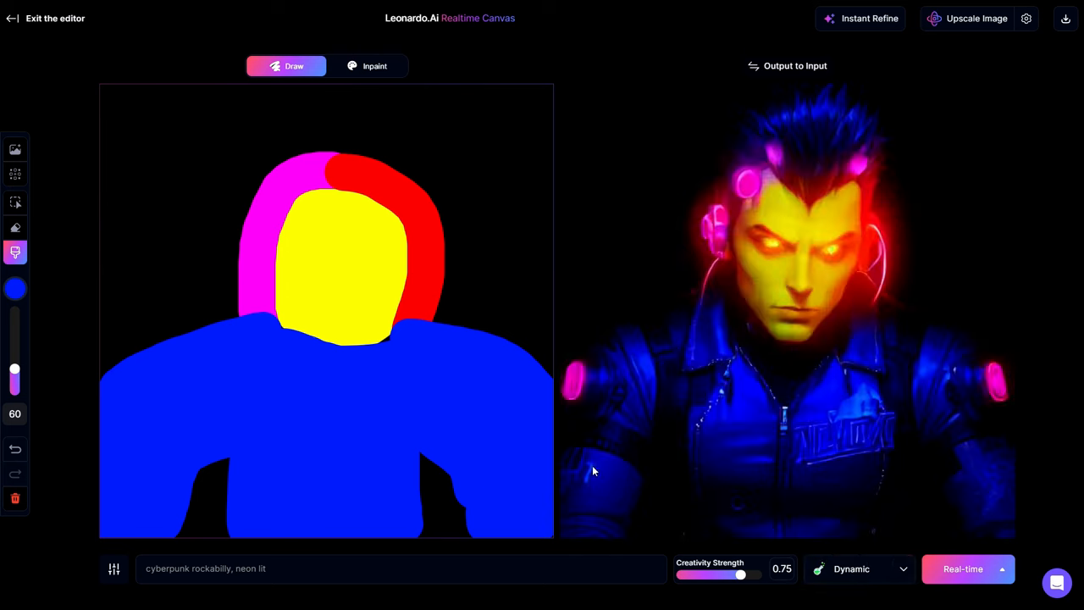
In advanced settings, sweep guidance up to 4 and back to 1.5, and enable High Quality
left_click(115, 569)
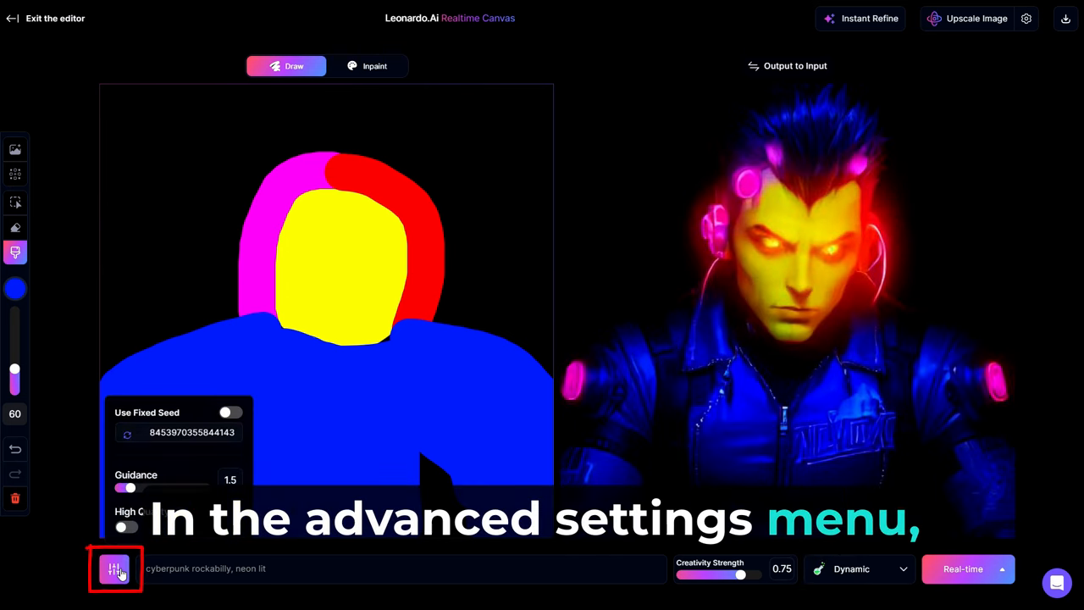
left_click_drag(129, 488, 169, 488)
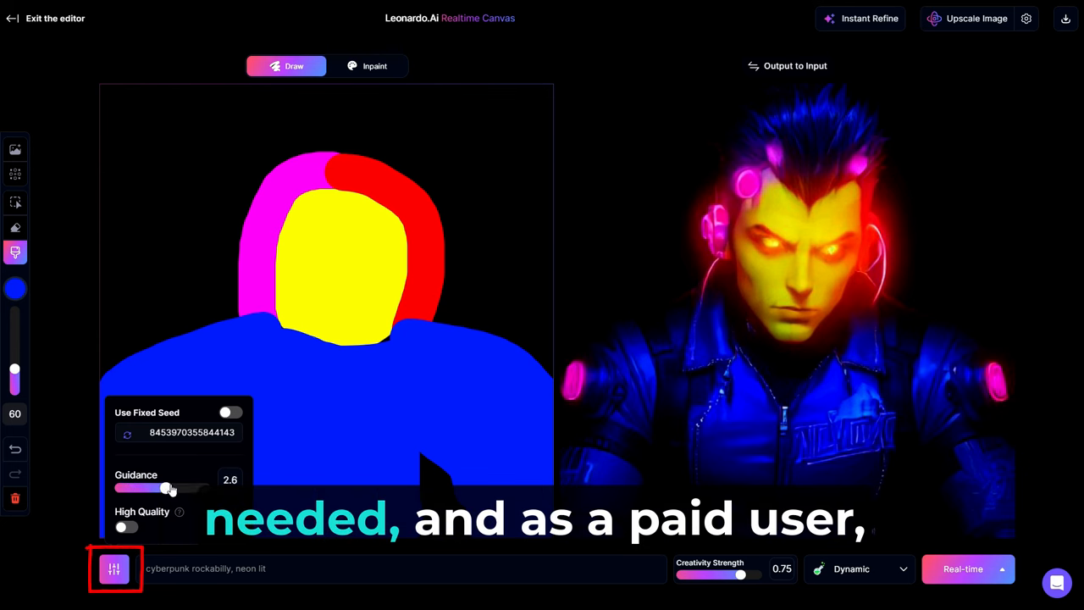
left_click_drag(167, 487, 206, 488)
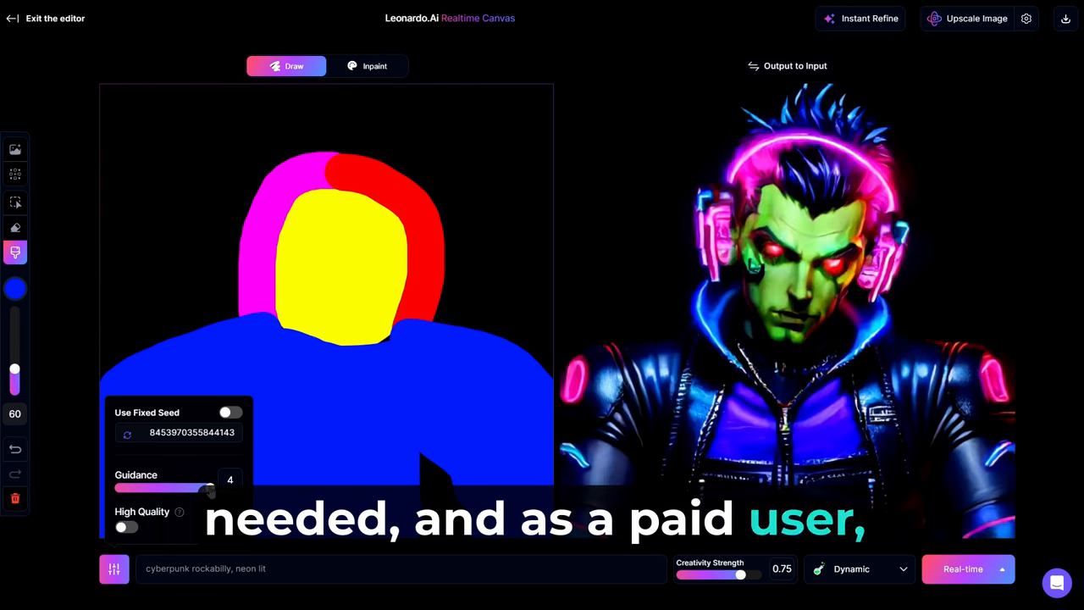
left_click_drag(210, 488, 139, 488)
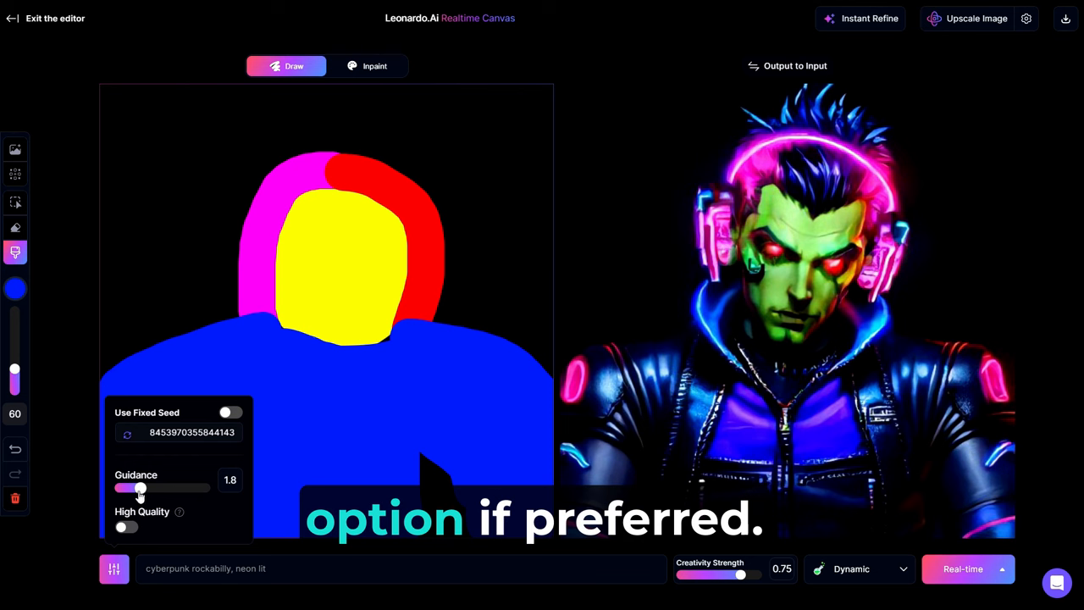
left_click_drag(140, 488, 127, 487)
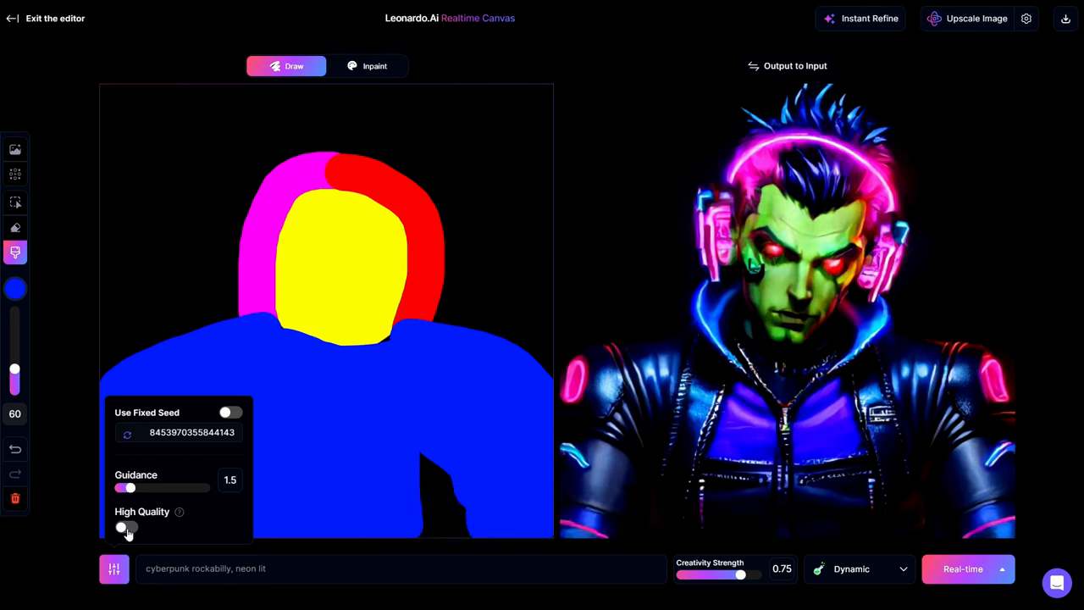
left_click(125, 526)
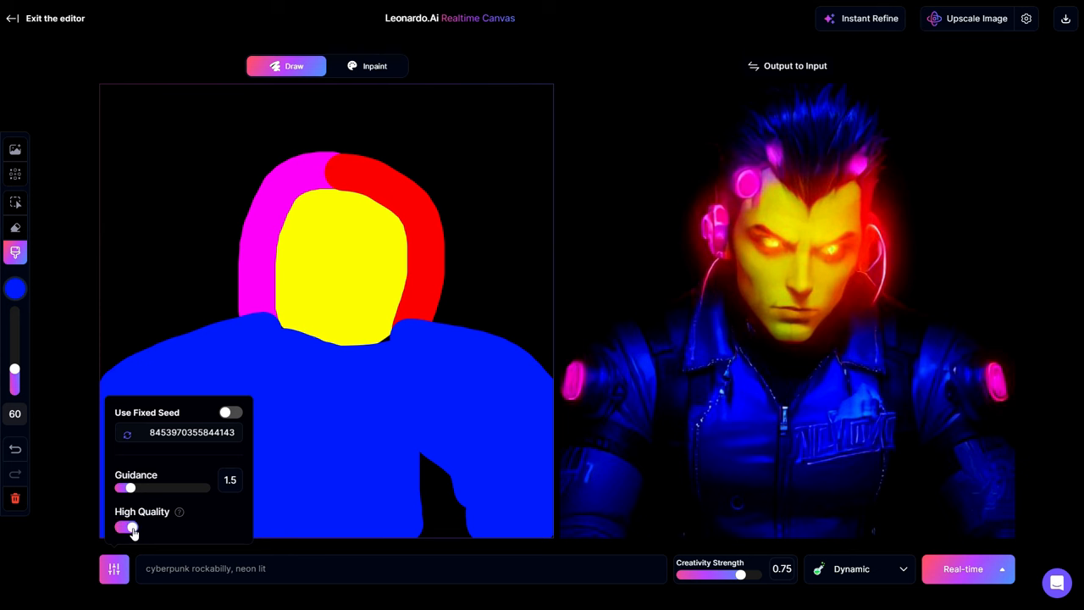
left_click(113, 570)
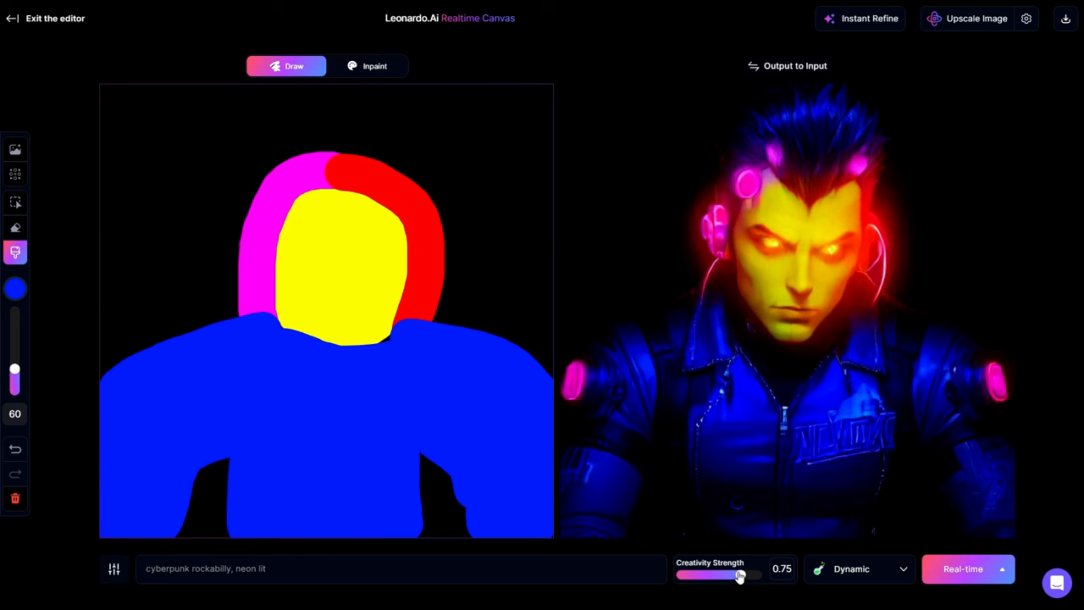
Adjust Creativity Strength between 0.45 and 0.9 for a new portrait variation
left_click_drag(742, 576, 696, 575)
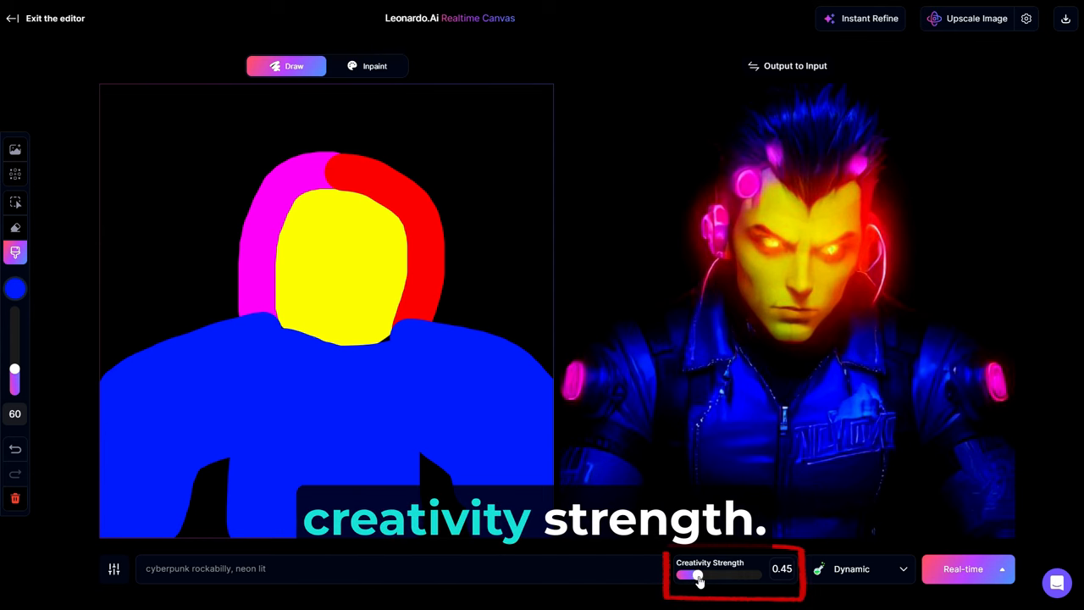
left_click_drag(698, 576, 728, 576)
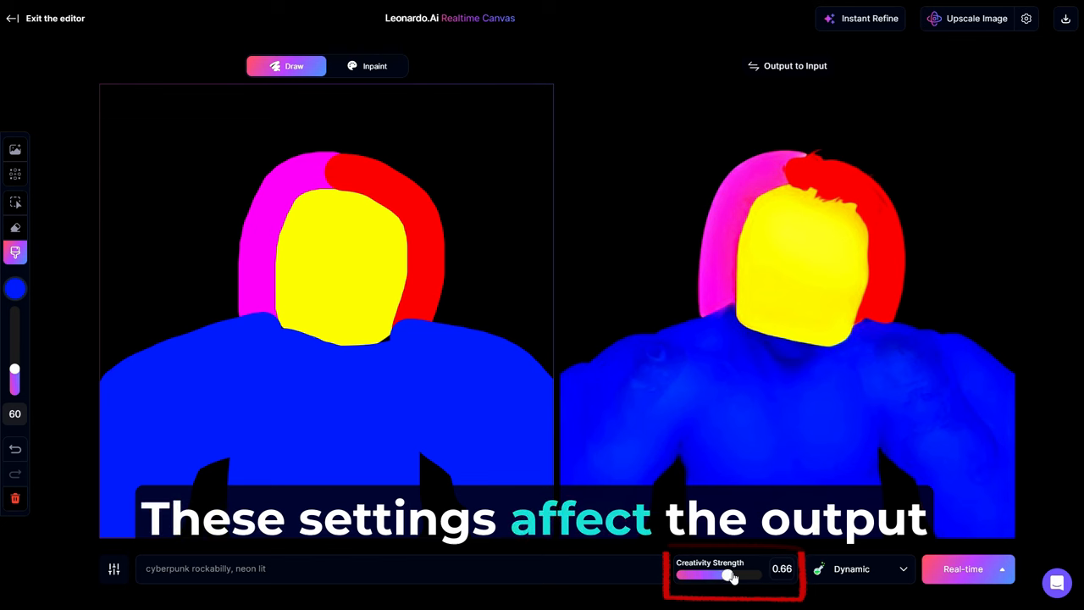
left_click_drag(725, 576, 763, 576)
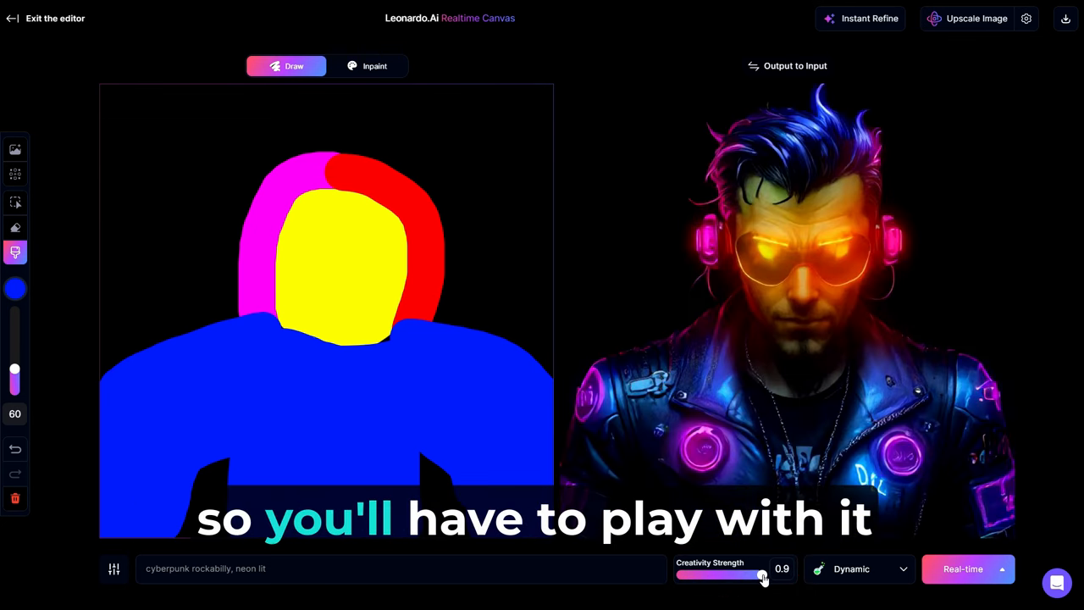
left_click_drag(762, 576, 742, 576)
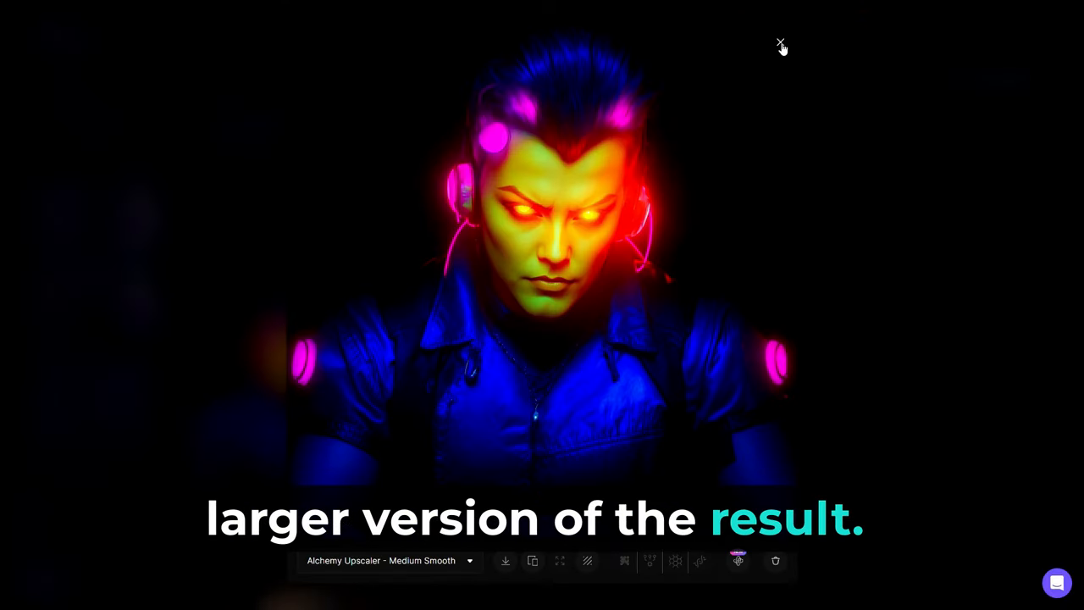
Close the enlarged upscale view, download the neon portrait and turn on Instant Refine
left_click(779, 44)
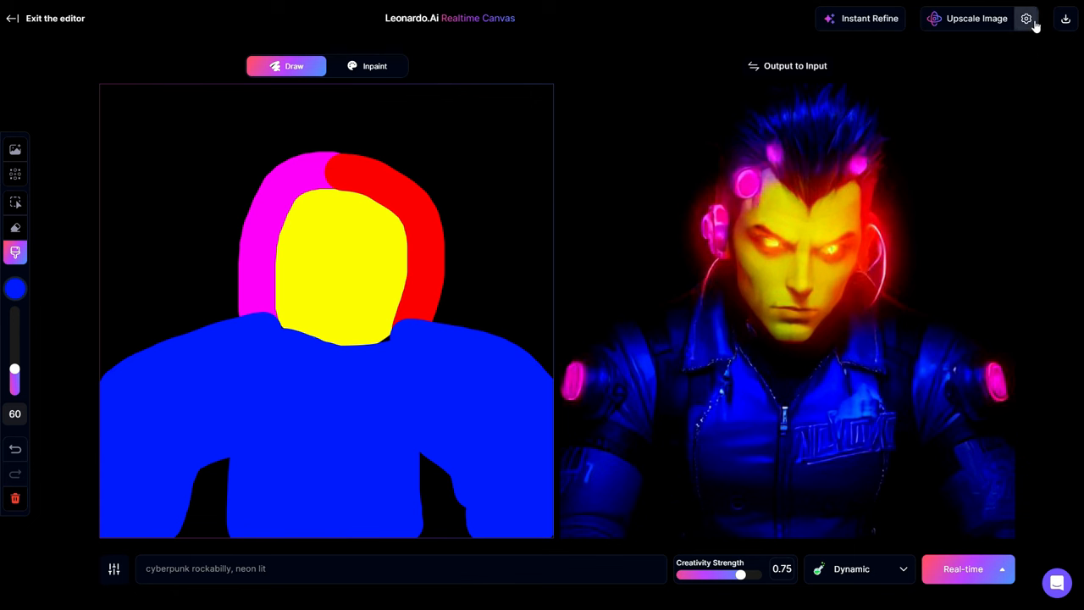
left_click(1066, 17)
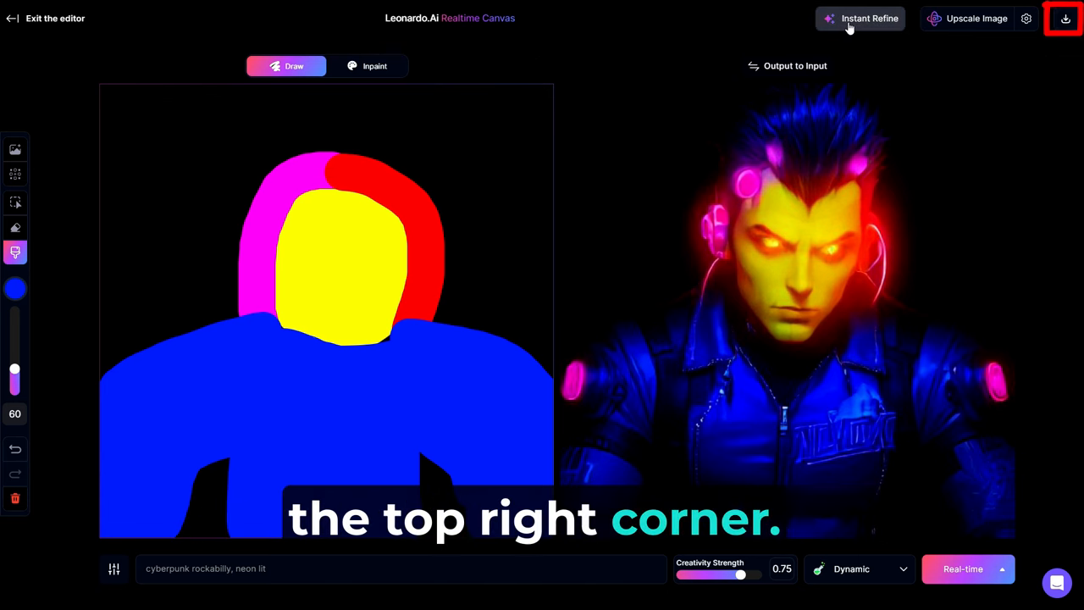
left_click(871, 17)
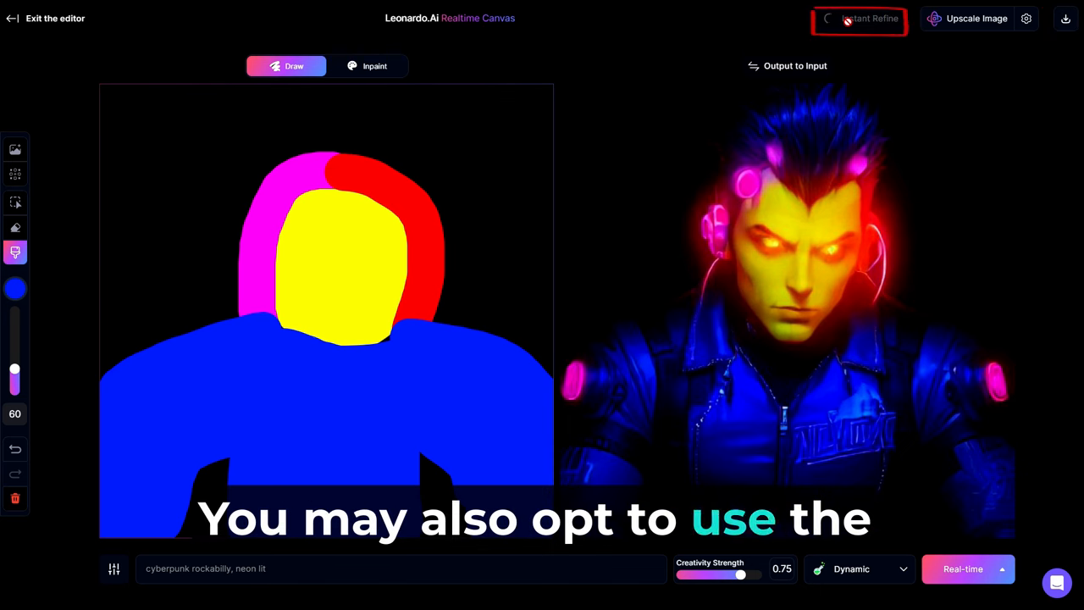
left_click(859, 16)
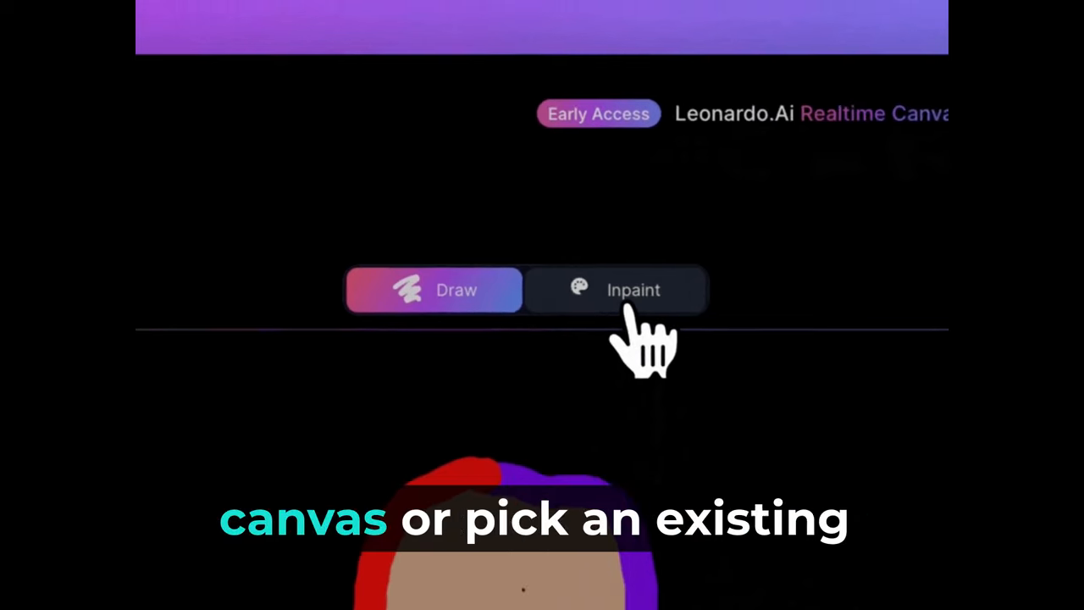
Switch the canvas to Inpaint mode, mask the jacket area and prompt 'avant garde'
left_click(633, 289)
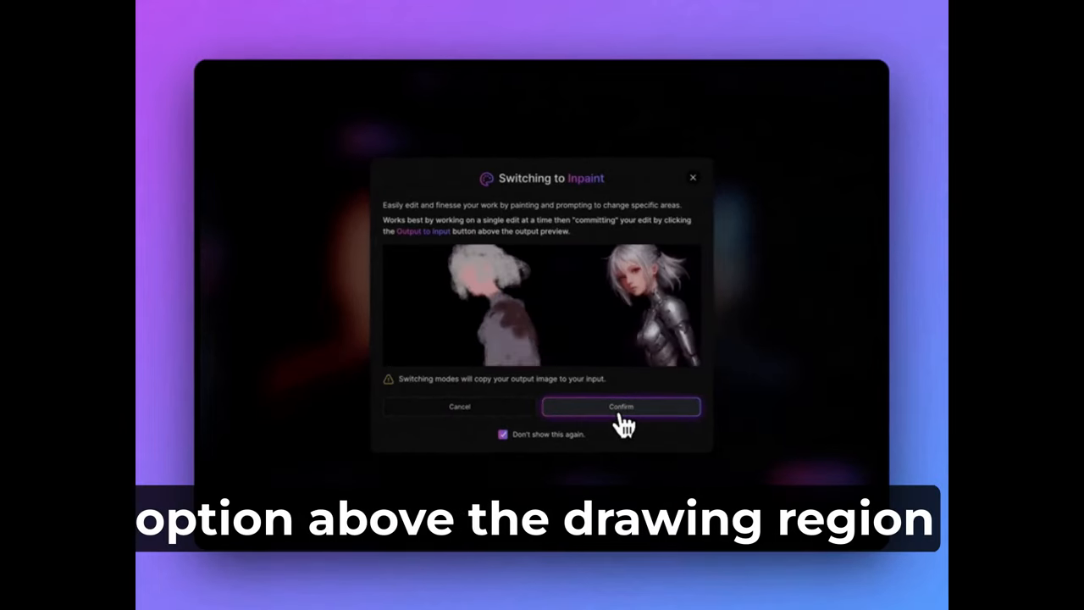
left_click(620, 406)
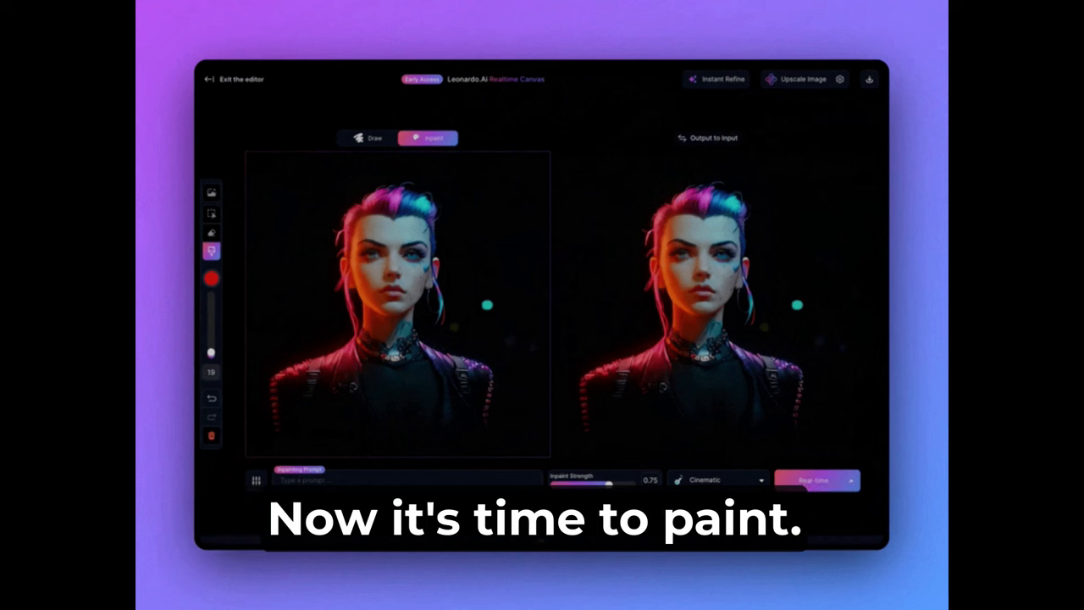
mouse_move(542, 335)
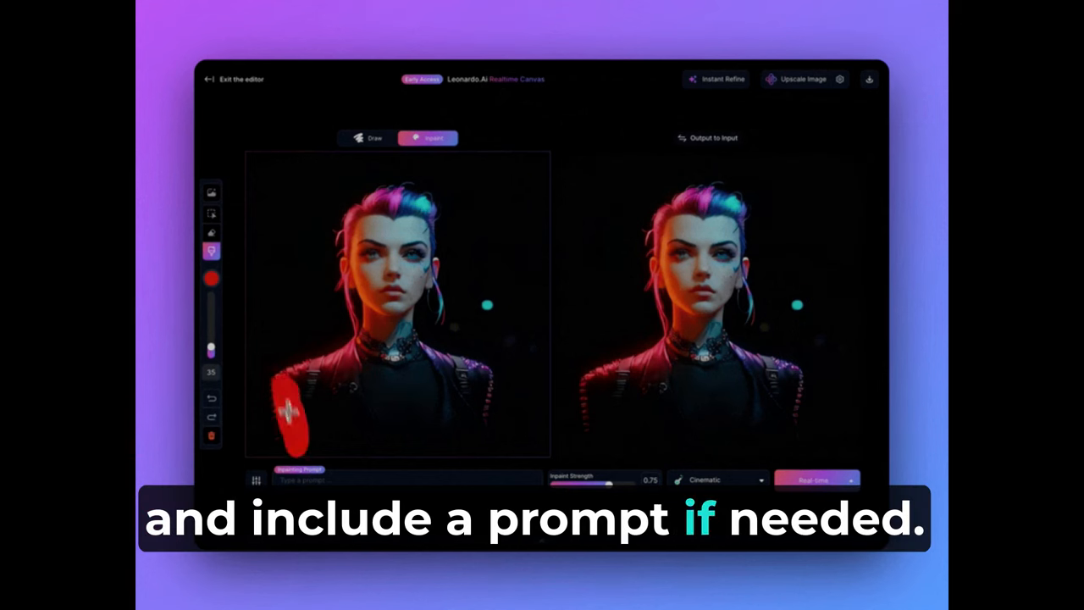
left_click_drag(291, 407, 458, 407)
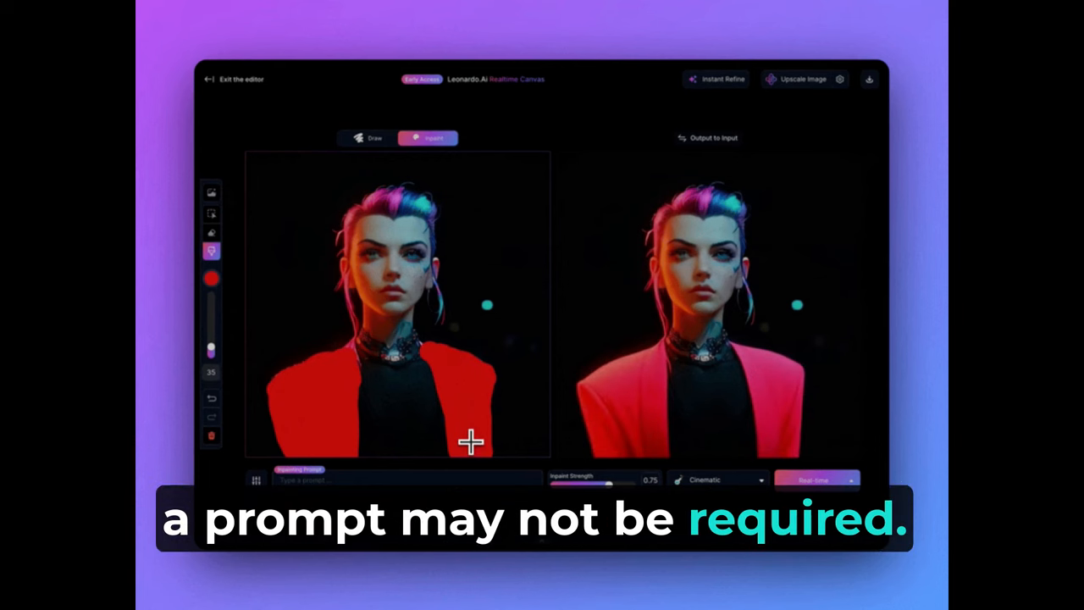
type("futuristic cyberpunk coat,")
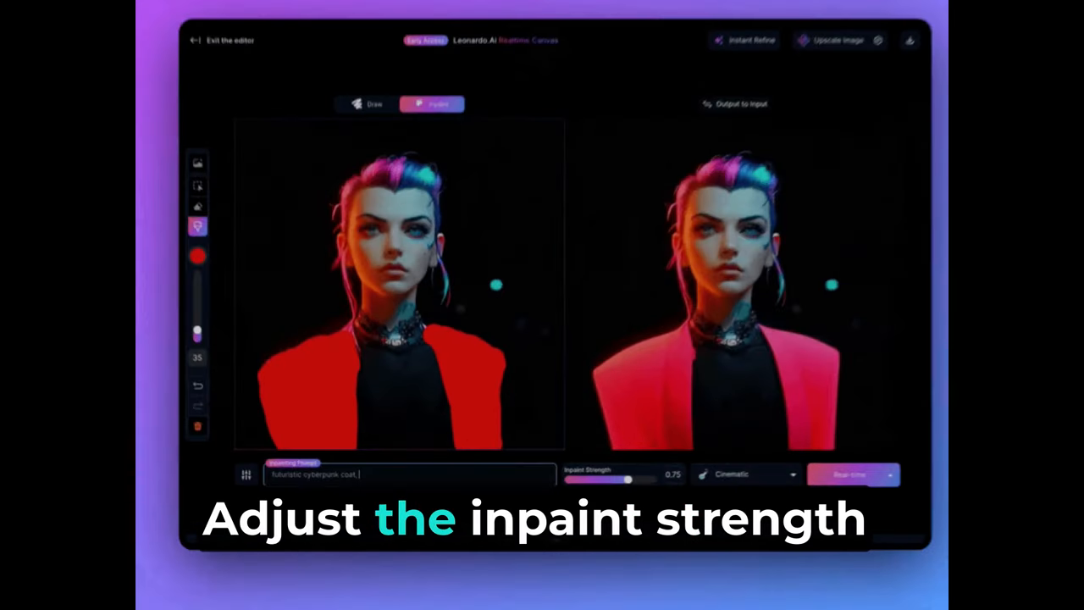
type("avant garde")
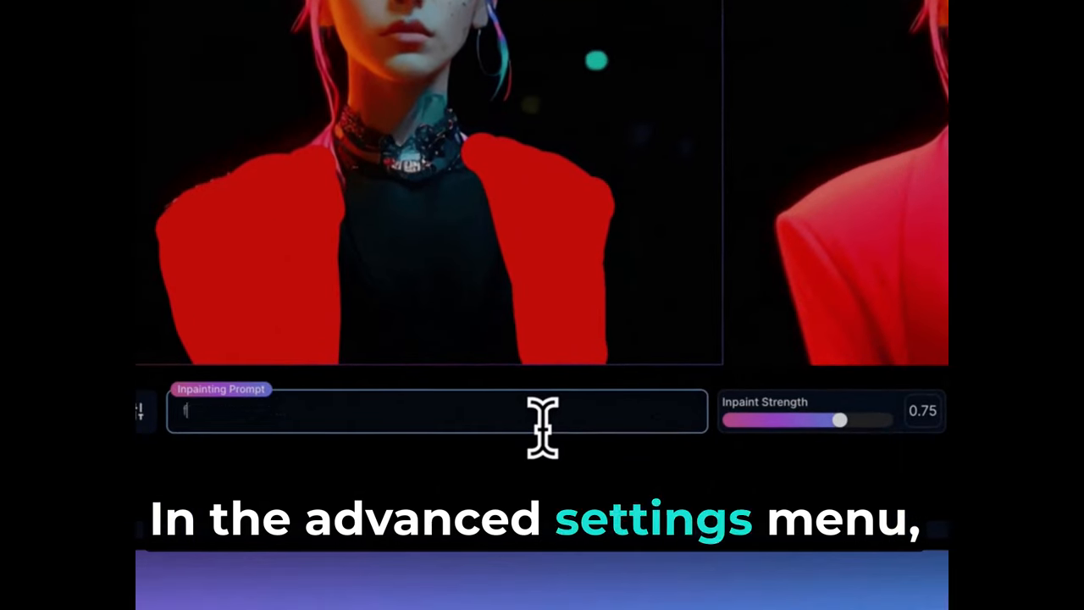
Prompt a futuristic cyberpunk coat and cycle style presets through Fantasy Art, Sketch Color and Cinematic
type("futuristic cyb")
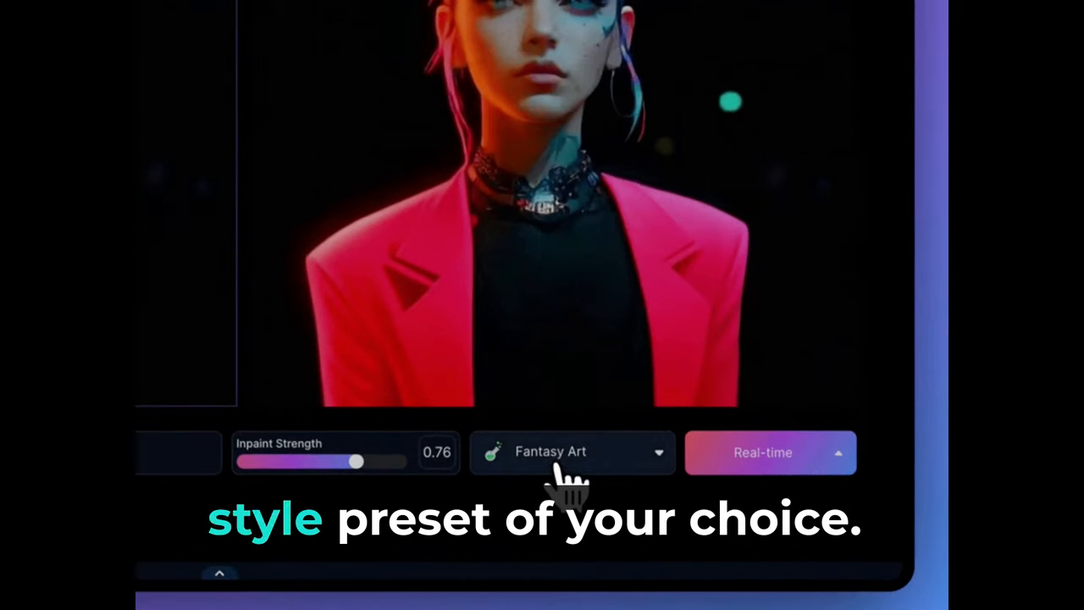
left_click(572, 451)
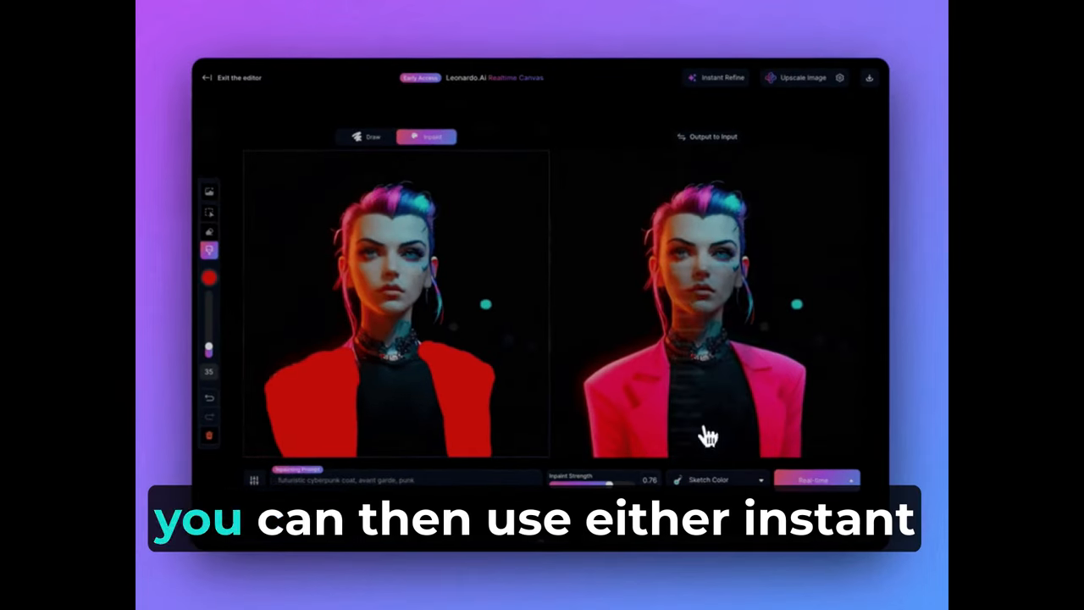
left_click(718, 479)
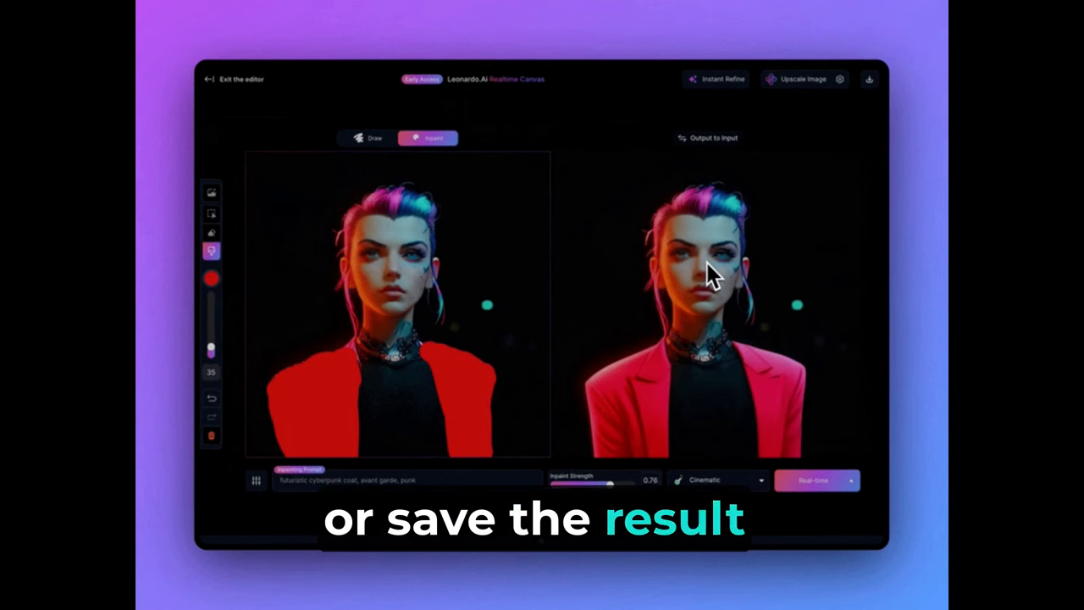
left_click(718, 480)
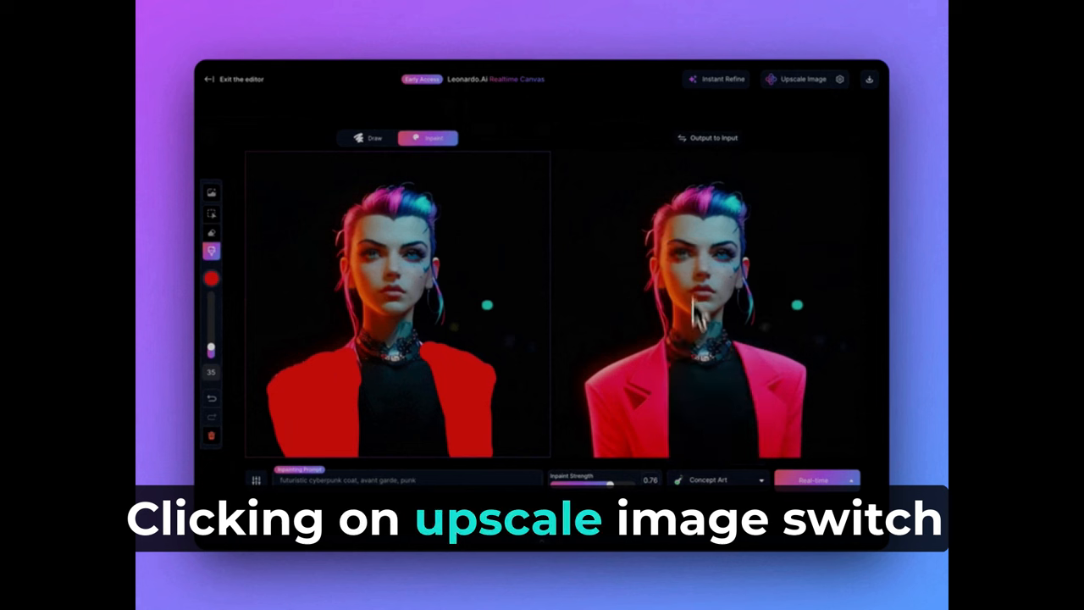
Pick the Concept Art preset, Instant Refine the pink-blazer portrait and request Draw mode
left_click(718, 479)
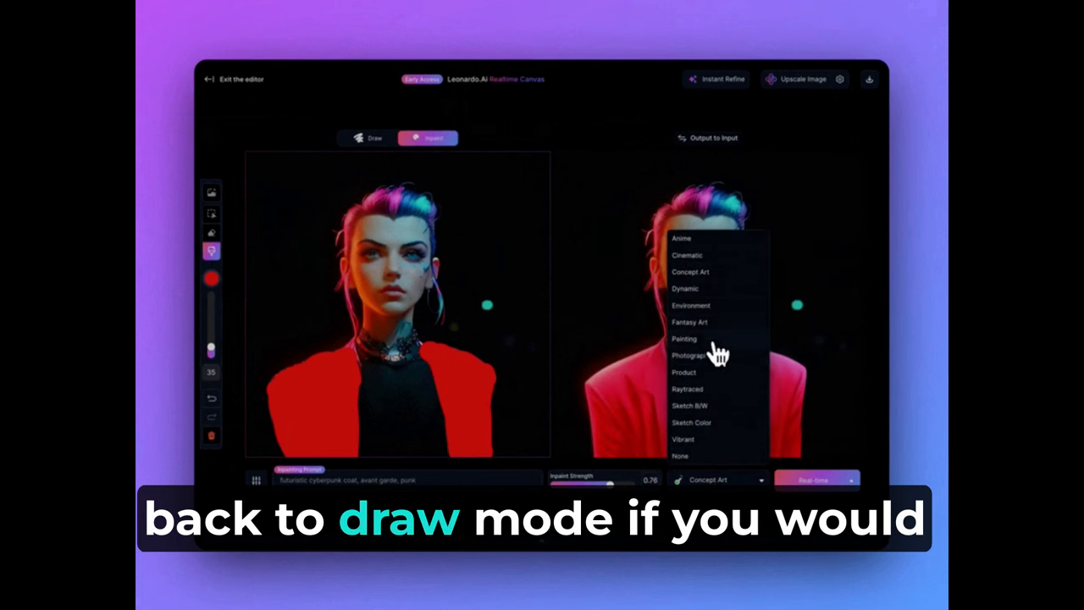
left_click(689, 356)
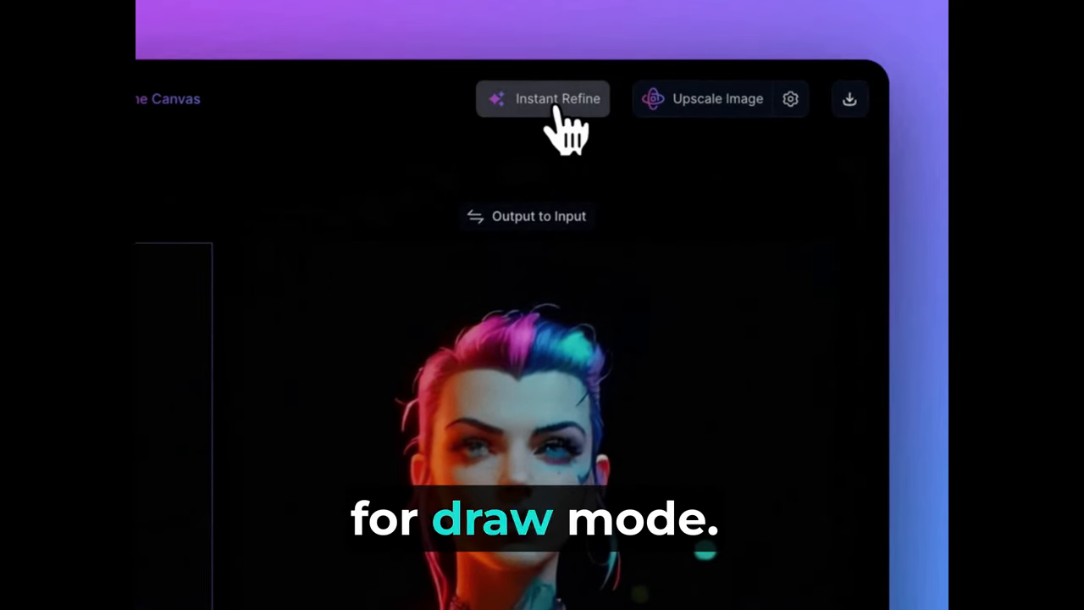
left_click(544, 99)
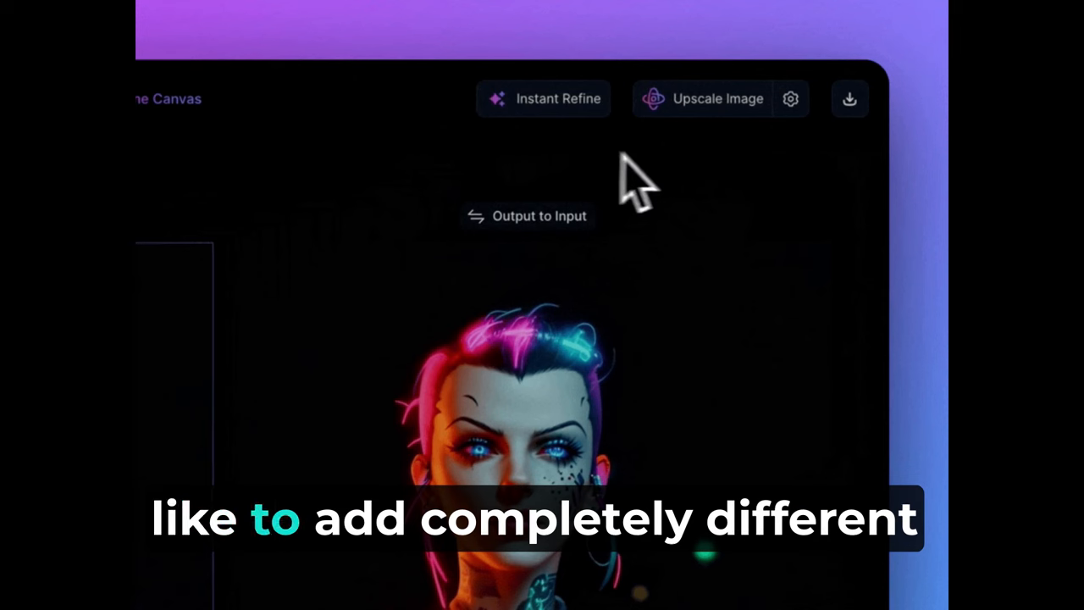
left_click(718, 98)
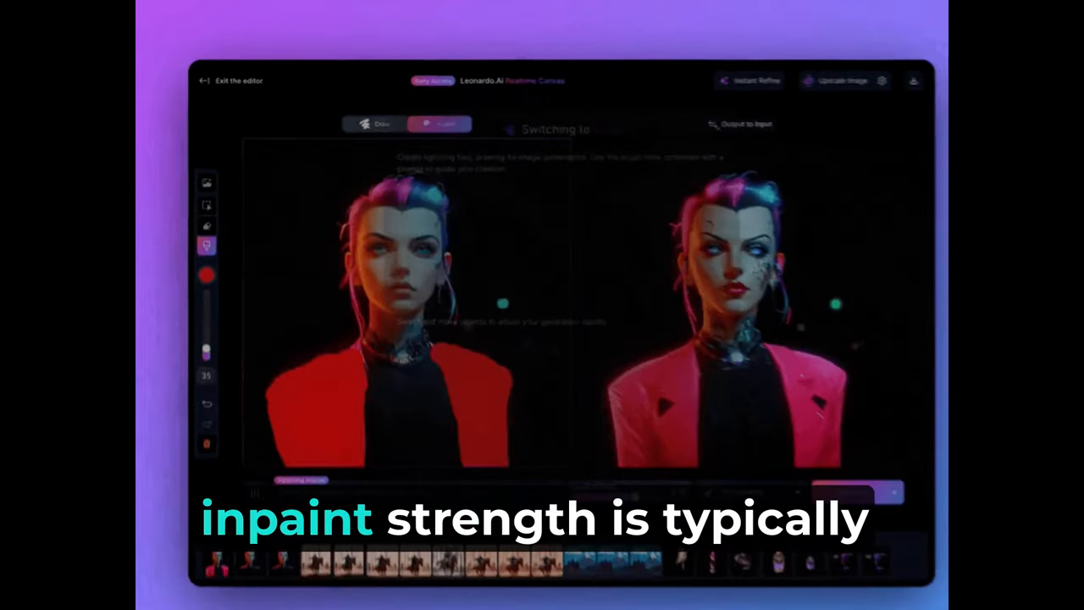
Confirm the switch to Draw mode and paint a purple stroke beside the woman's face
left_click(376, 124)
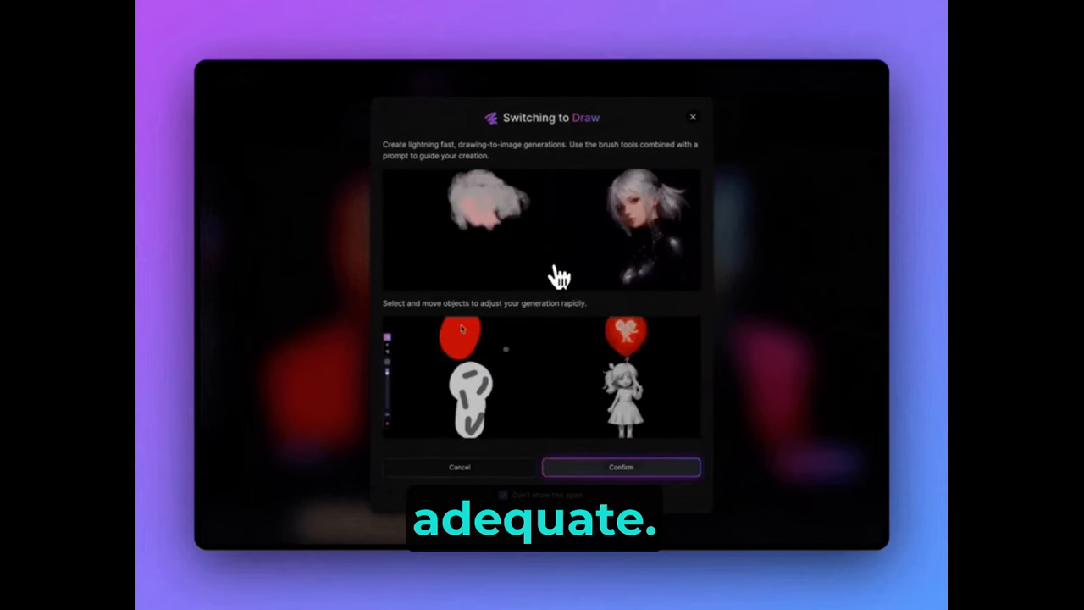
left_click(620, 467)
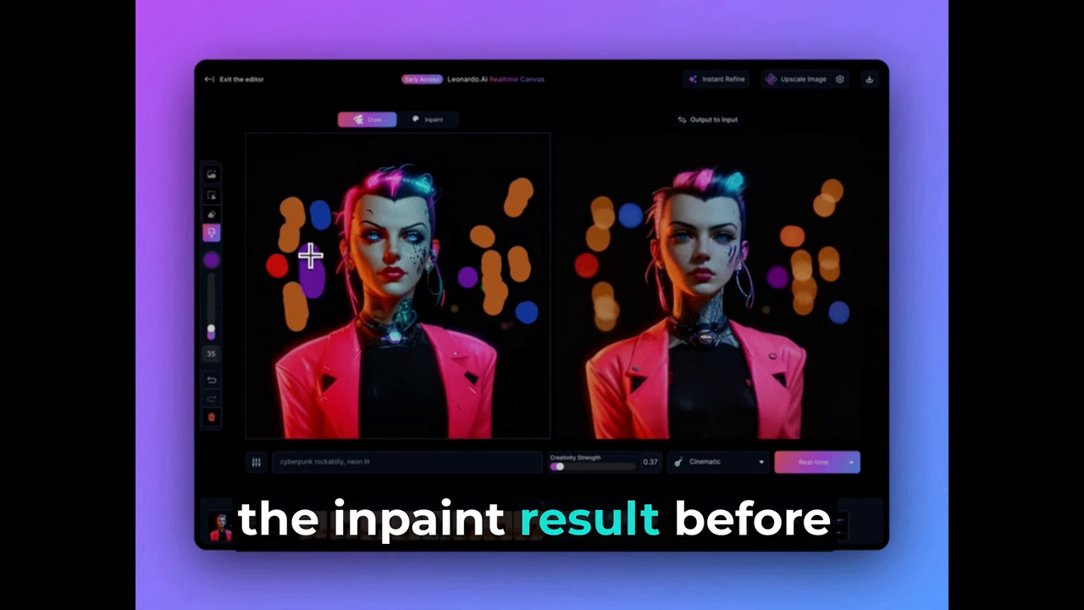
left_click_drag(559, 467, 589, 468)
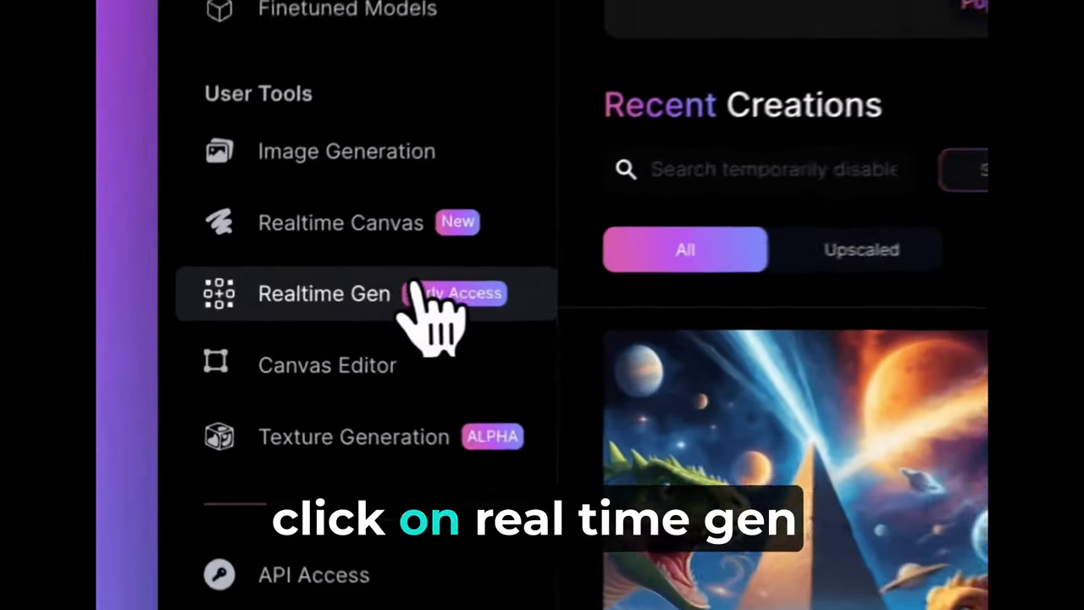
In Realtime Gen, prompt 'mesmerizing space scene, wormhole, hyperspeed, lens flare' with the Painting style
left_click(324, 293)
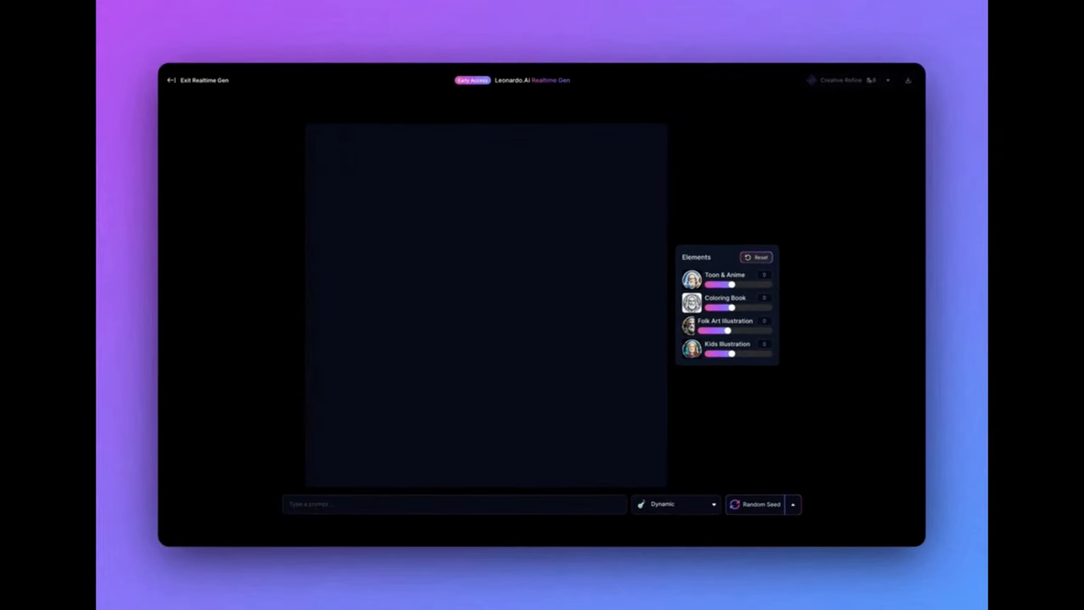
type("mesmerizing space scene,")
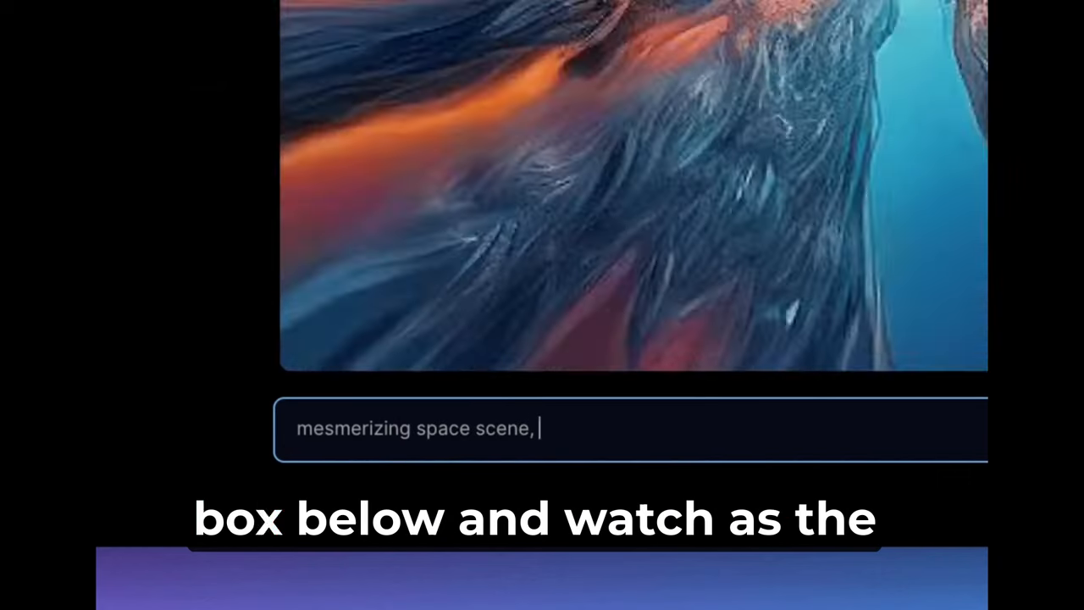
type("wormhole, hyperspeed, lens flare, lightbloom, bokeh")
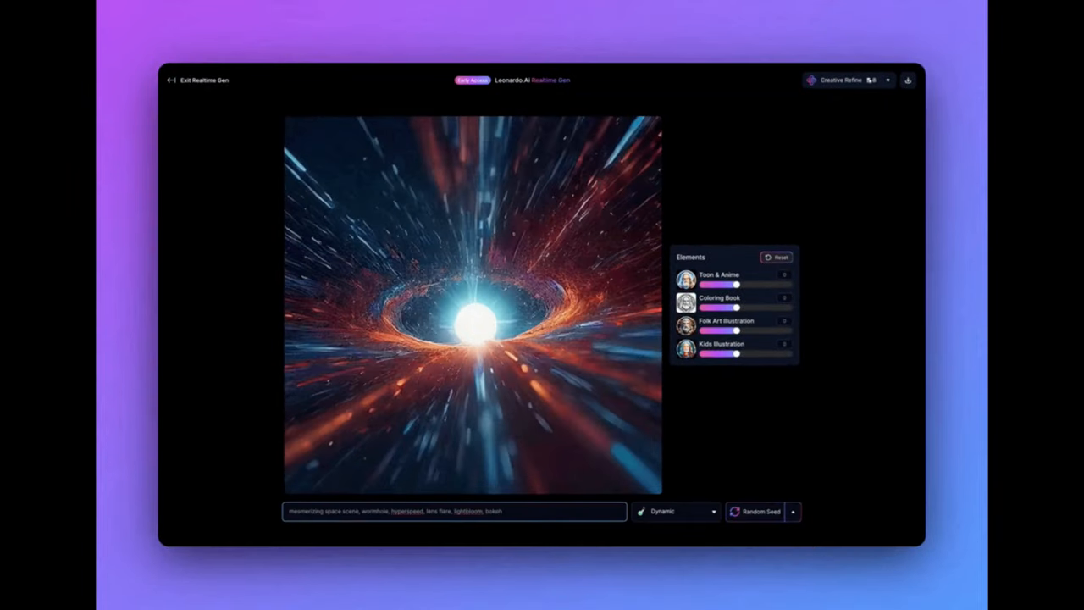
left_click(664, 512)
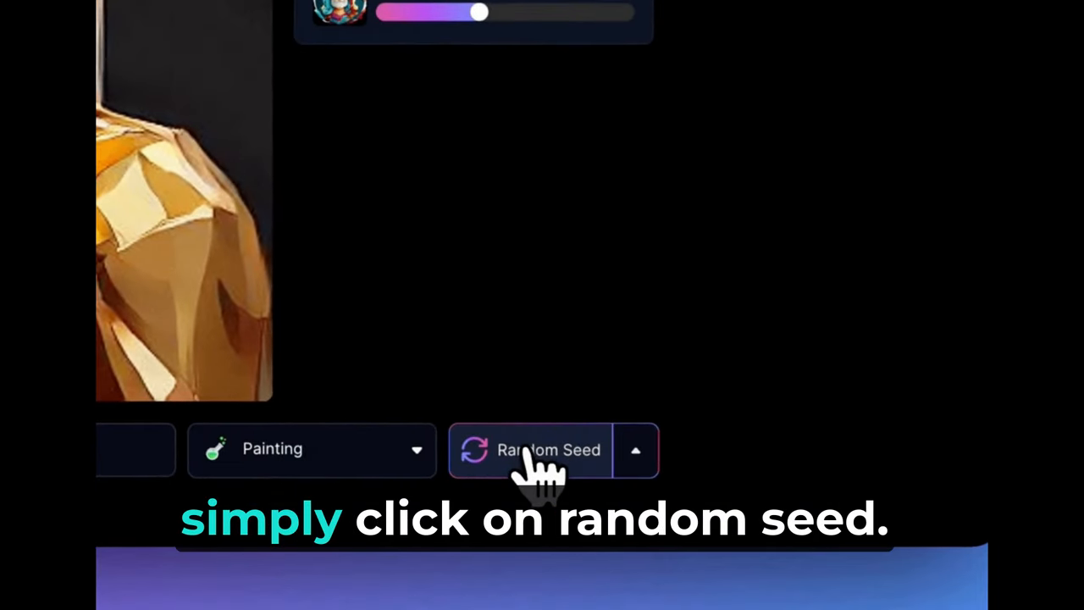
Reseed the Painting-style portrait twice for new random variations
left_click(549, 449)
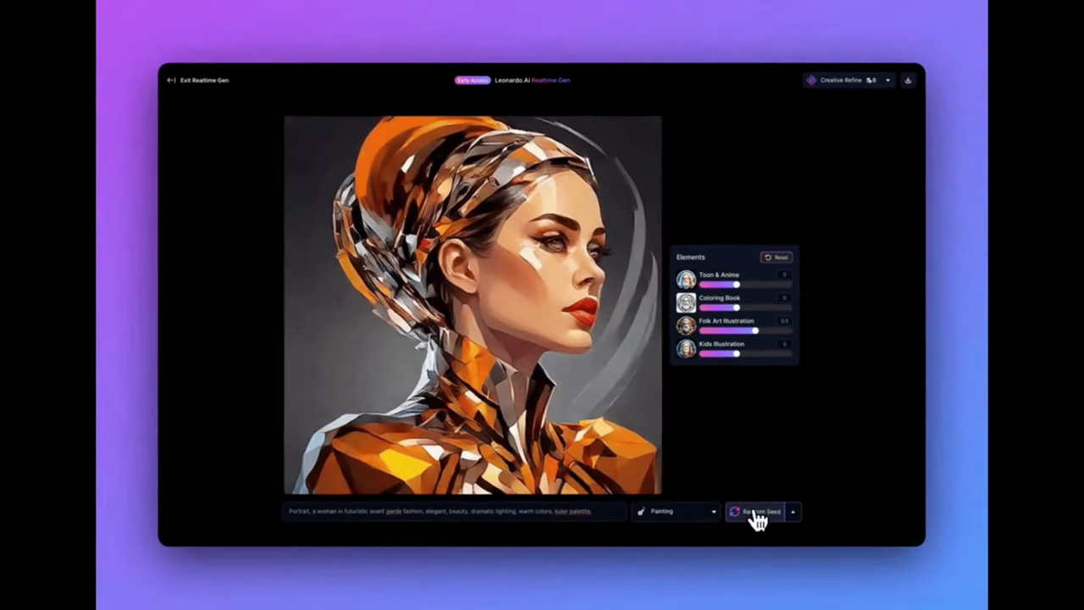
left_click(759, 512)
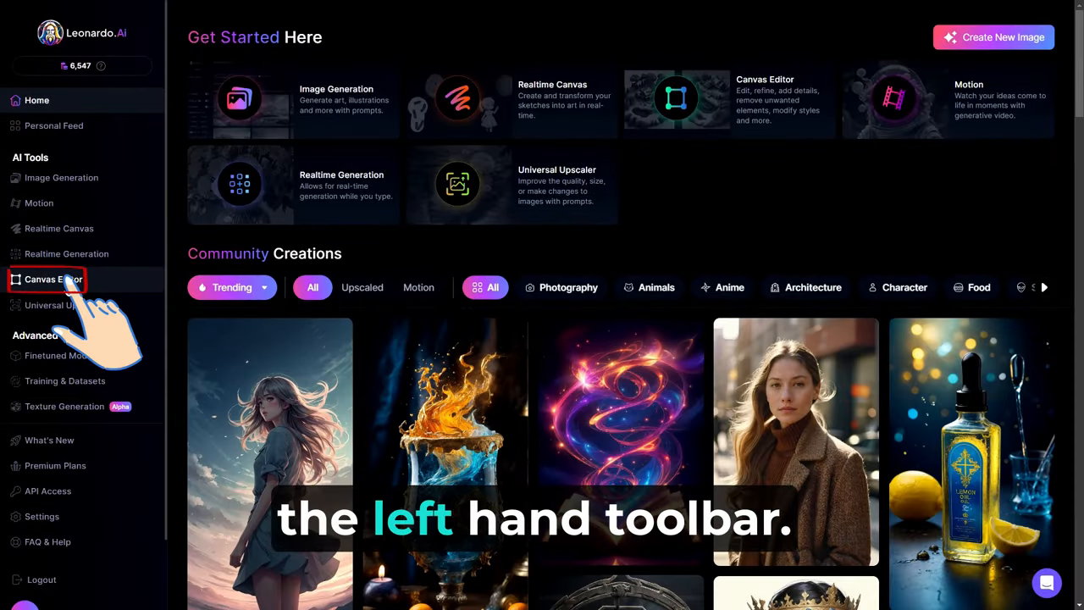
In the Canvas Editor, import the top-sorted community goggles image onto the canvas
left_click(53, 280)
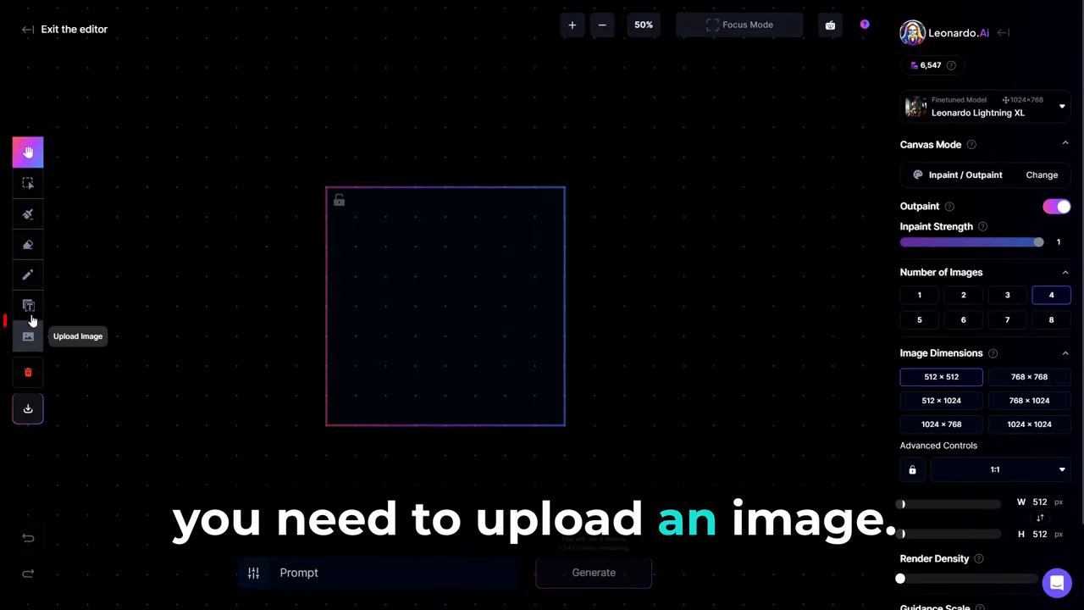
left_click(27, 335)
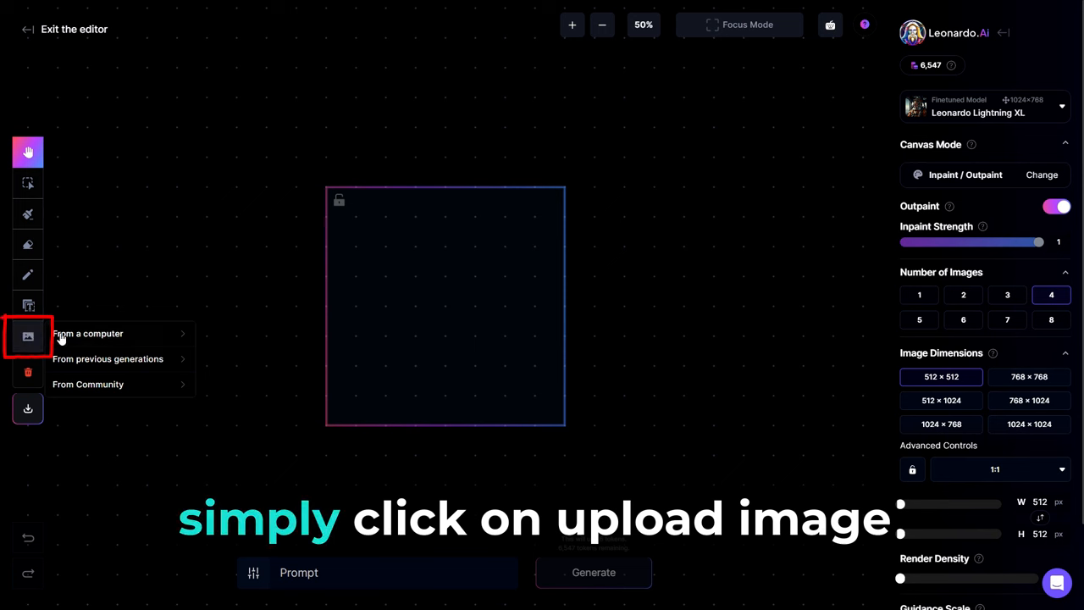
mouse_move(88, 383)
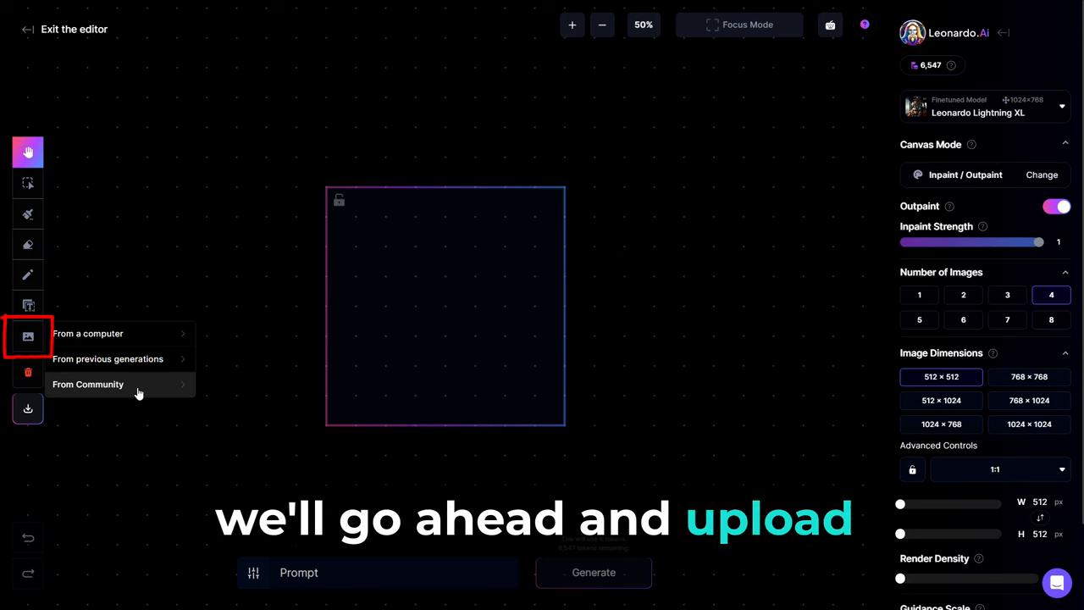
left_click(88, 383)
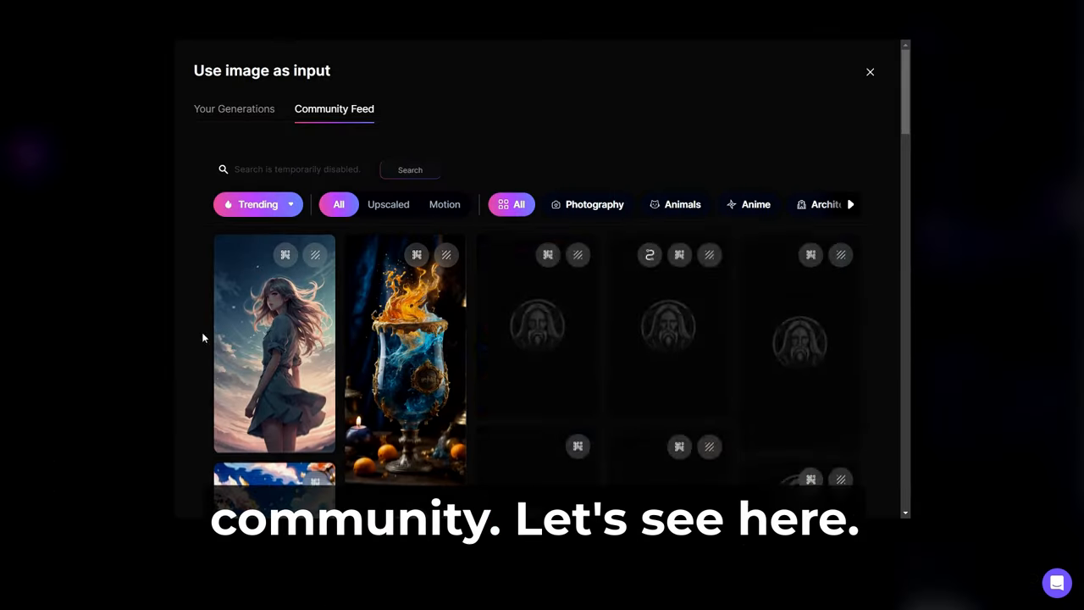
left_click(258, 203)
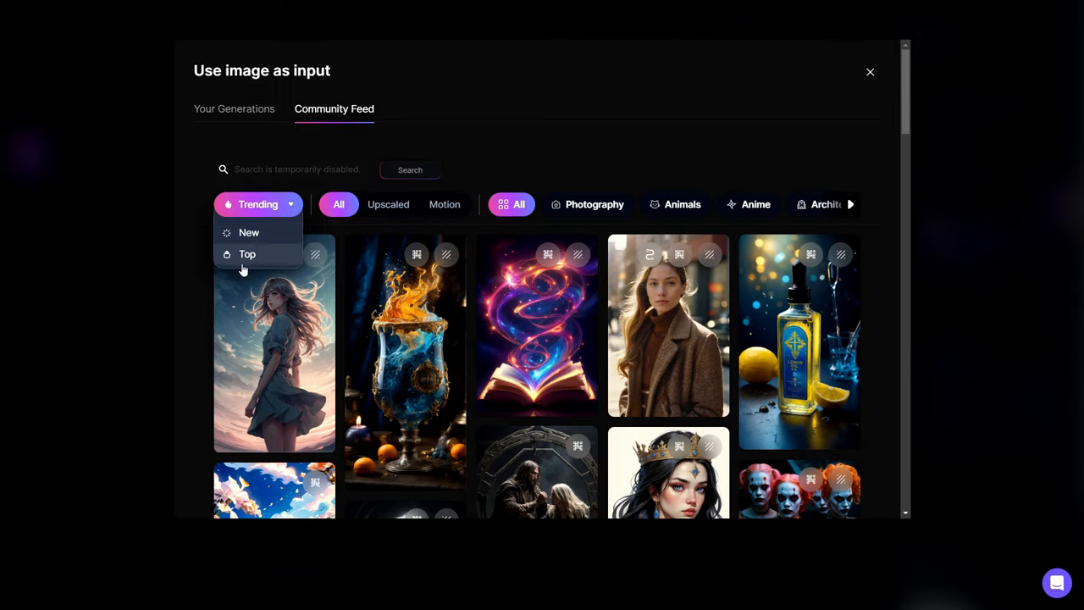
left_click(248, 254)
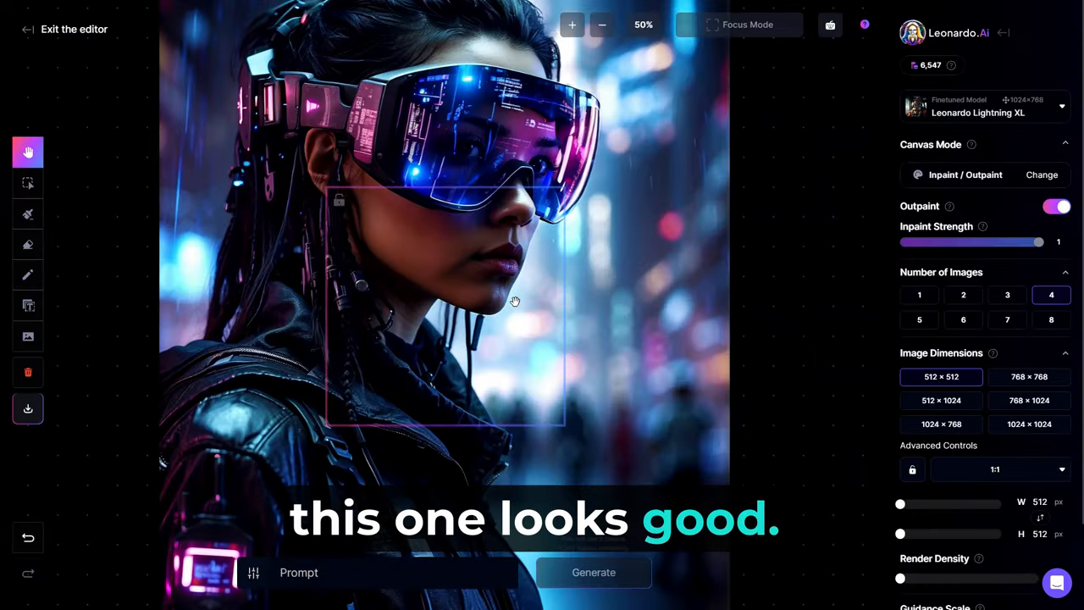
left_click(27, 183)
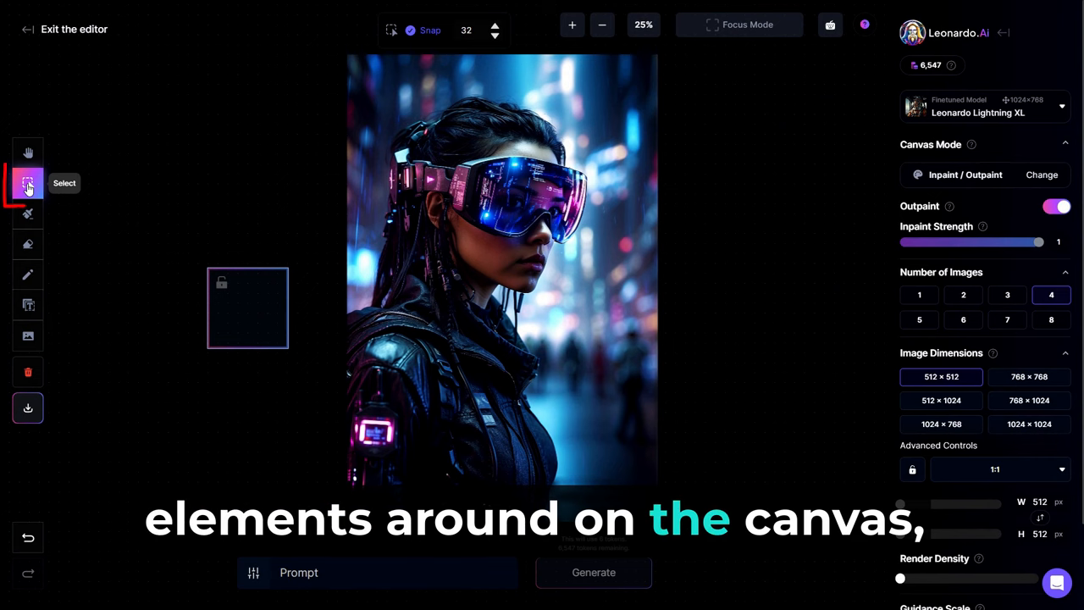
left_click(27, 183)
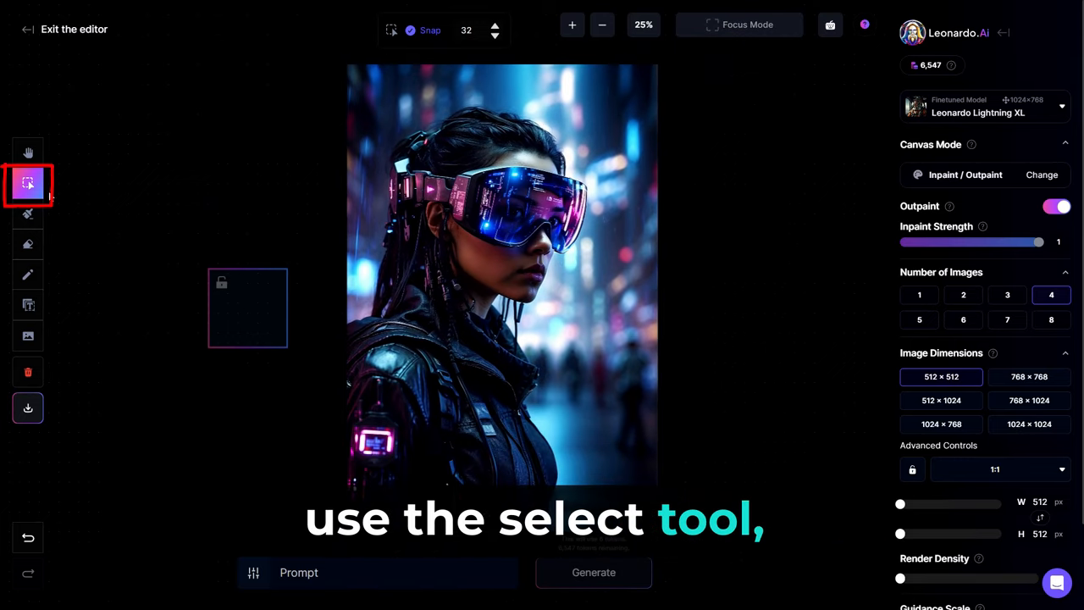
mouse_move(27, 183)
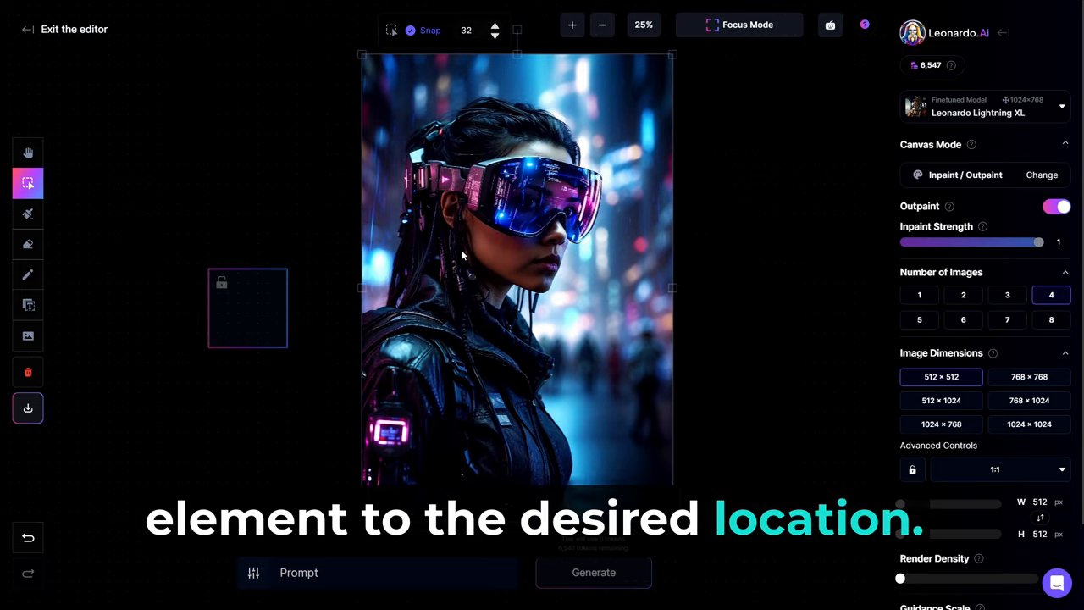
left_click(28, 153)
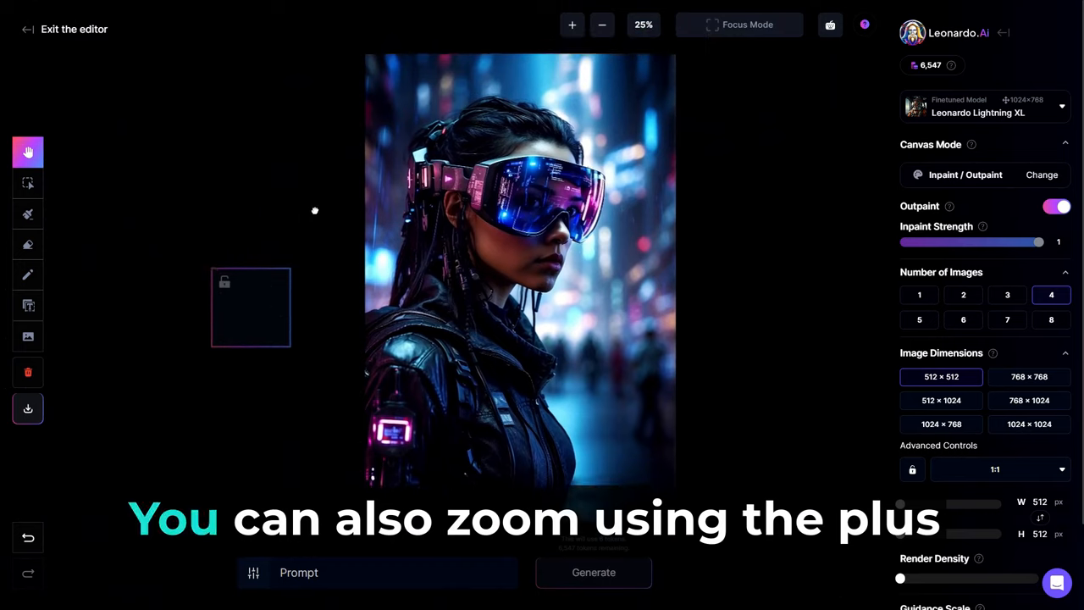
left_click(572, 26)
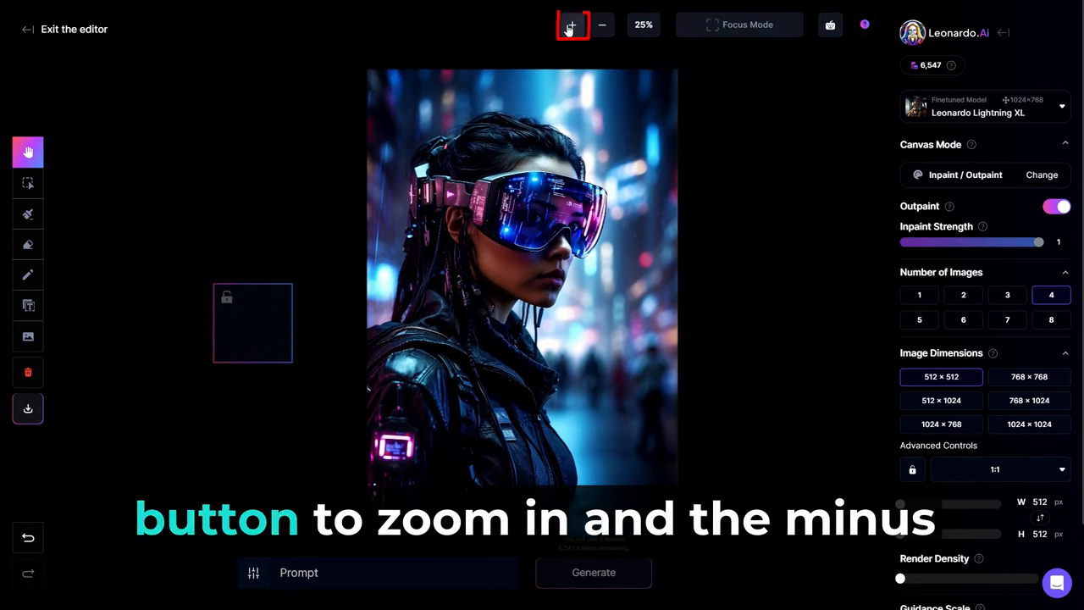
left_click(572, 24)
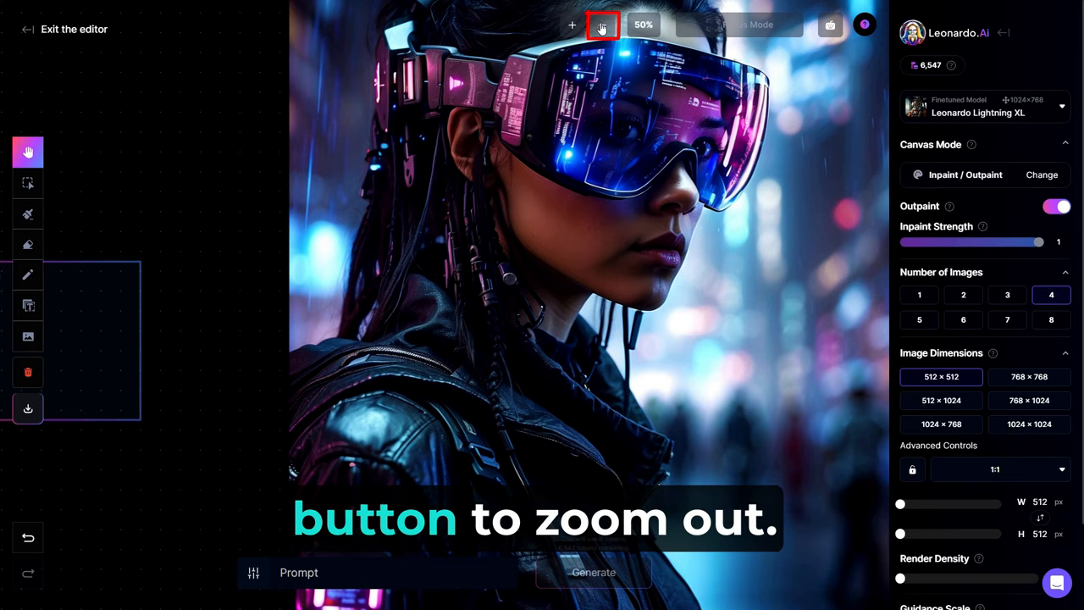
left_click(603, 25)
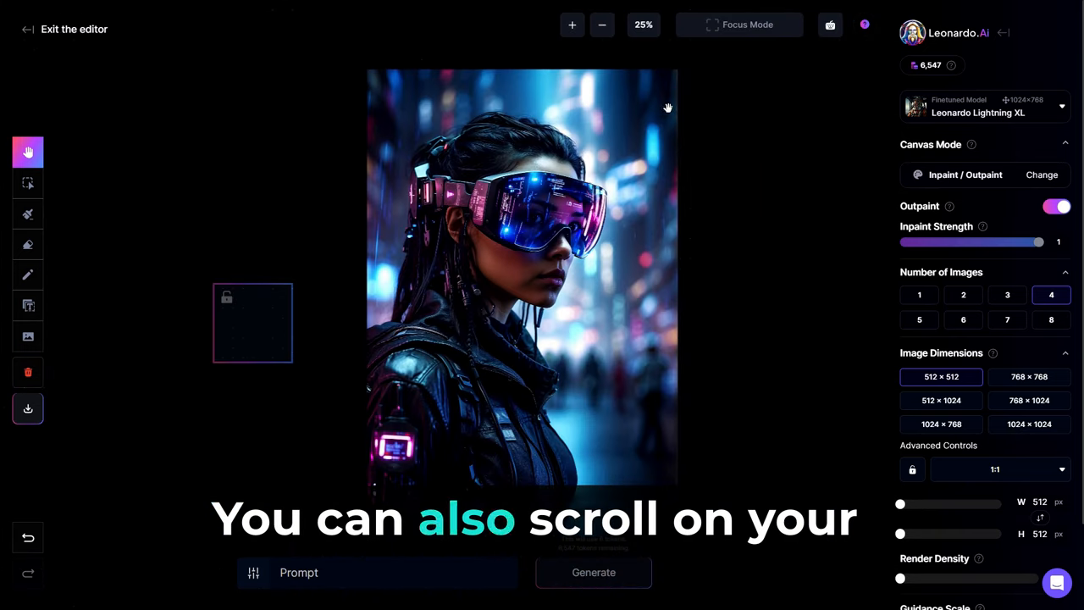
mouse_move(734, 275)
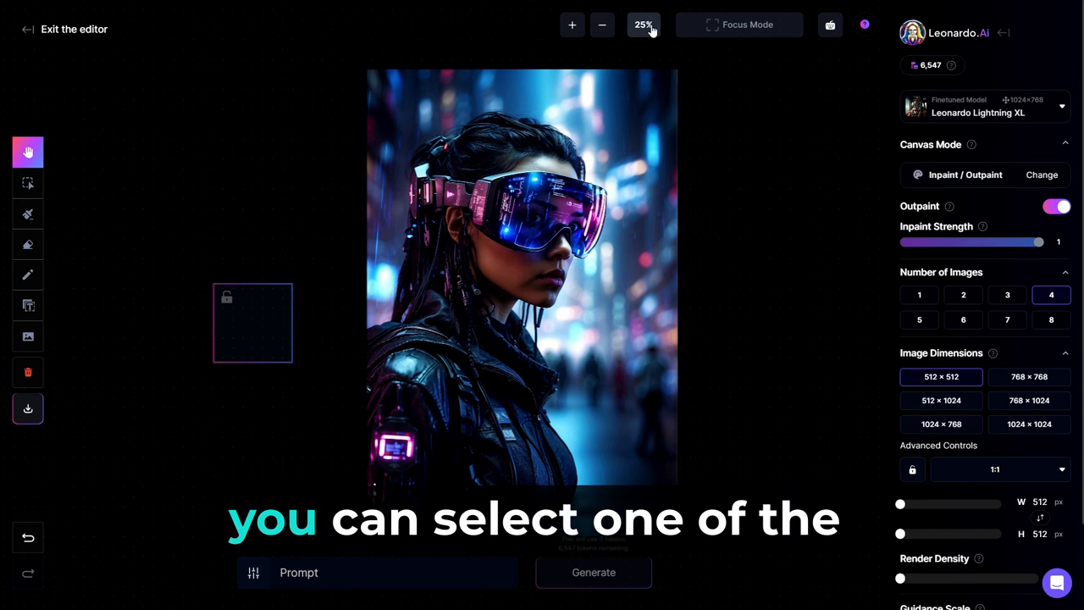
left_click(644, 25)
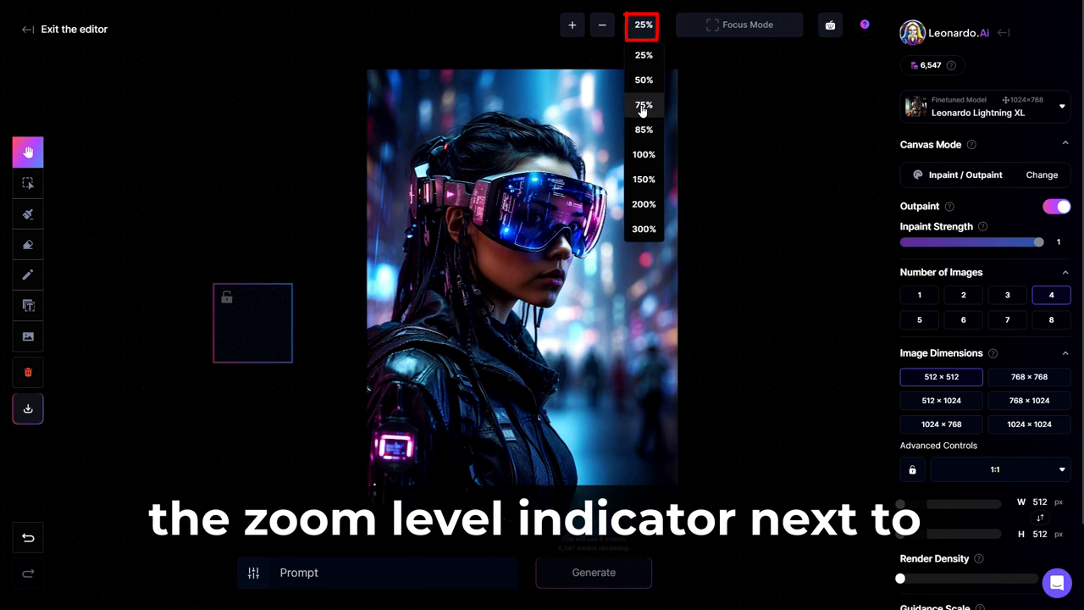
left_click(643, 105)
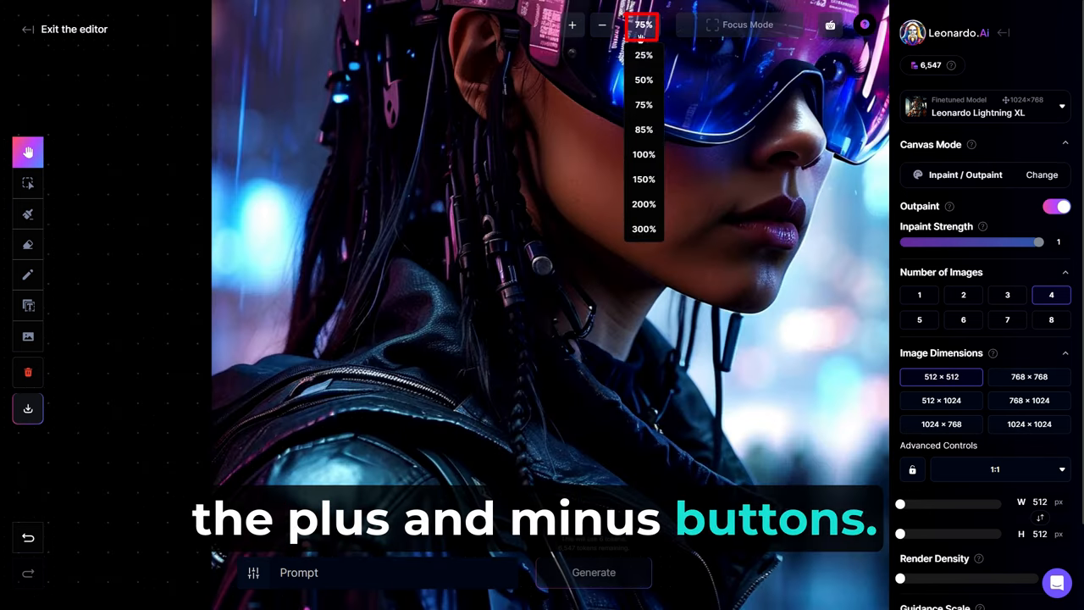
left_click(643, 54)
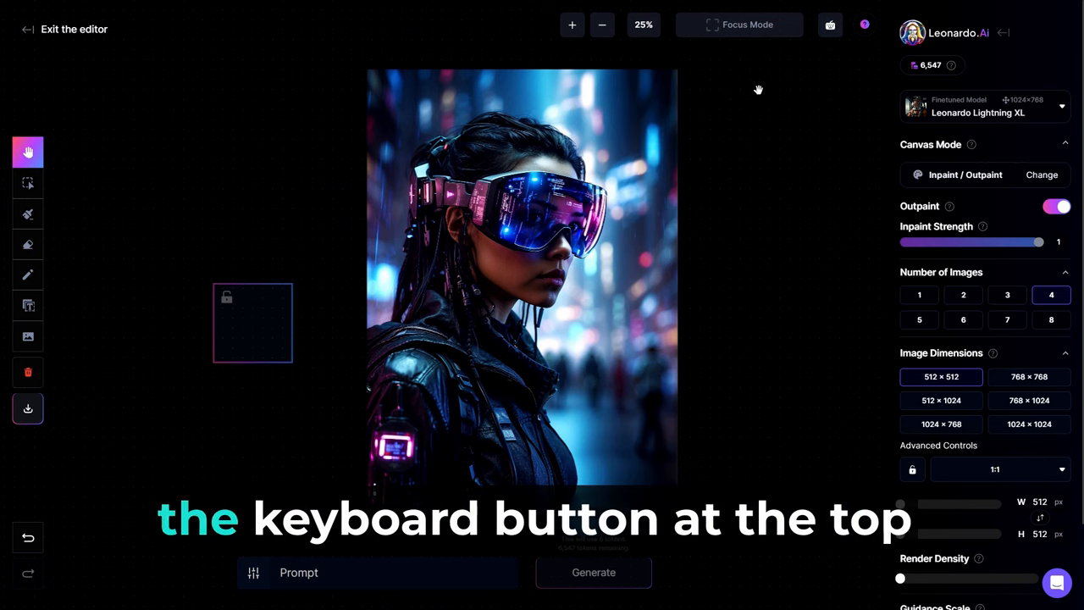
Show the keyboard commands reference with Navigation shortcuts and choose the operating system
left_click(830, 25)
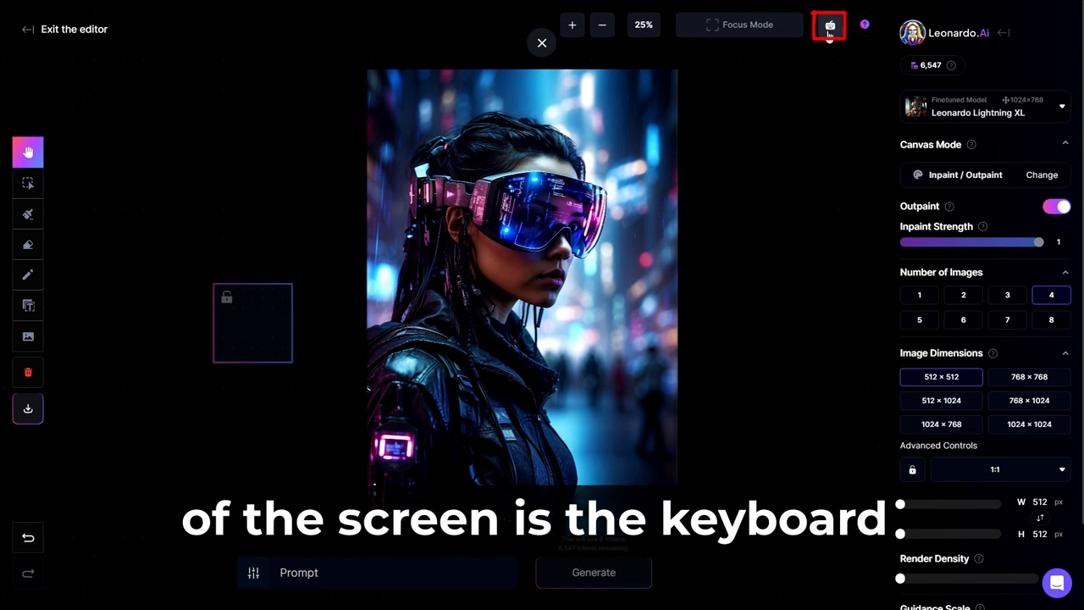
left_click(830, 25)
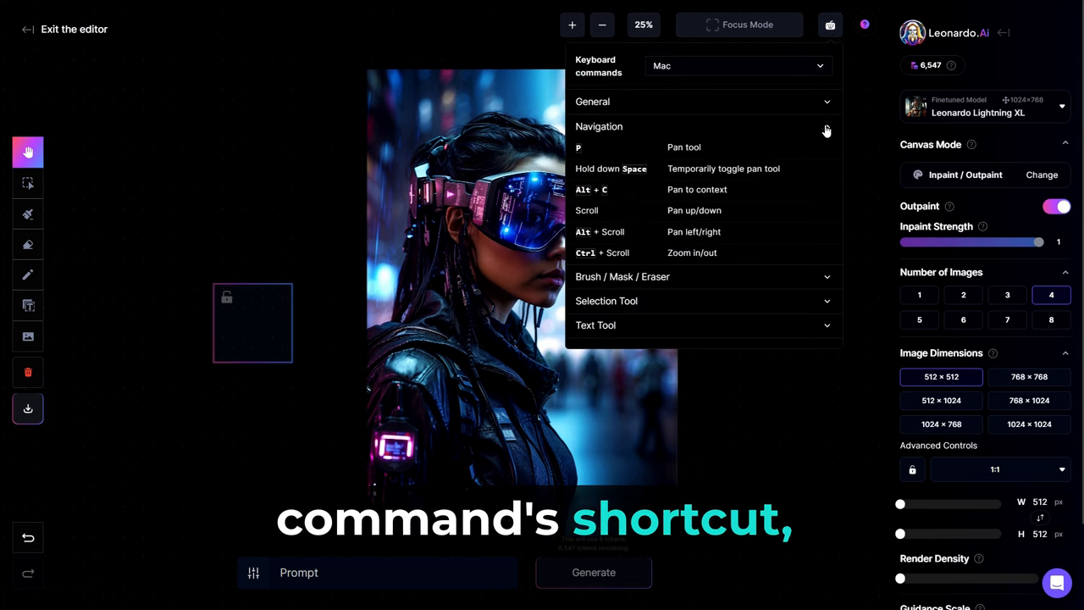
left_click(737, 66)
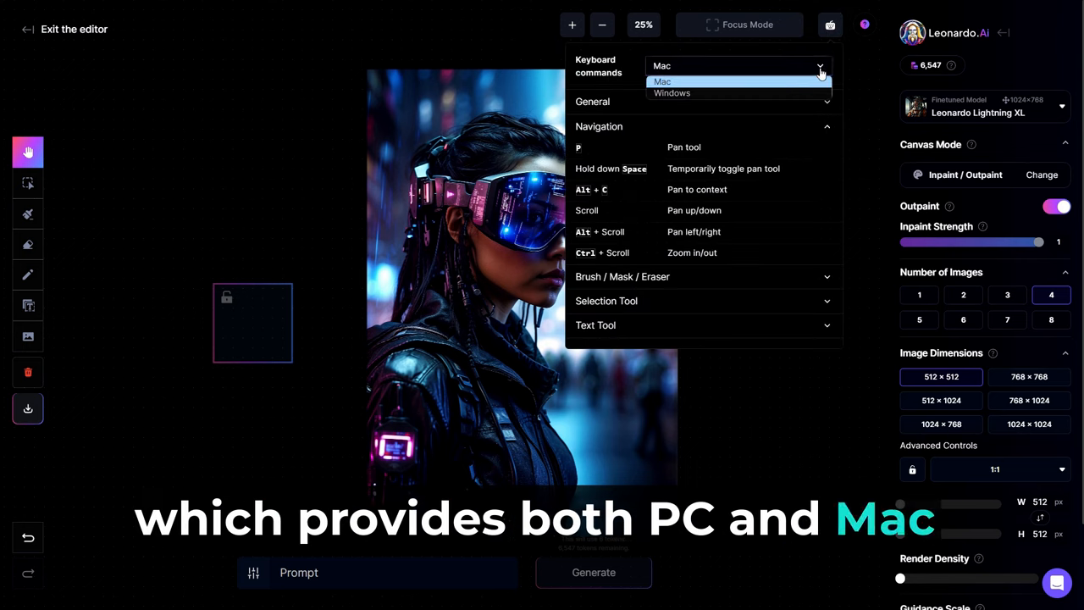
left_click(671, 91)
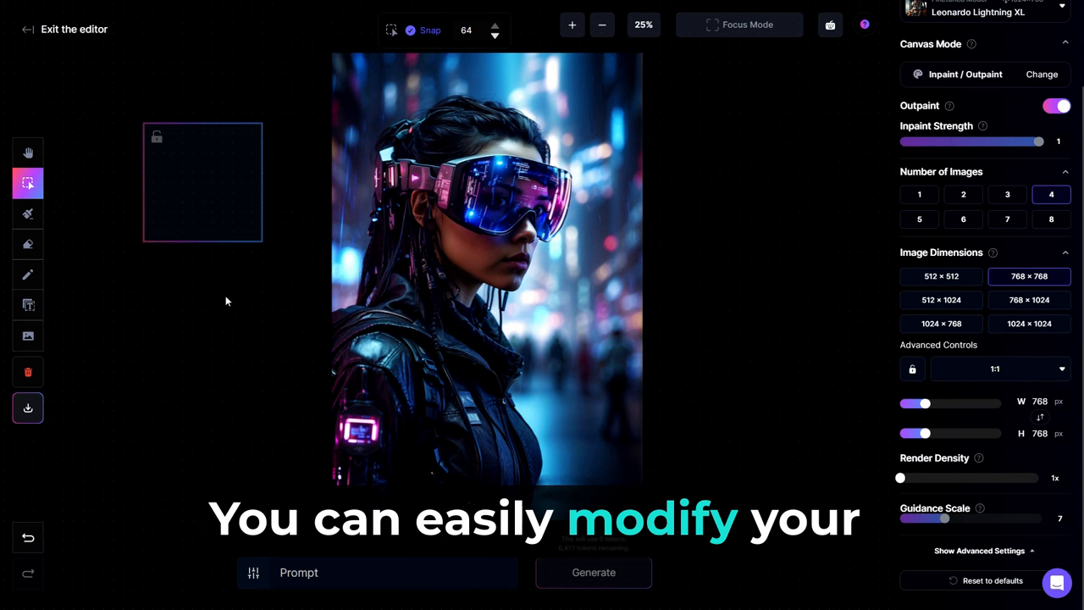
Try the Draw Mask and Erase tools, then select the generation frame and make it 1024 × 768
left_click(27, 214)
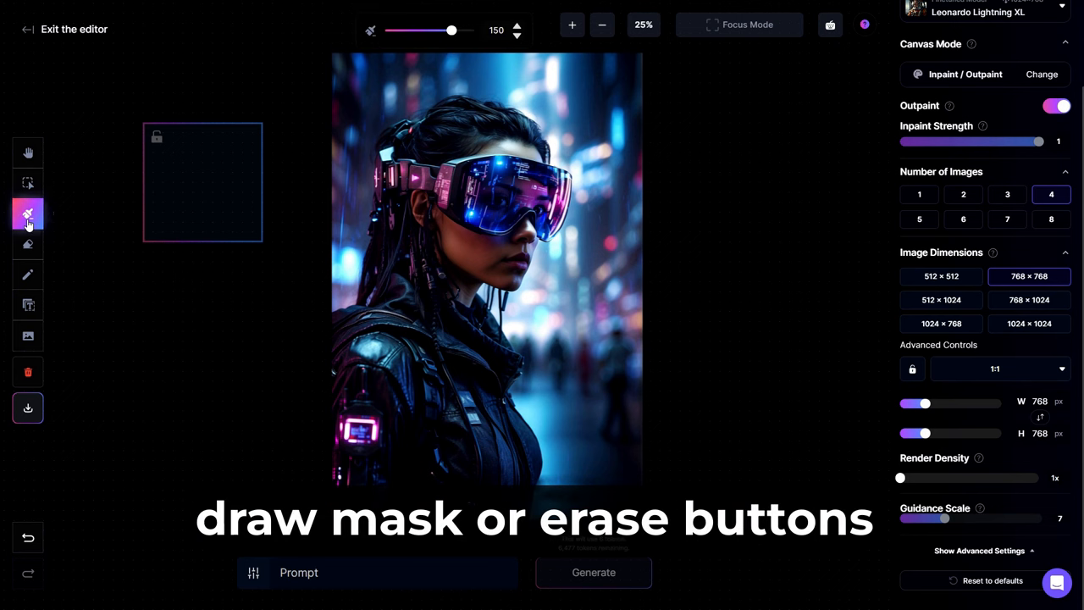
left_click(27, 244)
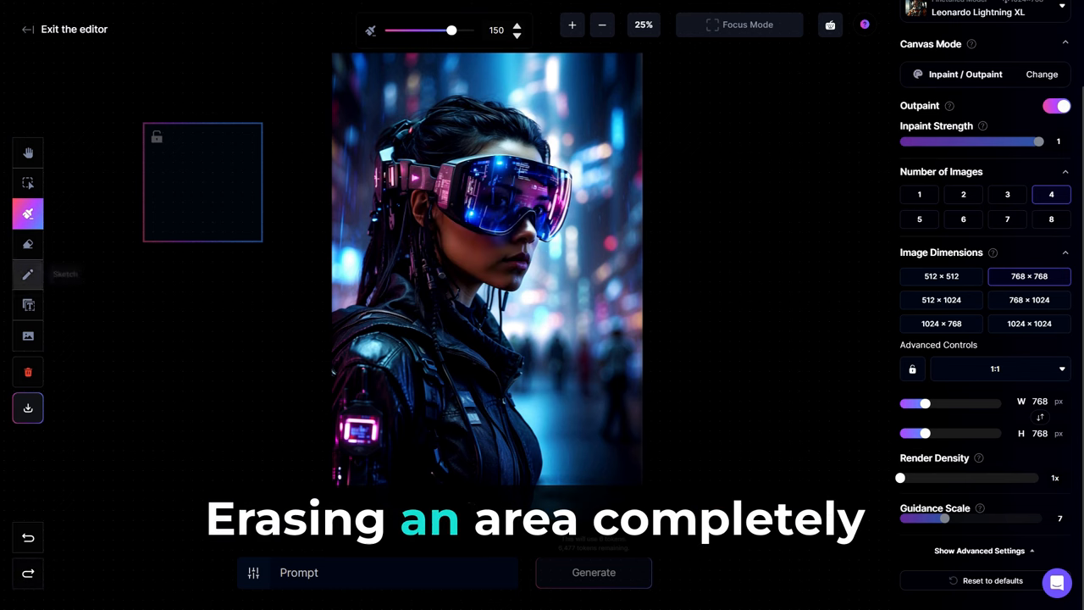
left_click(27, 244)
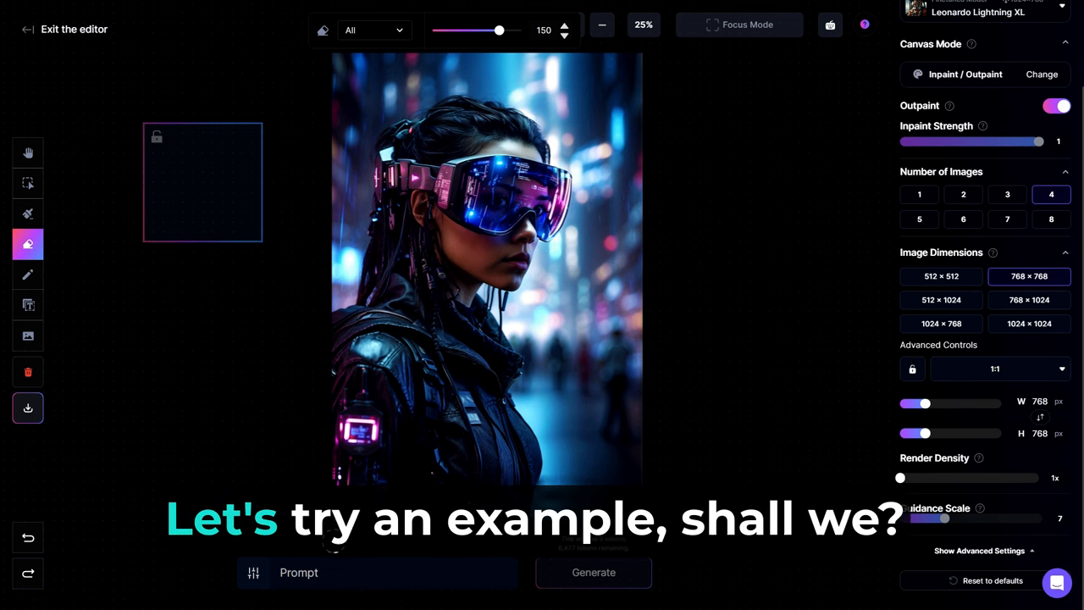
left_click(27, 183)
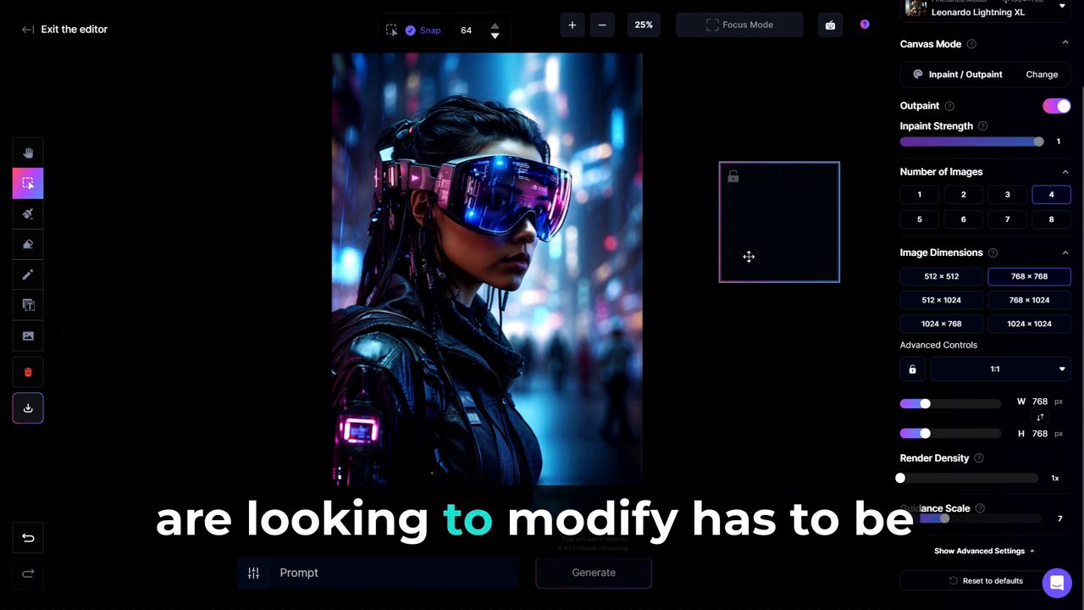
left_click(942, 322)
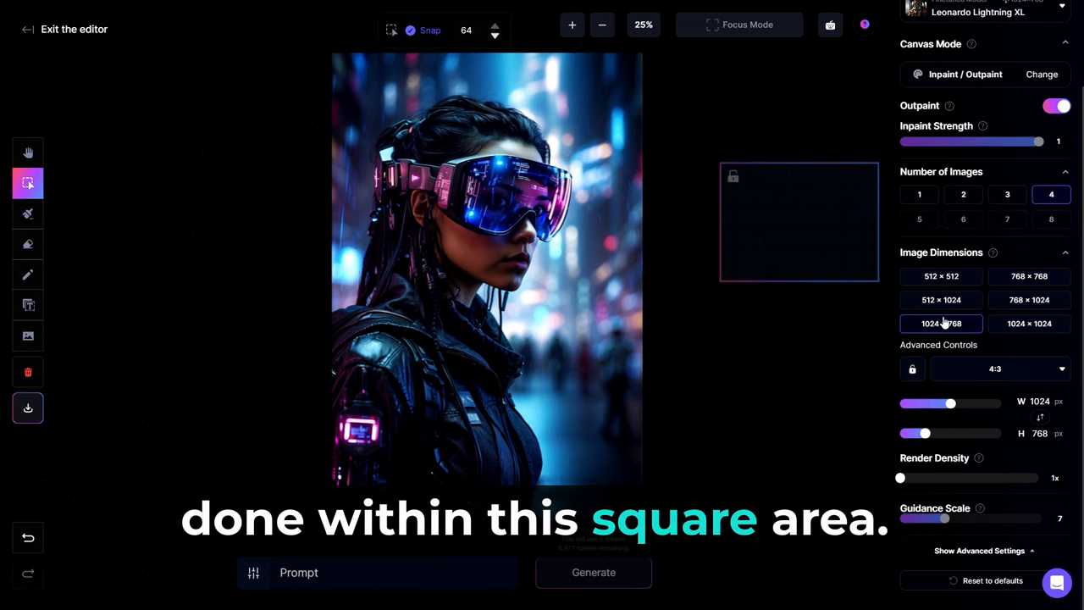
Try a 512 × 1024 portrait frame, then set a 1:1 square at 768 × 768 over her face
left_click(940, 300)
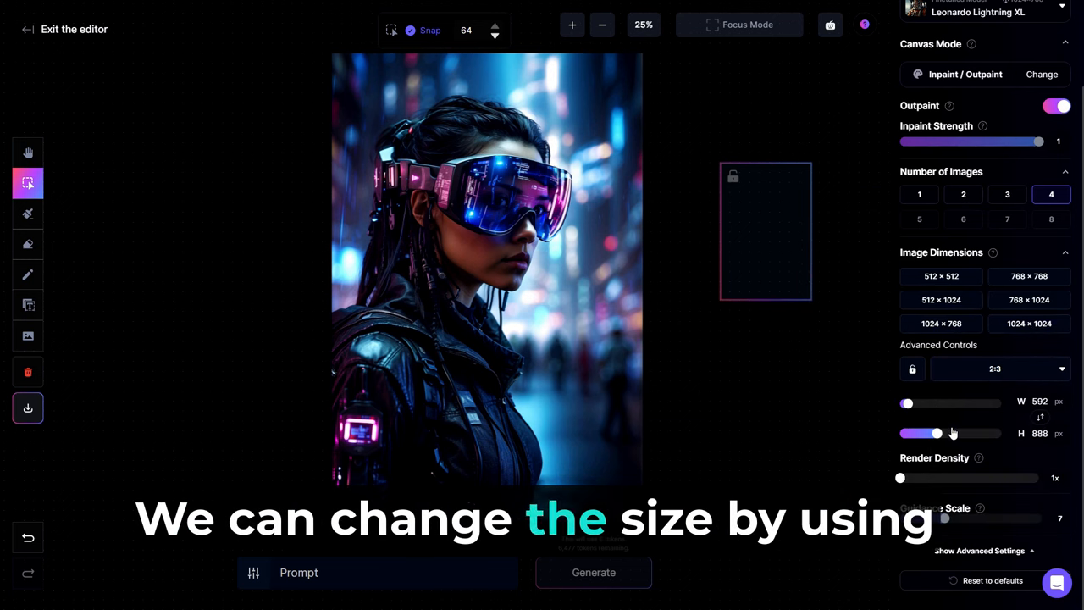
left_click(941, 300)
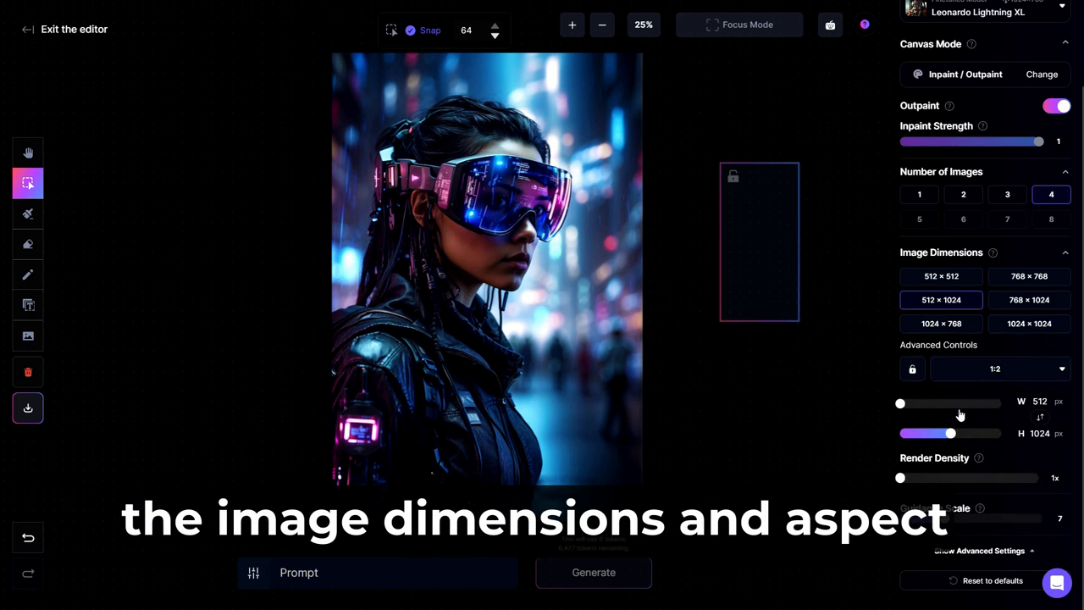
left_click(1000, 370)
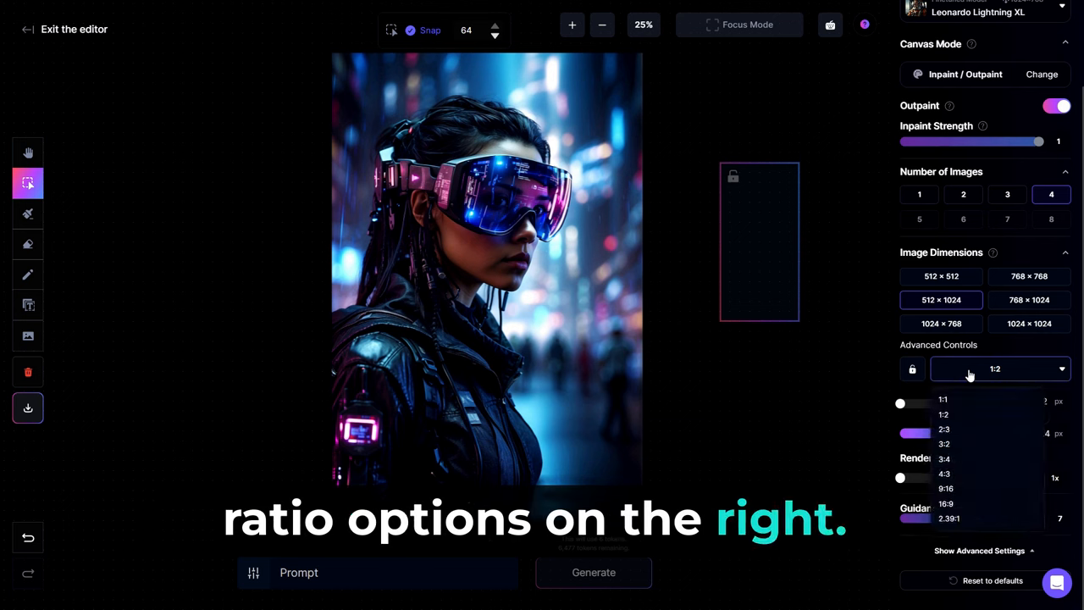
left_click(942, 399)
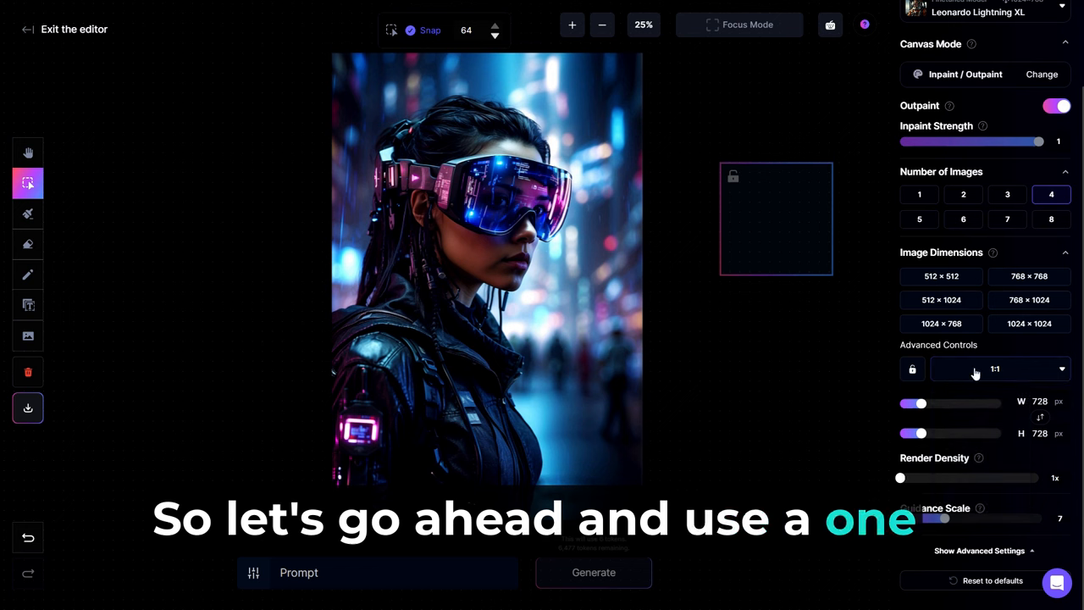
left_click(1030, 276)
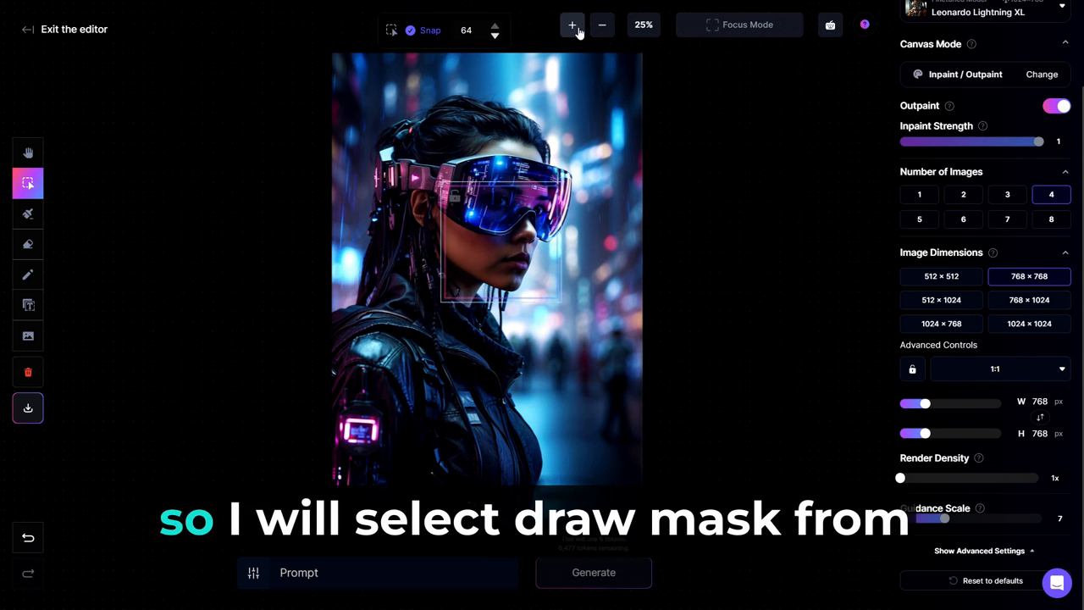
left_click(573, 26)
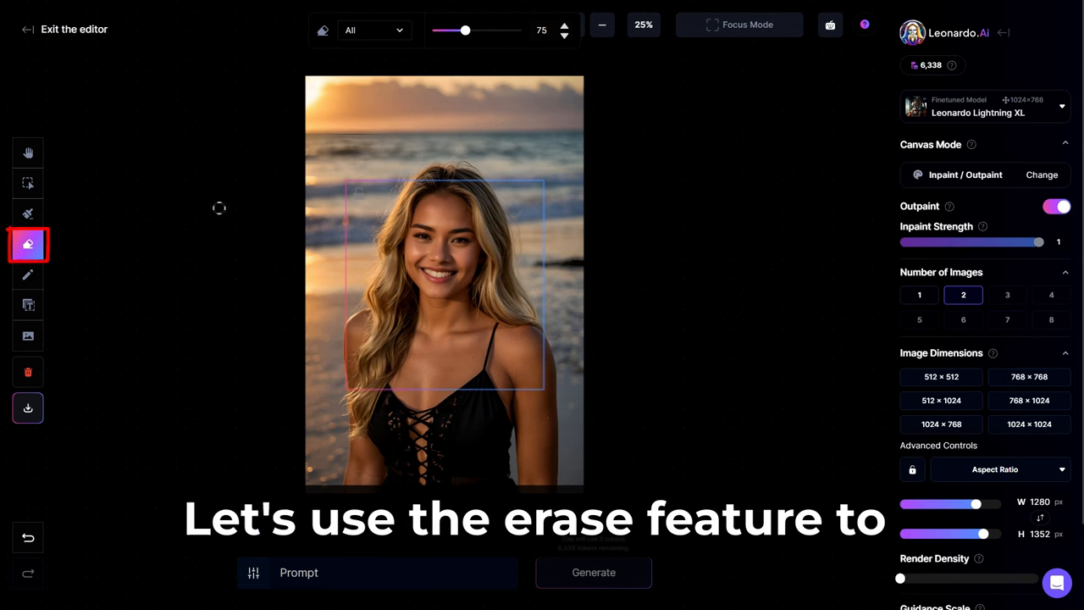
mouse_move(27, 244)
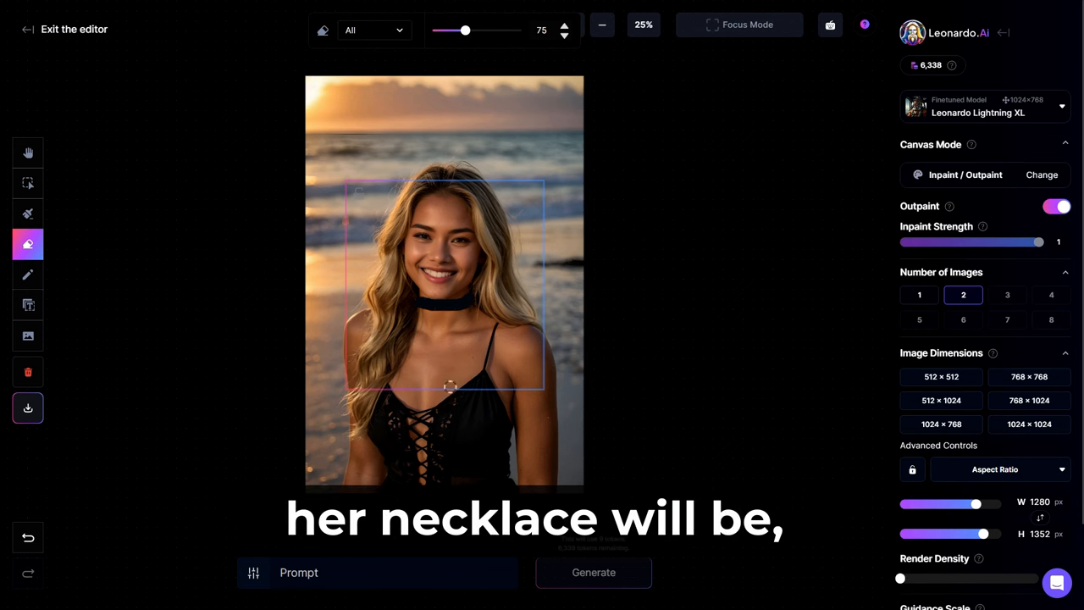
Generate 'a black choker necklace that is elegant' in the erased neck area
type("a black choker necklace that is elegant")
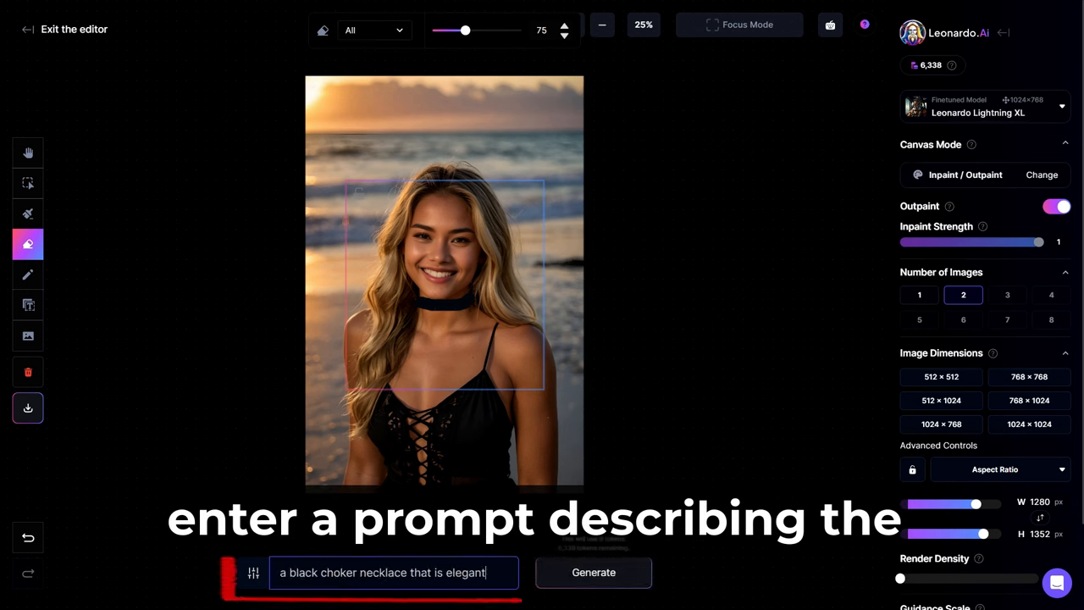
left_click(593, 573)
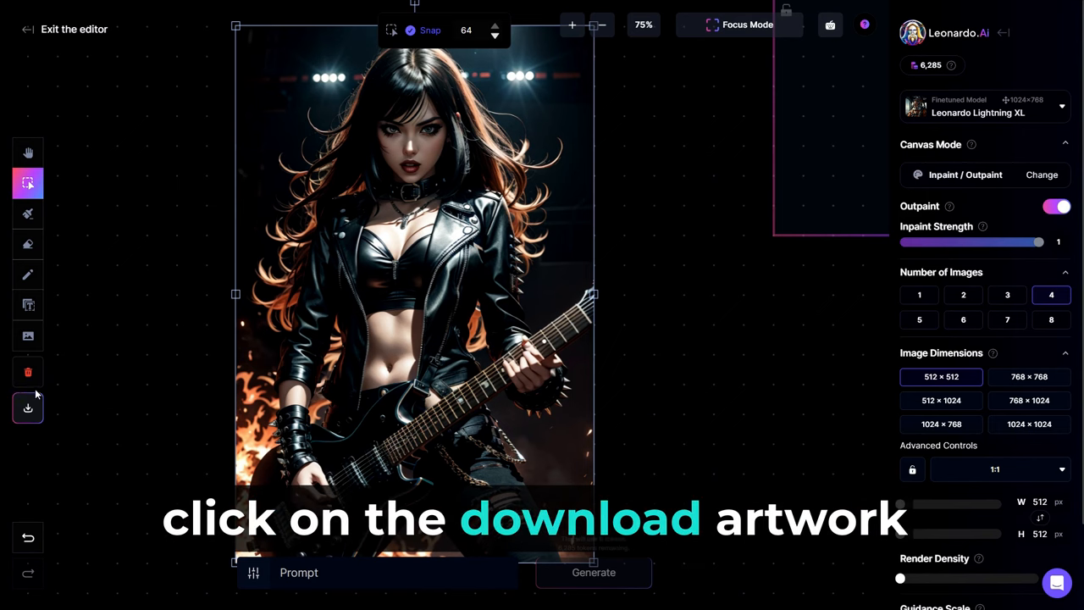
mouse_move(27, 407)
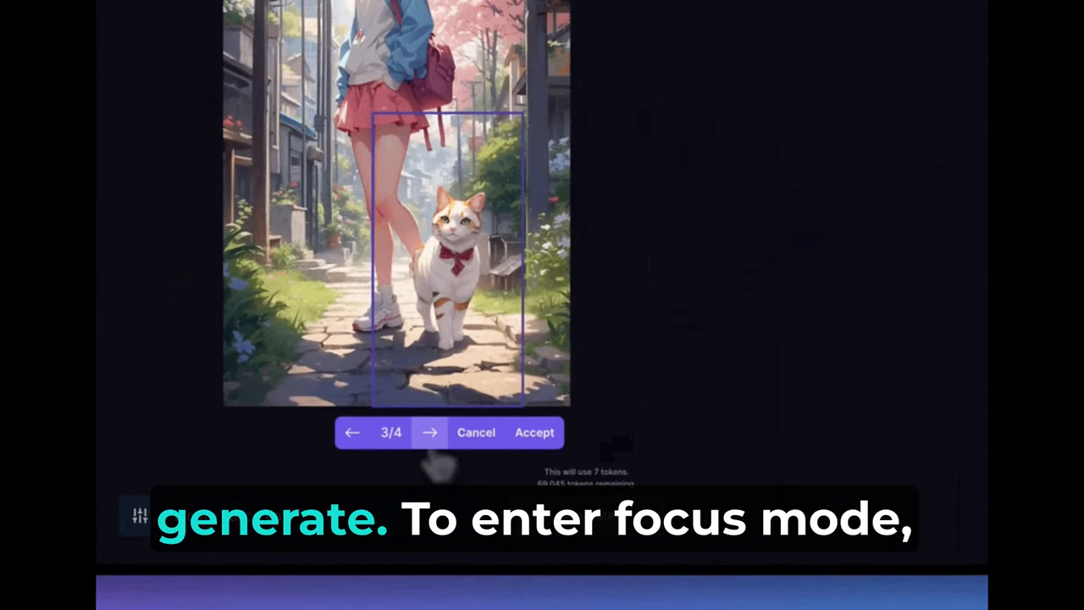
left_click(352, 432)
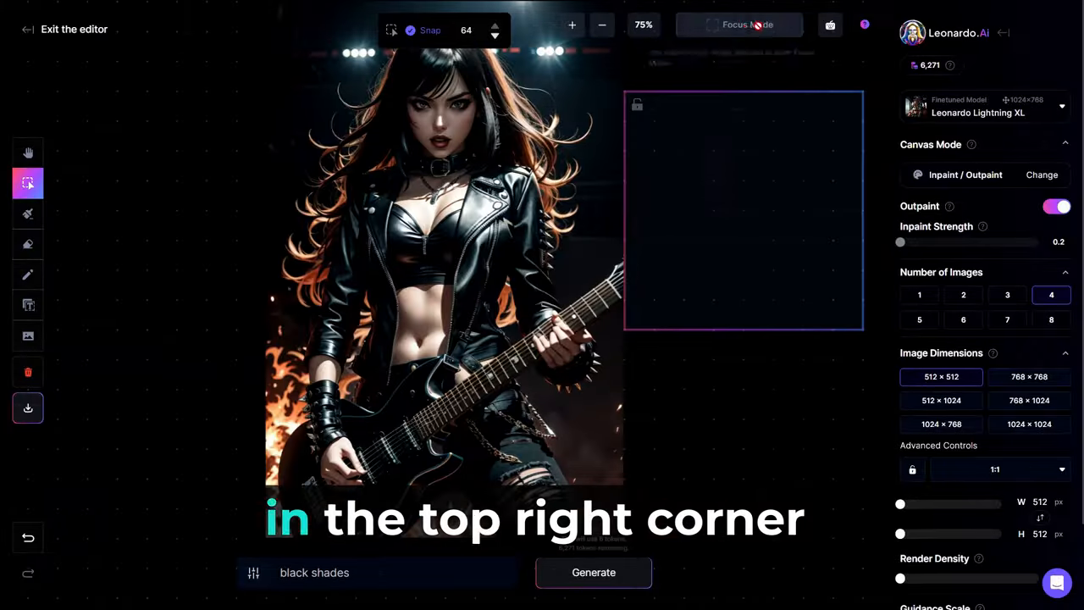
left_click(738, 24)
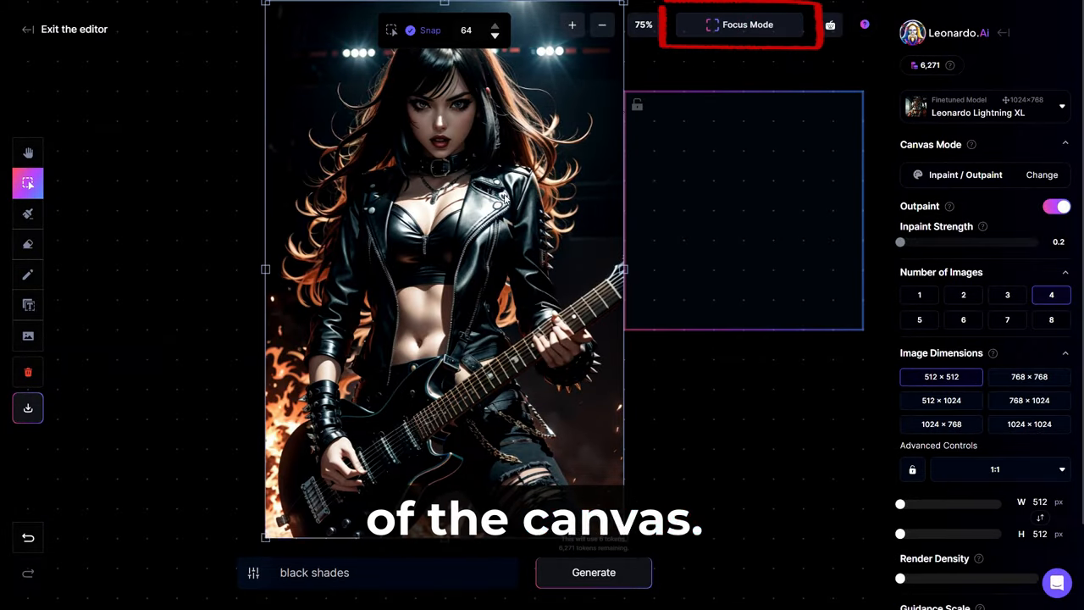
left_click(737, 26)
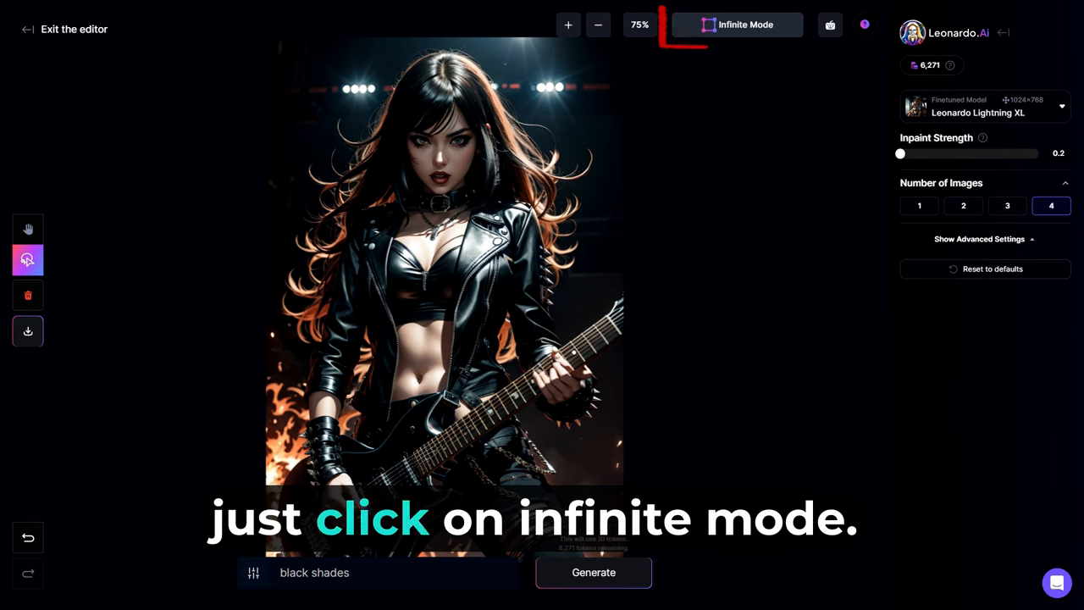
left_click(736, 23)
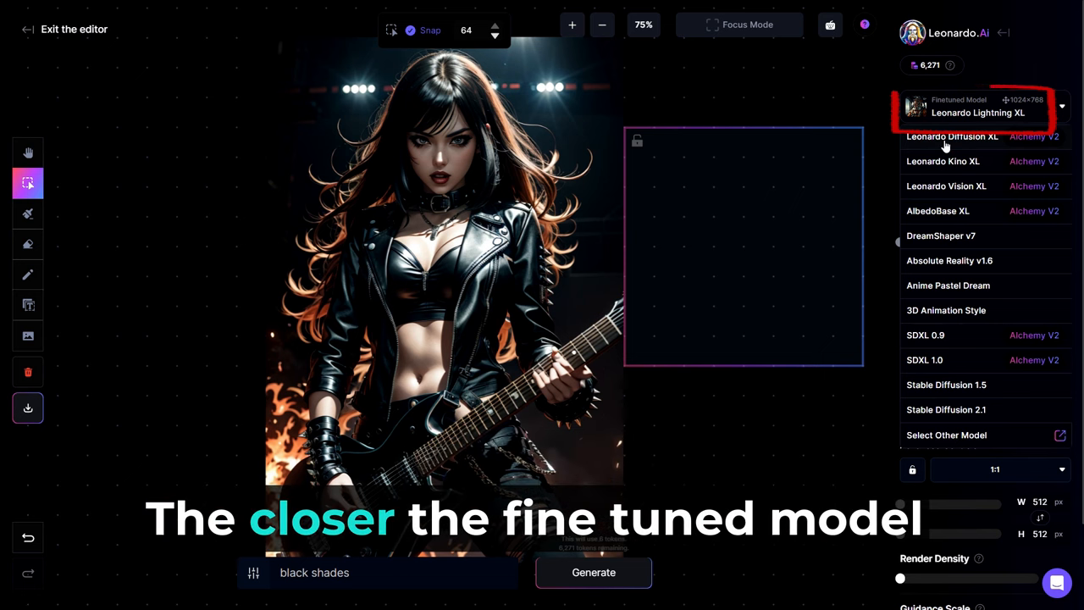
Switch the model to Leonardo Diffusion XL, turn outpaint off, and set inpaint strength to 0.38
left_click(952, 135)
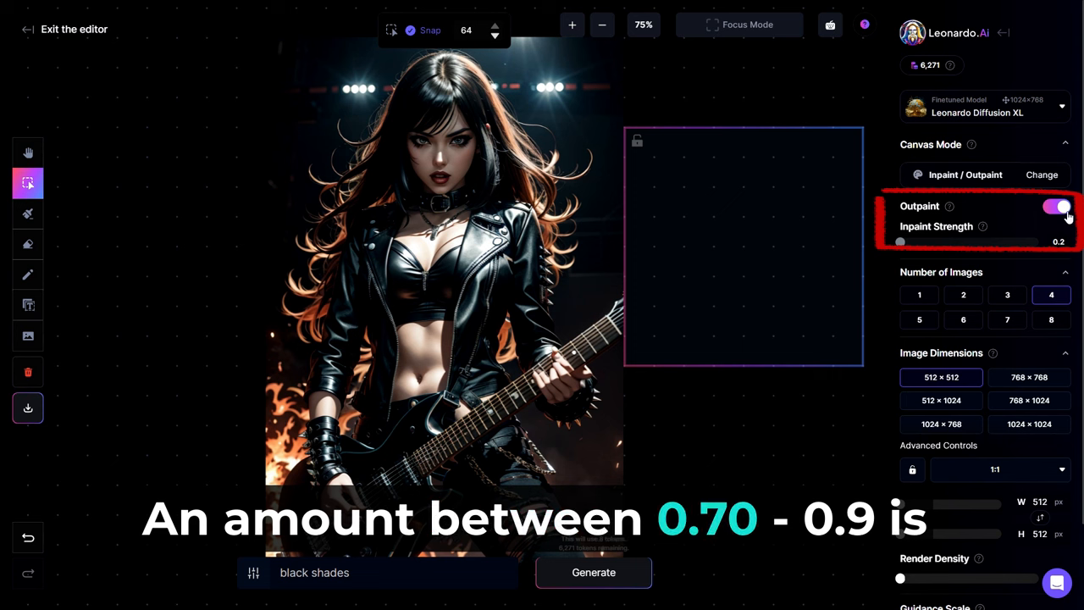
left_click(1056, 207)
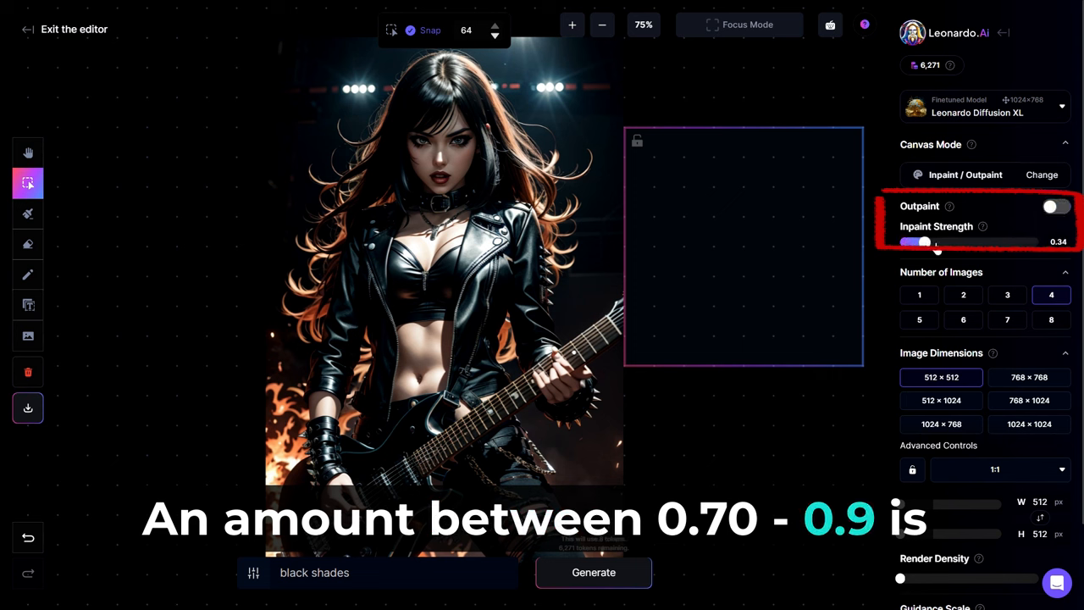
left_click_drag(923, 242, 931, 242)
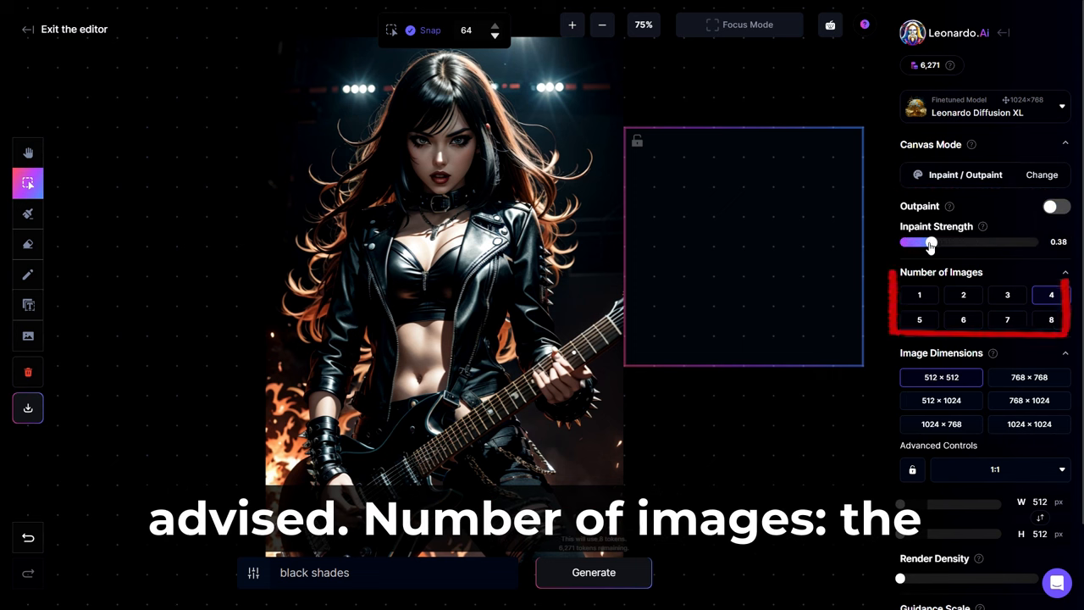
left_click_drag(932, 242, 902, 243)
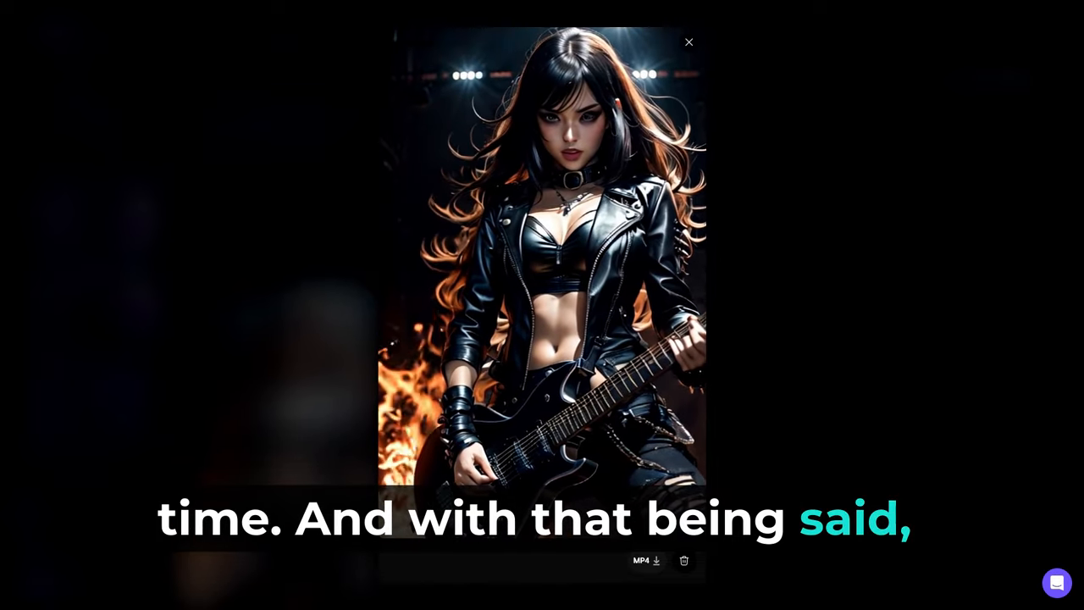
Compare the original and upscaled pink-blazer portrait and keep the General upscaler style
left_click(688, 41)
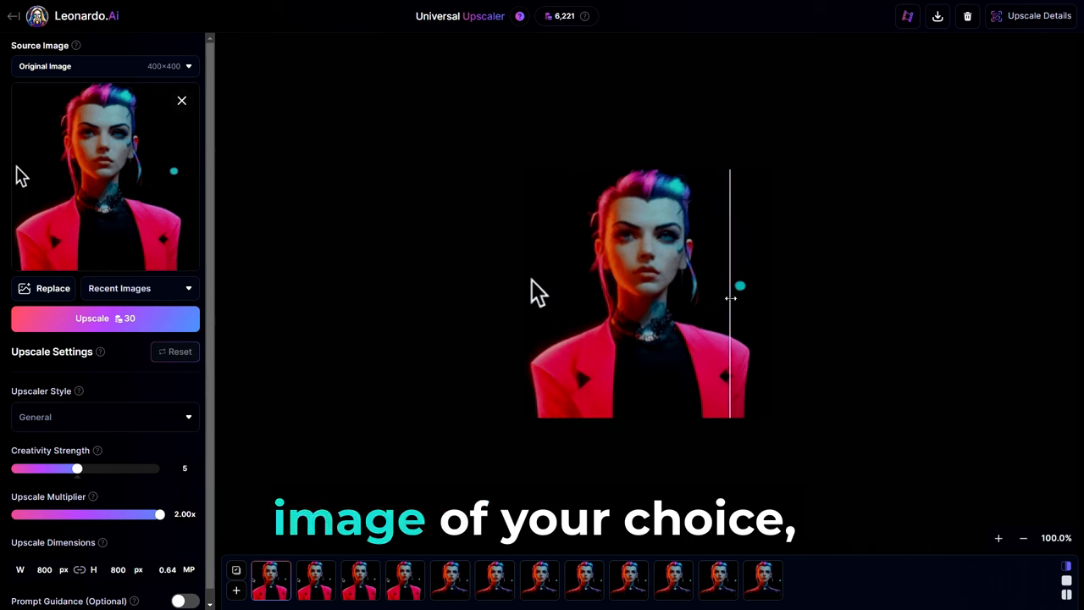
left_click(539, 579)
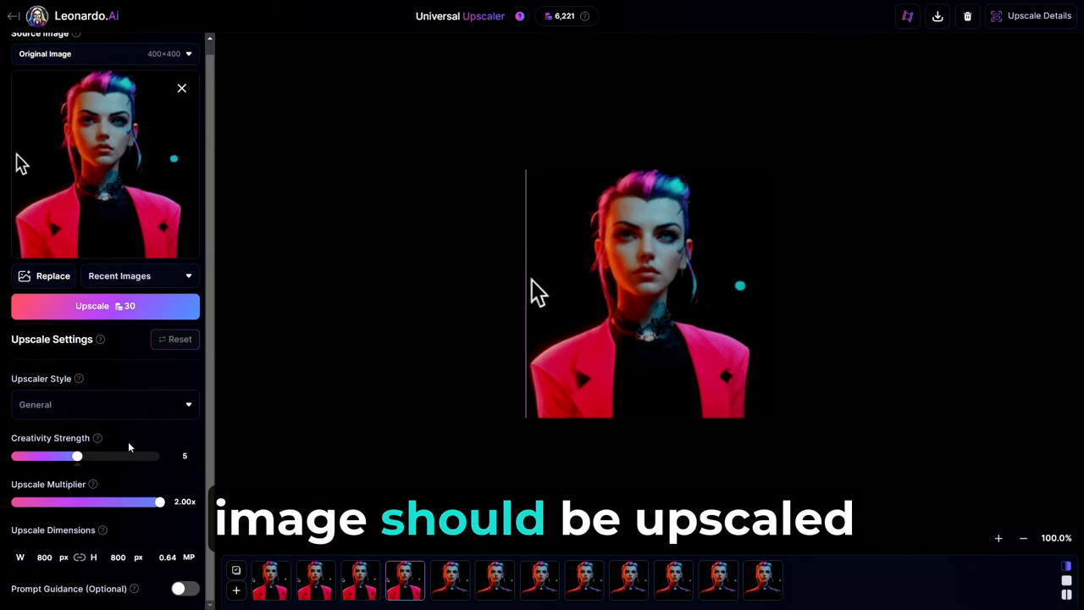
left_click(105, 403)
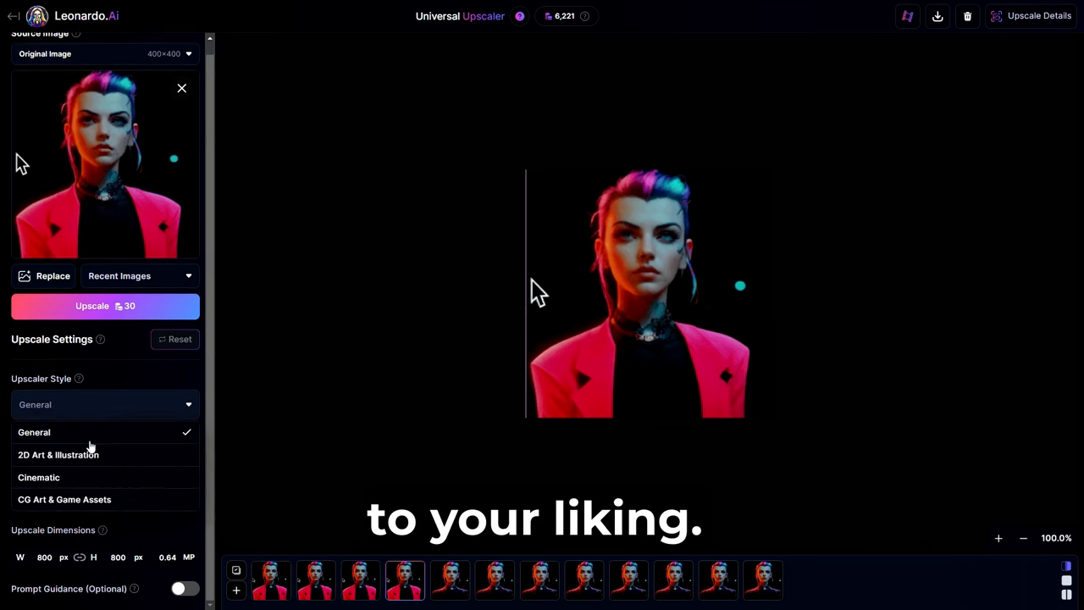
left_click(34, 431)
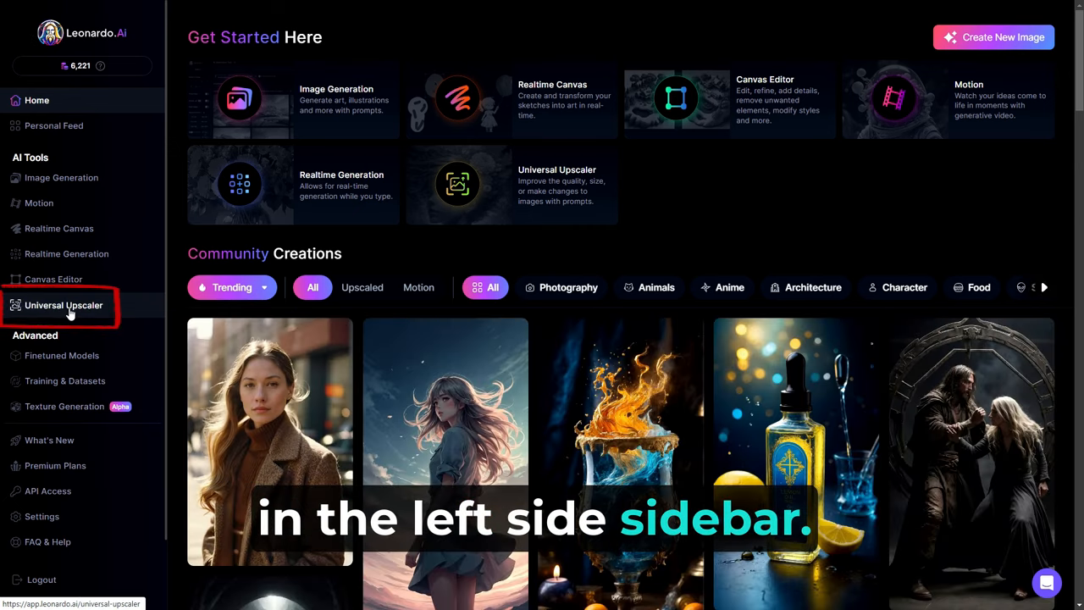
Load the rock guitarist image from Your Uploads as the Universal Upscaler source
left_click(63, 305)
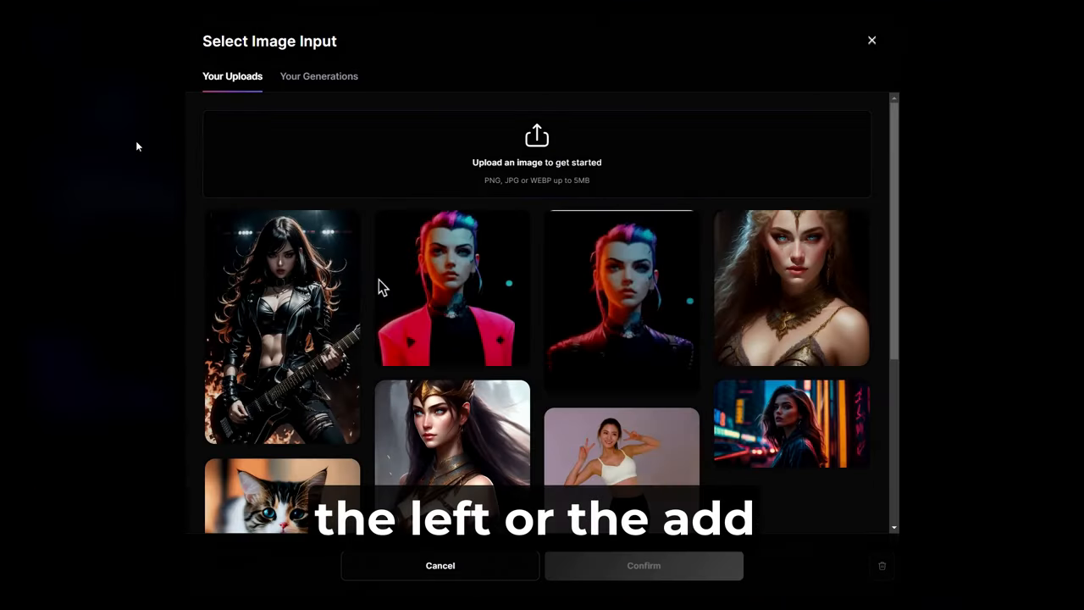
left_click(281, 325)
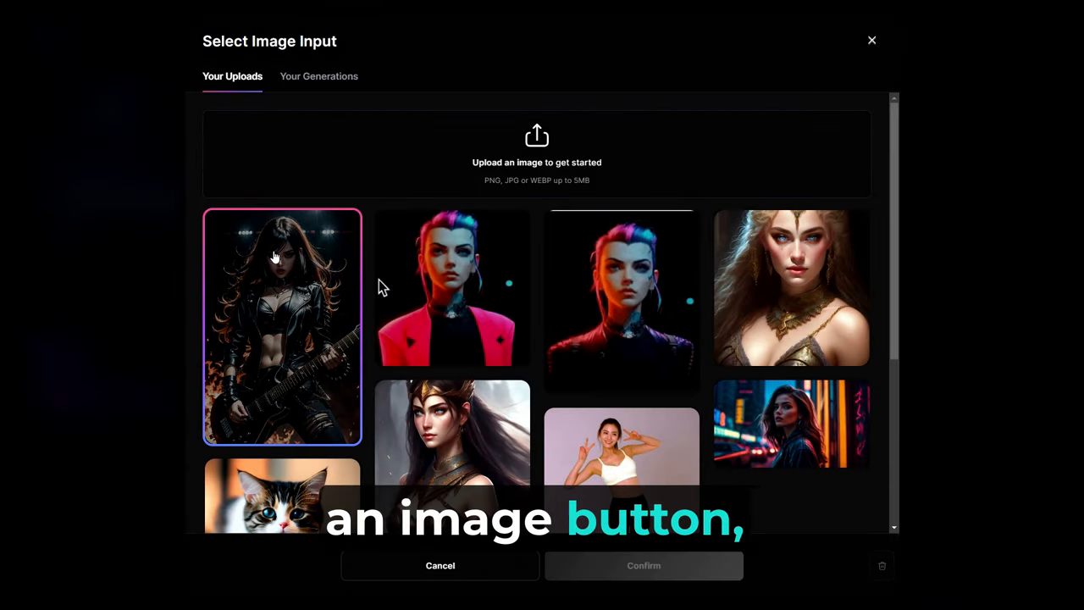
left_click(281, 326)
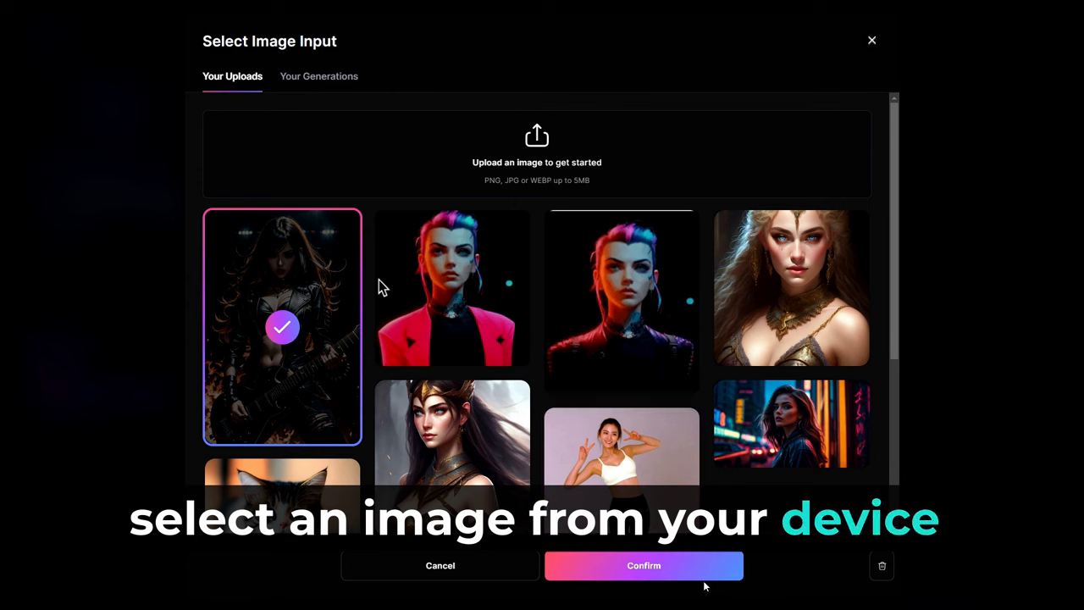
left_click(643, 565)
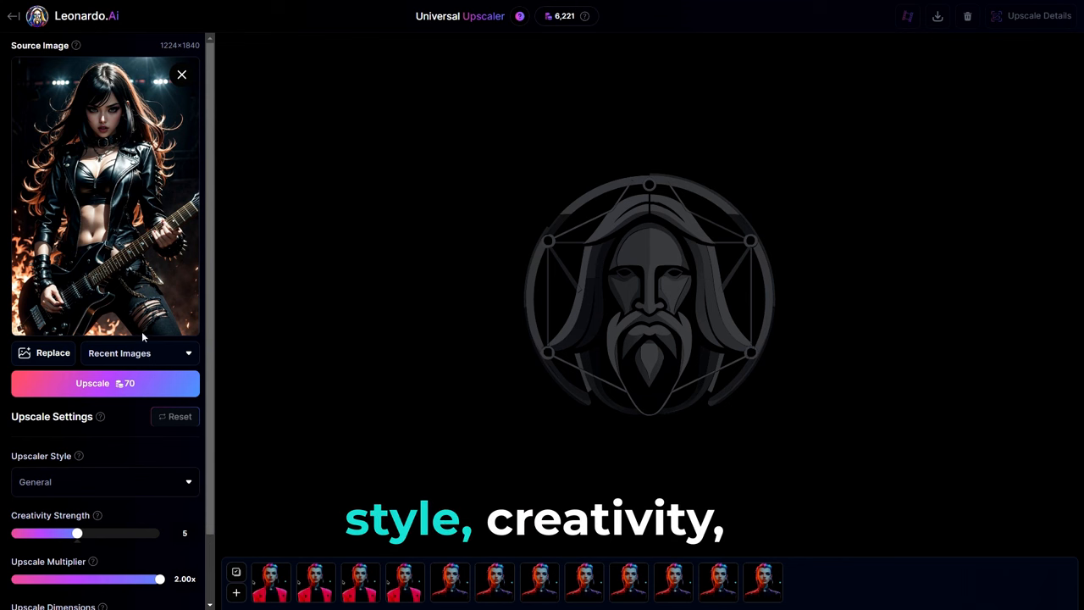
Keep the multiplier at 2.00x, upscale the guitarist for 70 tokens, and compare before and after
scroll("down", 3)
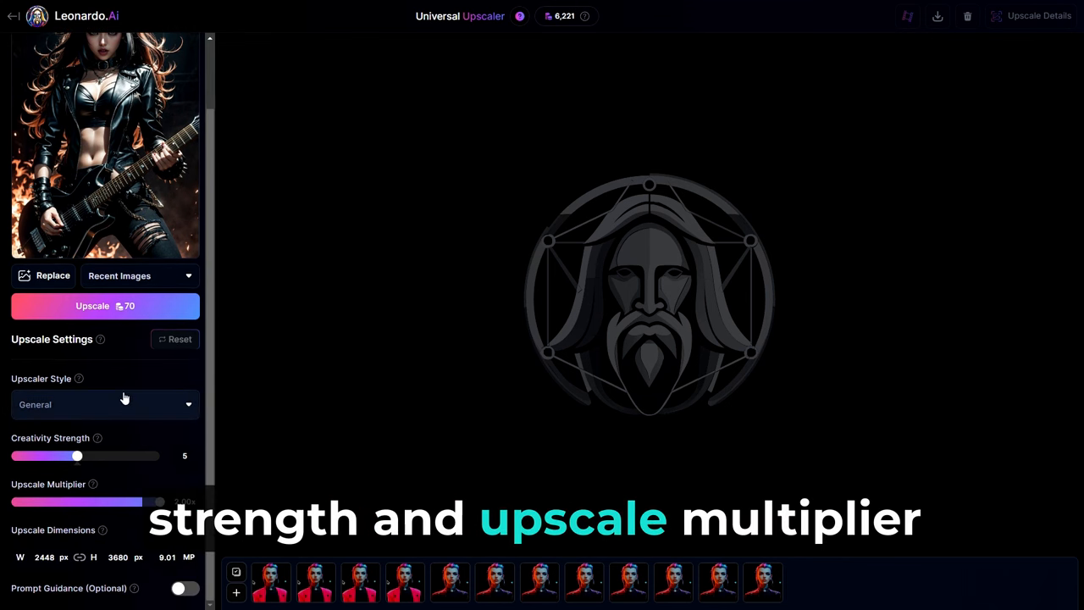
left_click_drag(160, 501, 122, 501)
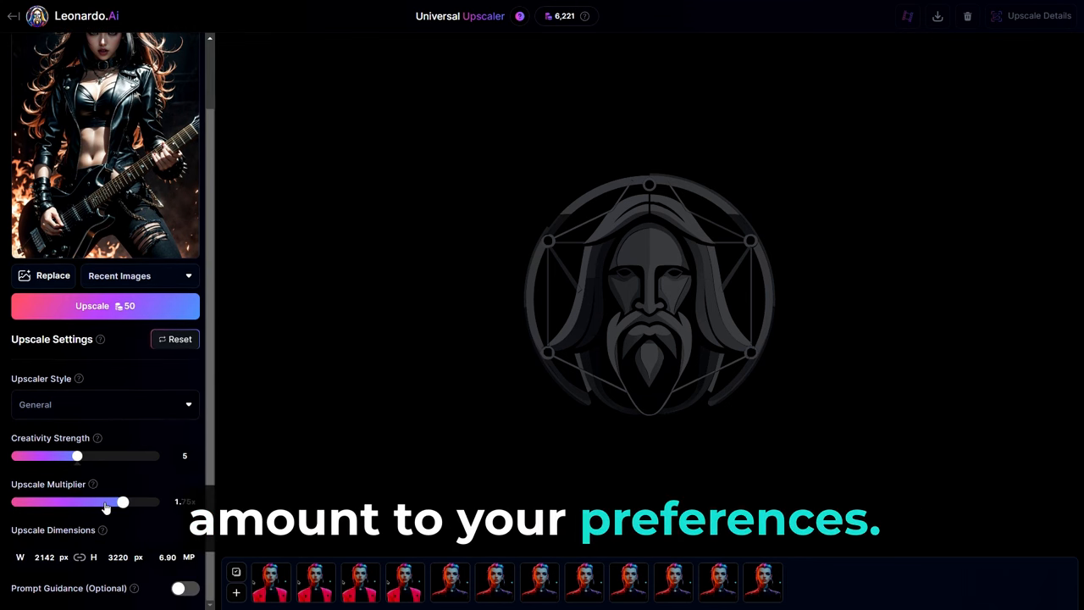
left_click_drag(122, 502, 161, 501)
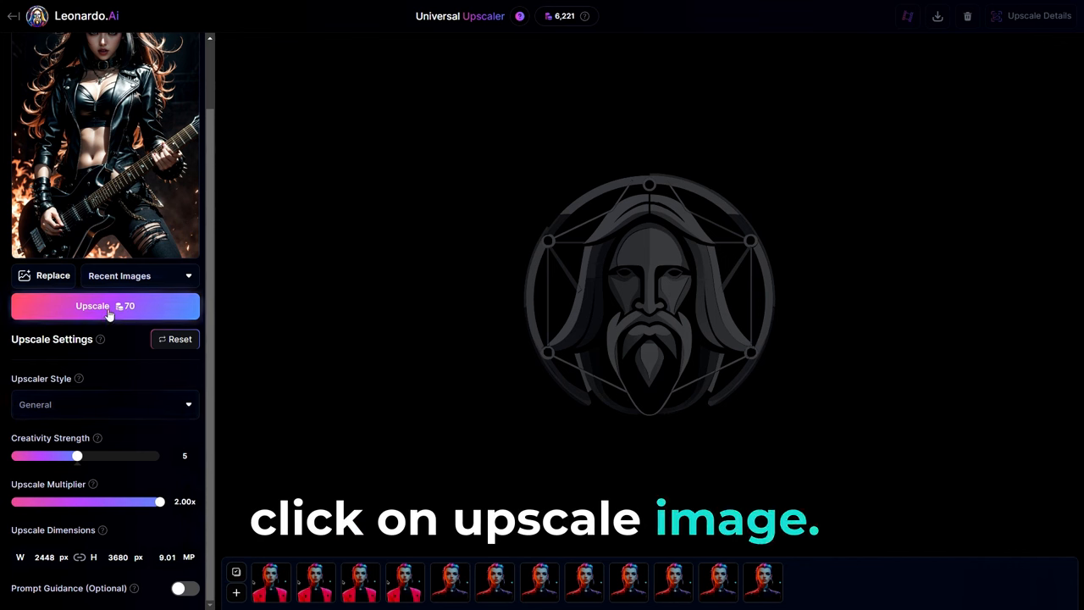
left_click(105, 305)
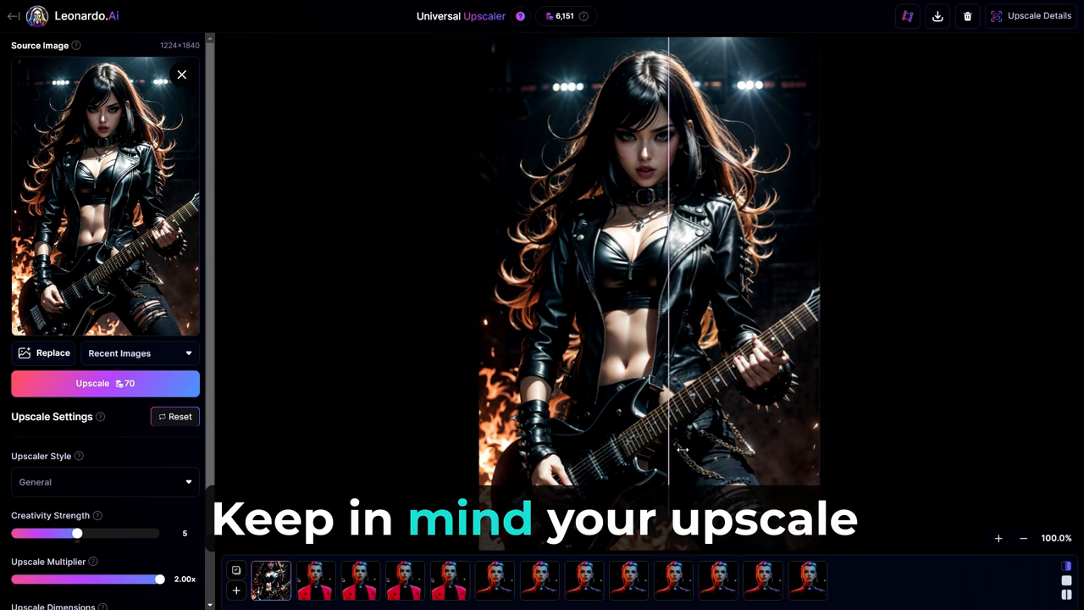
left_click_drag(669, 448, 525, 449)
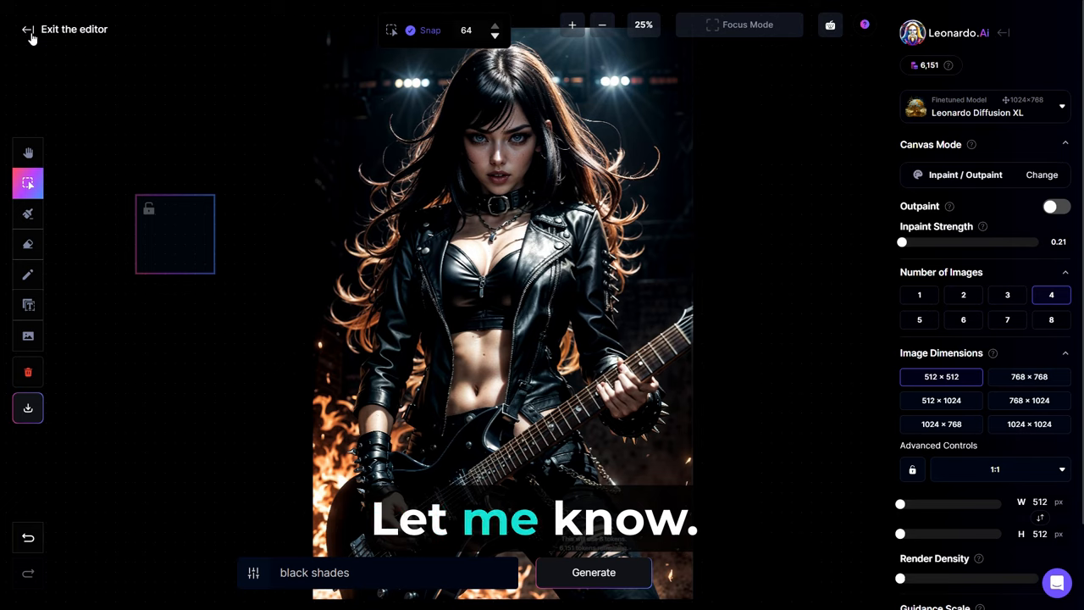
Exit the Canvas Editor and scroll through the Community Creations gallery on Home
left_click(27, 29)
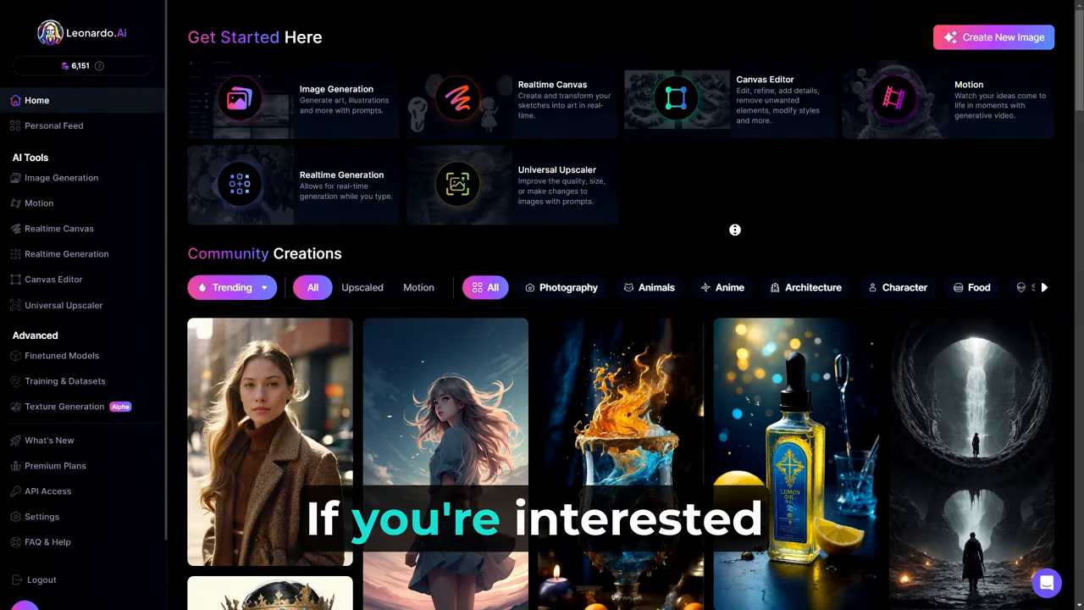
scroll("down", 3)
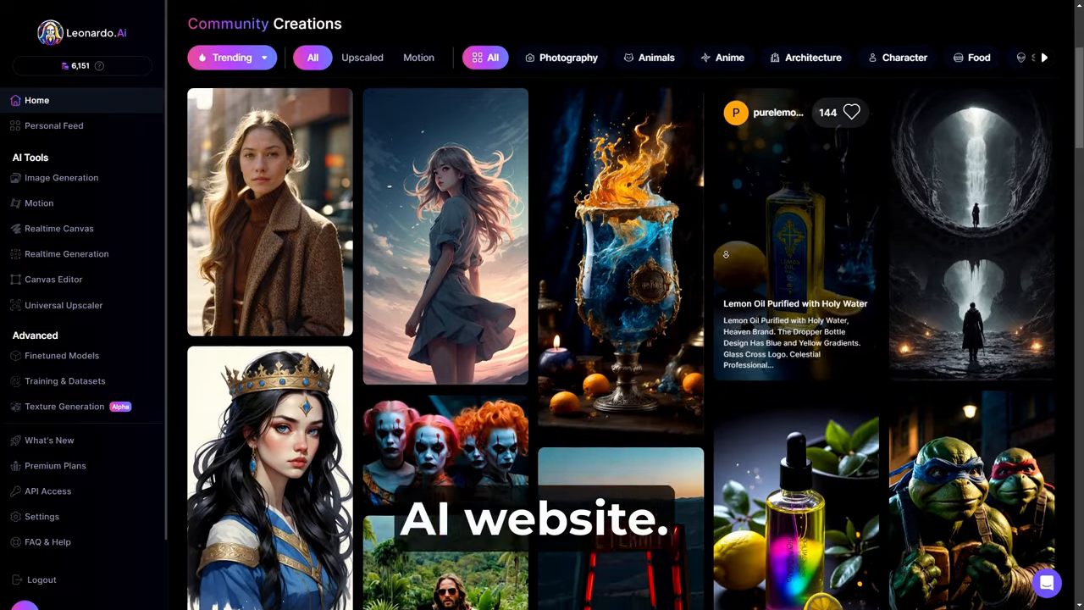
scroll("down", 3)
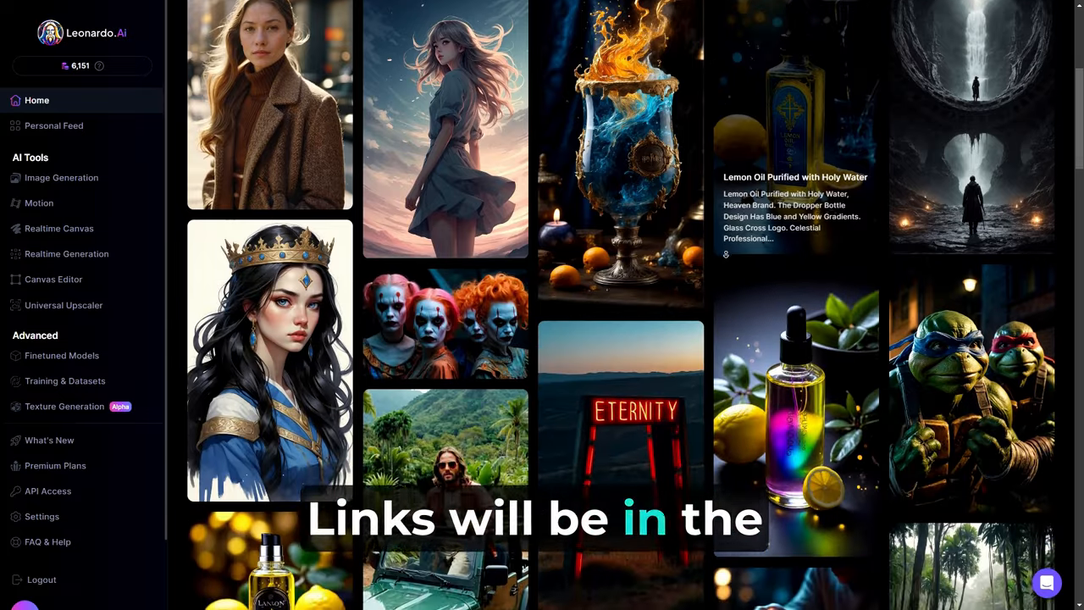
scroll("down", 3)
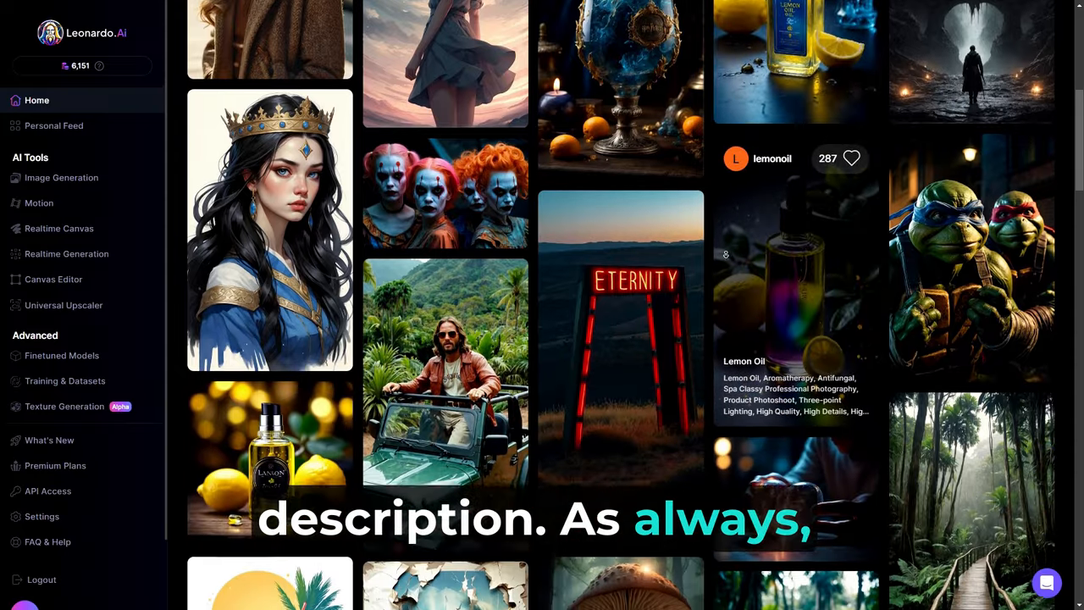
scroll("down", 3)
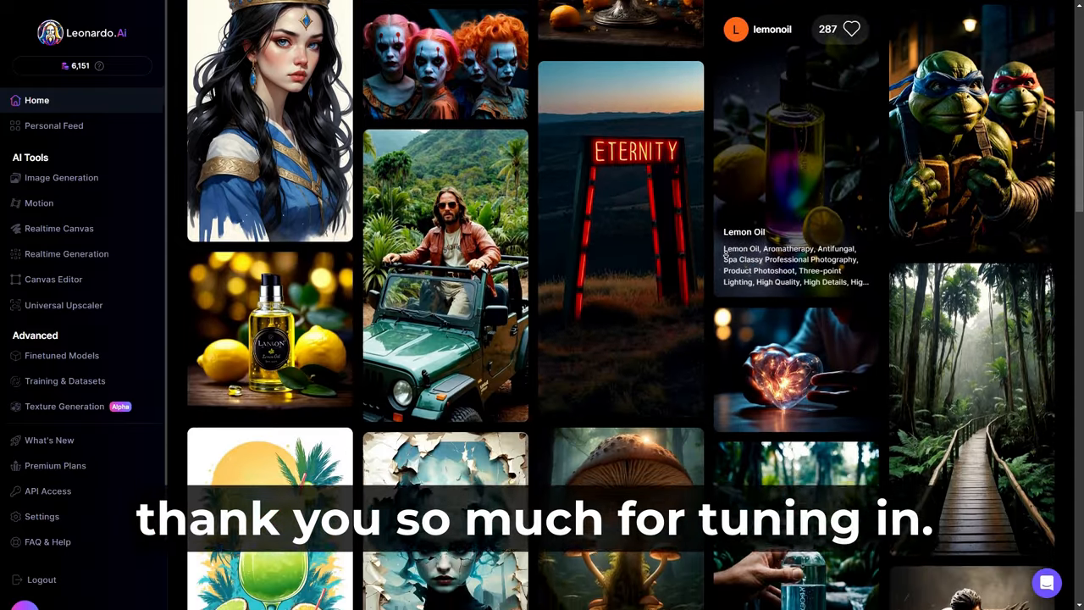
scroll("down", 3)
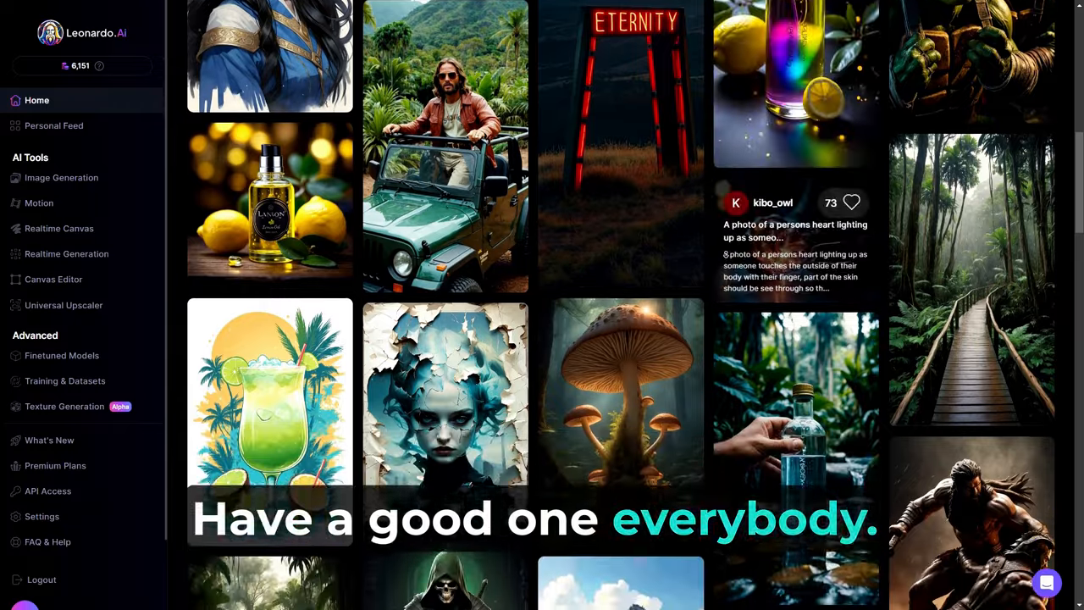
scroll("down", 3)
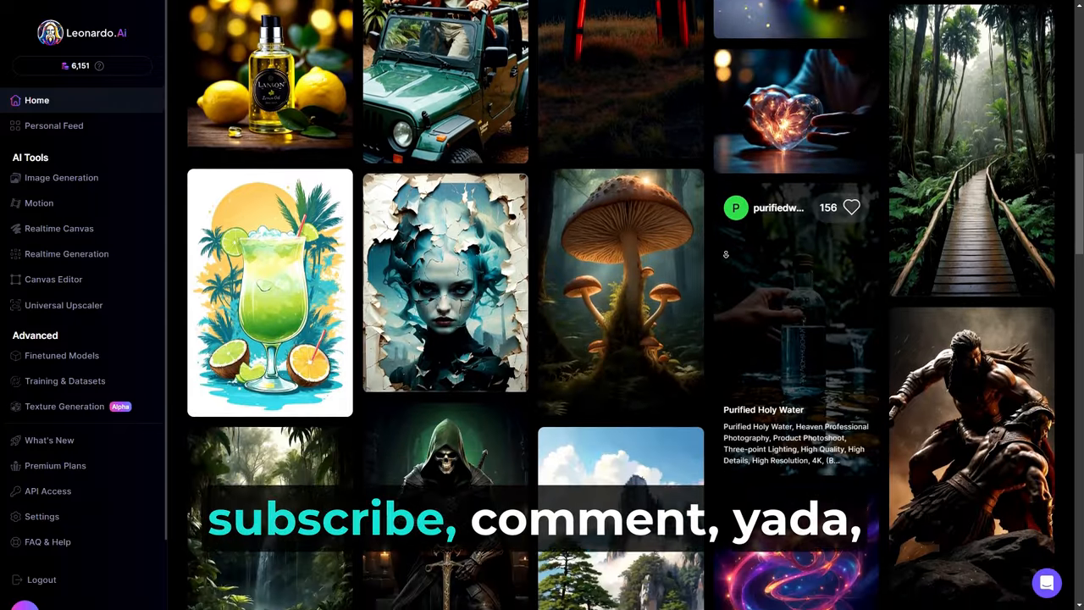
scroll("down", 3)
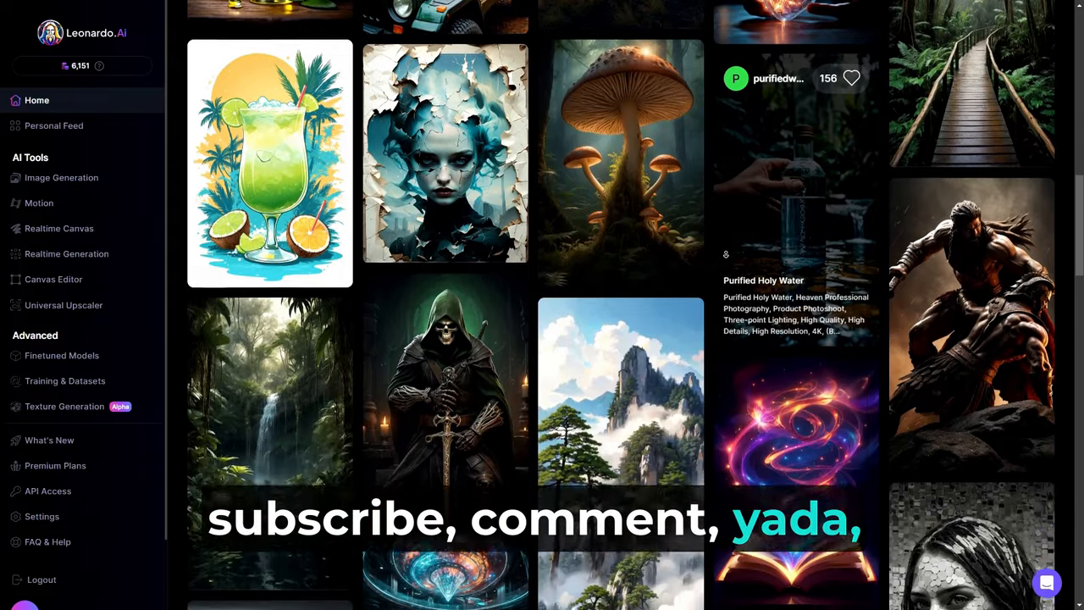
scroll("down", 3)
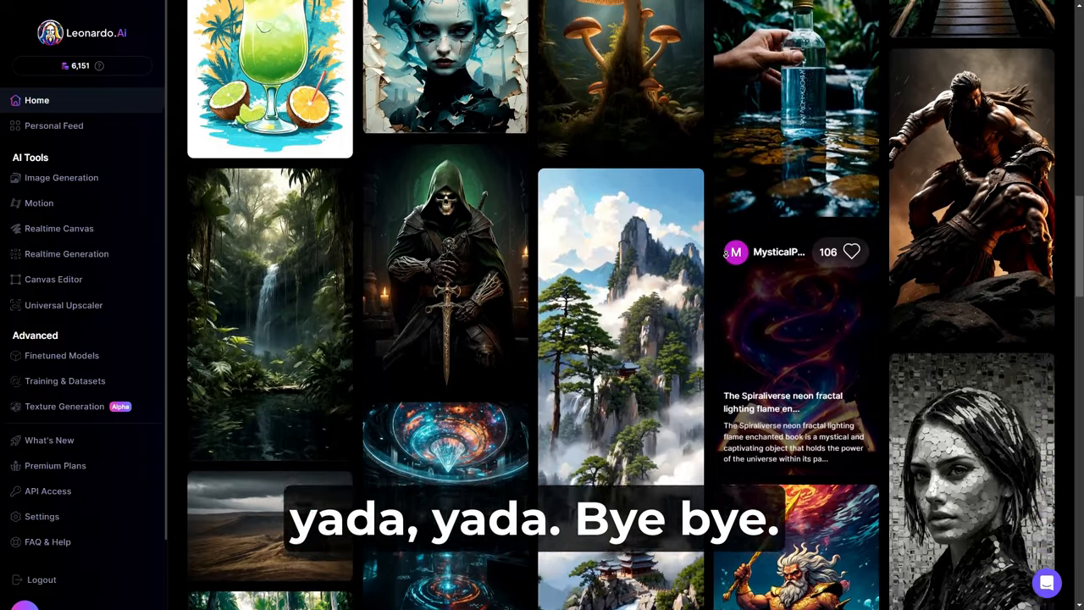
scroll("down", 3)
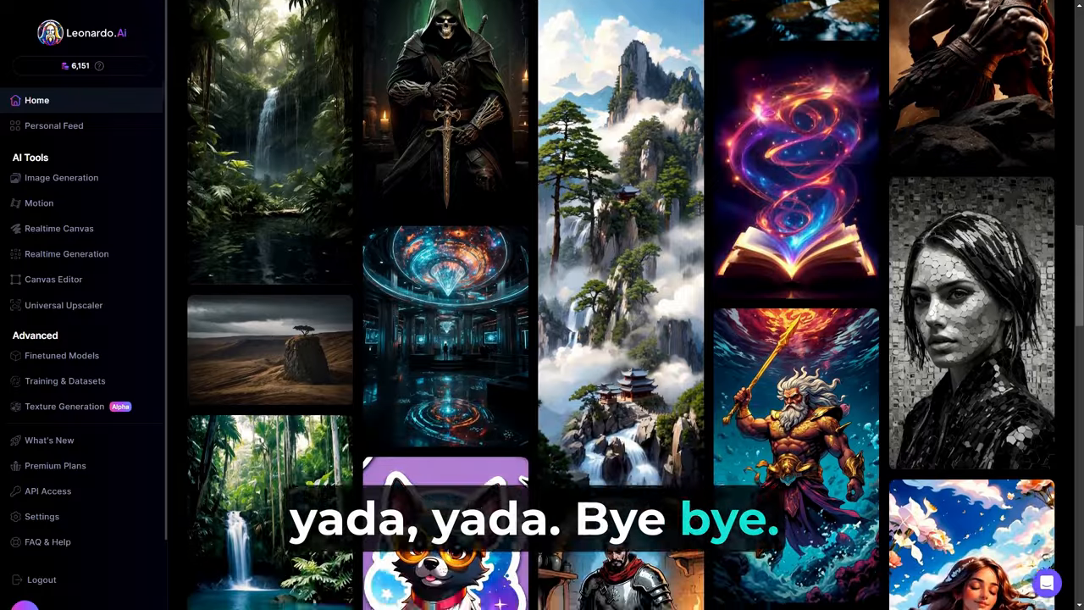
scroll("down", 3)
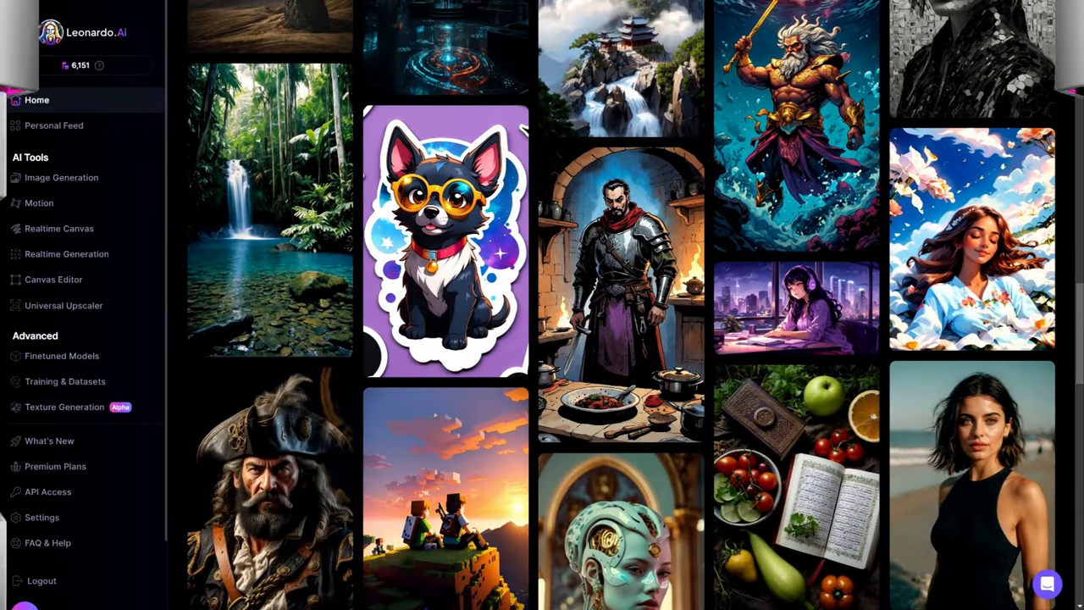